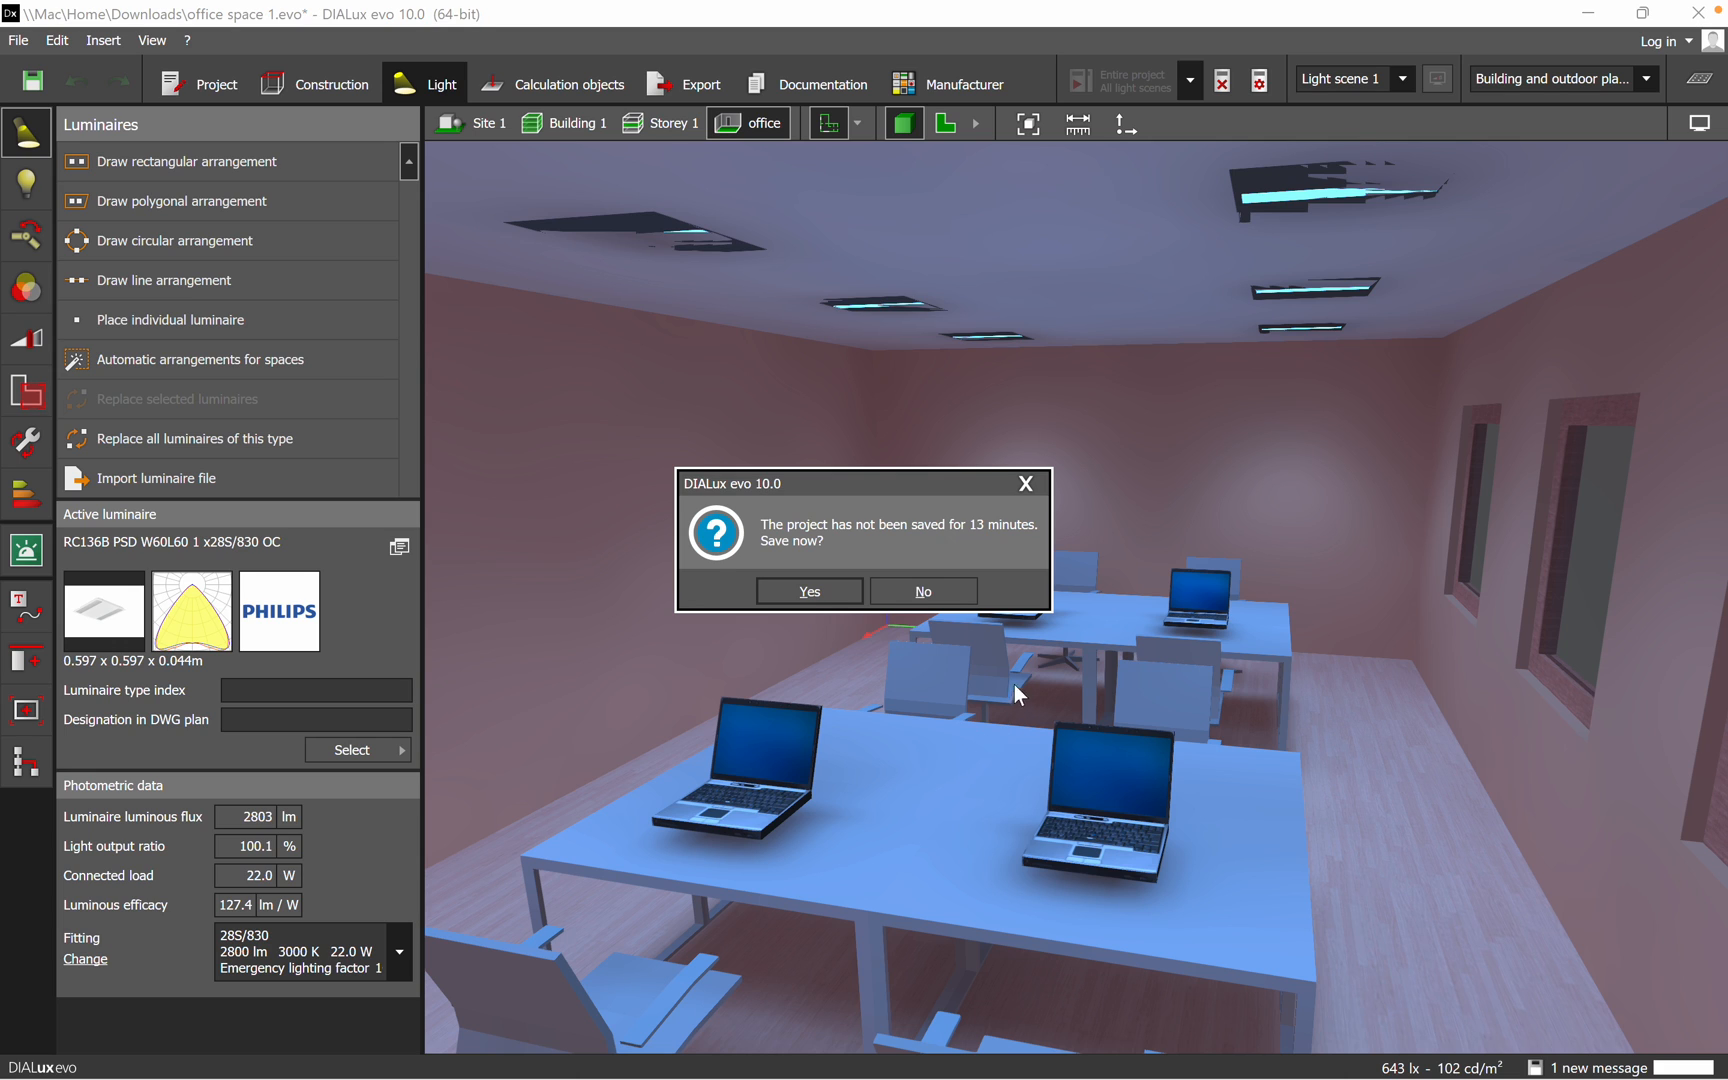
- Decline the 'Save now?' reminder so the office project stays unsaved
click(922, 590)
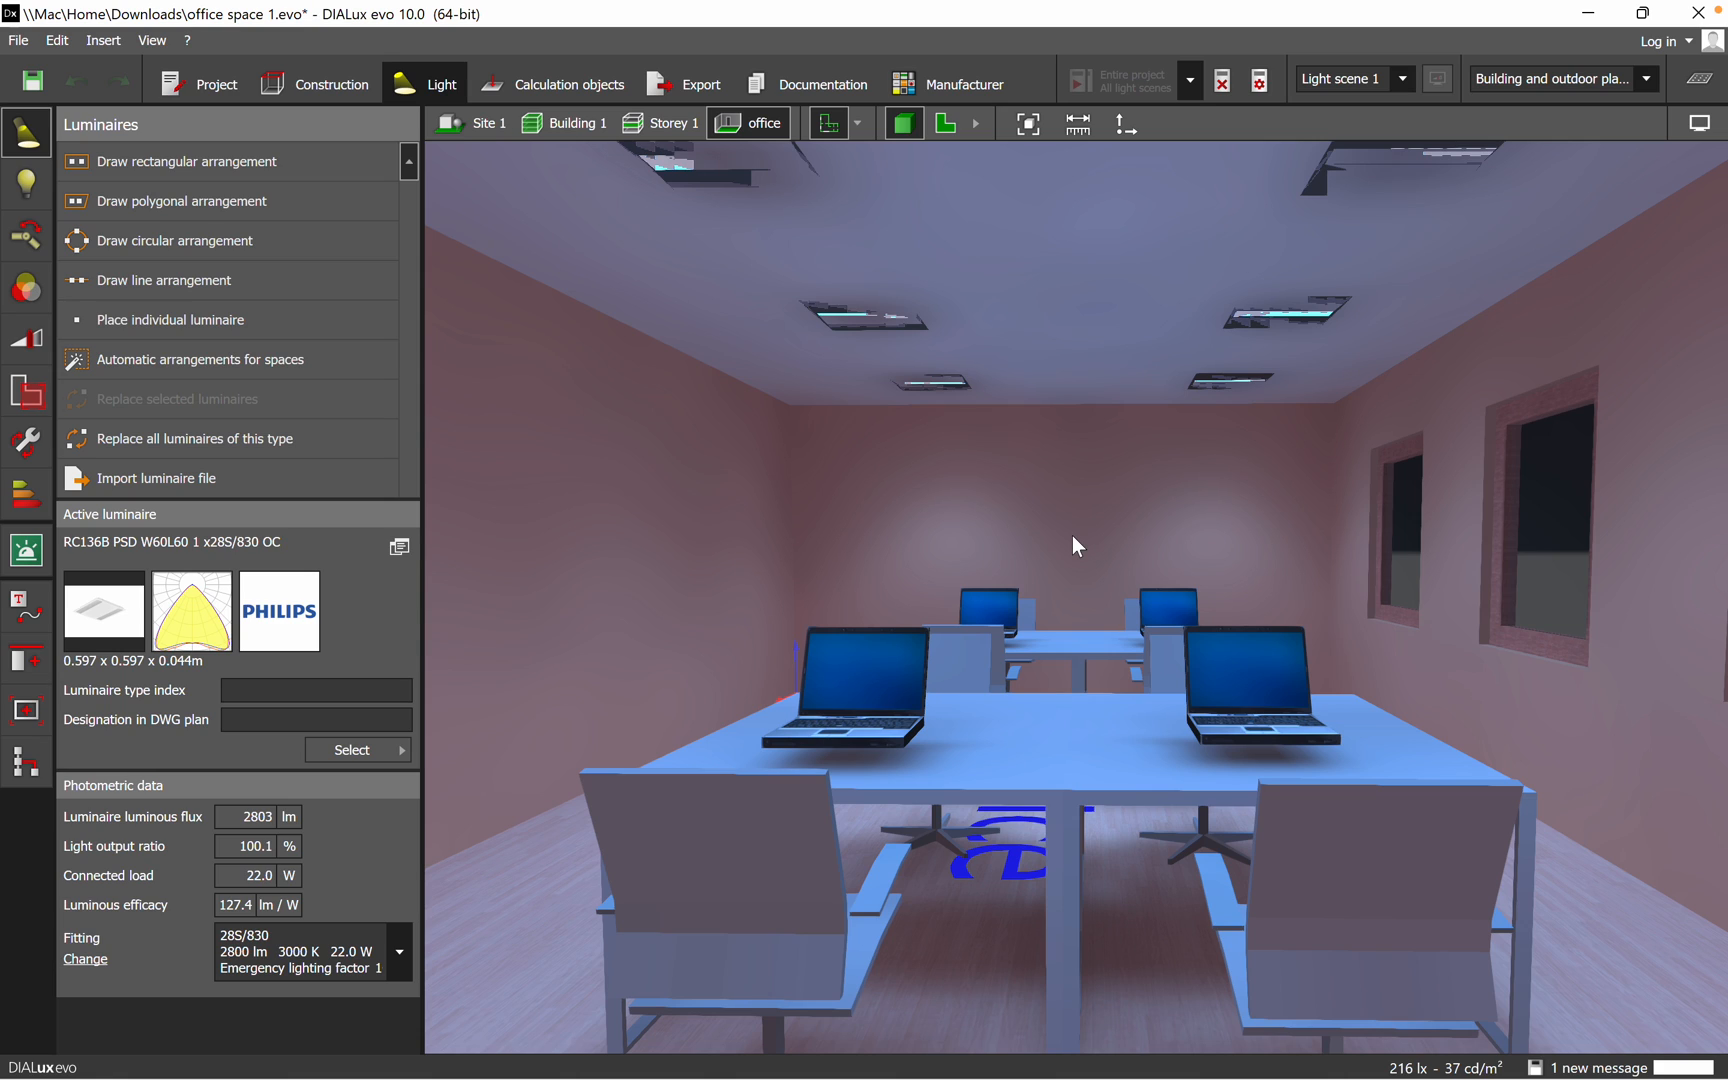
mouse_move(1046, 1052)
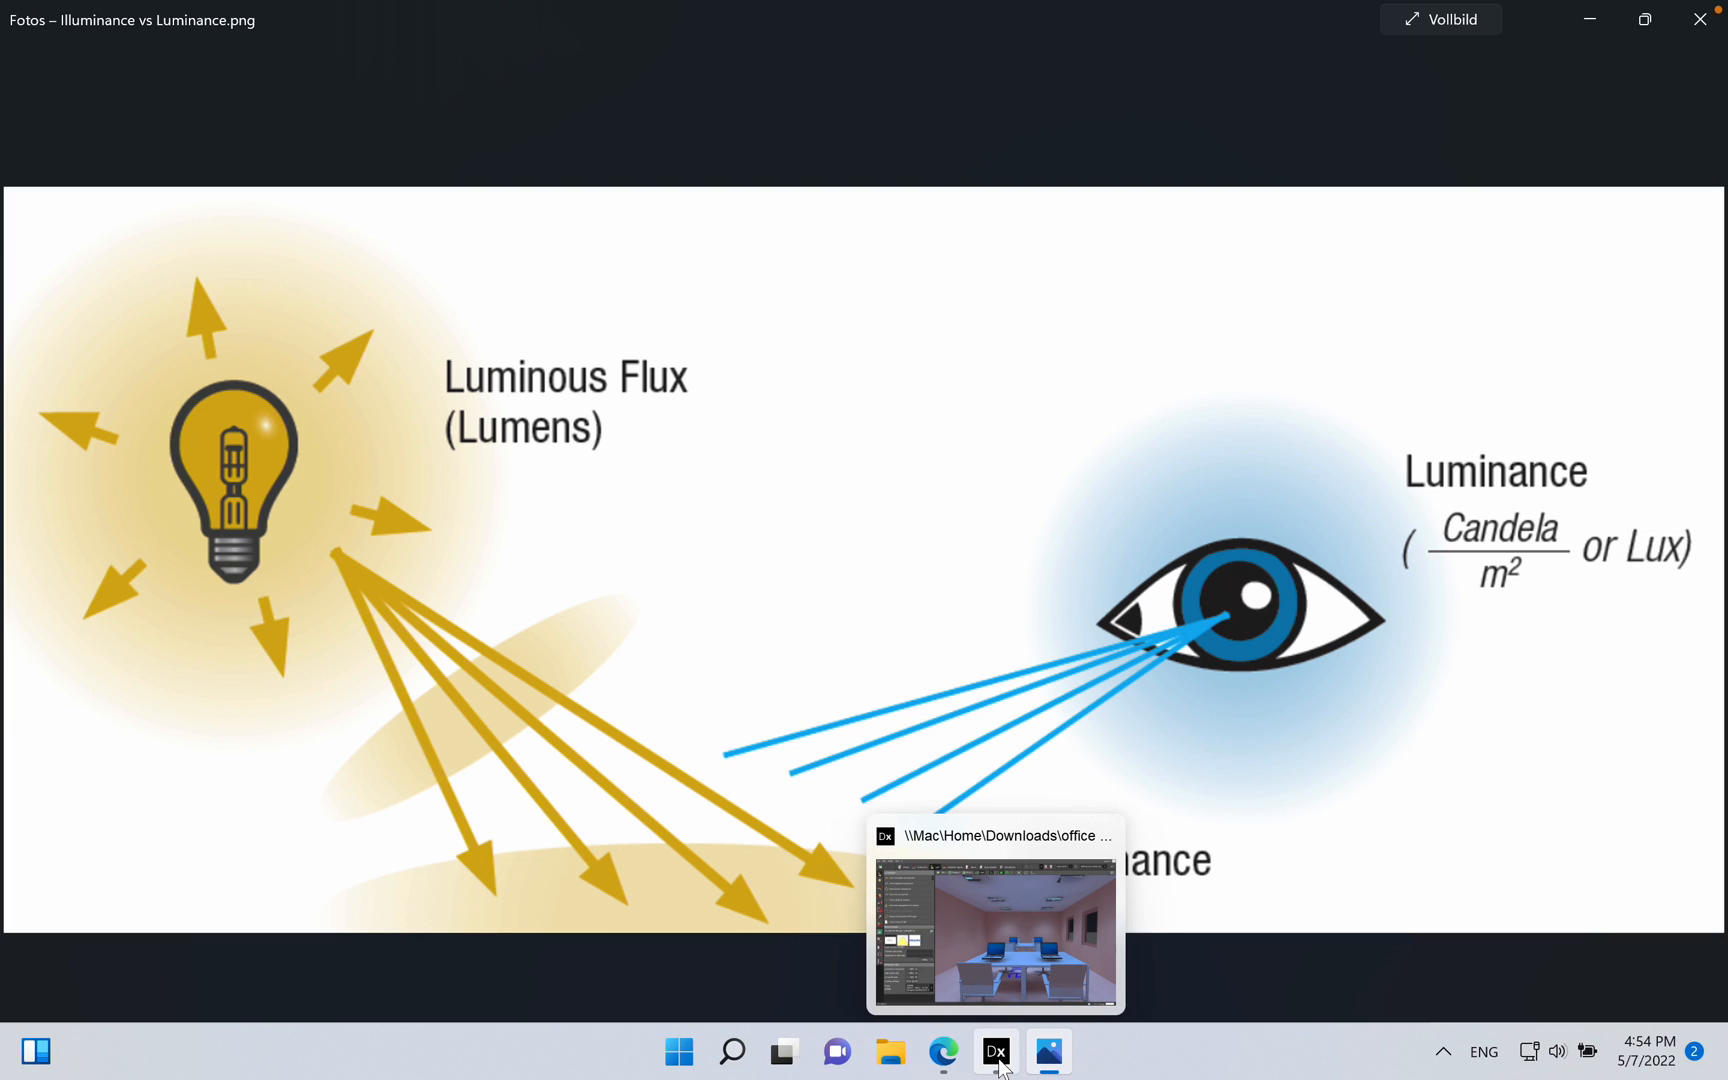
- Bring the DIALux window with the lit office 3D view back from the taskbar
click(992, 932)
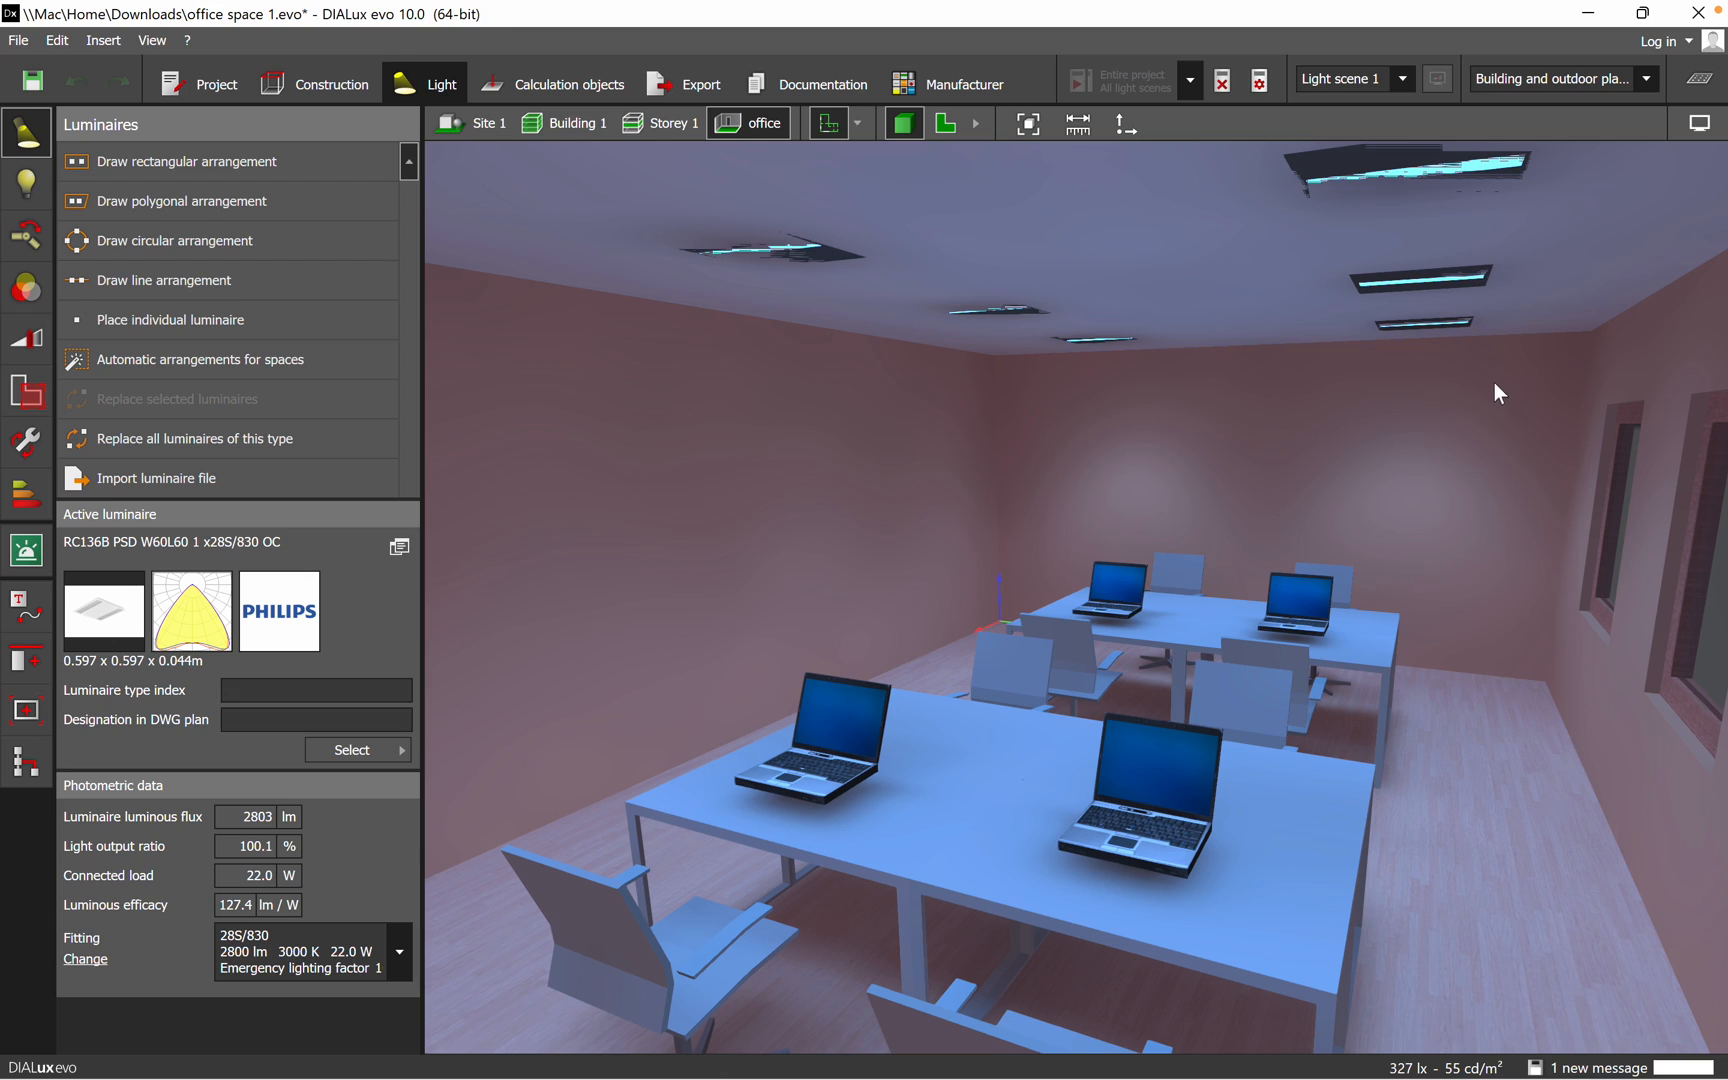
mouse_move(1080, 80)
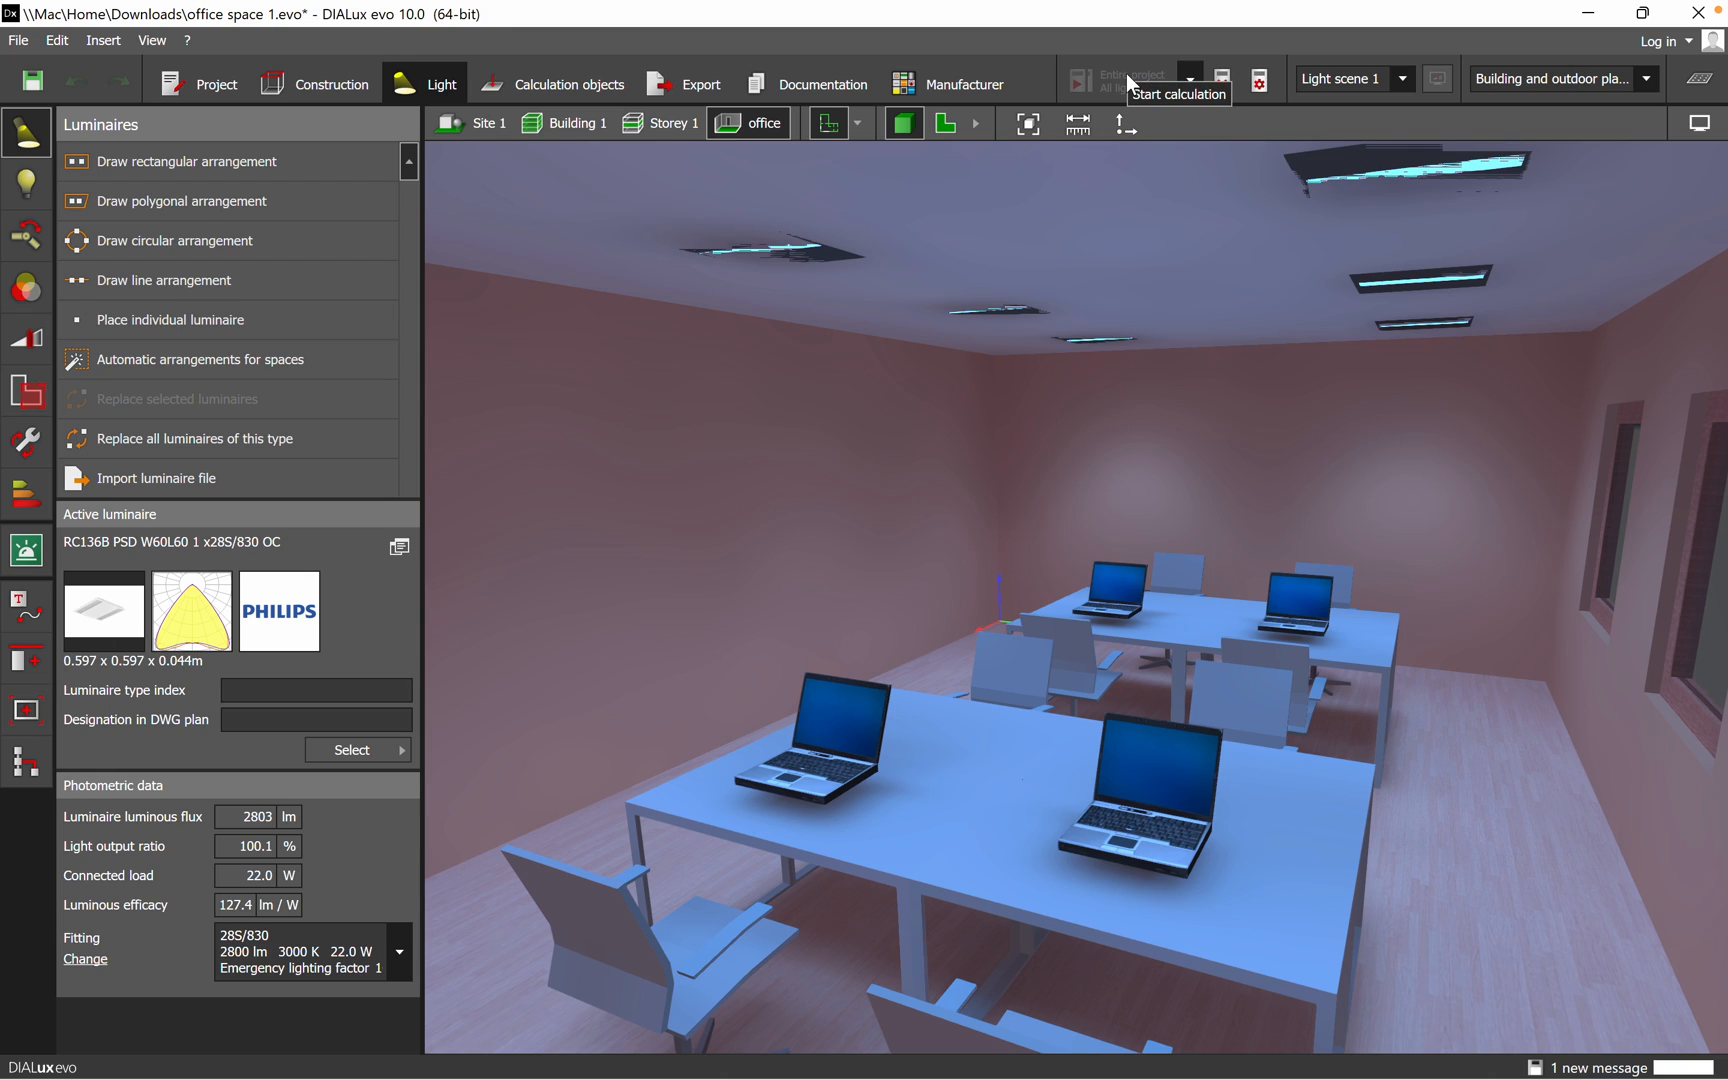
mouse_move(1082, 182)
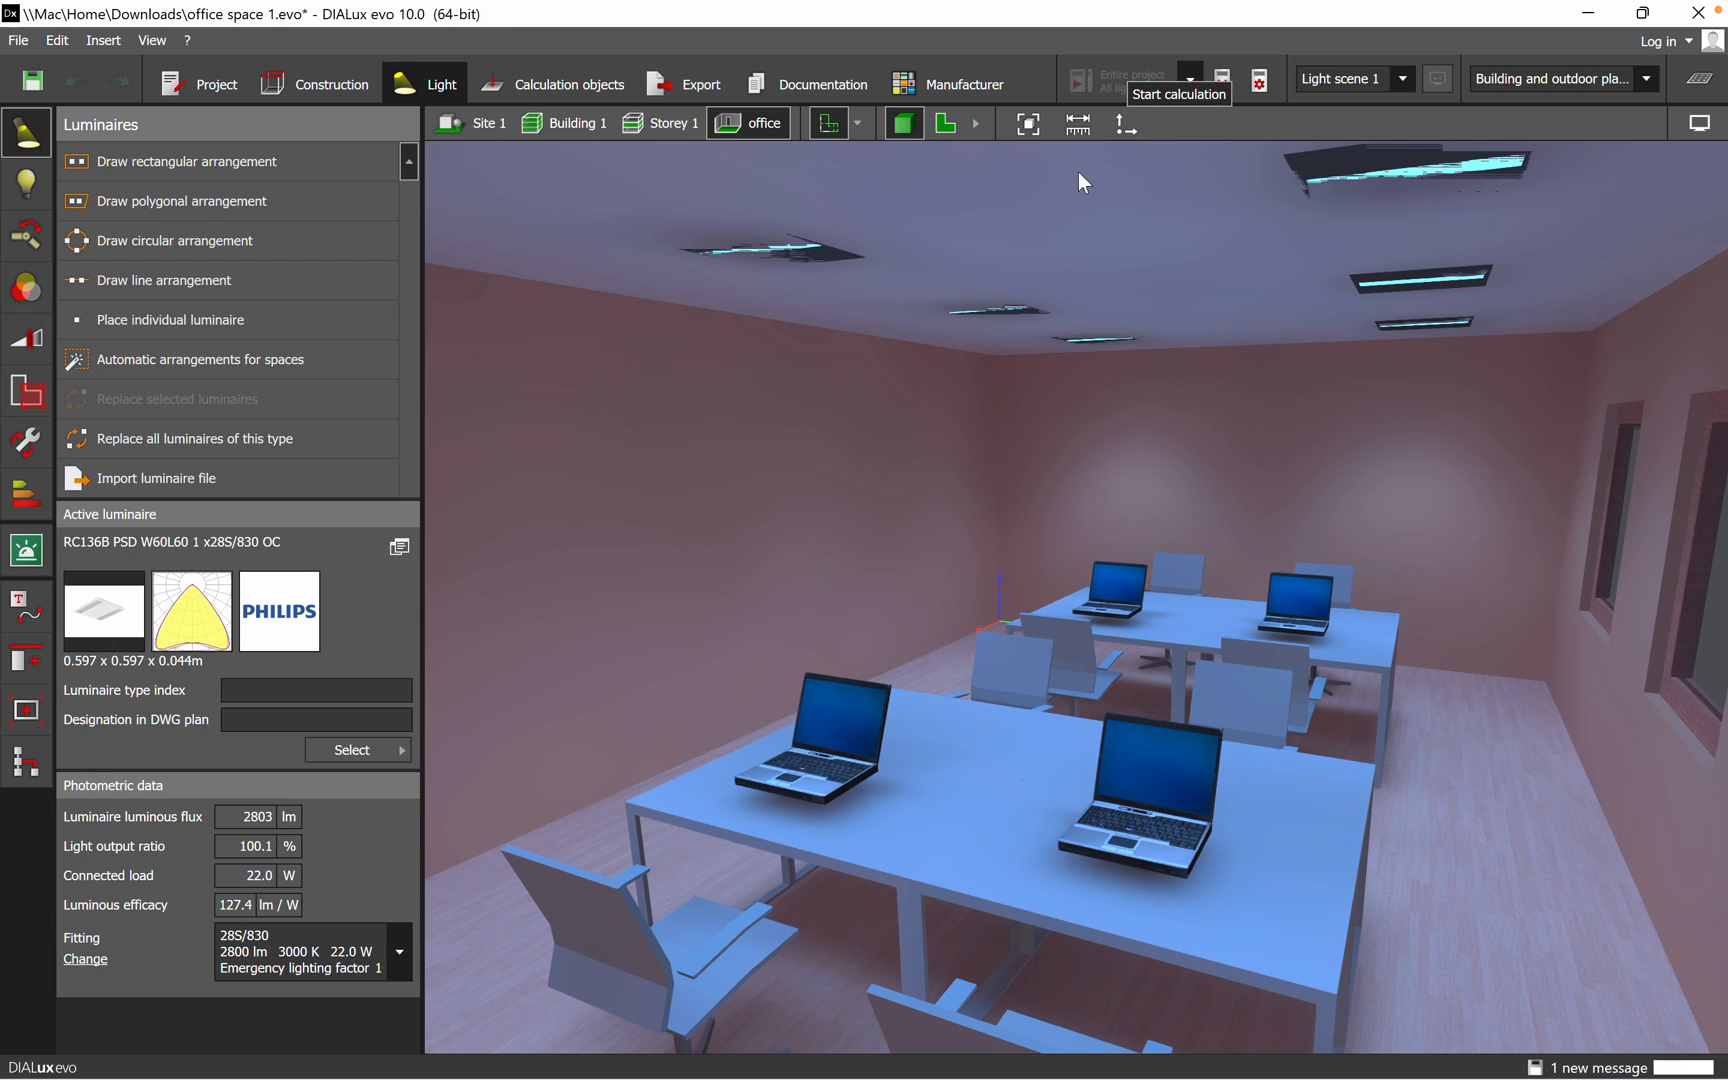
mouse_move(1640, 310)
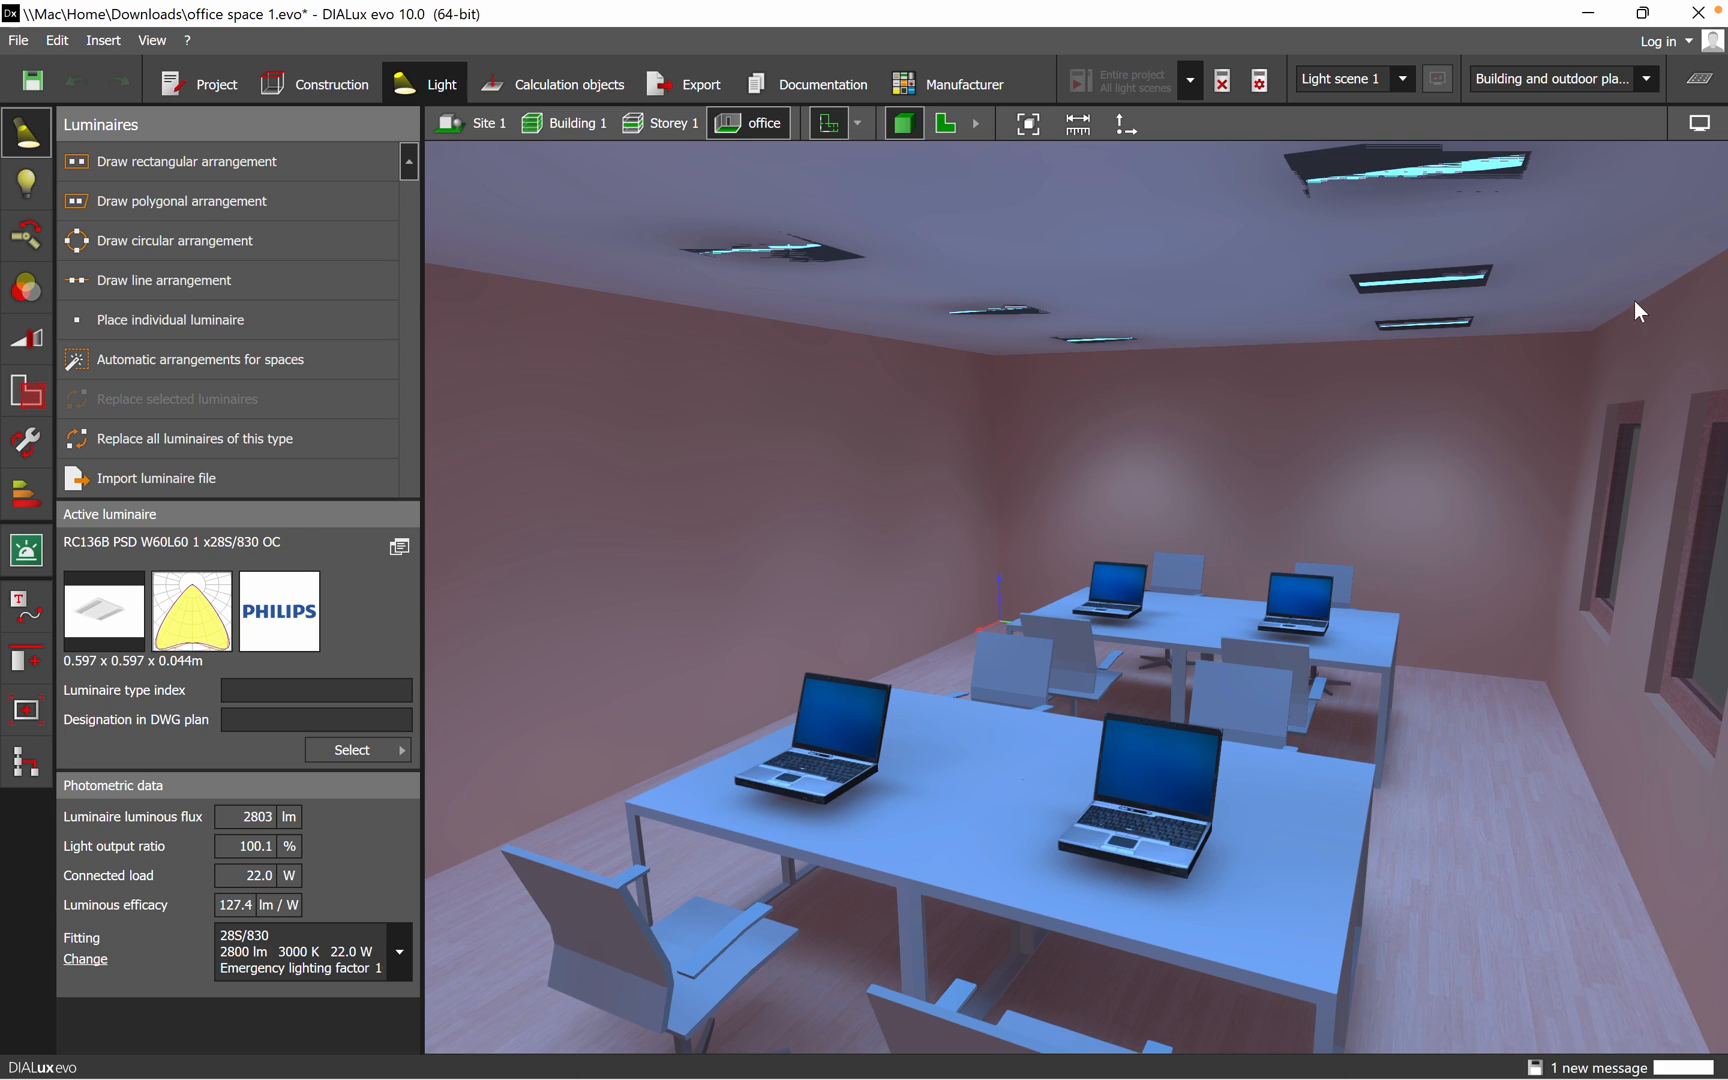
mouse_move(1700, 82)
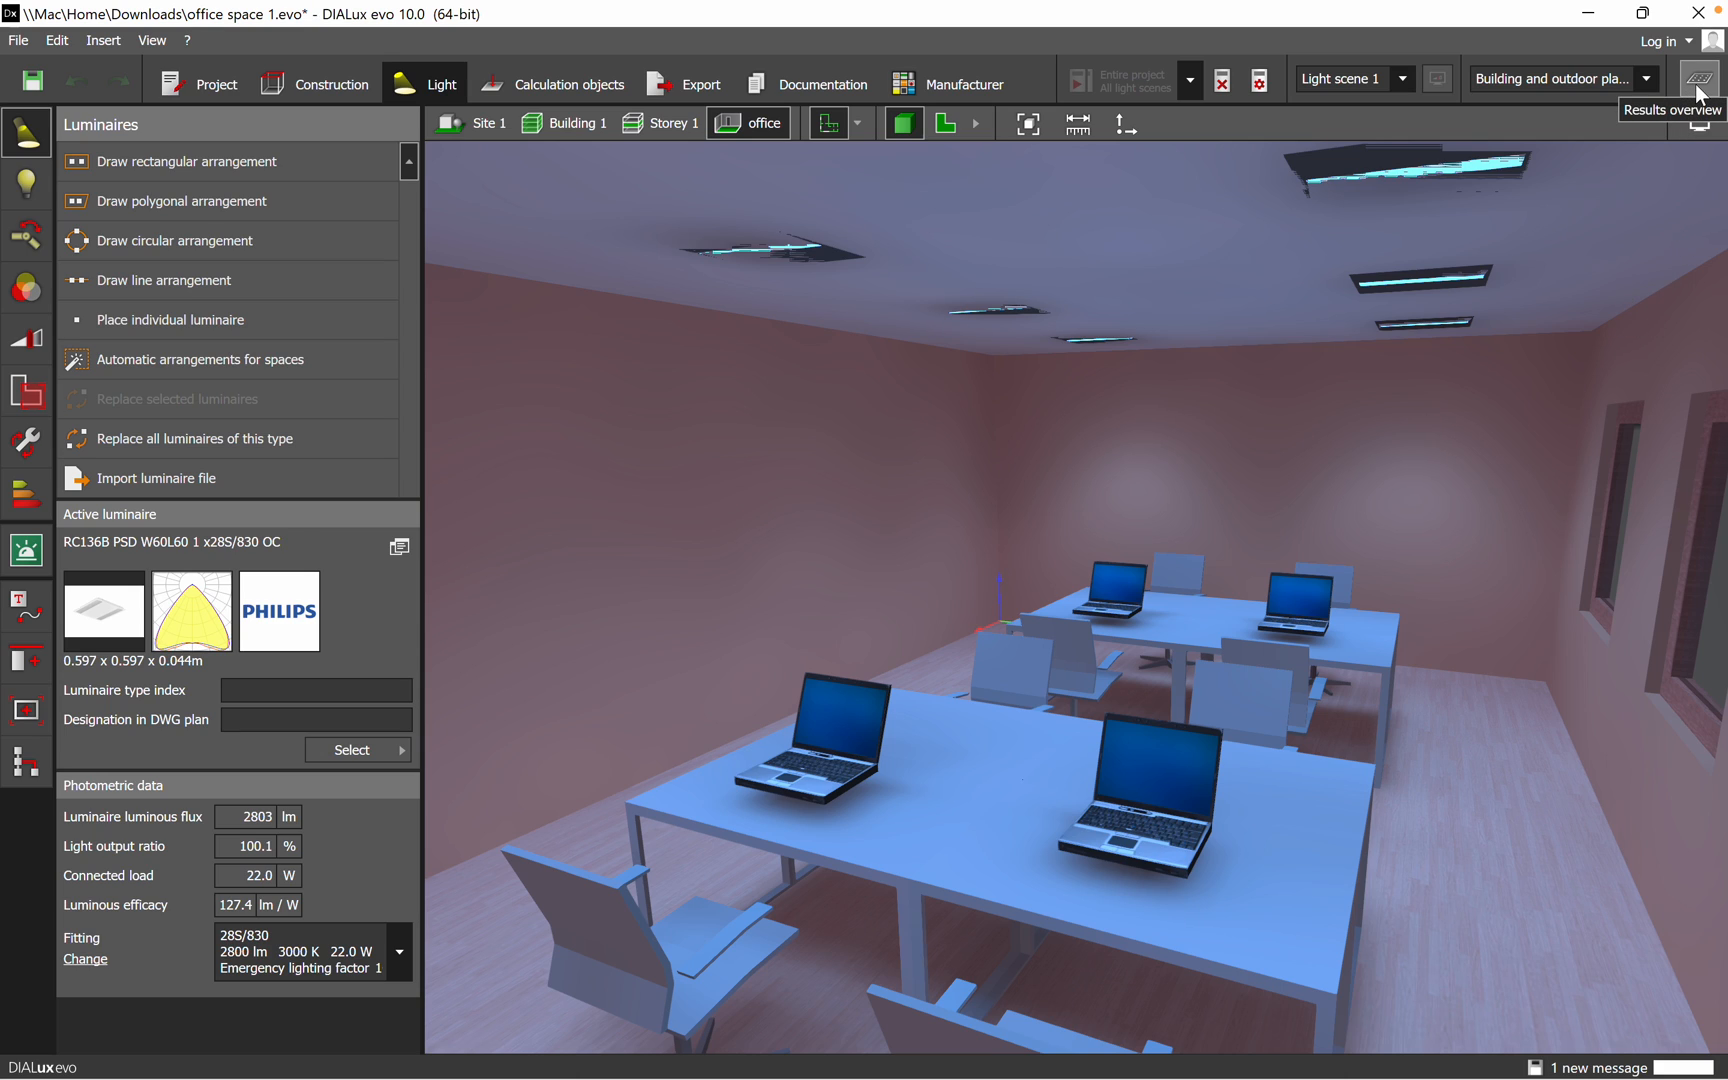
- Show the office workplane results: average 576 lx, minimum 24.3 lx, maximum 716 lx
click(1698, 78)
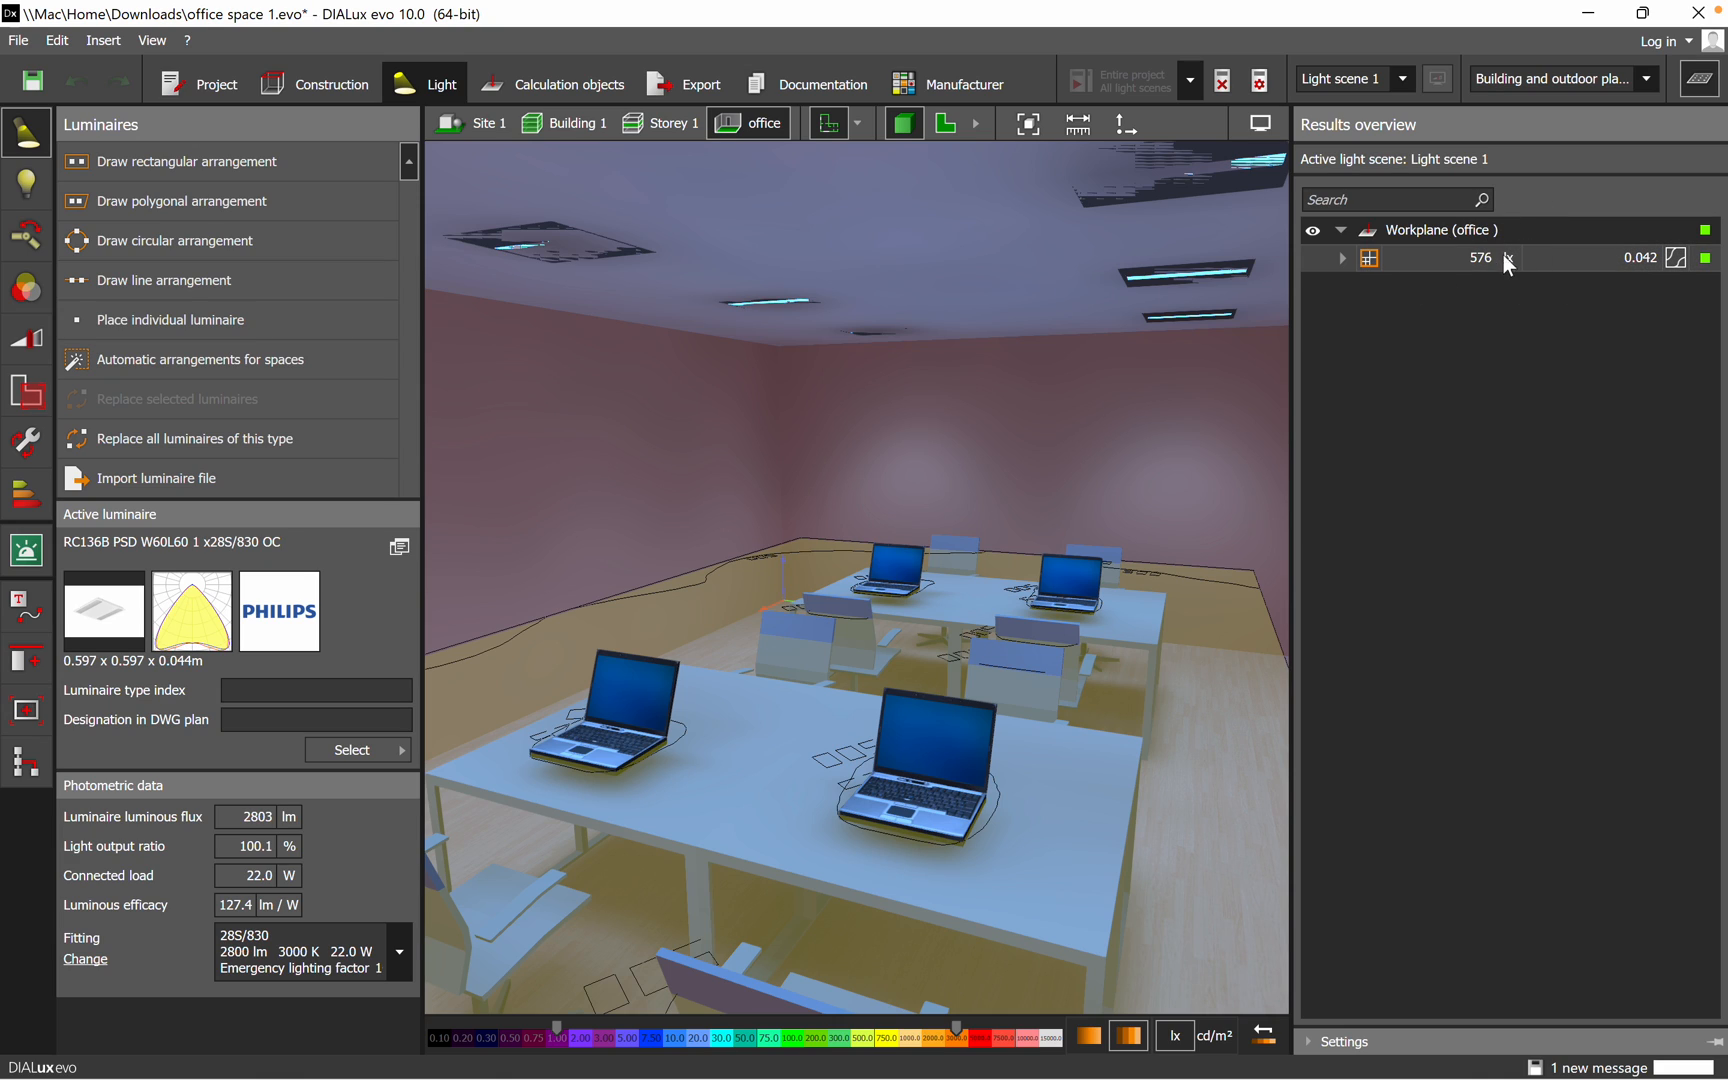
mouse_move(1376, 266)
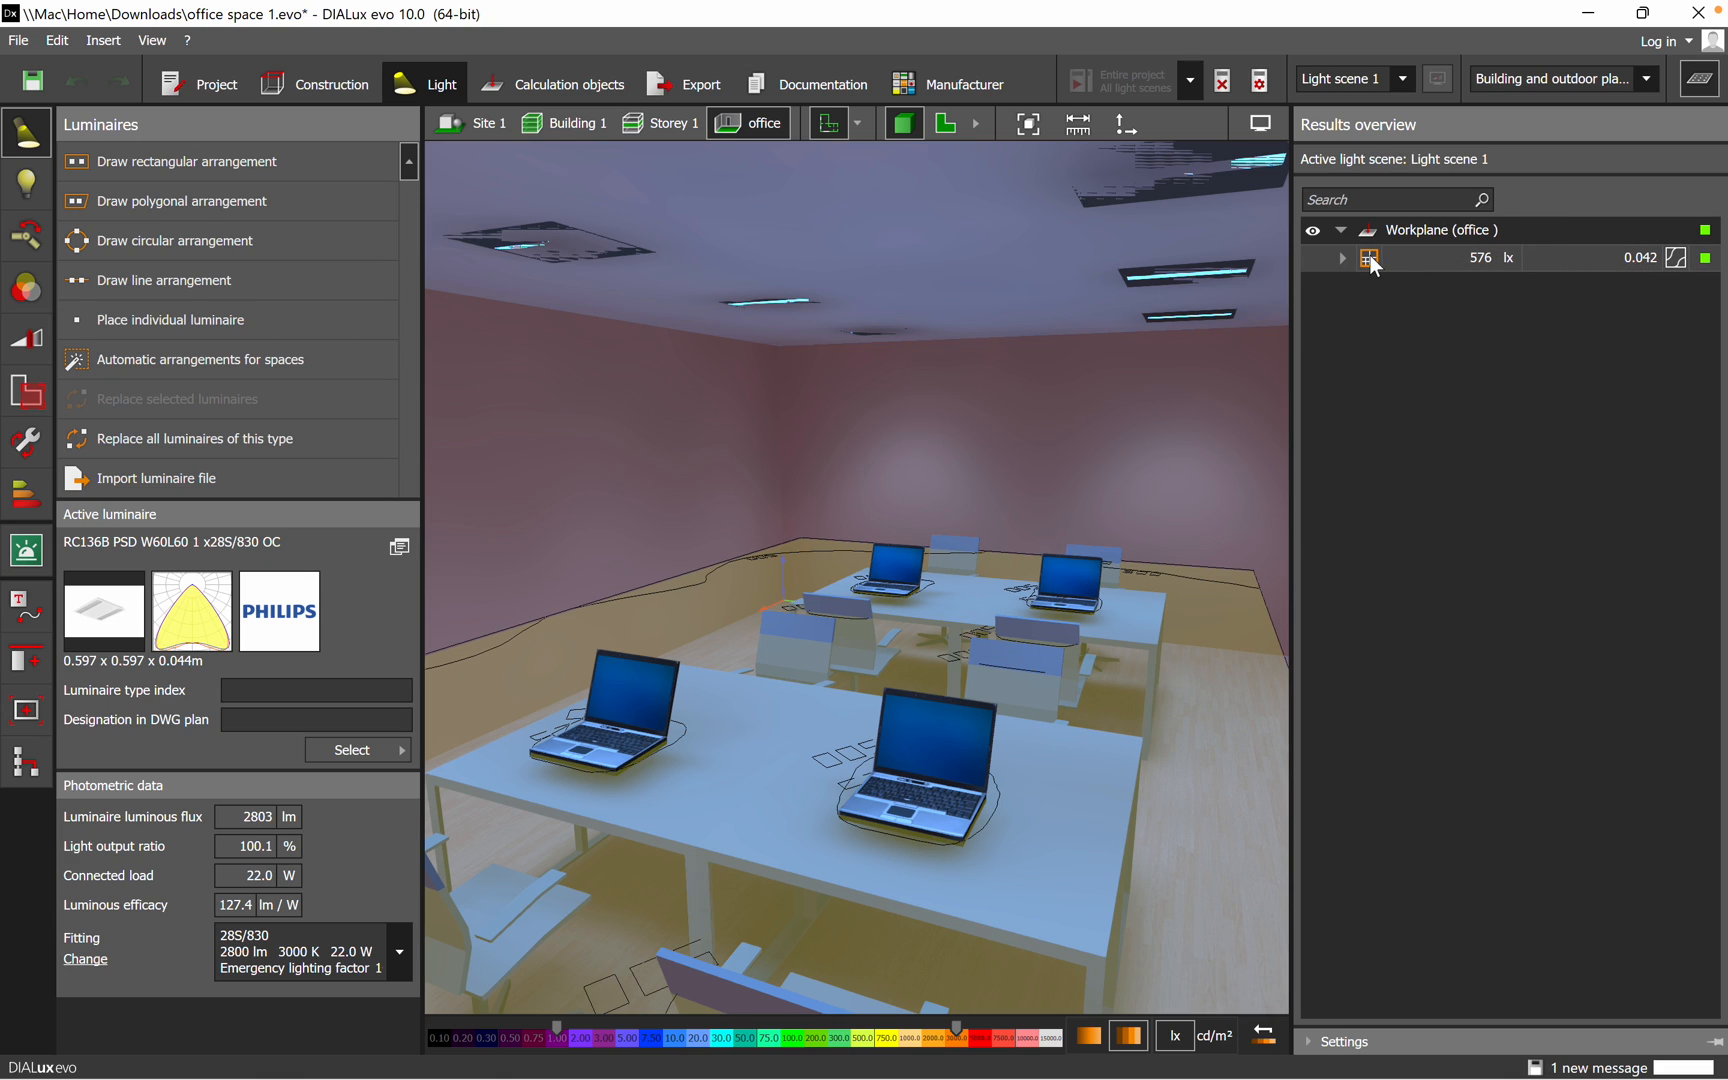
click(1342, 258)
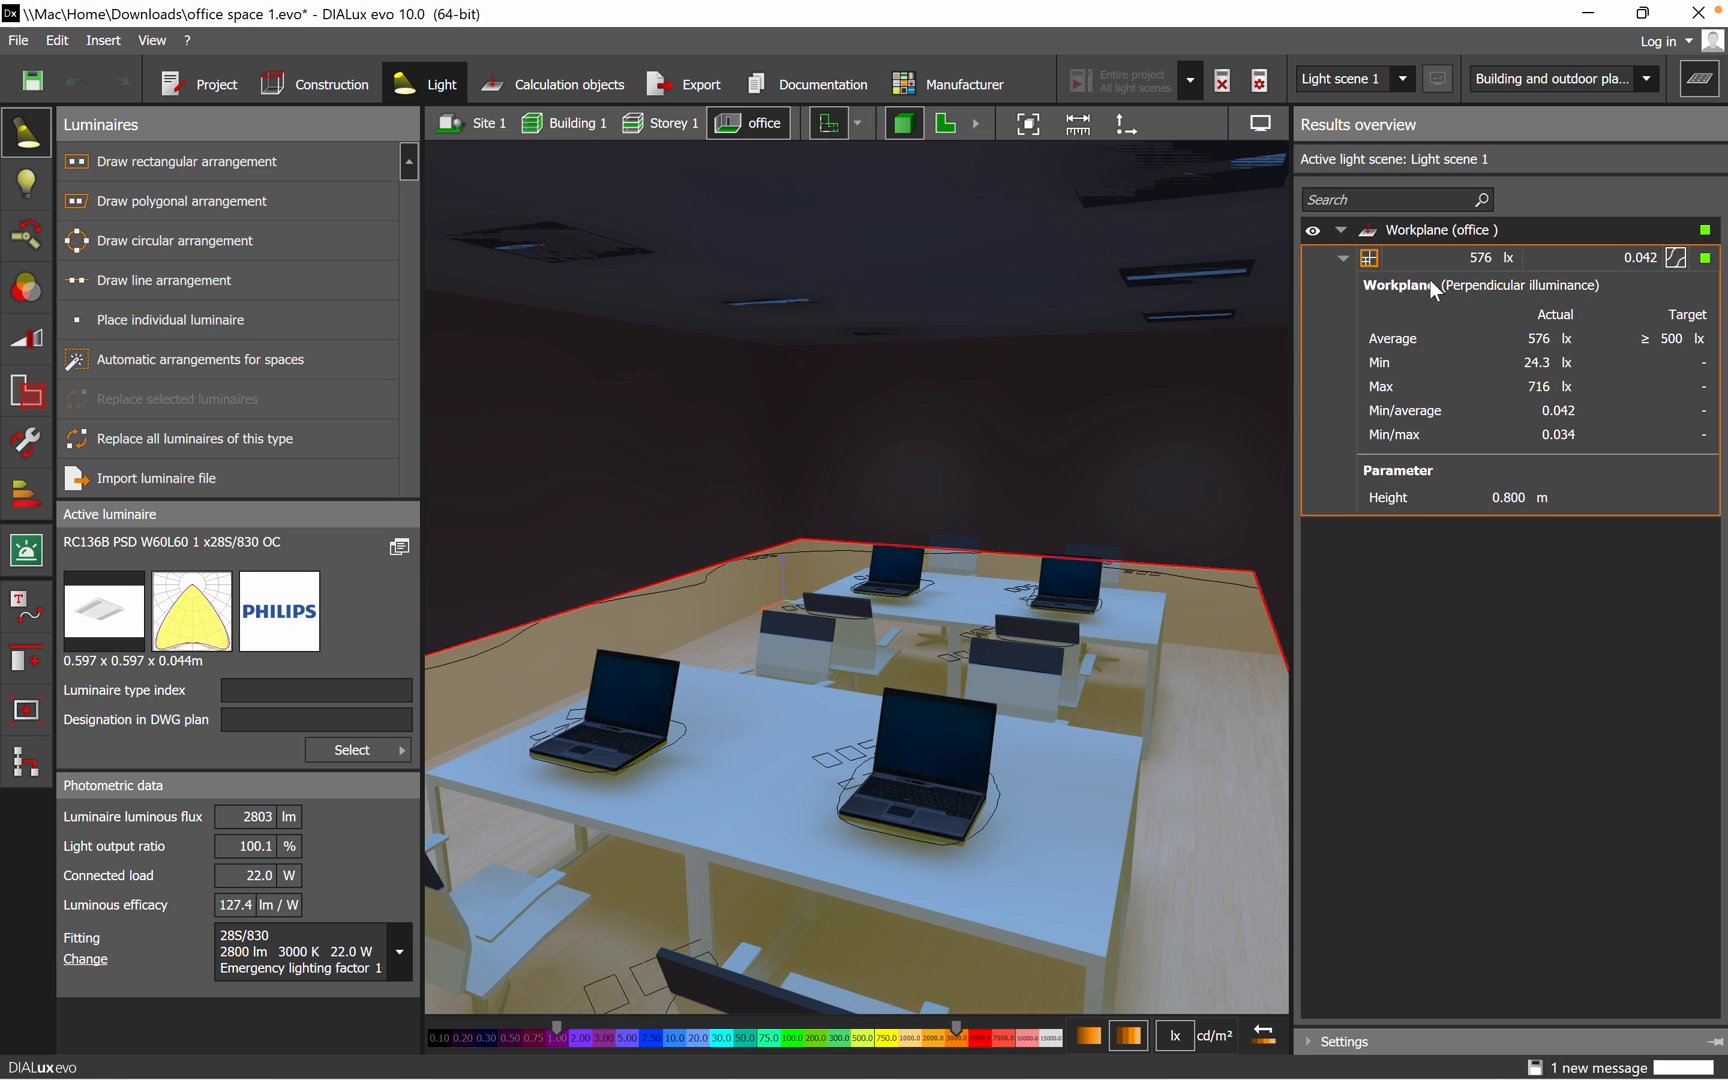
mouse_move(980, 274)
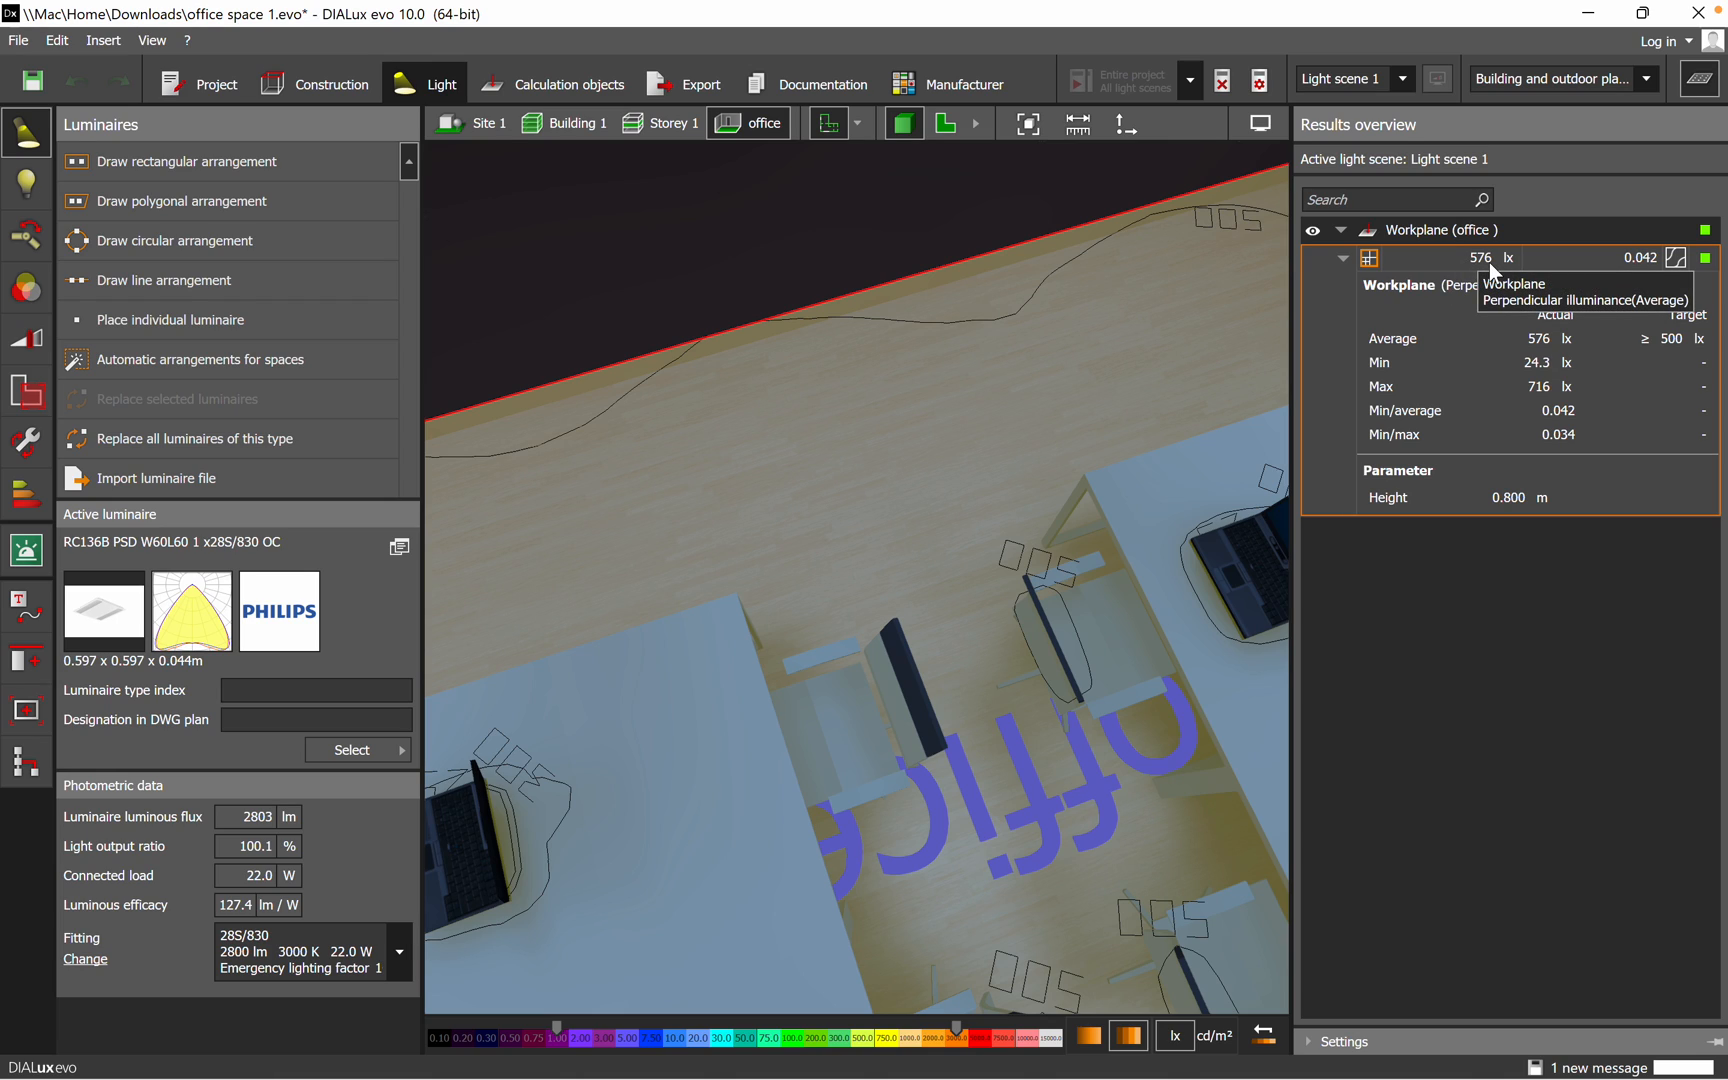
mouse_move(1372, 306)
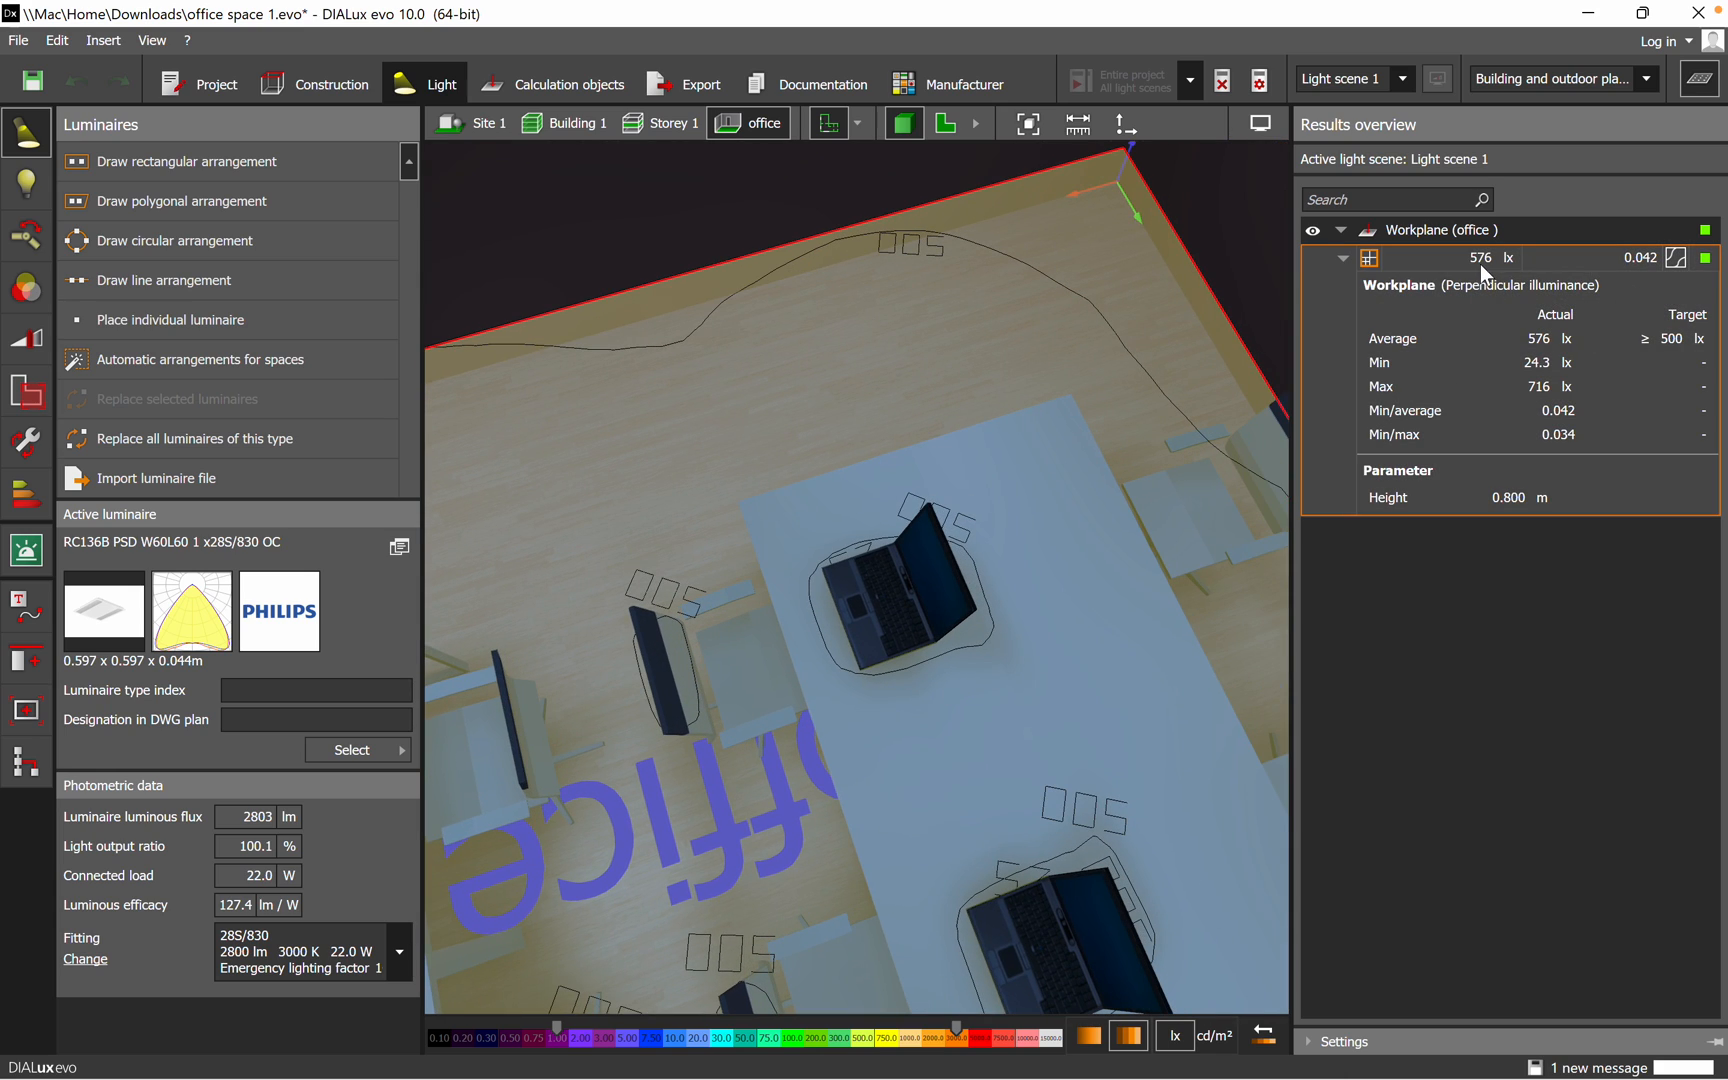
mouse_move(1484, 274)
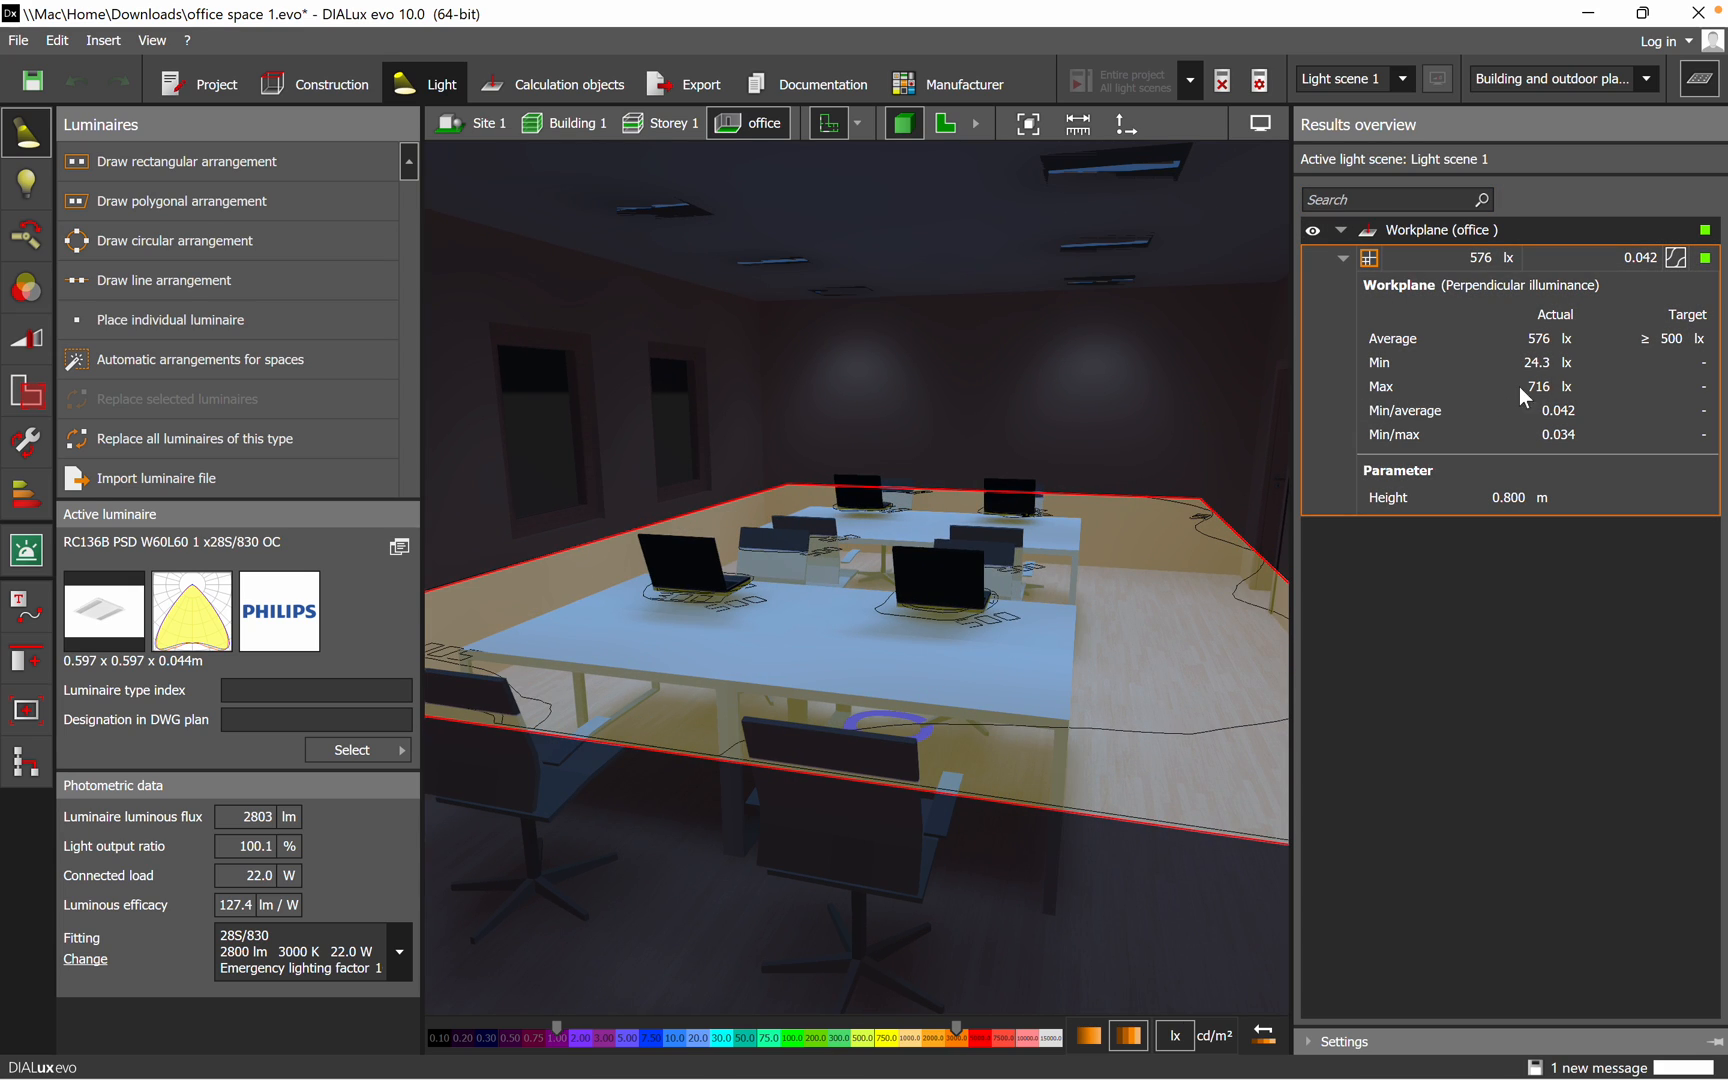
mouse_move(1596, 312)
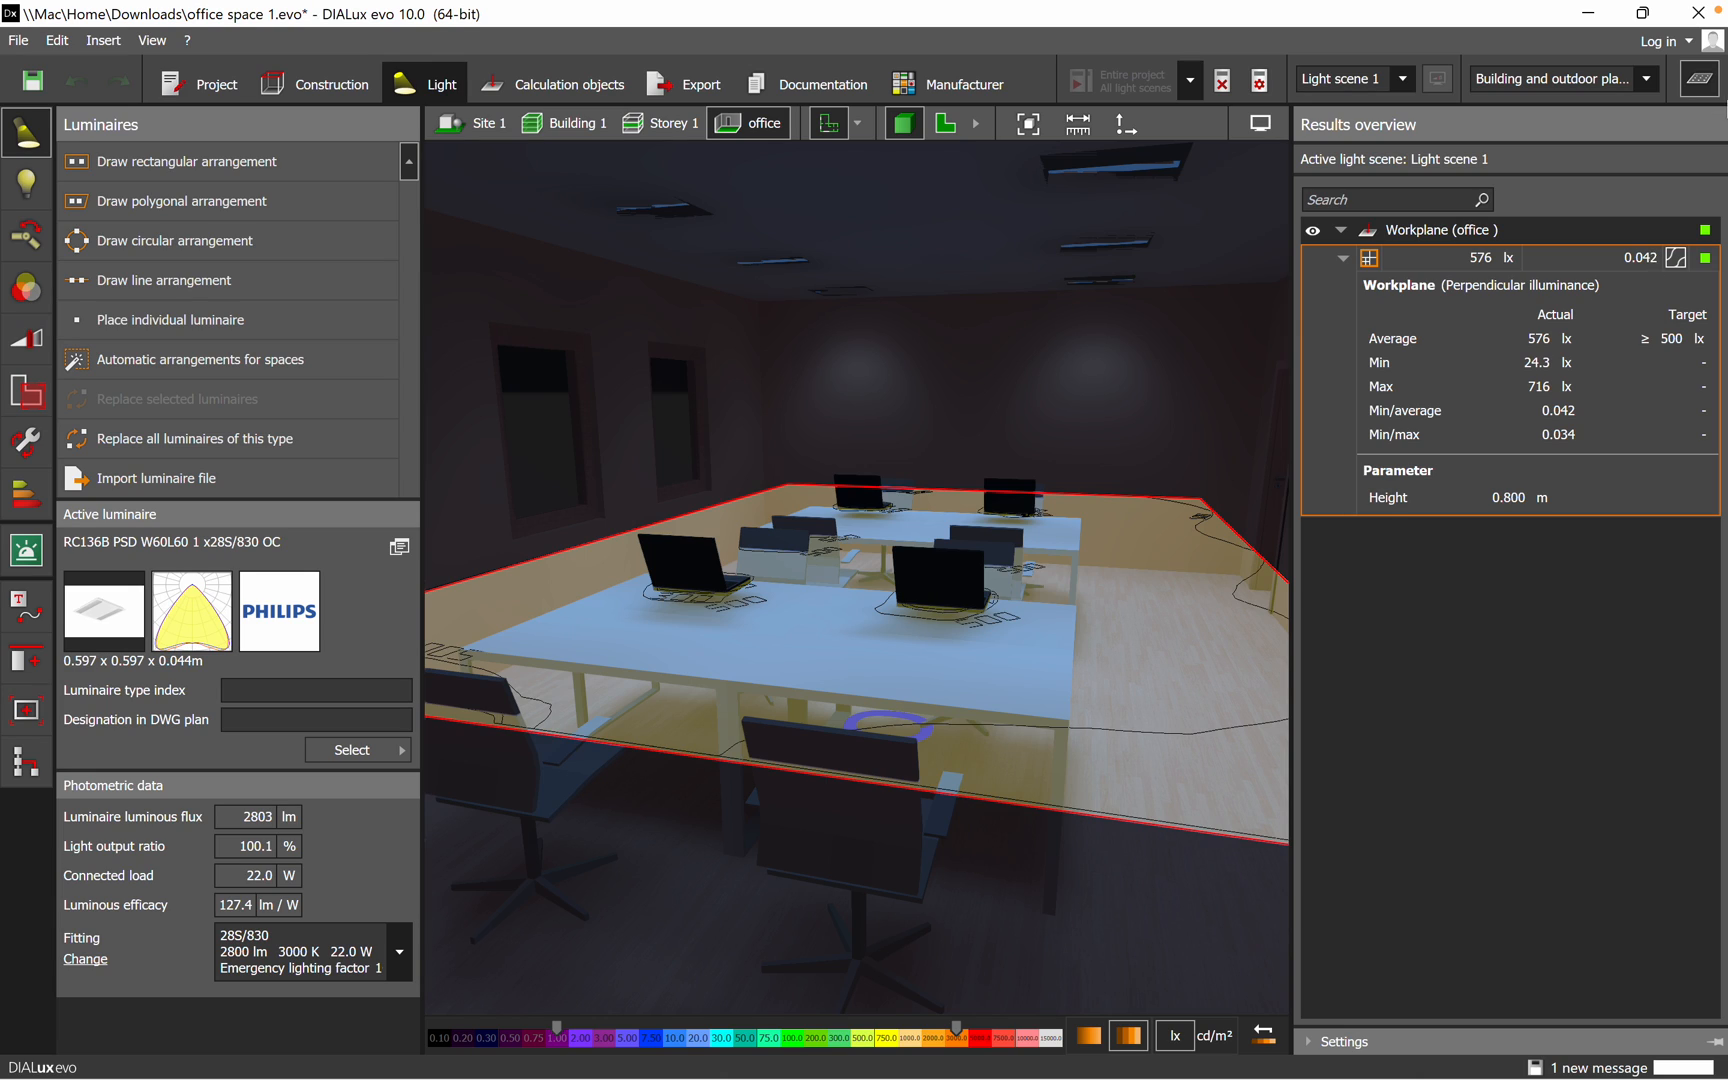
mouse_move(1700, 78)
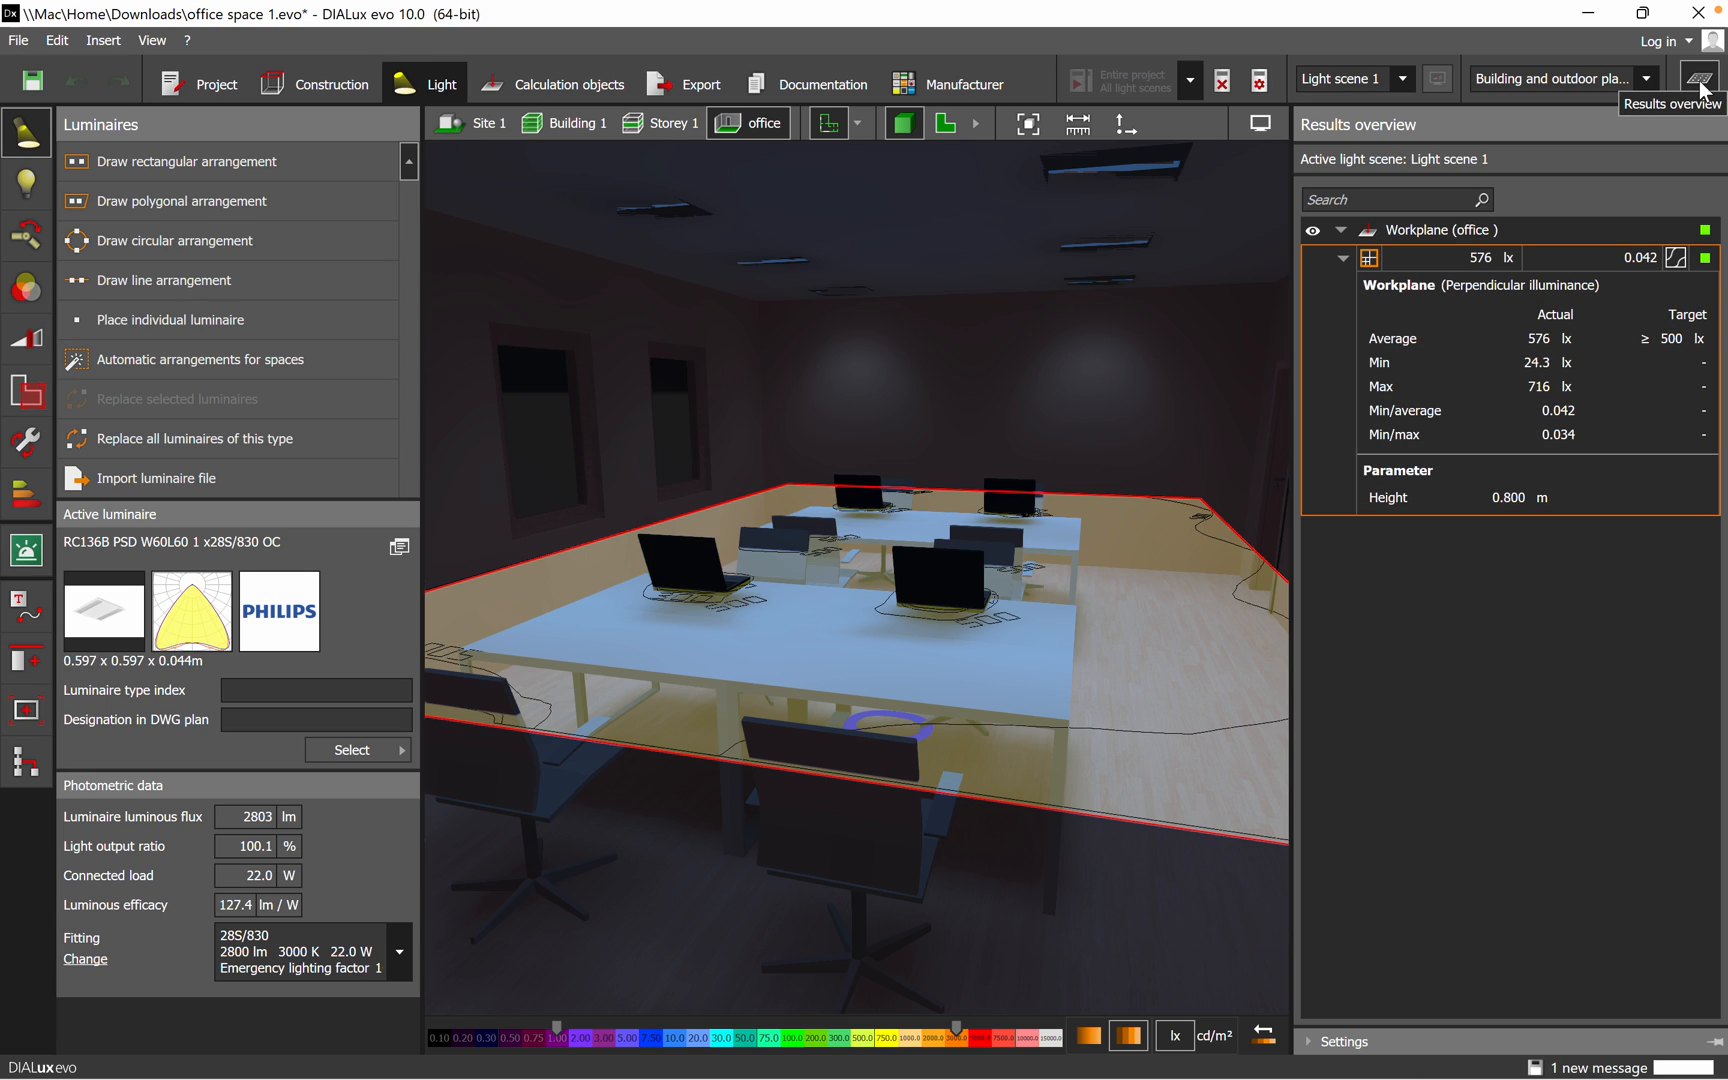
- Hide the results overview and launch the Philips luminaire catalogue for the active luminaire
click(1700, 84)
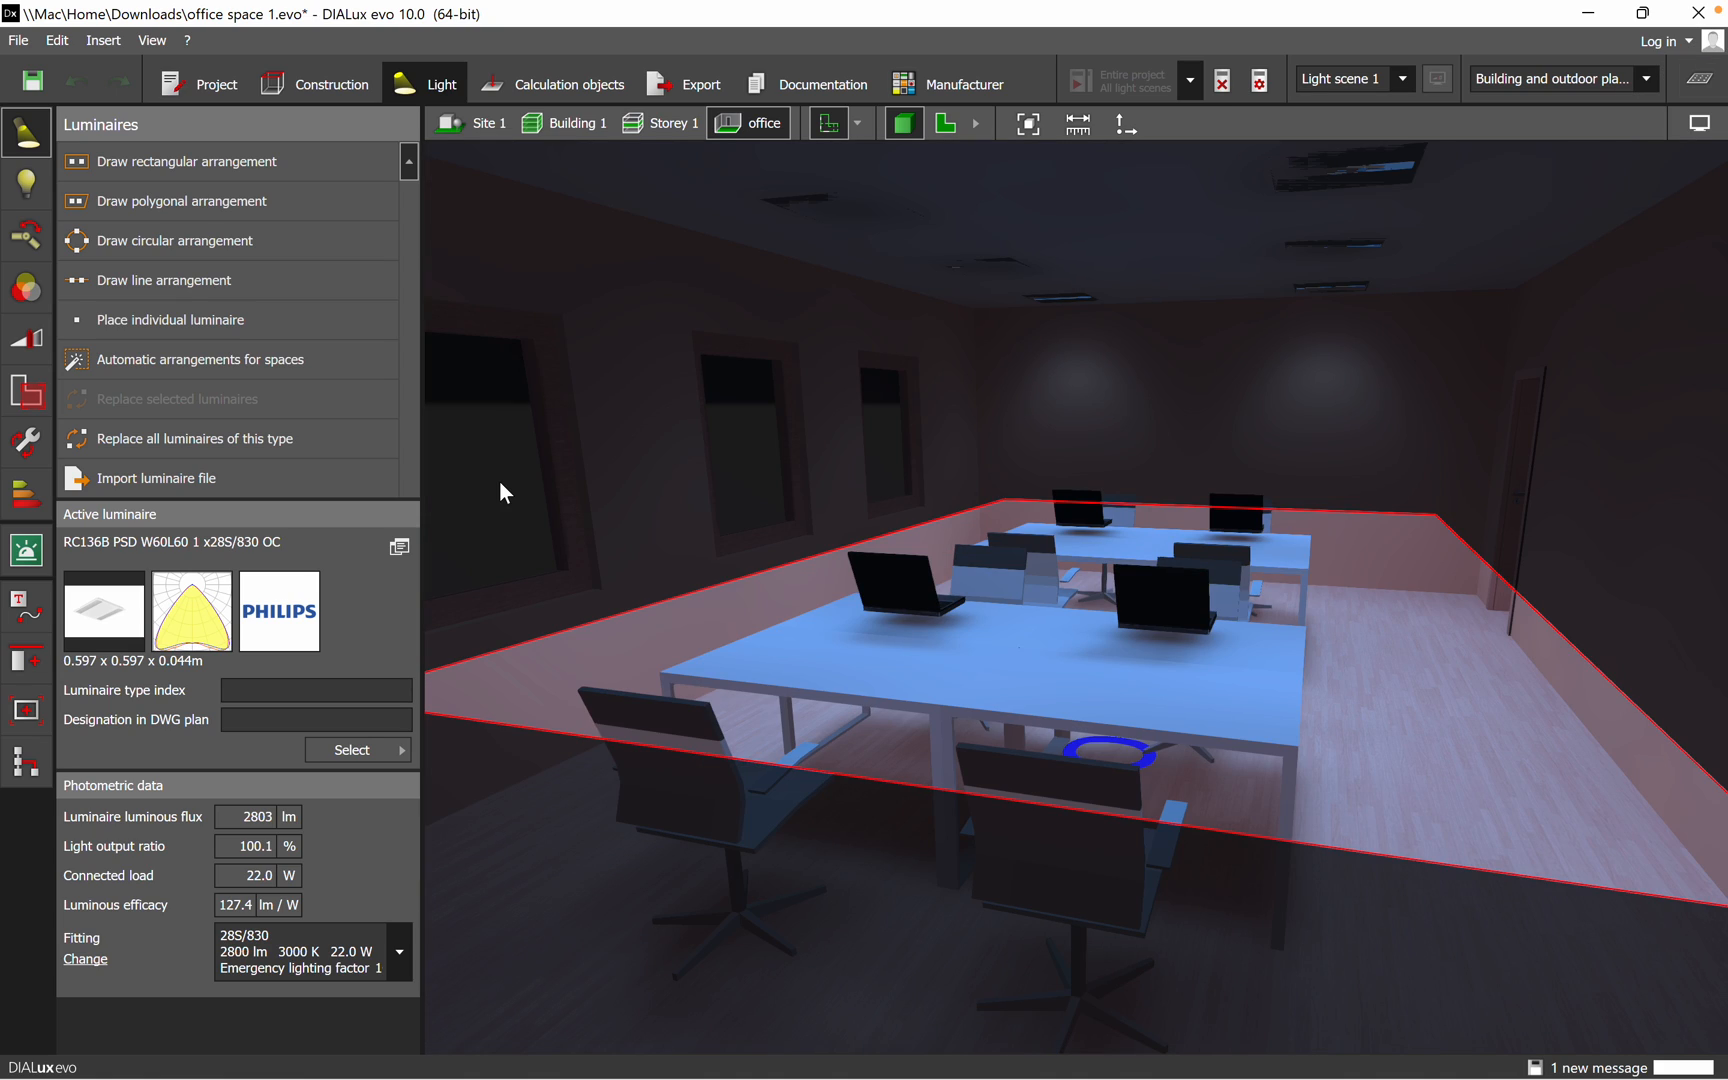
mouse_move(662, 494)
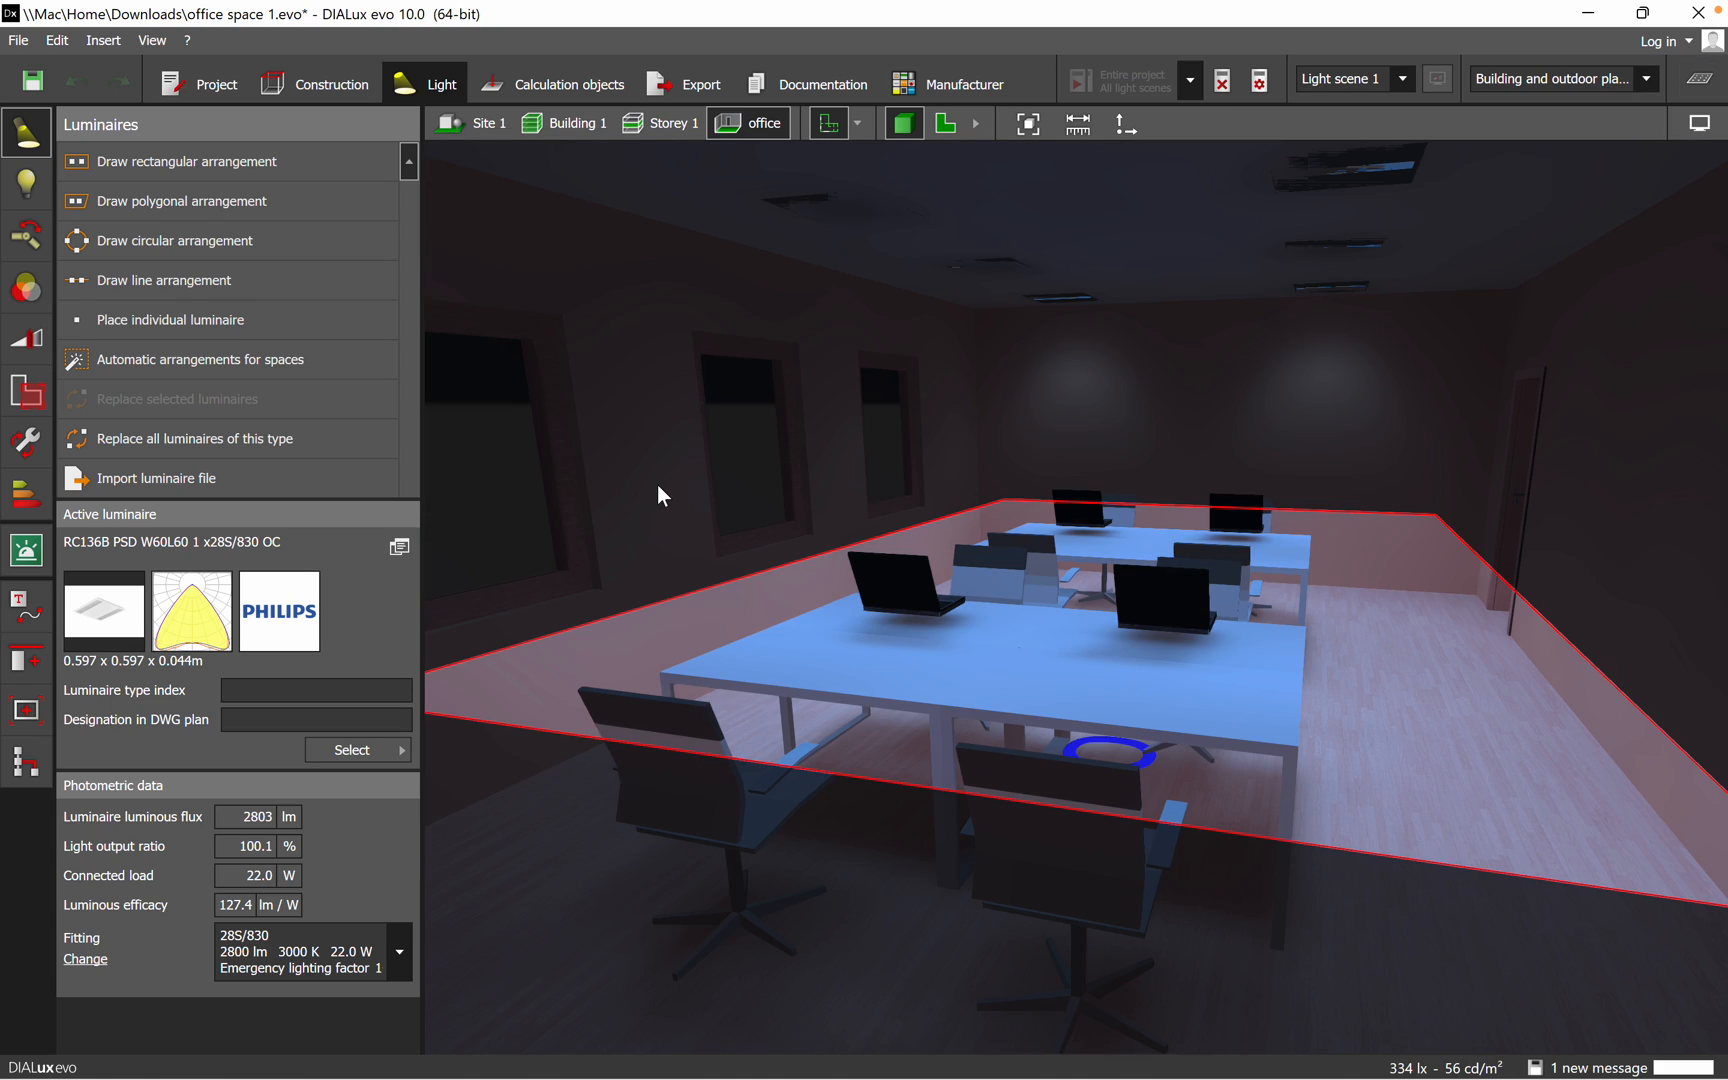
mouse_move(356, 750)
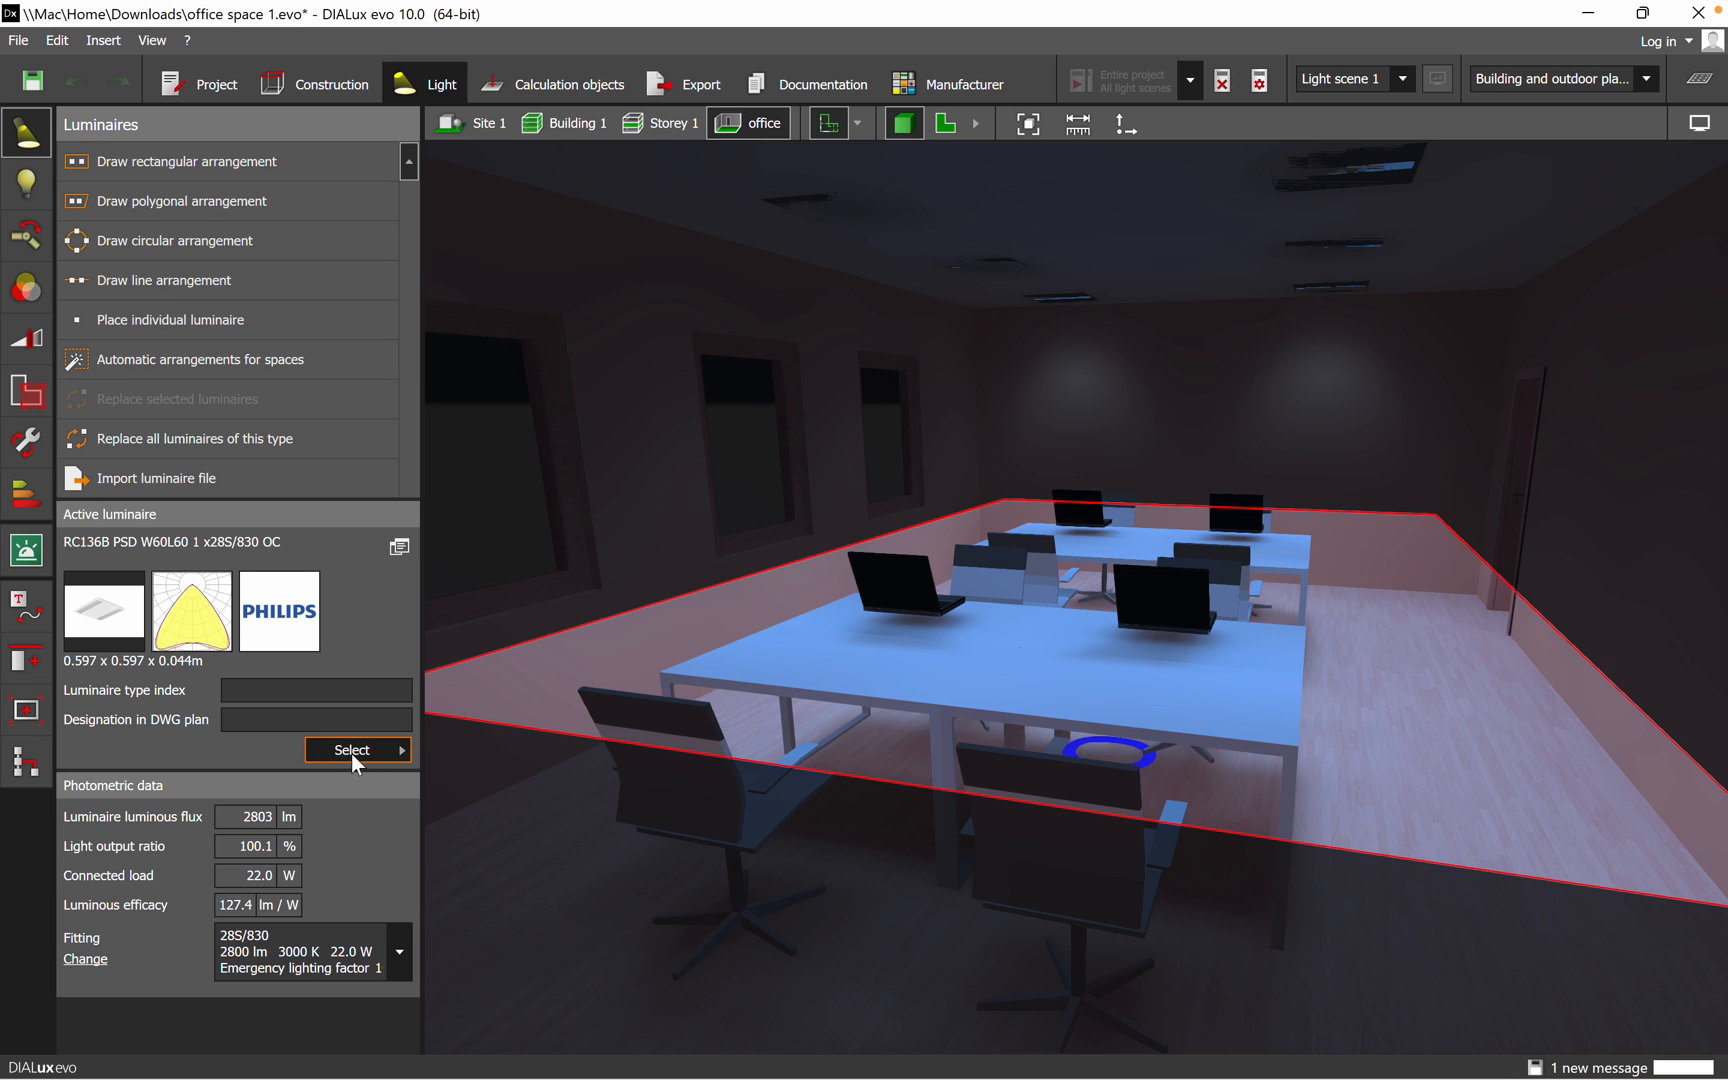
click(352, 750)
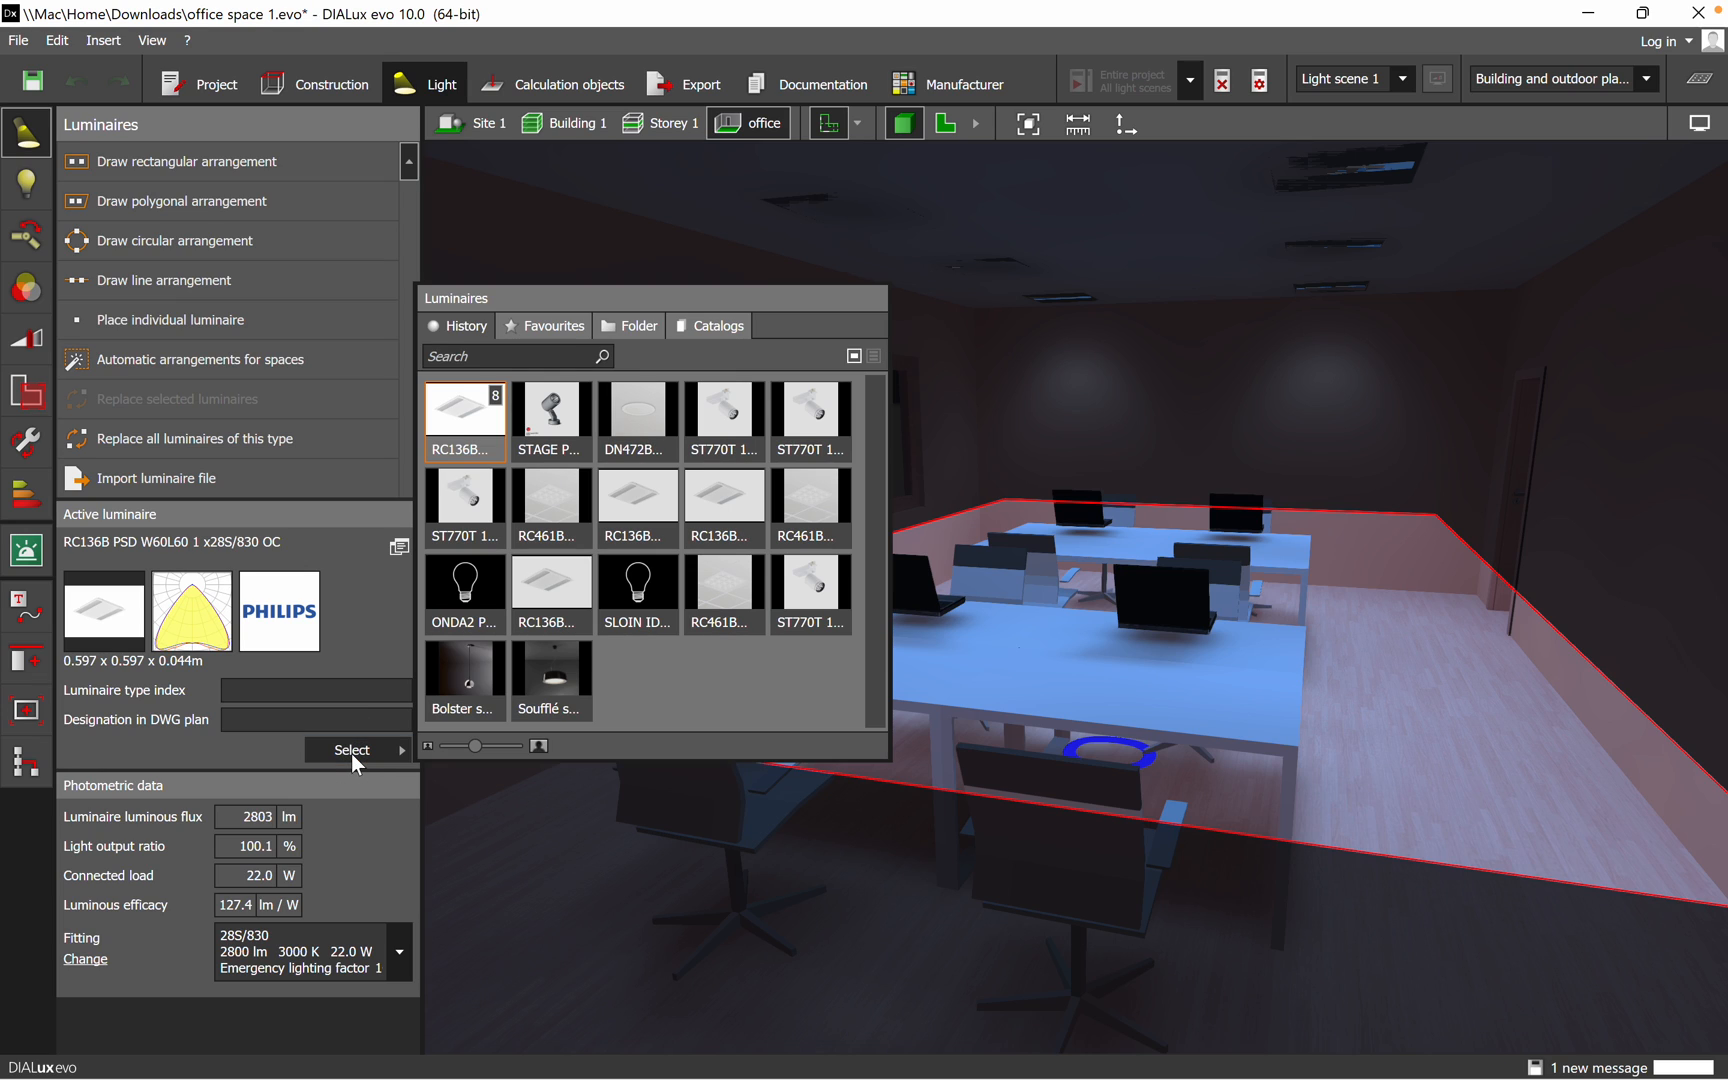
click(718, 326)
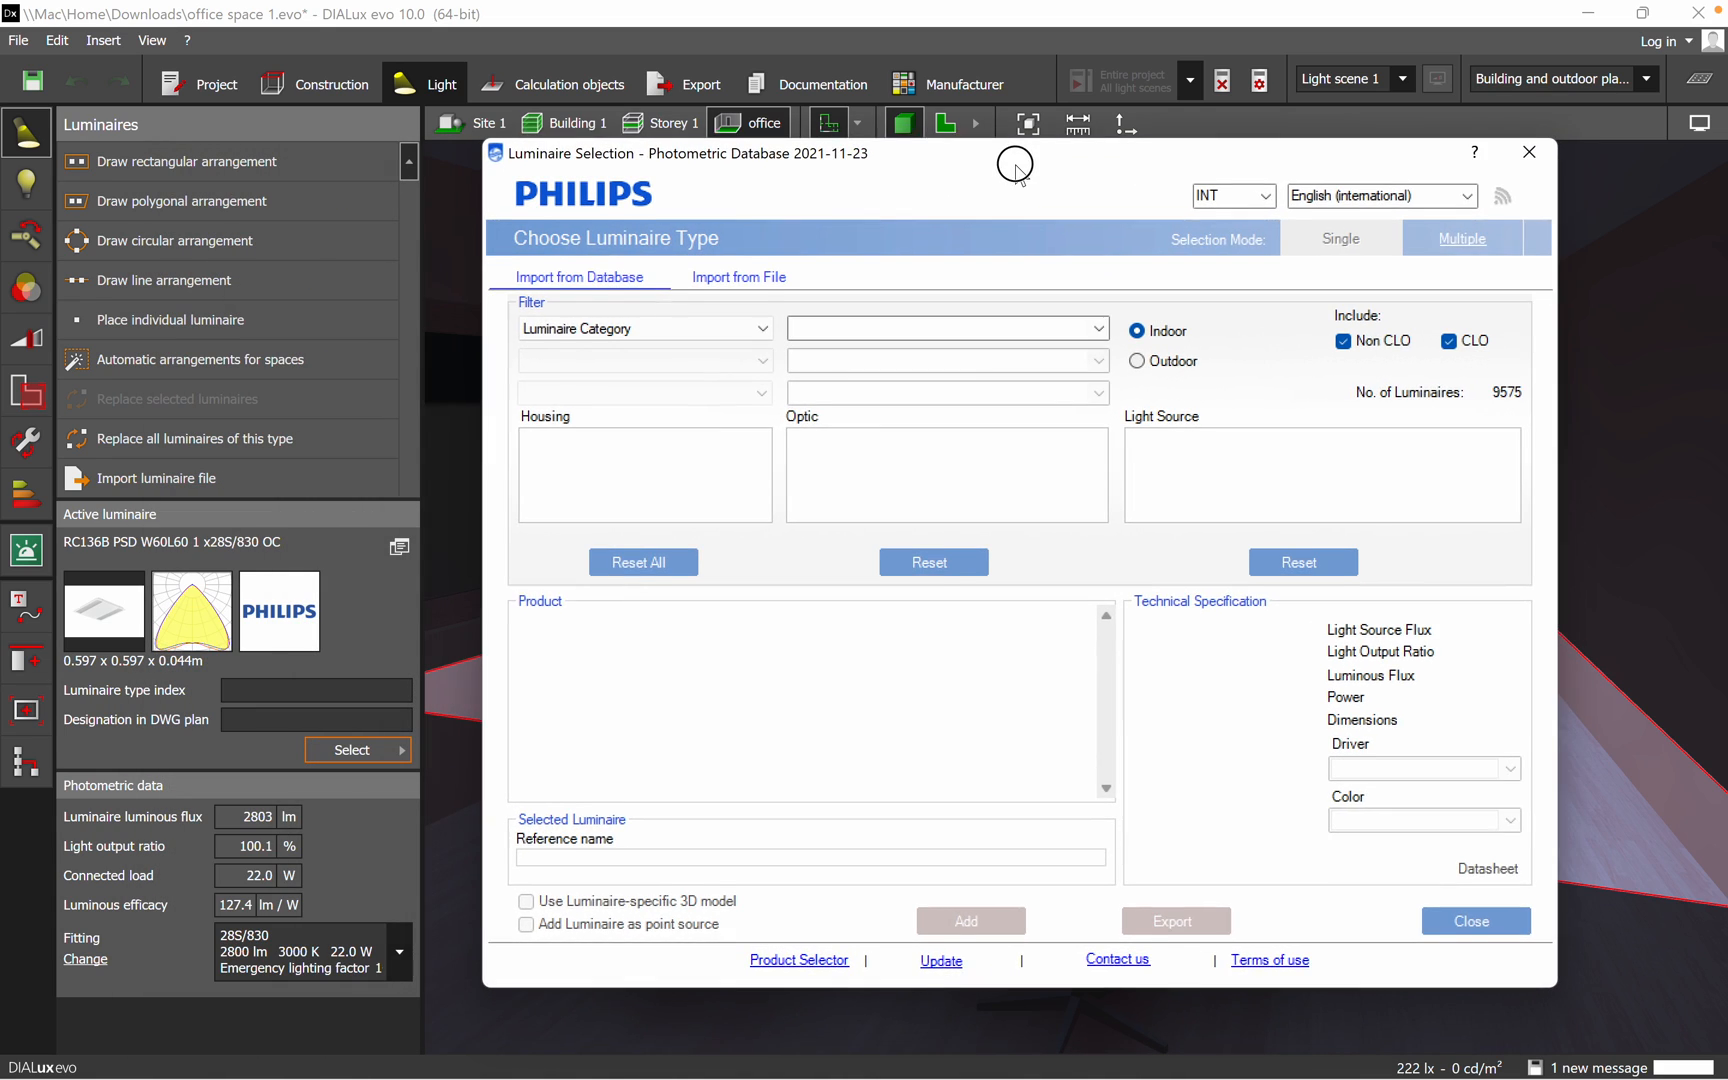
click(1096, 324)
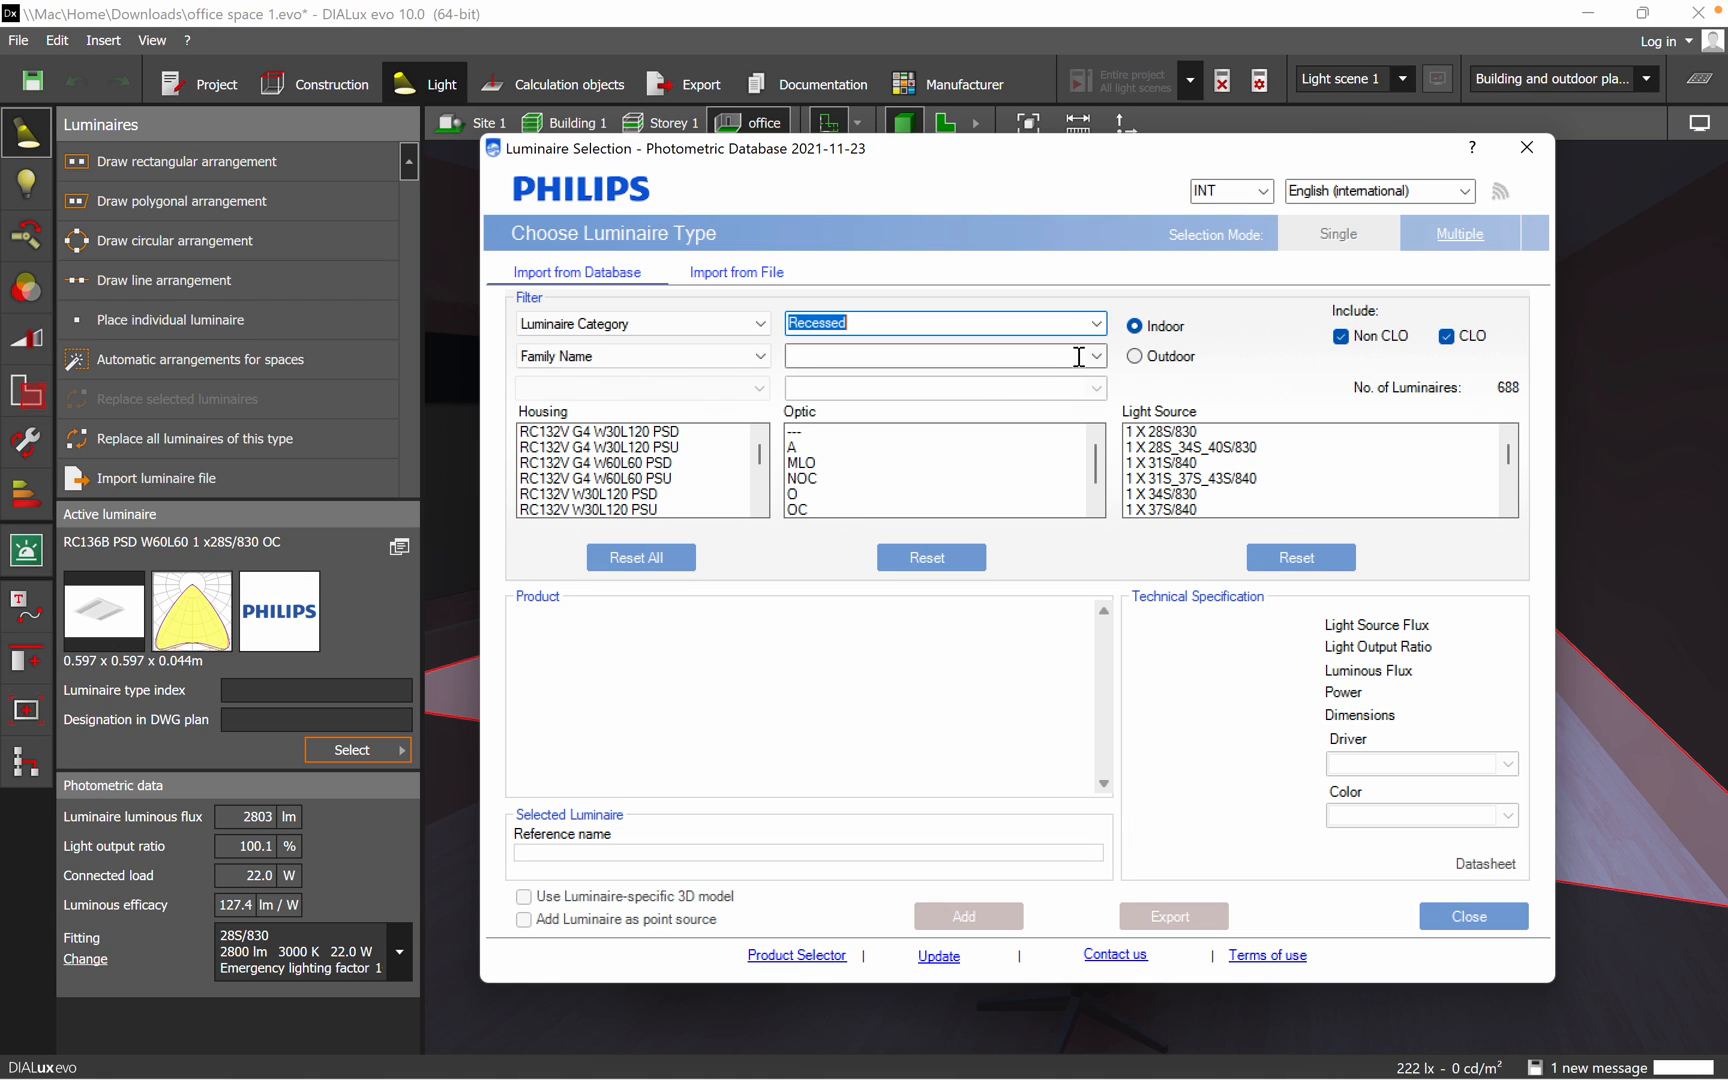
- Select the RC136B PSD W60L60 housing with the OC optic in the Philips database
click(1096, 354)
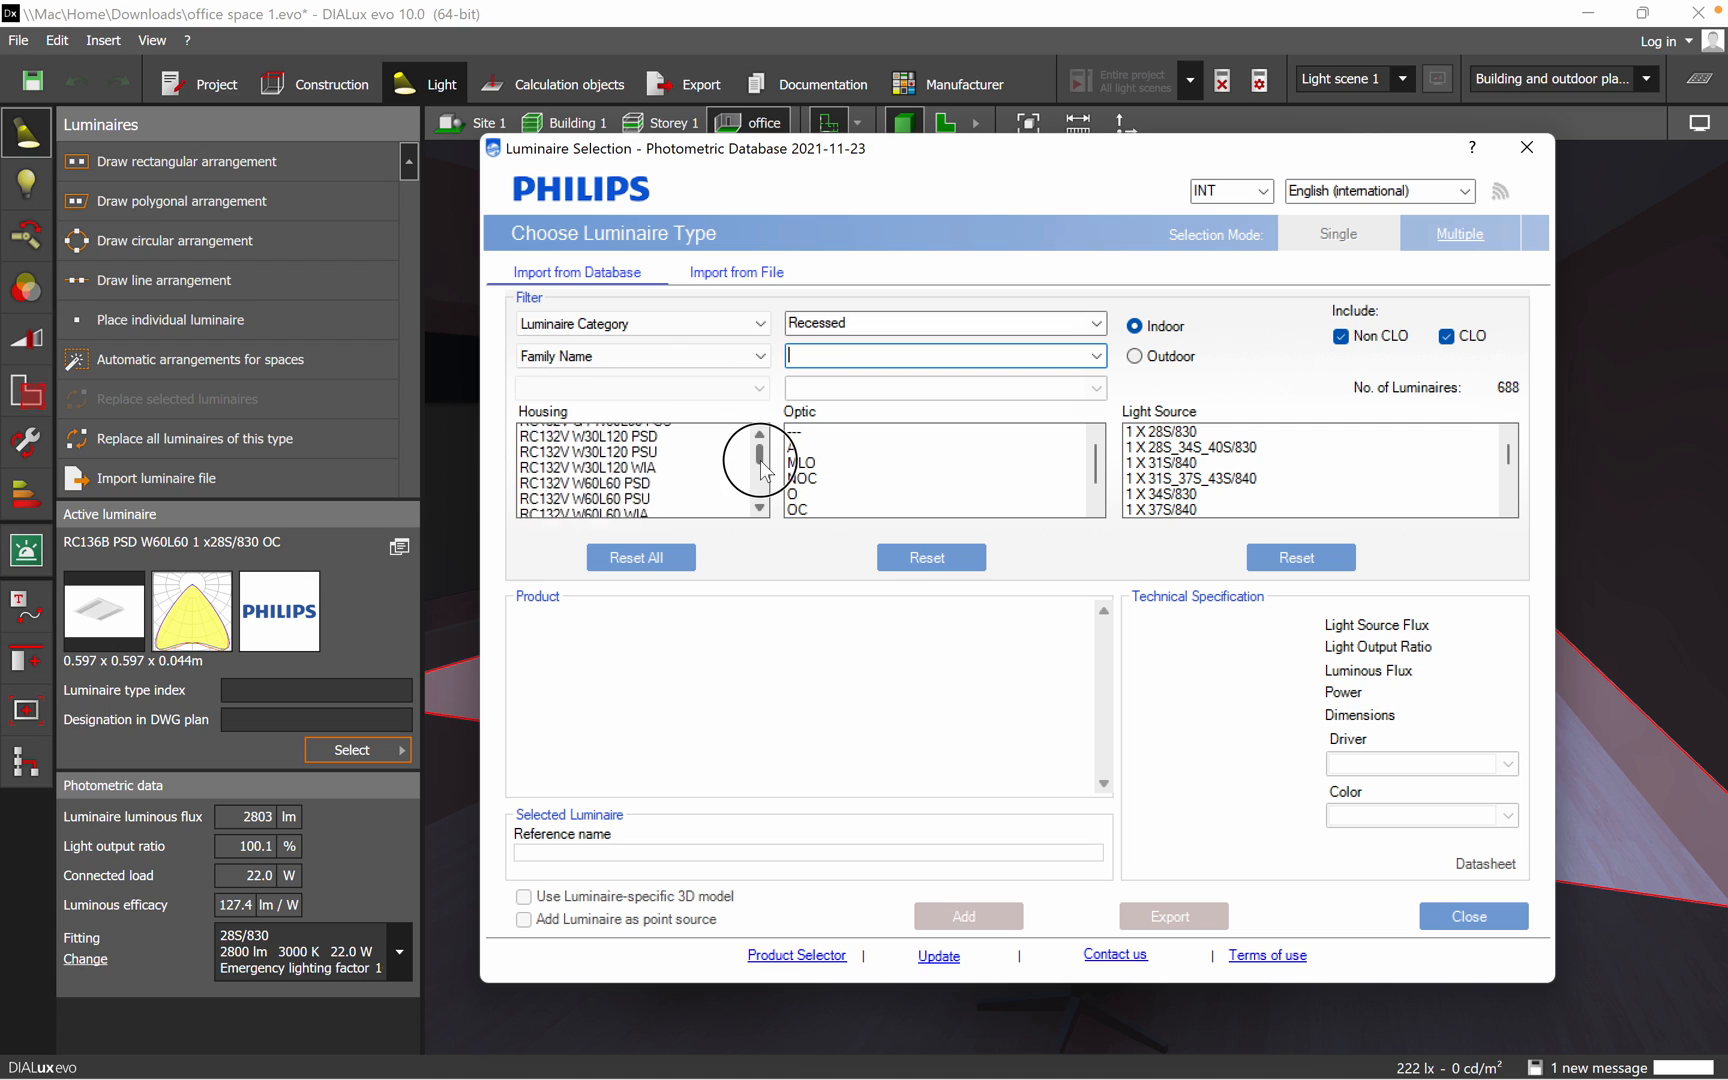
scroll(down, 3)
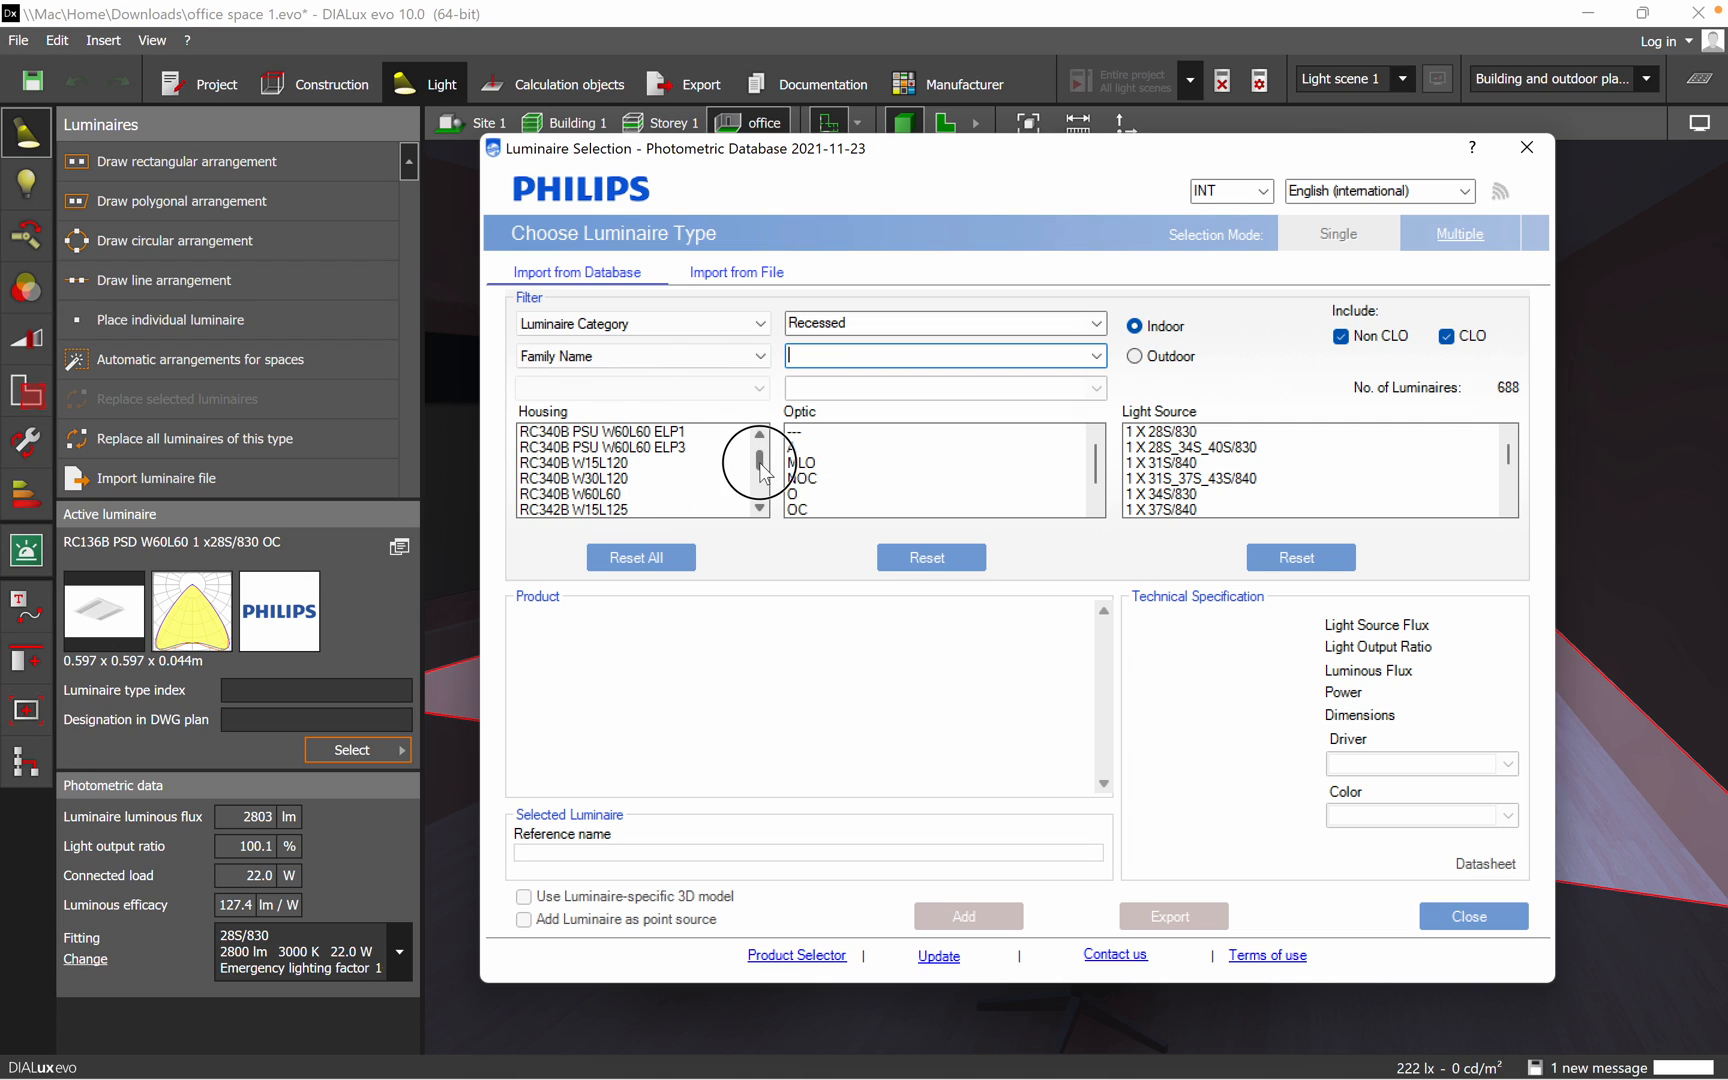
scroll(down, 3)
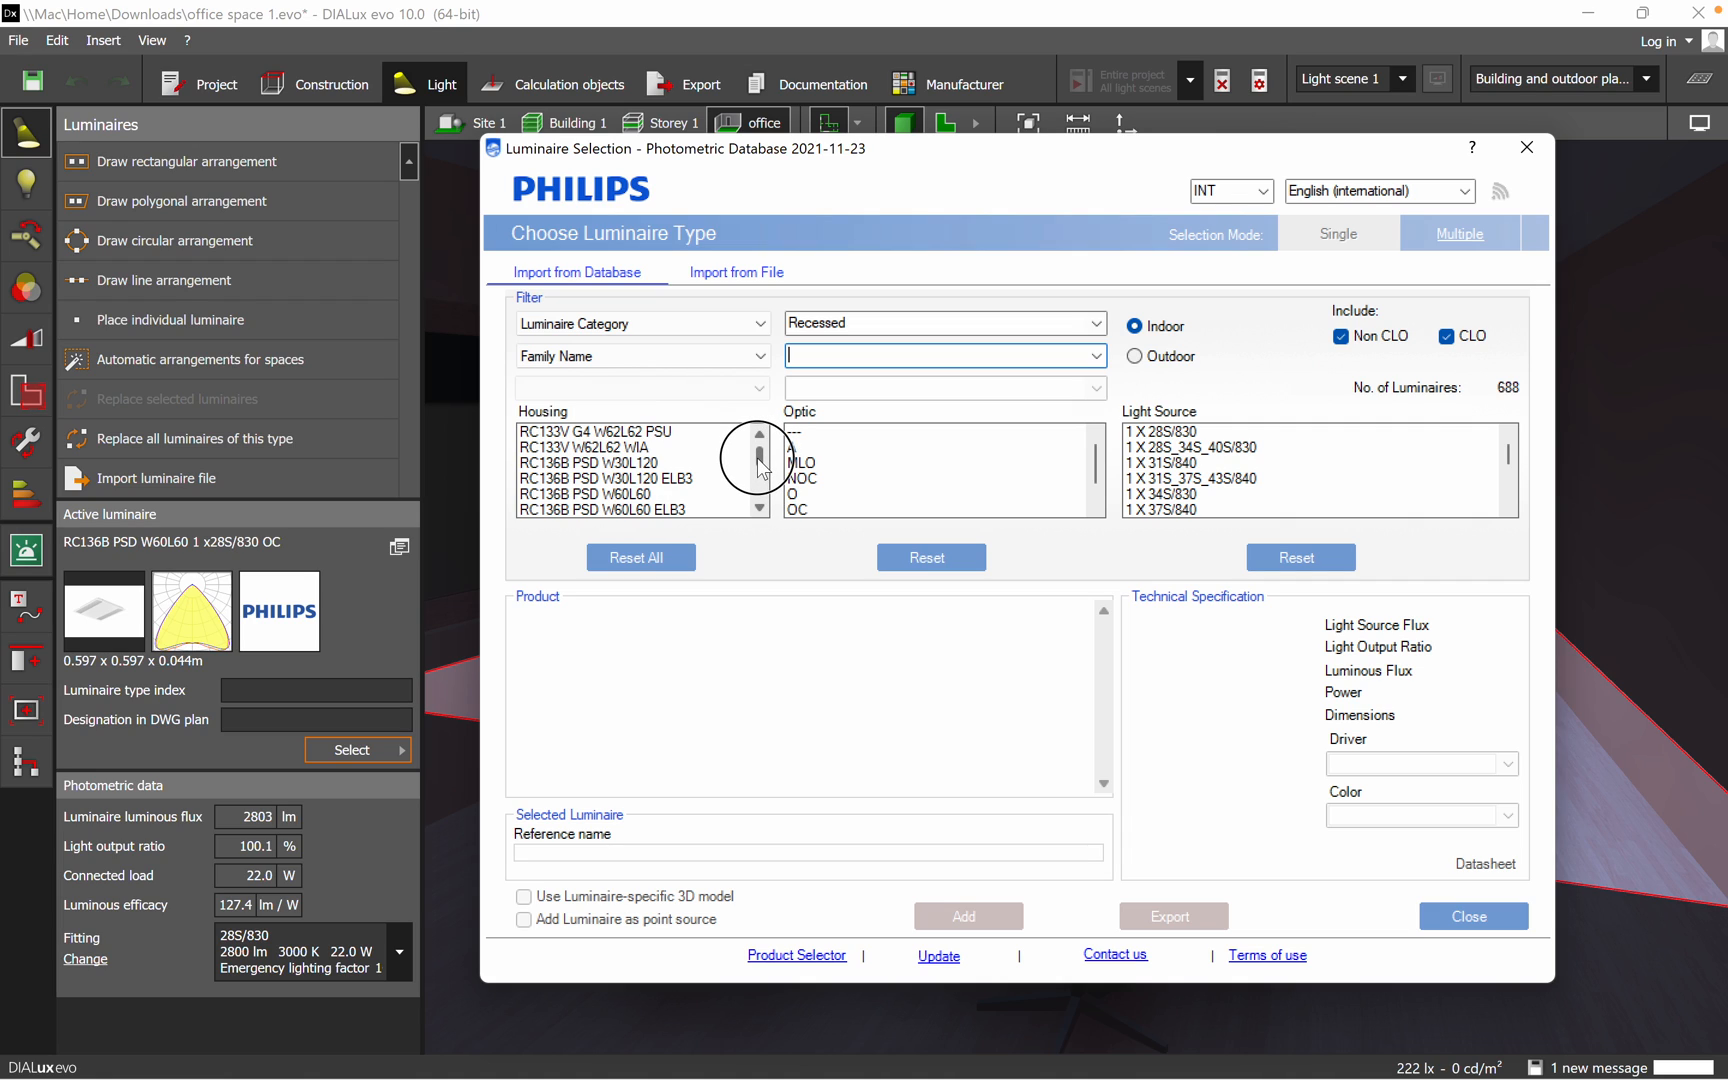
click(606, 494)
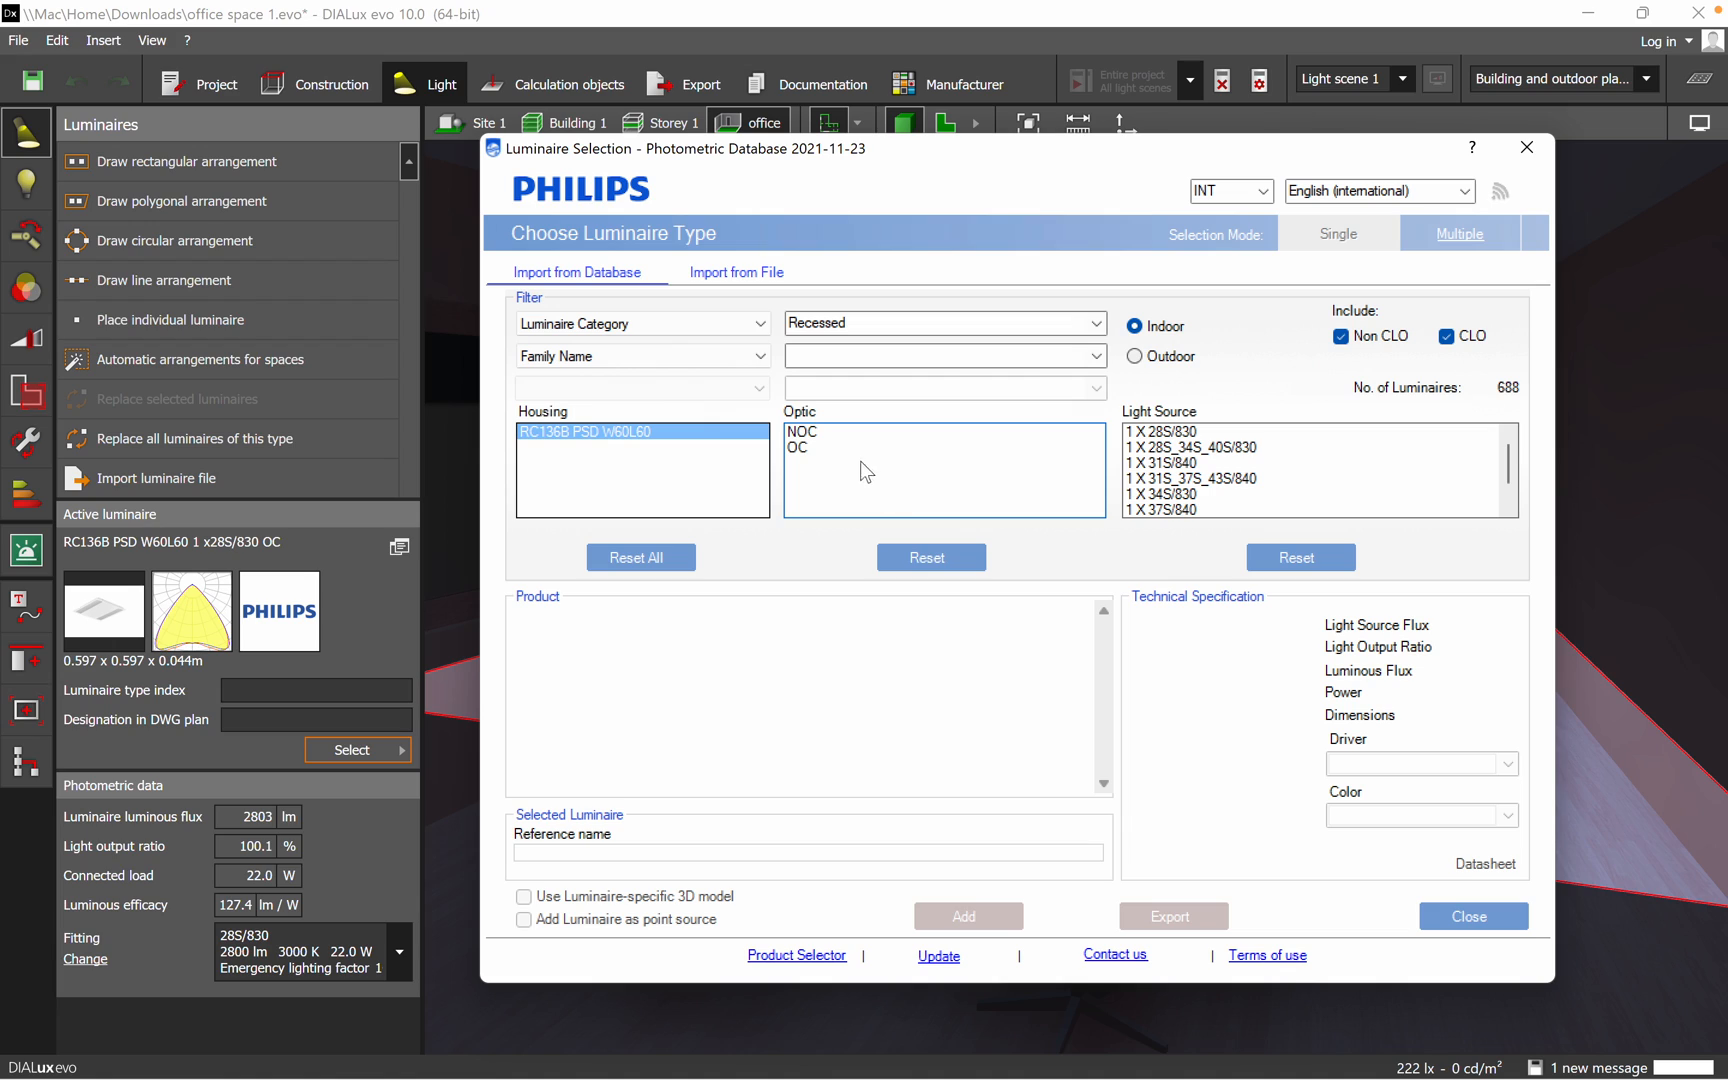
click(802, 430)
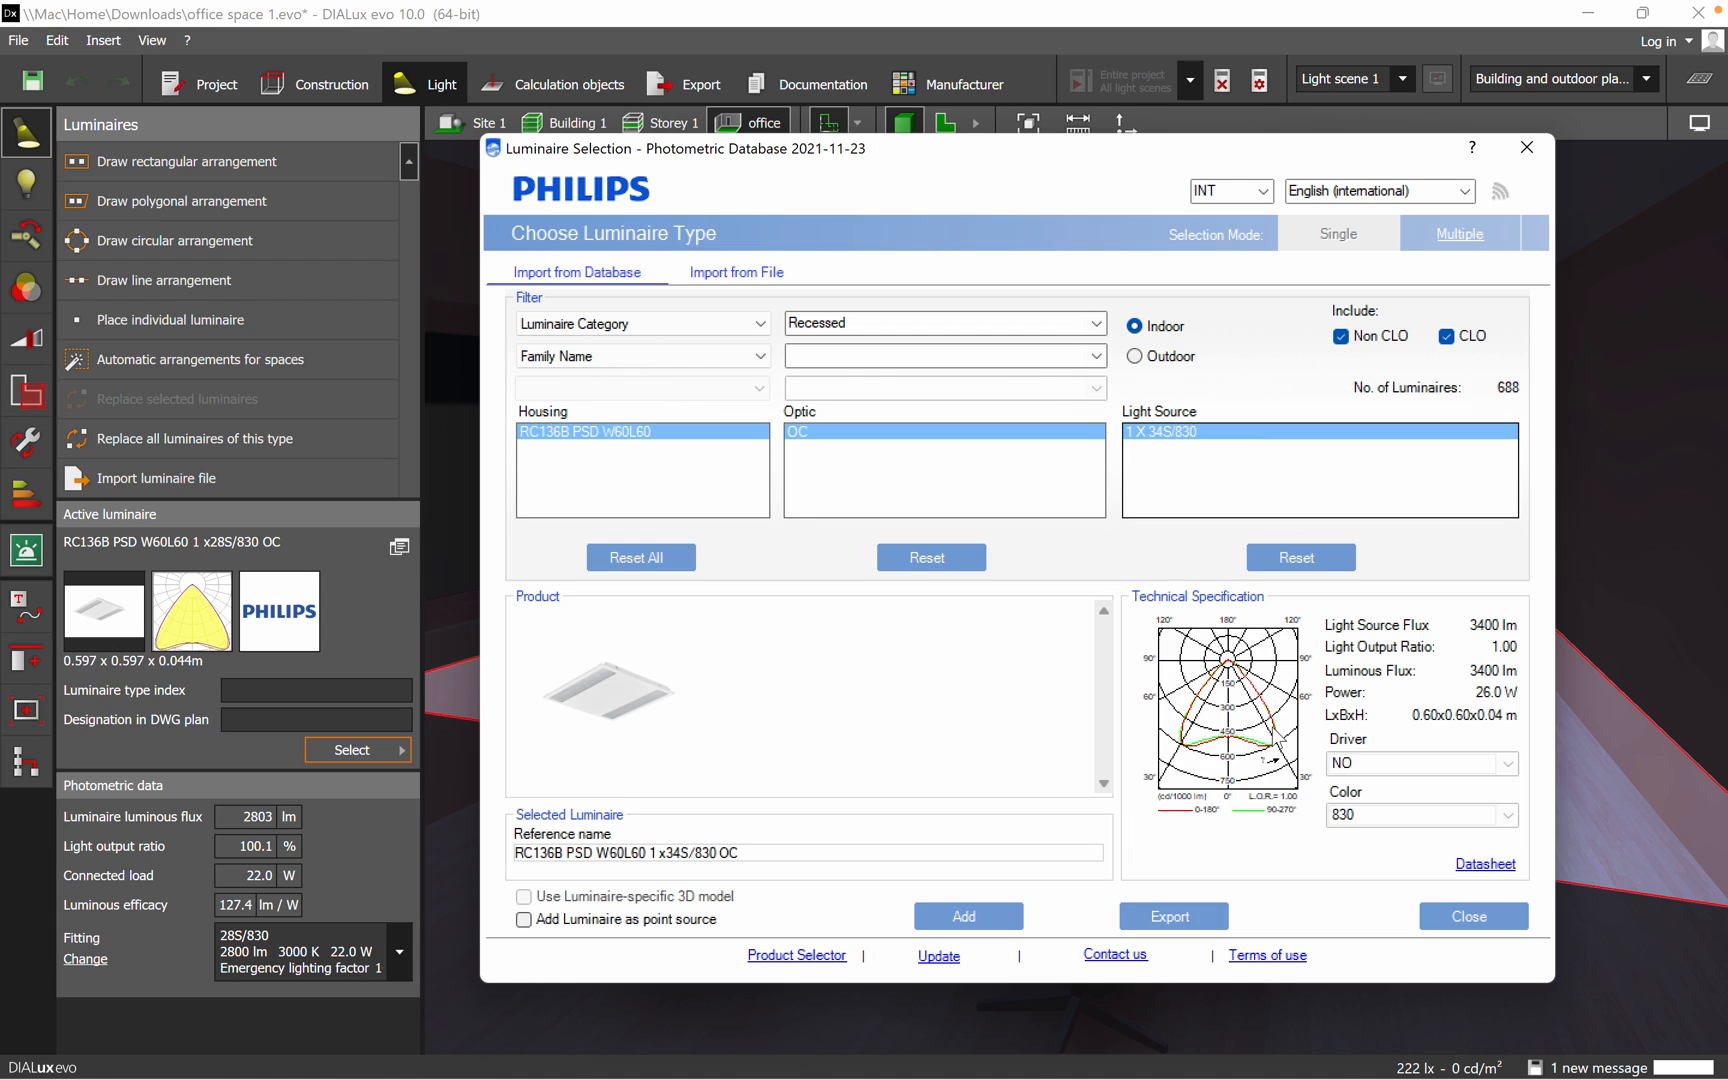
mouse_move(1500, 878)
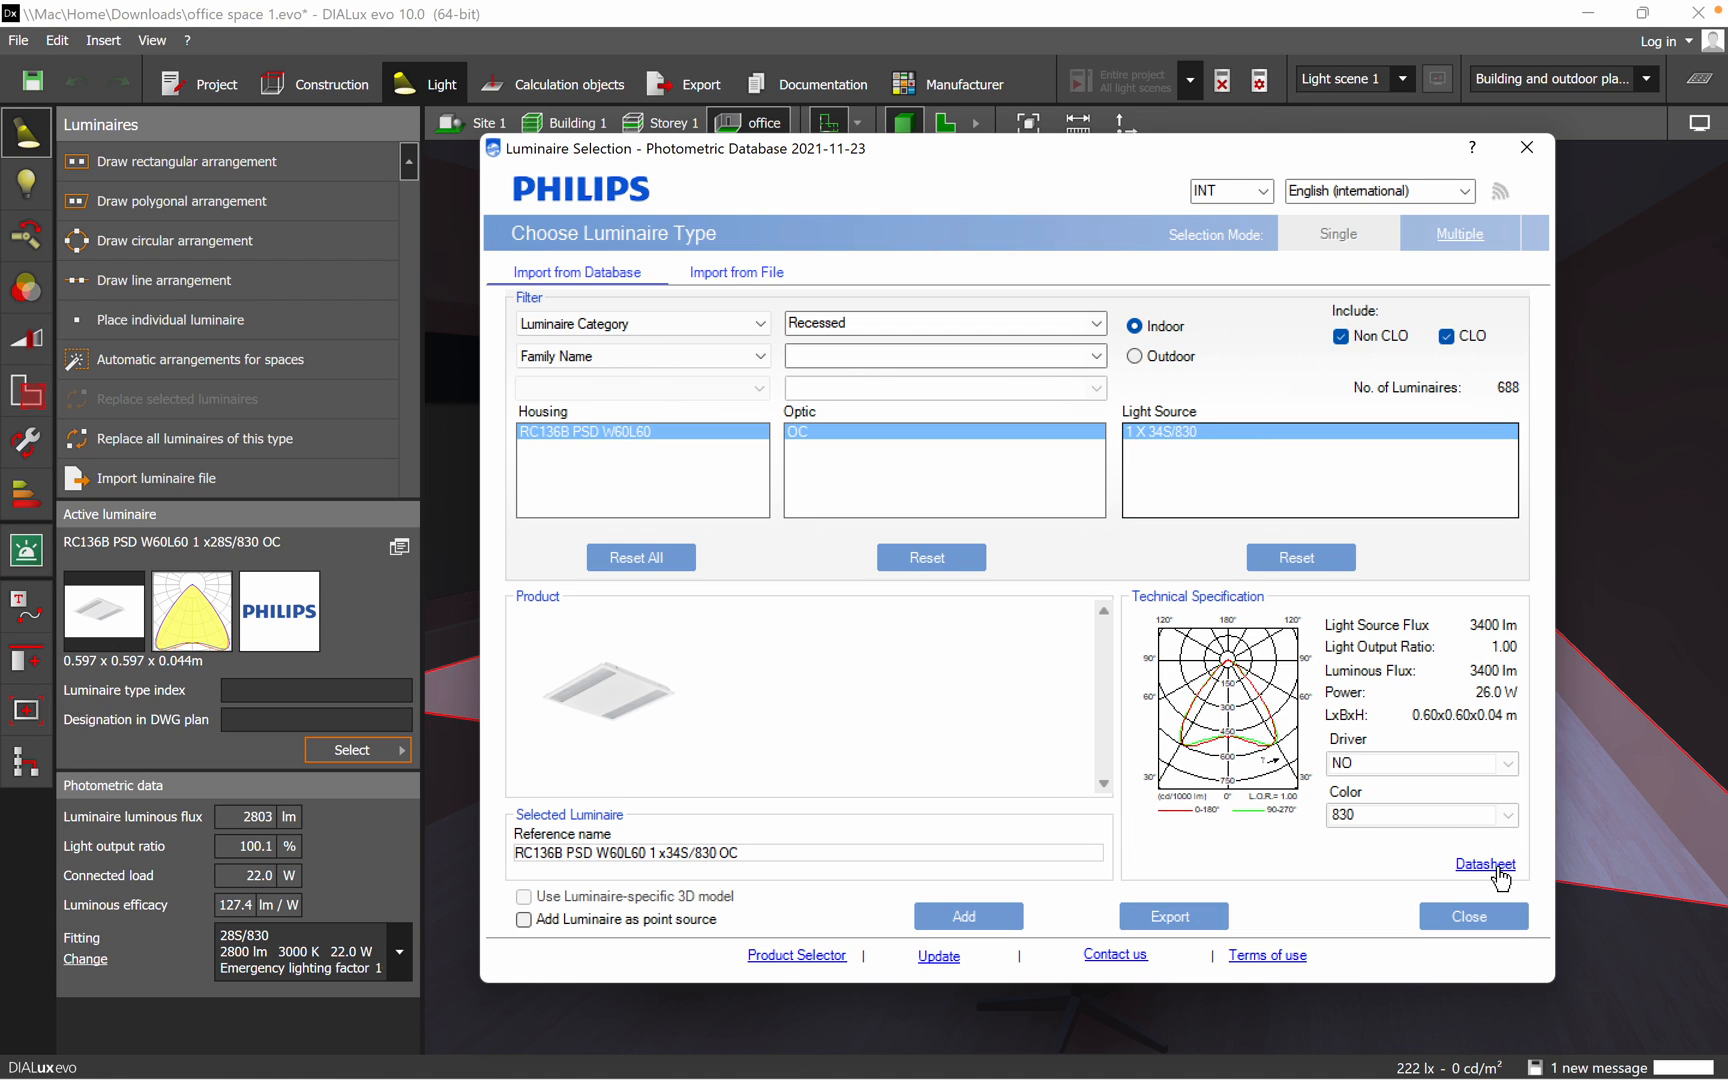
mouse_move(1420, 822)
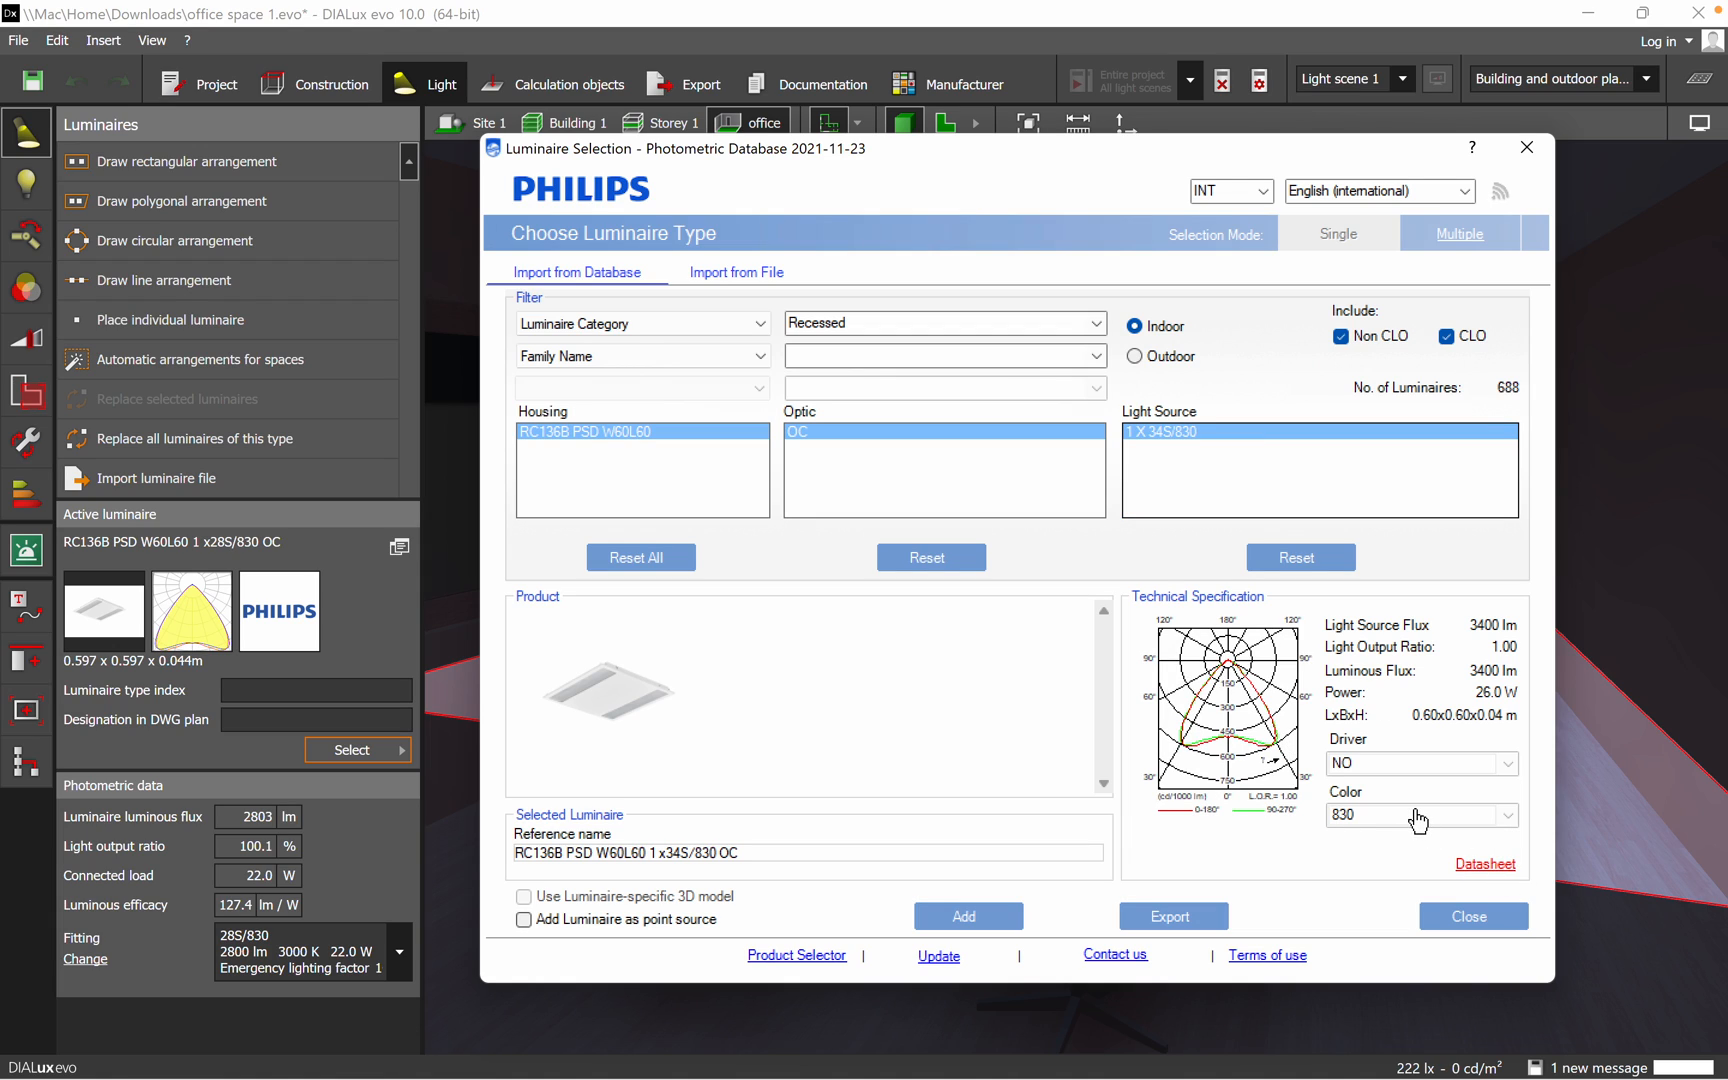
- Generate its datasheet with Polar, Utilisation, Quantity, UGR diagram and Luminance Table templates
click(1484, 862)
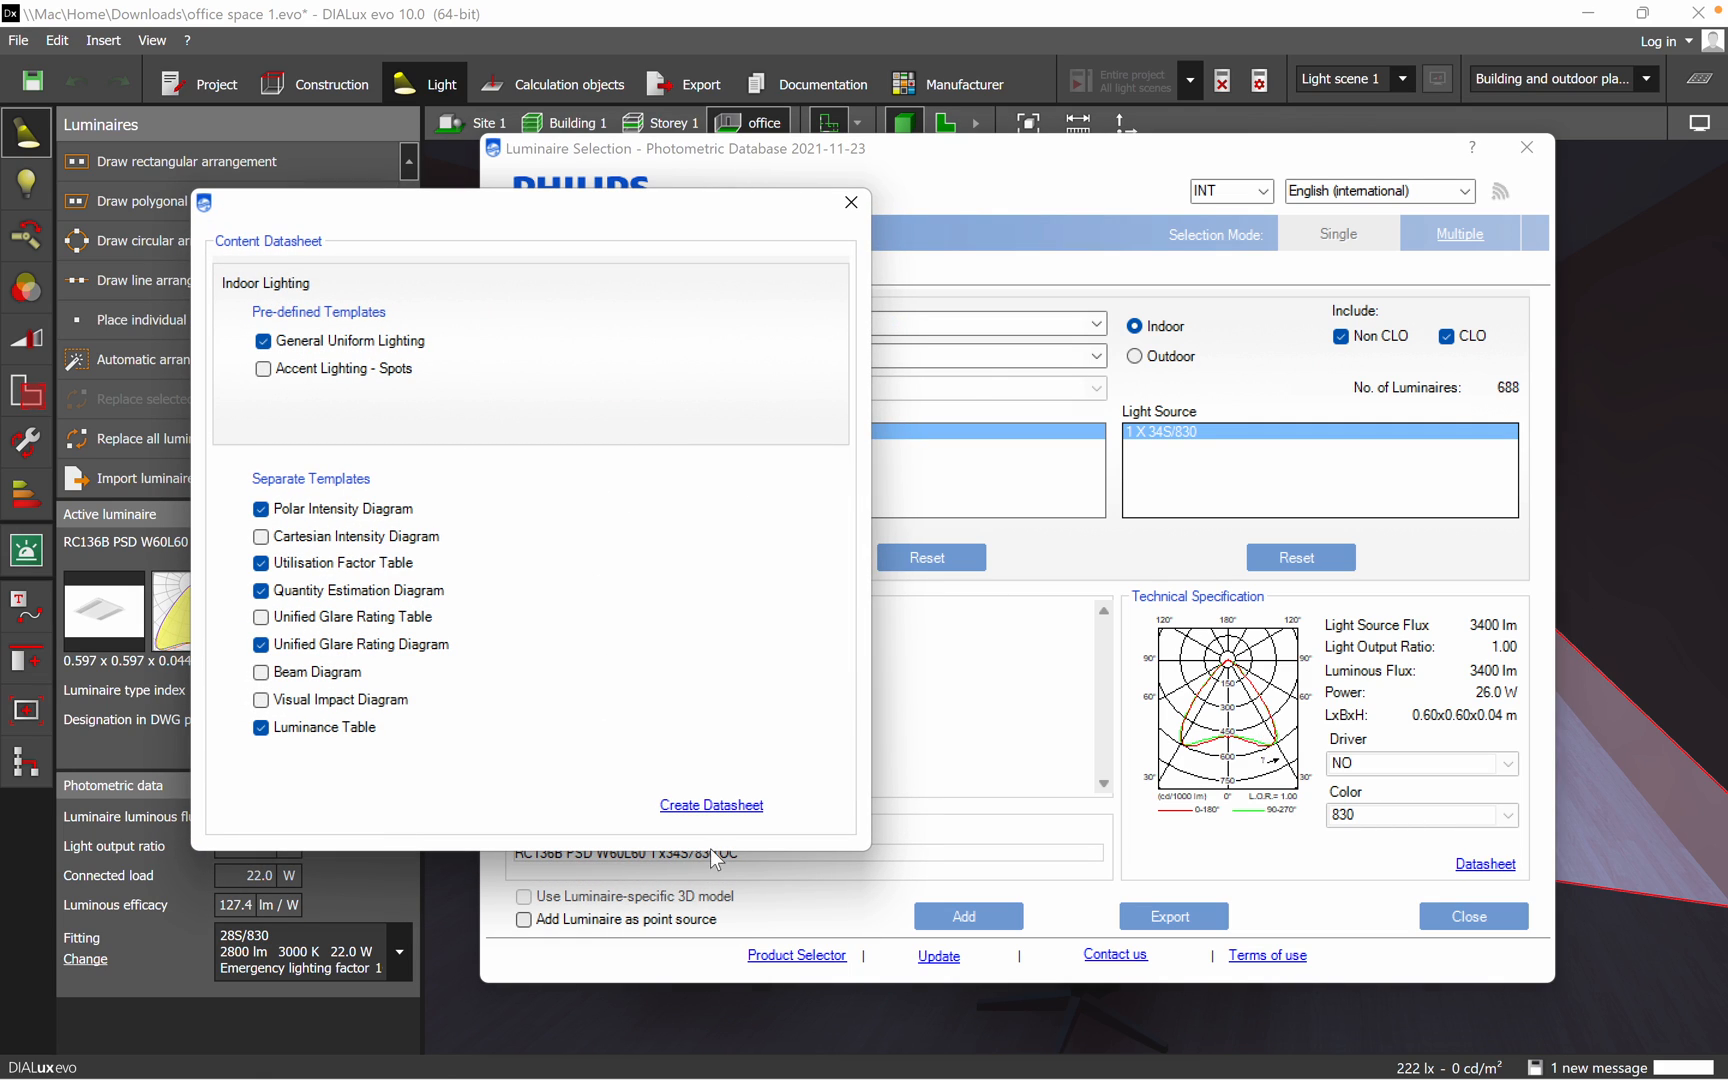
click(710, 804)
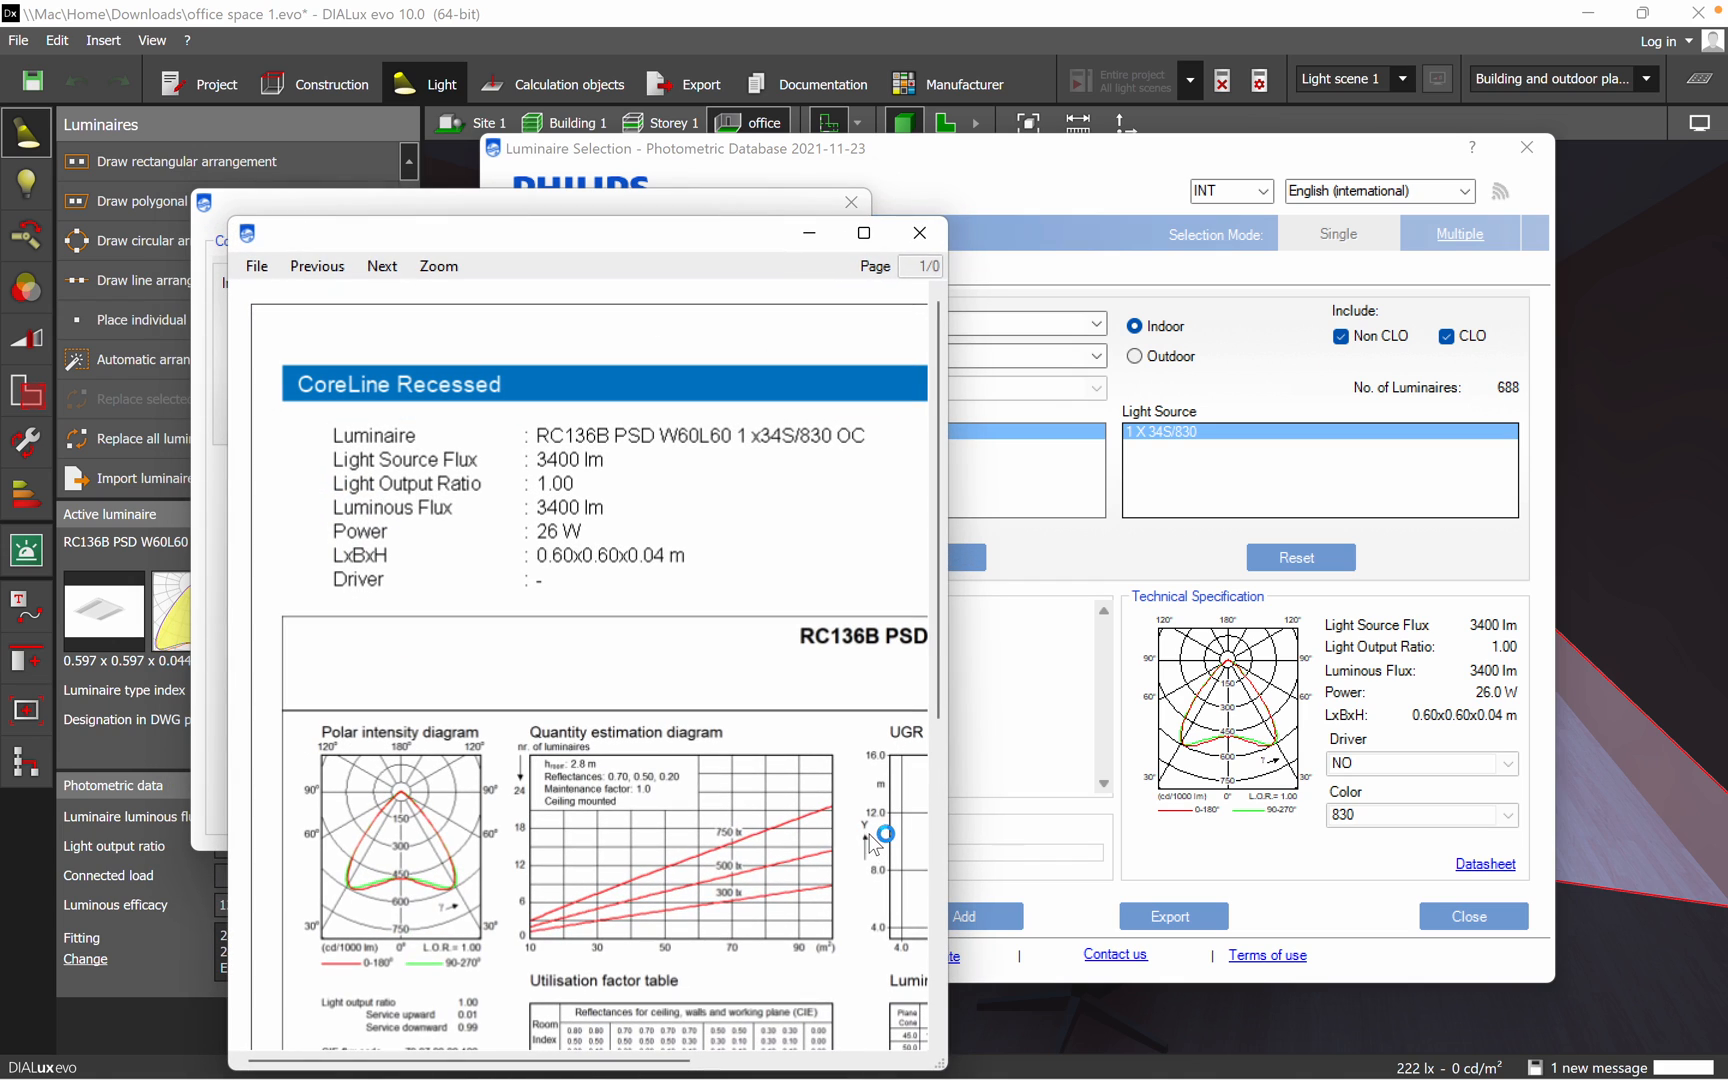
- Maximize the CoreLine Recessed datasheet at 150% zoom and review its UGR diagram and luminance table
click(862, 232)
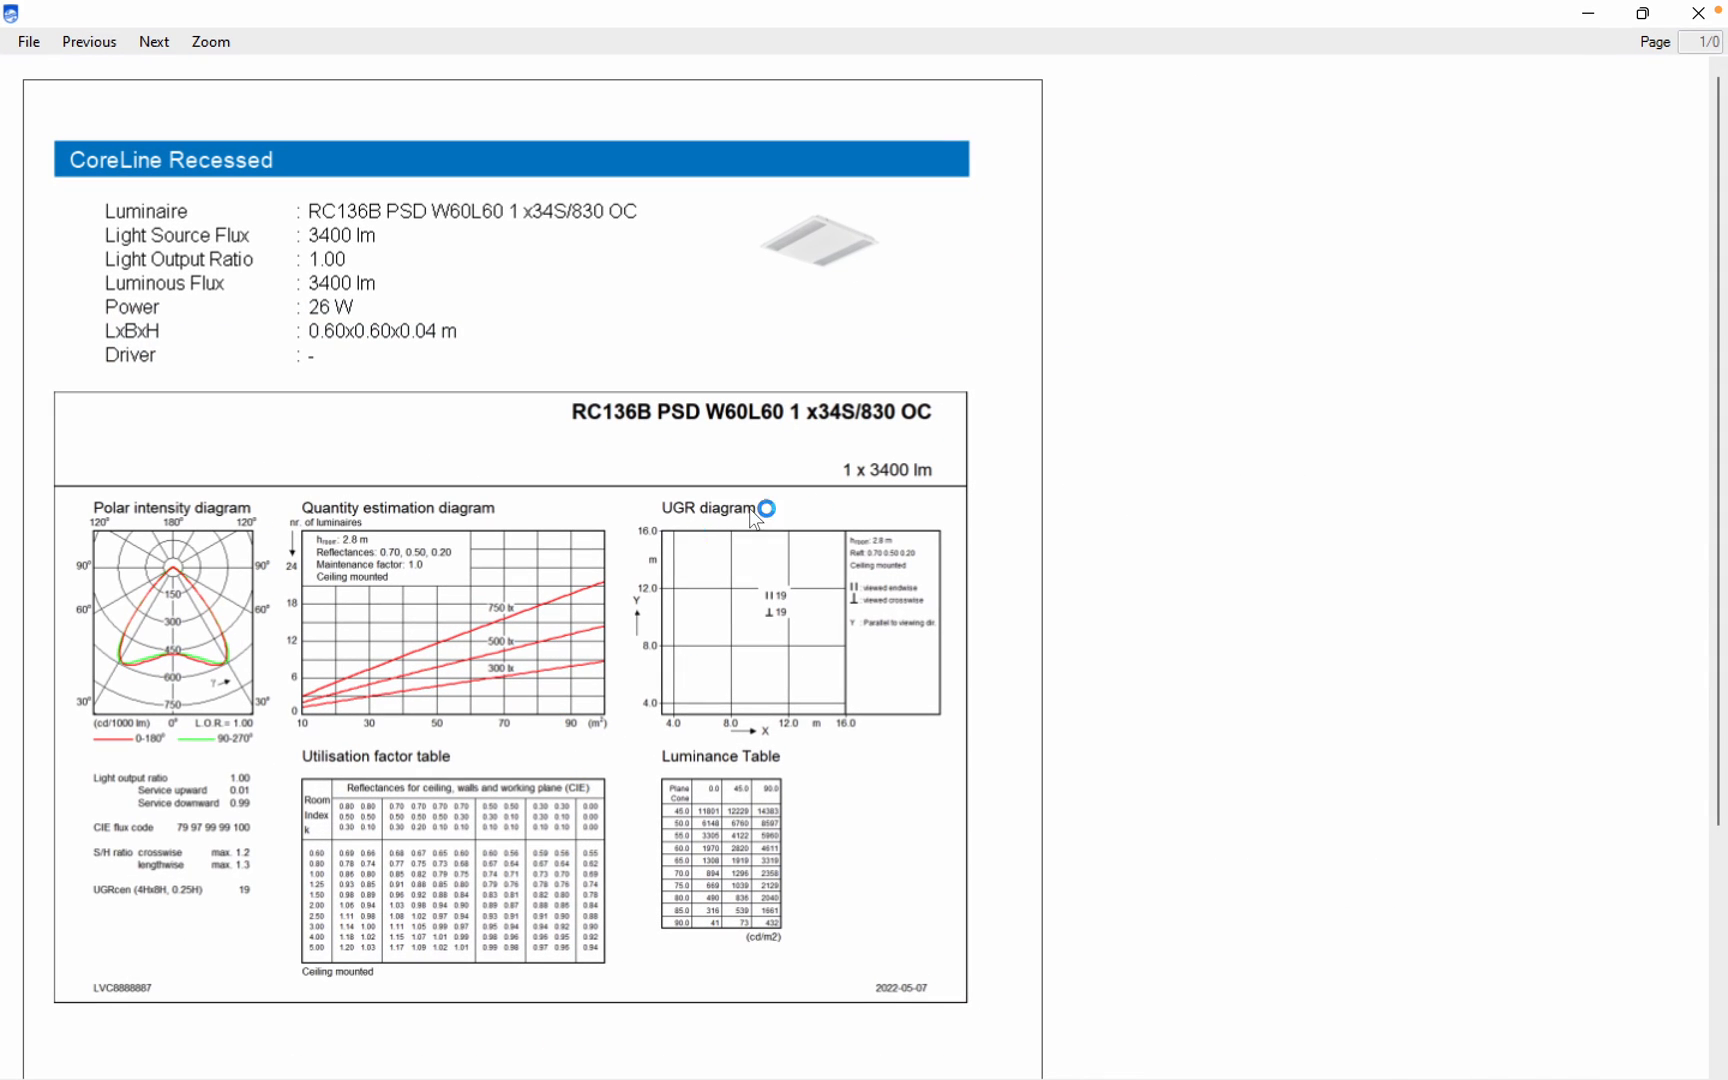
click(210, 42)
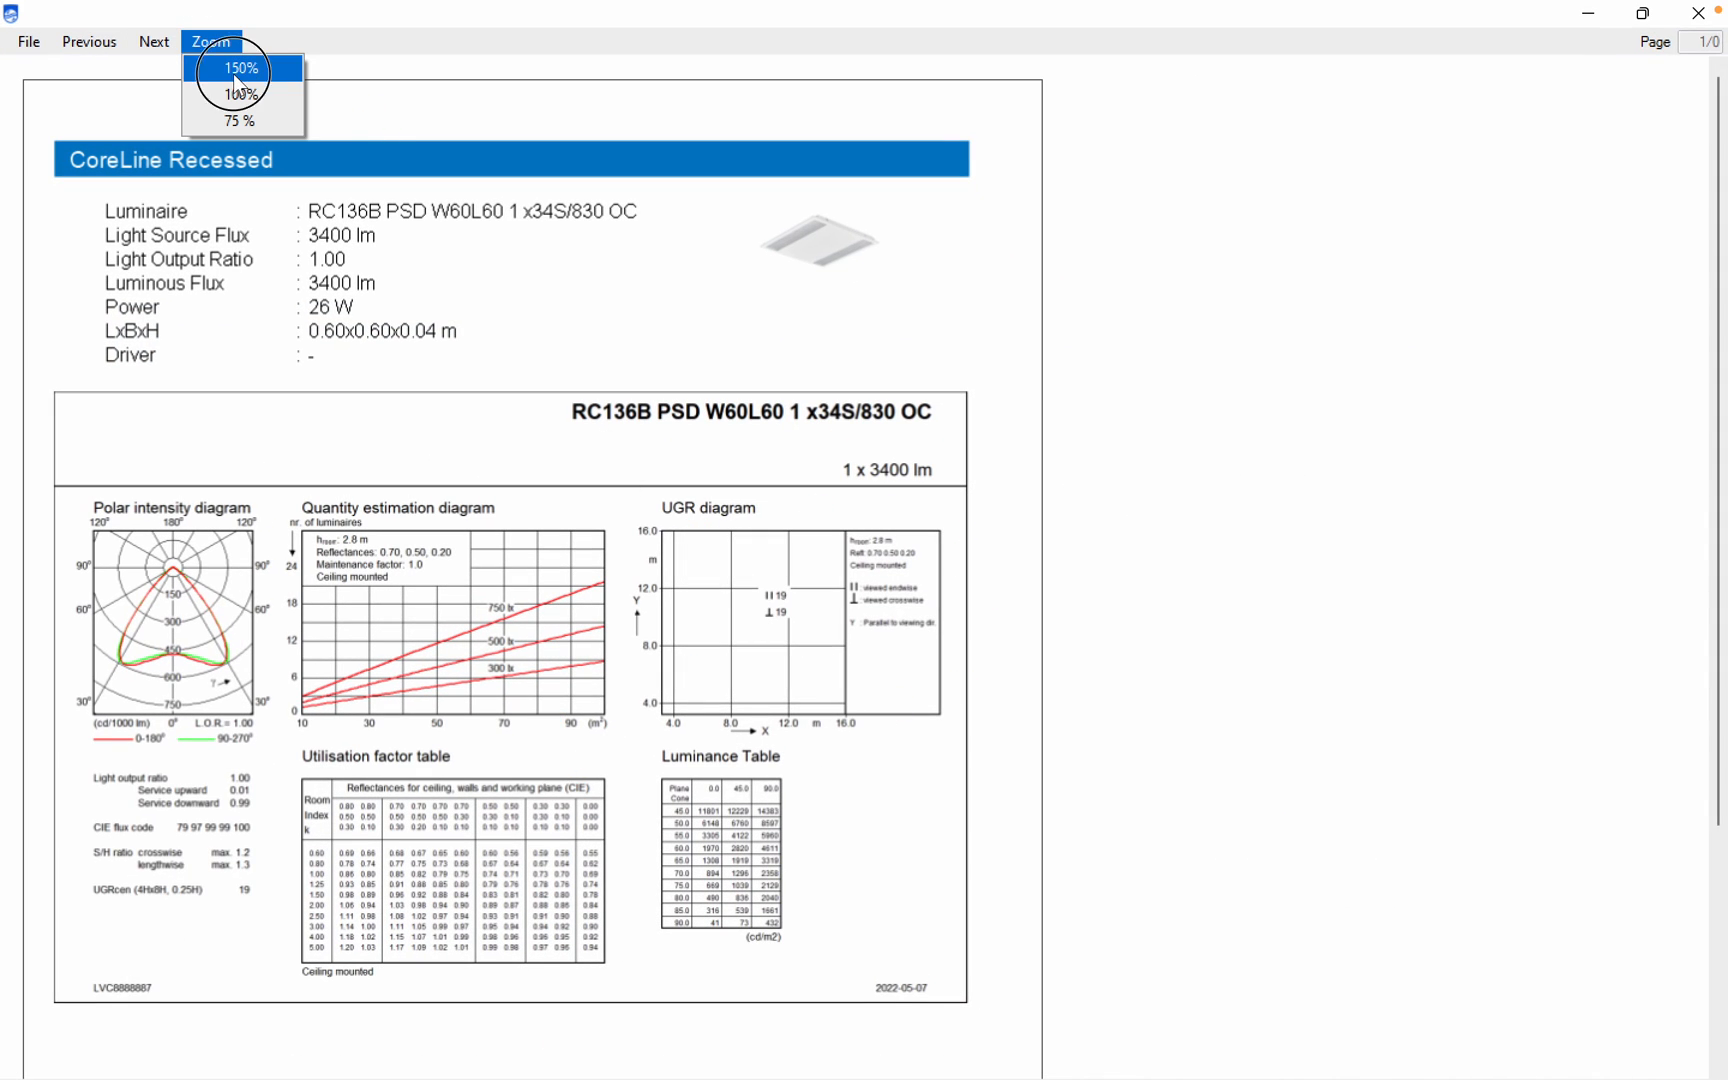
click(238, 68)
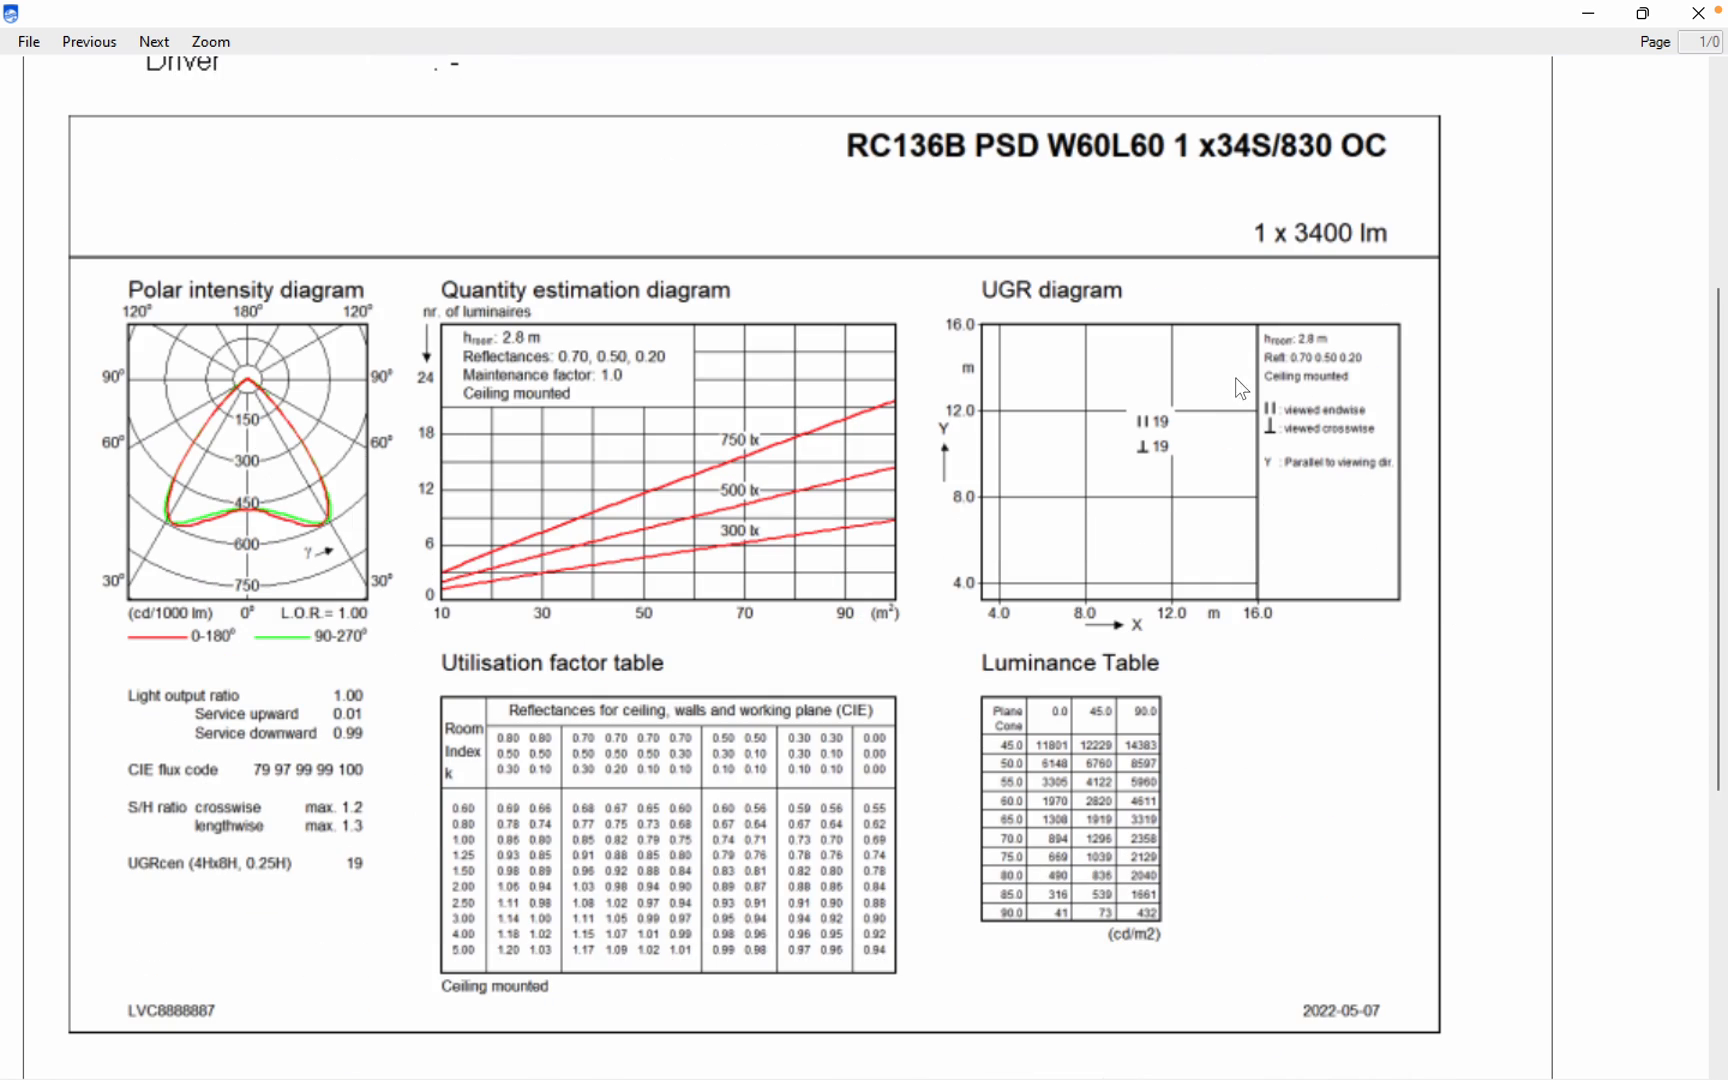
mouse_move(970, 948)
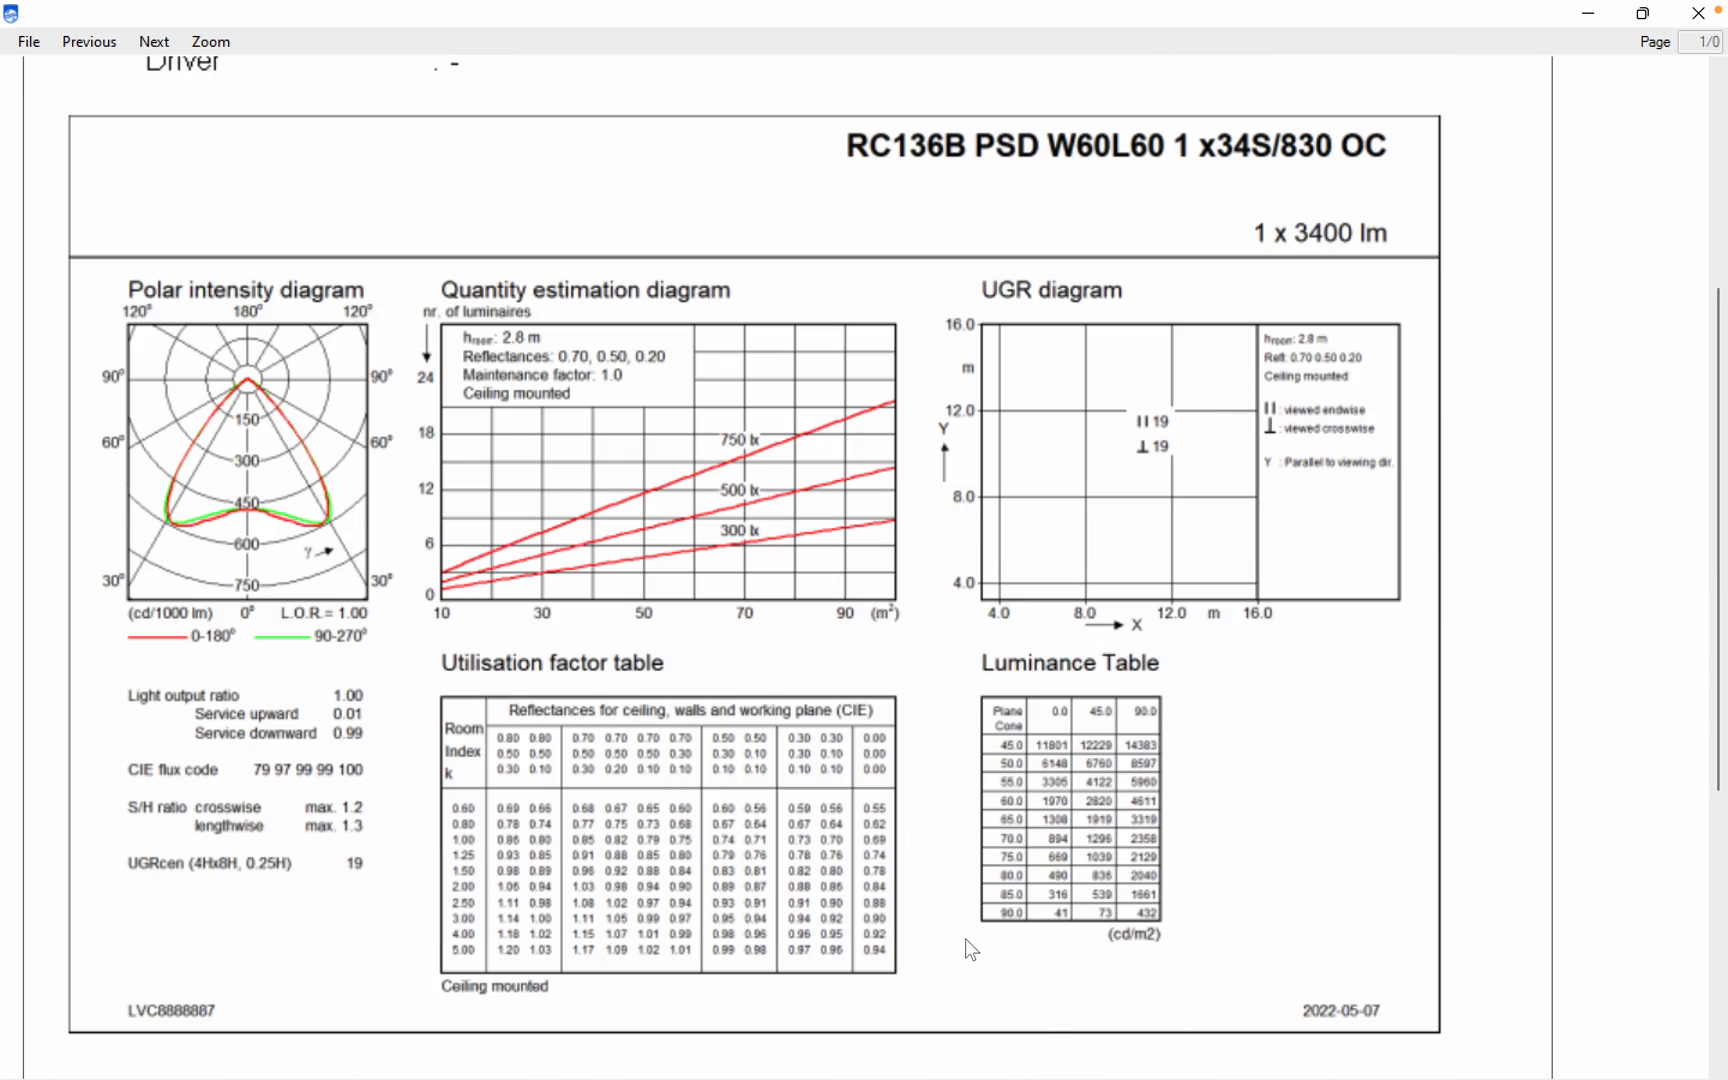
mouse_move(1230, 898)
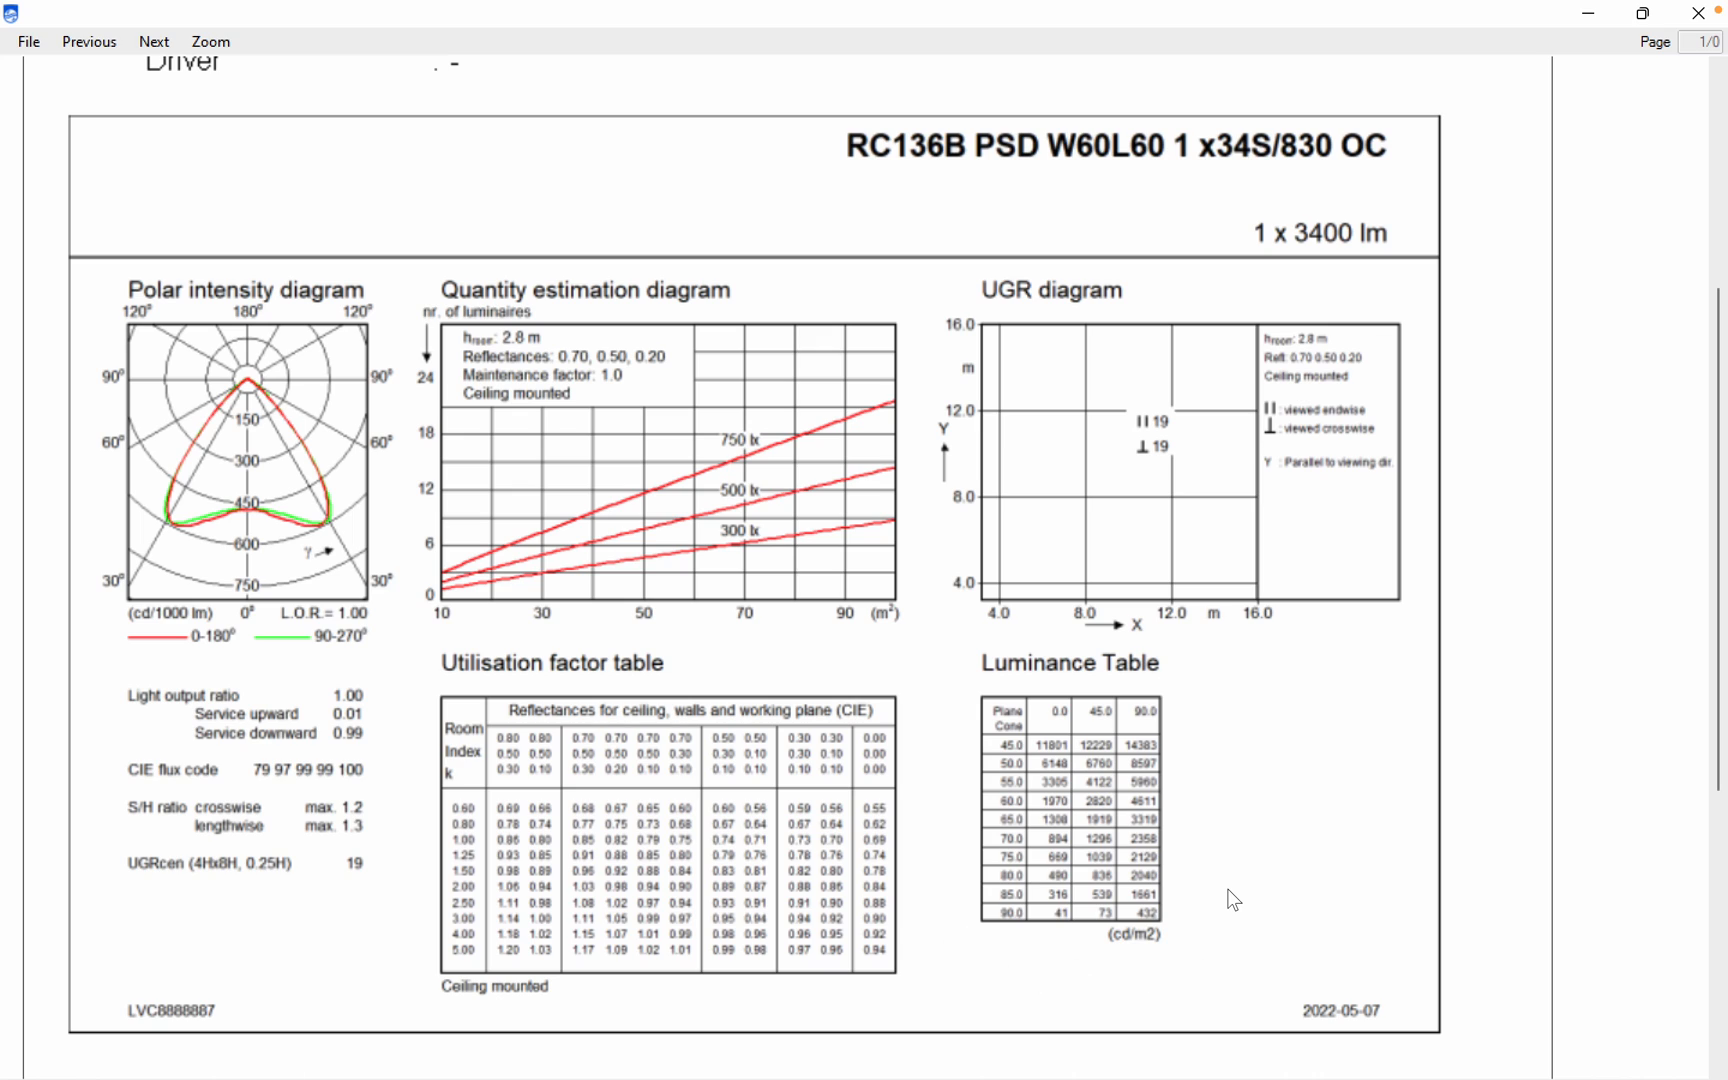
mouse_move(998, 900)
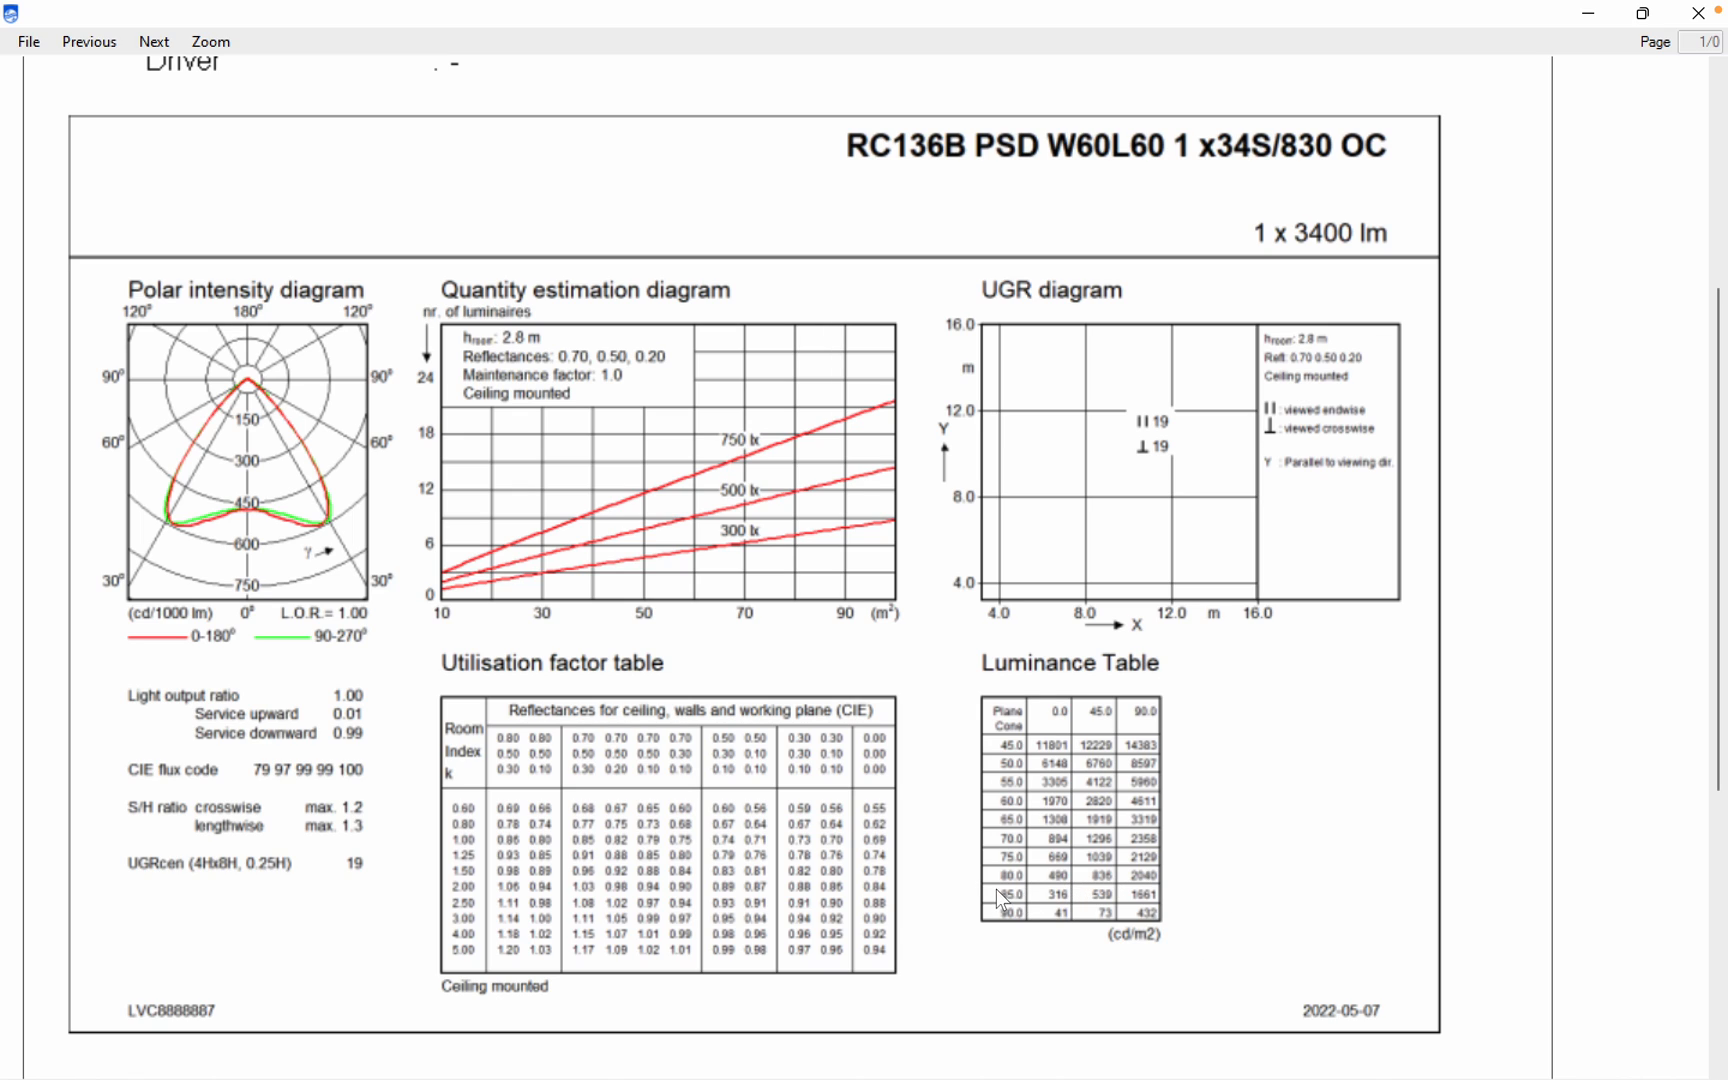
mouse_move(1012, 838)
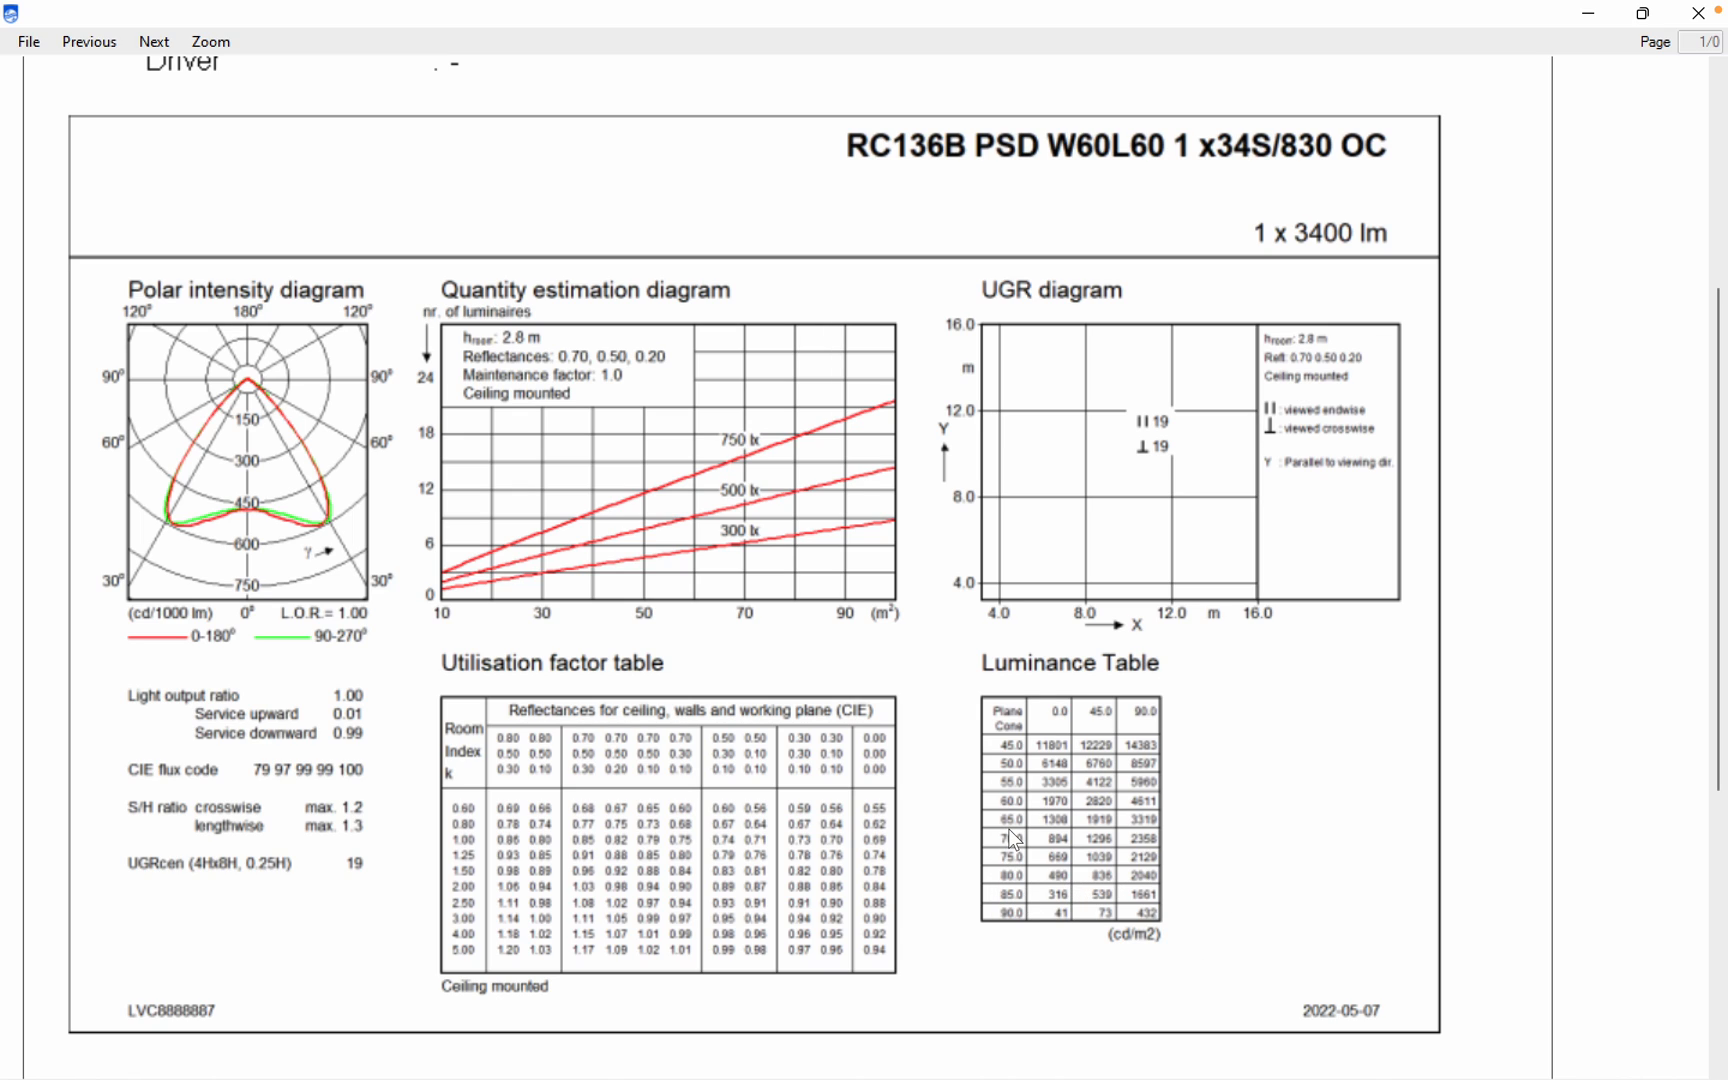
mouse_move(1052, 834)
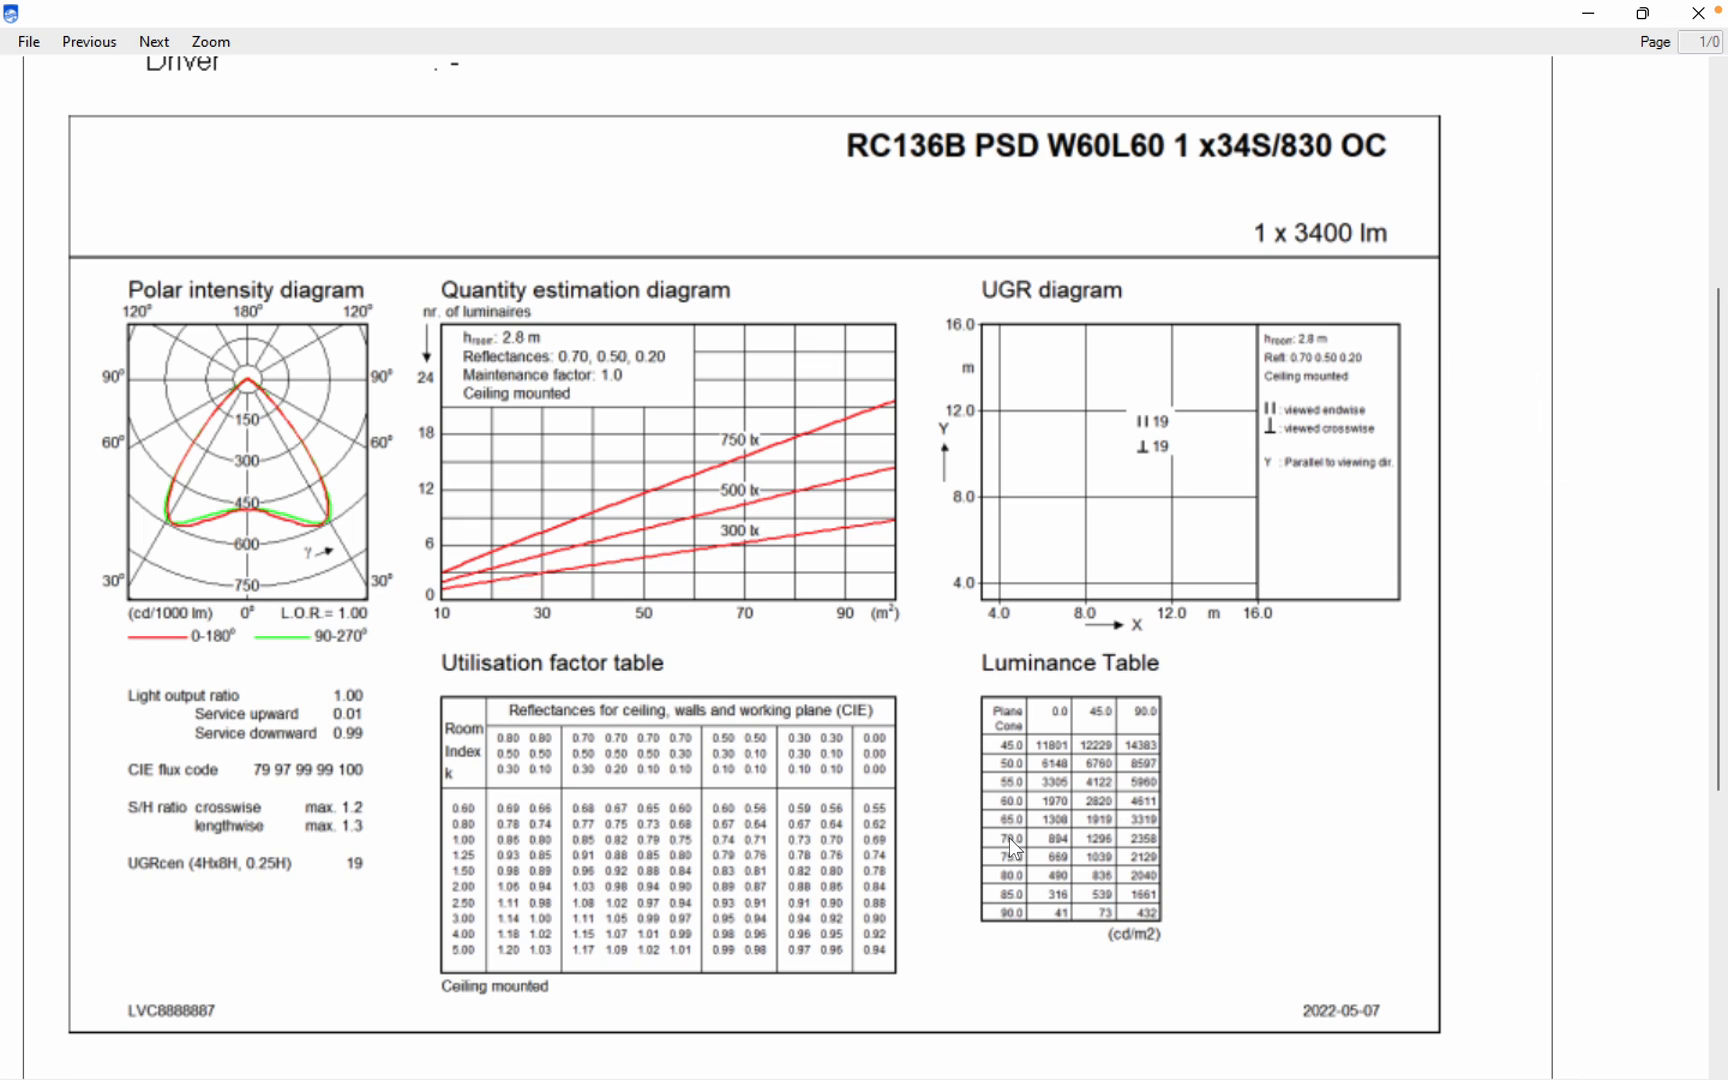
mouse_move(1104, 836)
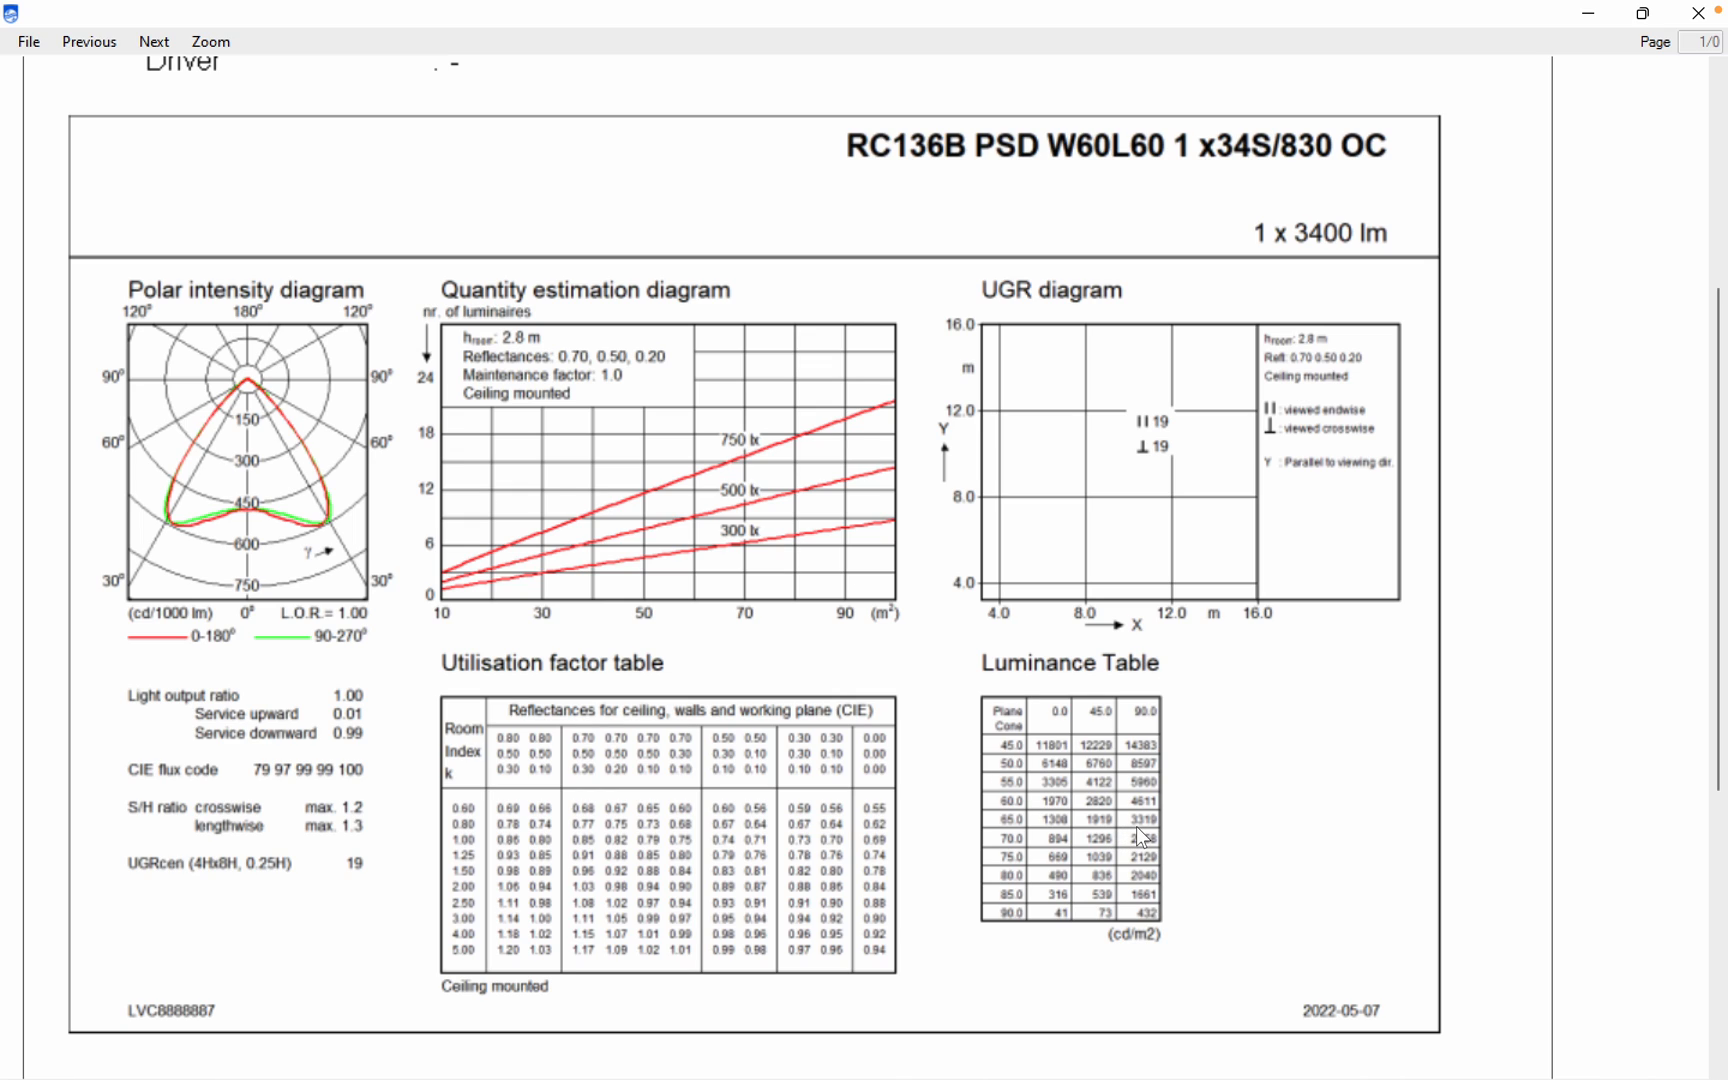
mouse_move(1124, 824)
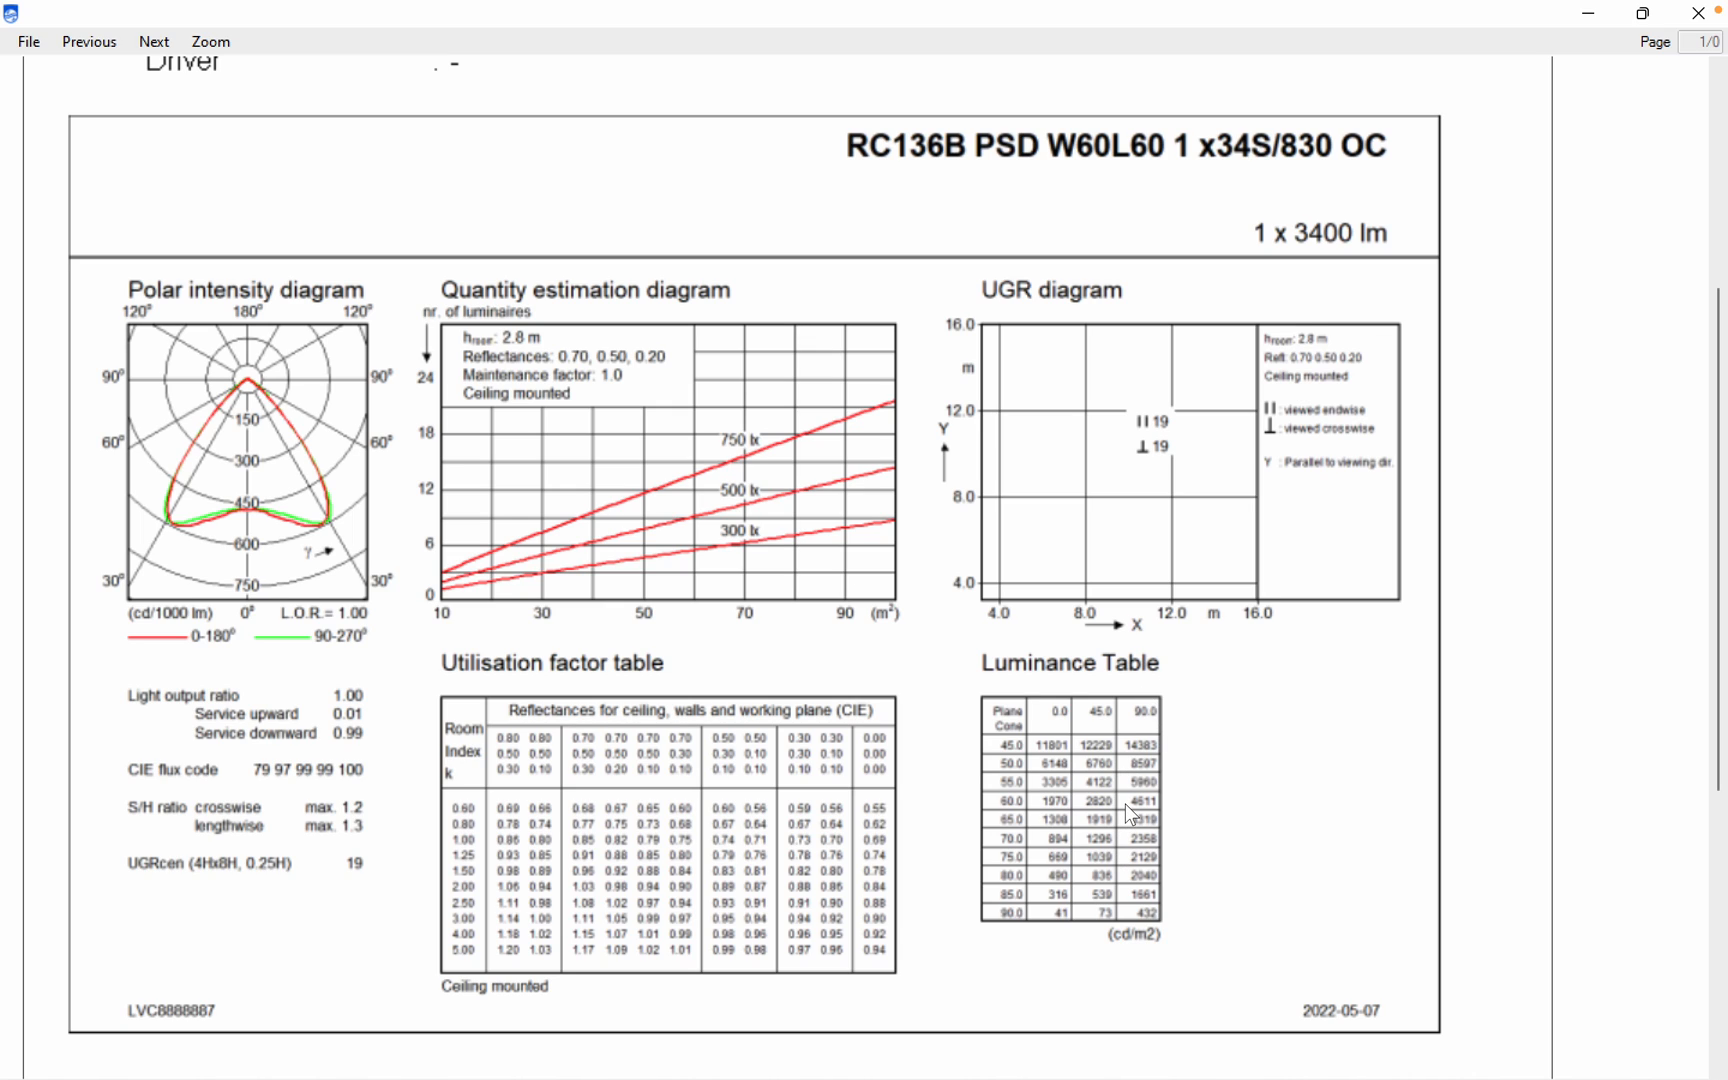
mouse_move(964, 932)
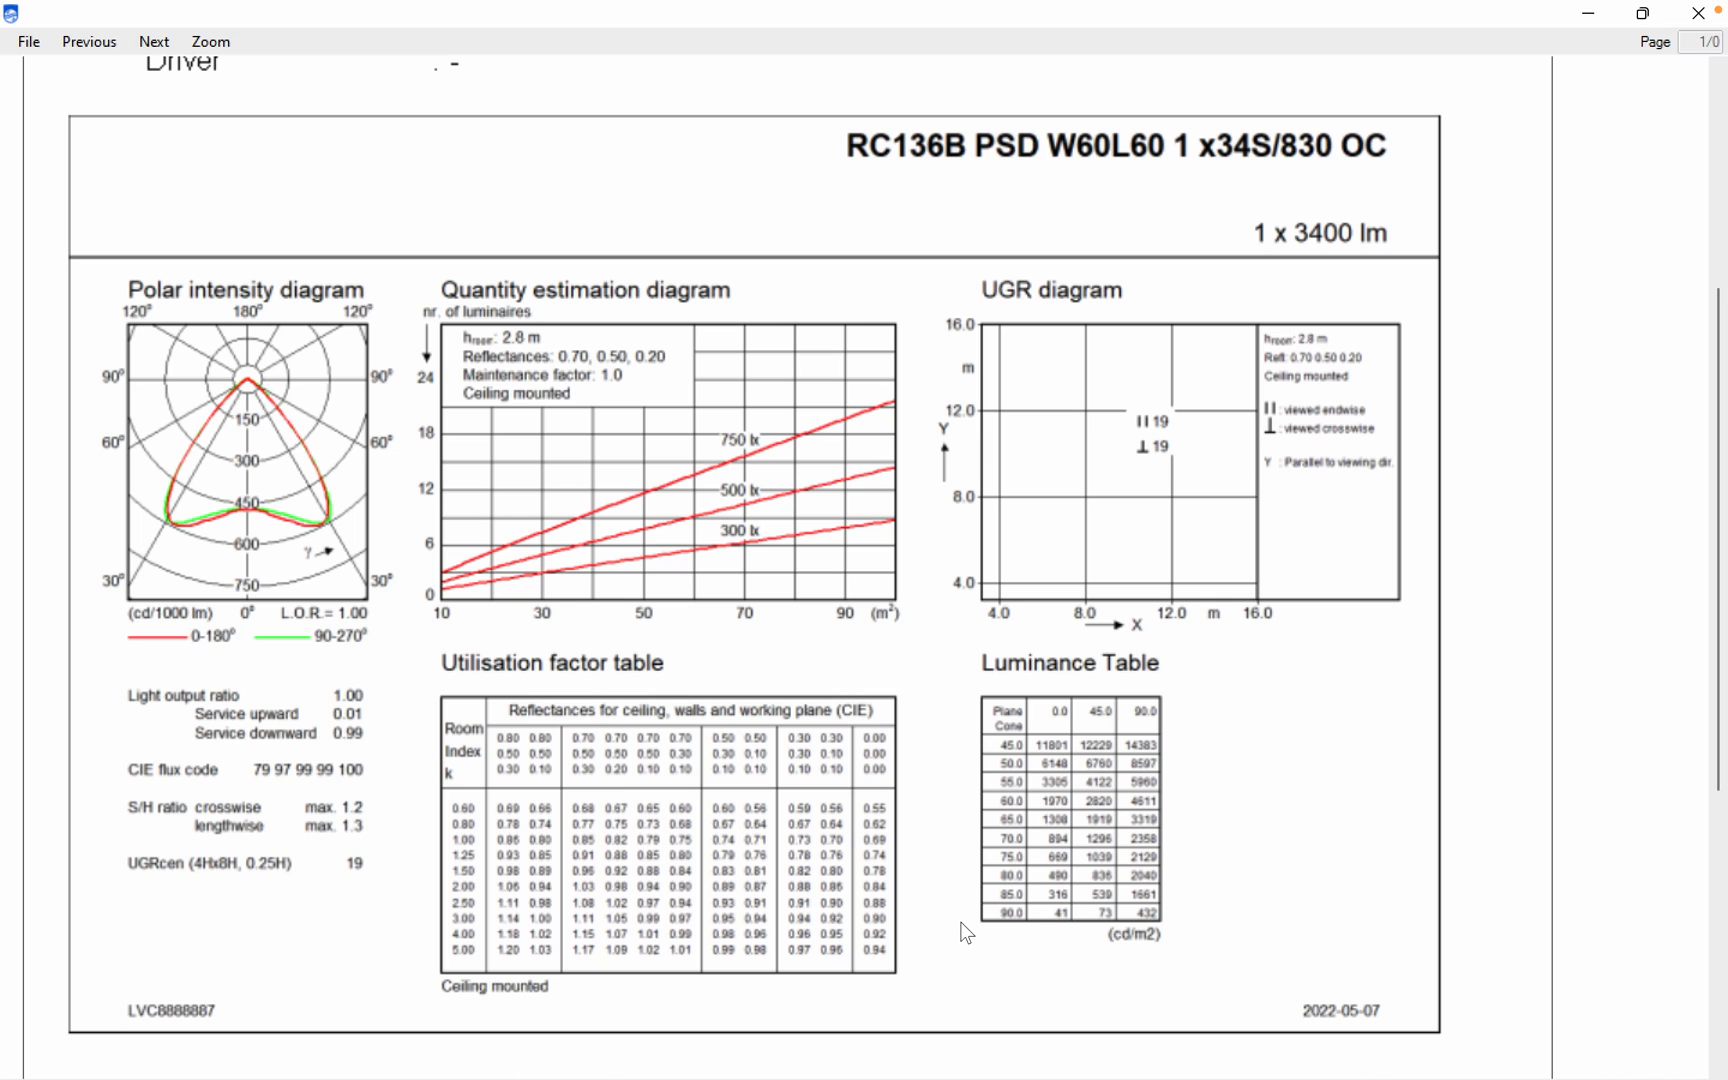
mouse_move(868, 498)
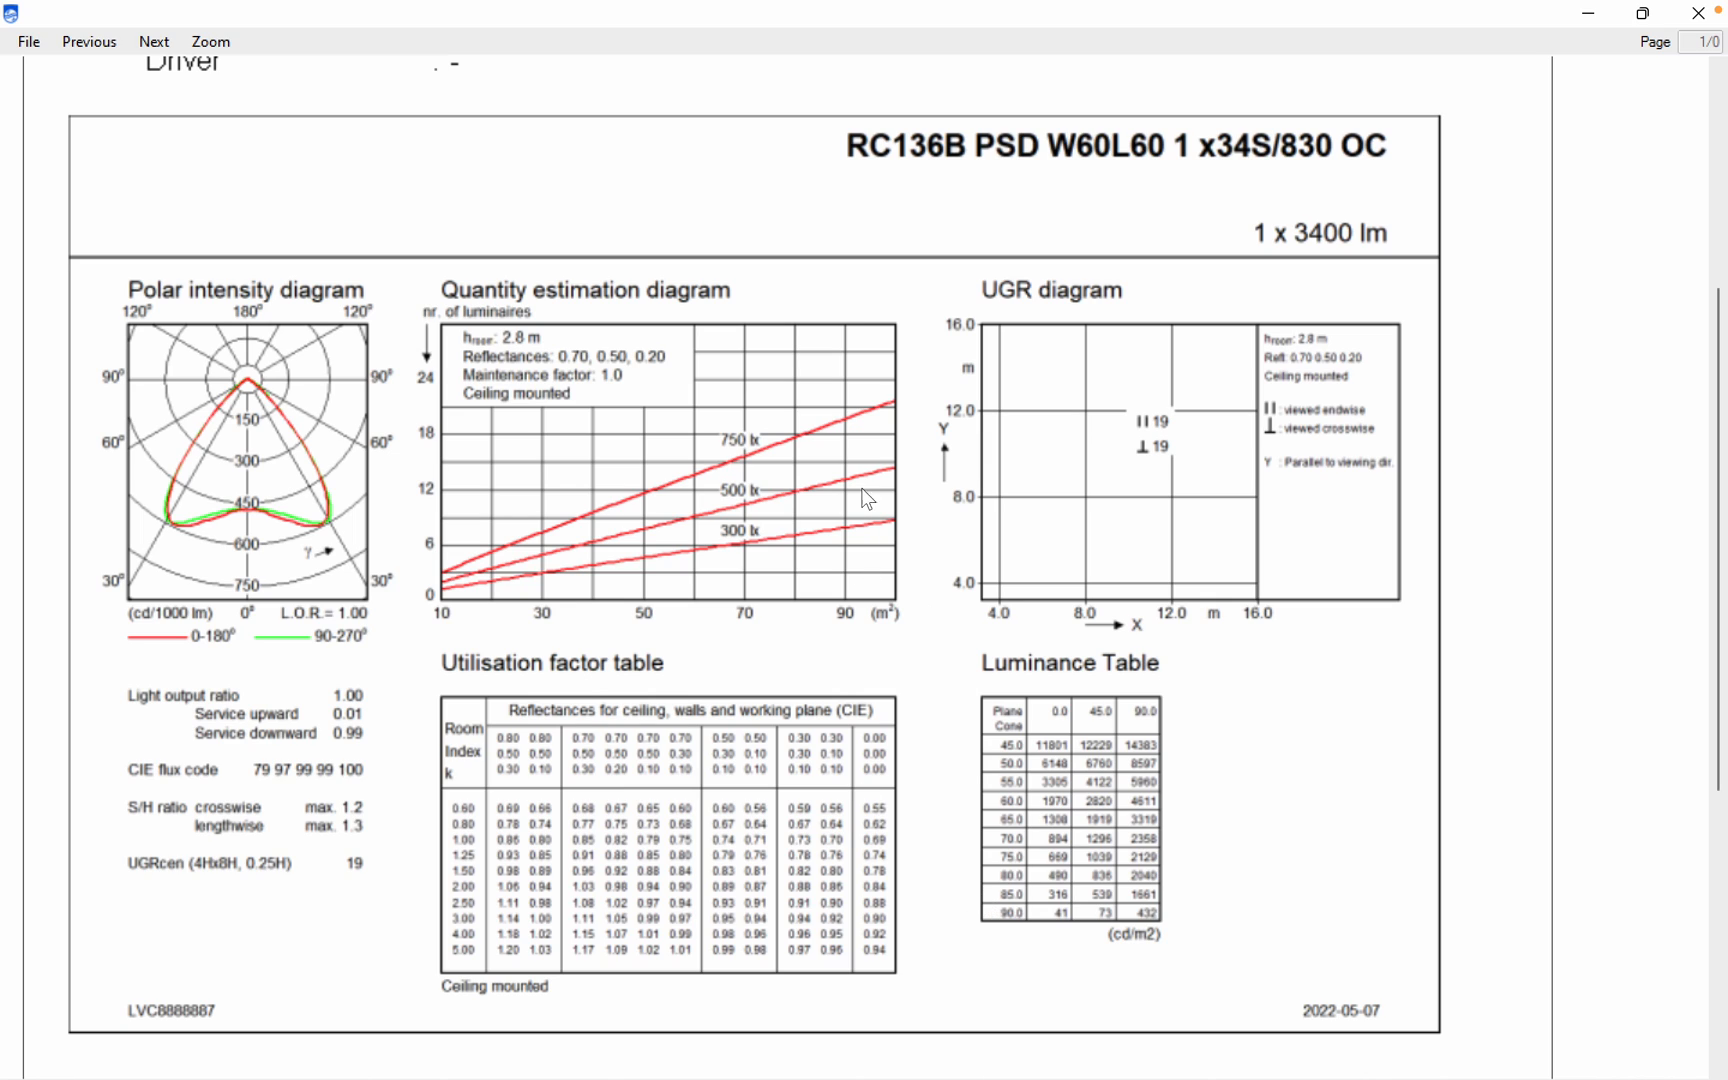
mouse_move(1146, 310)
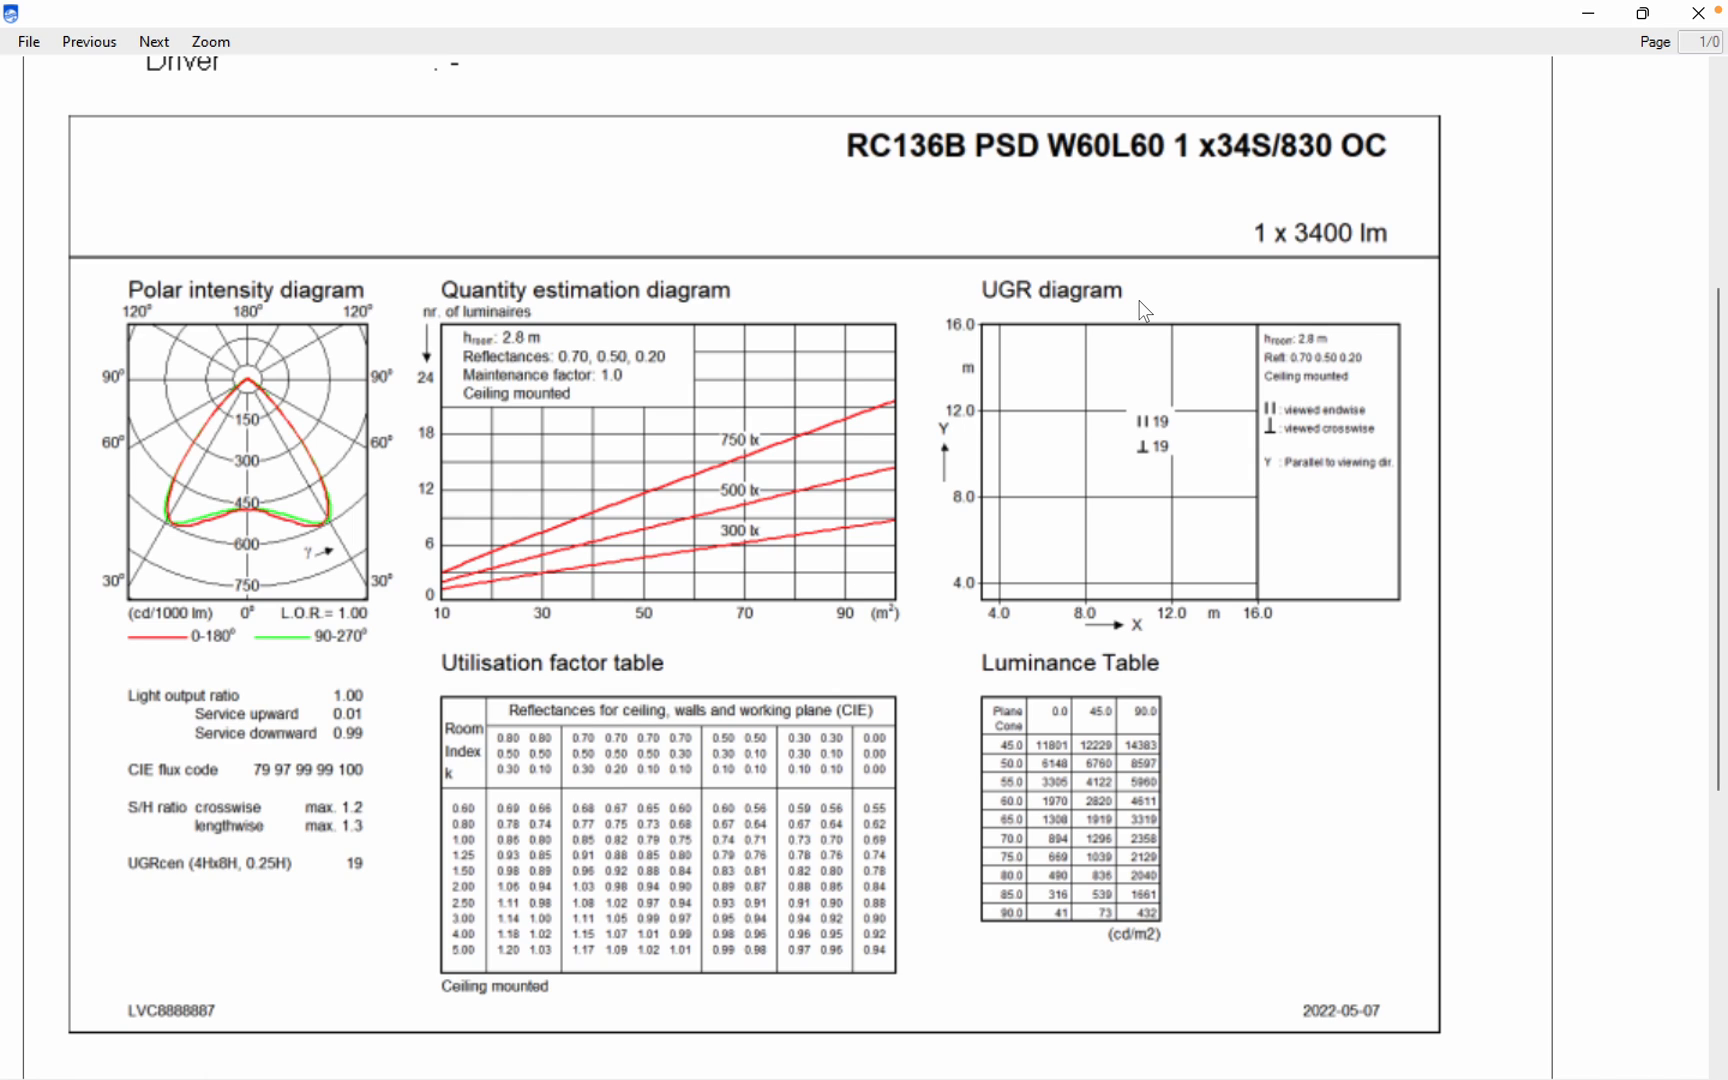
mouse_move(1160, 444)
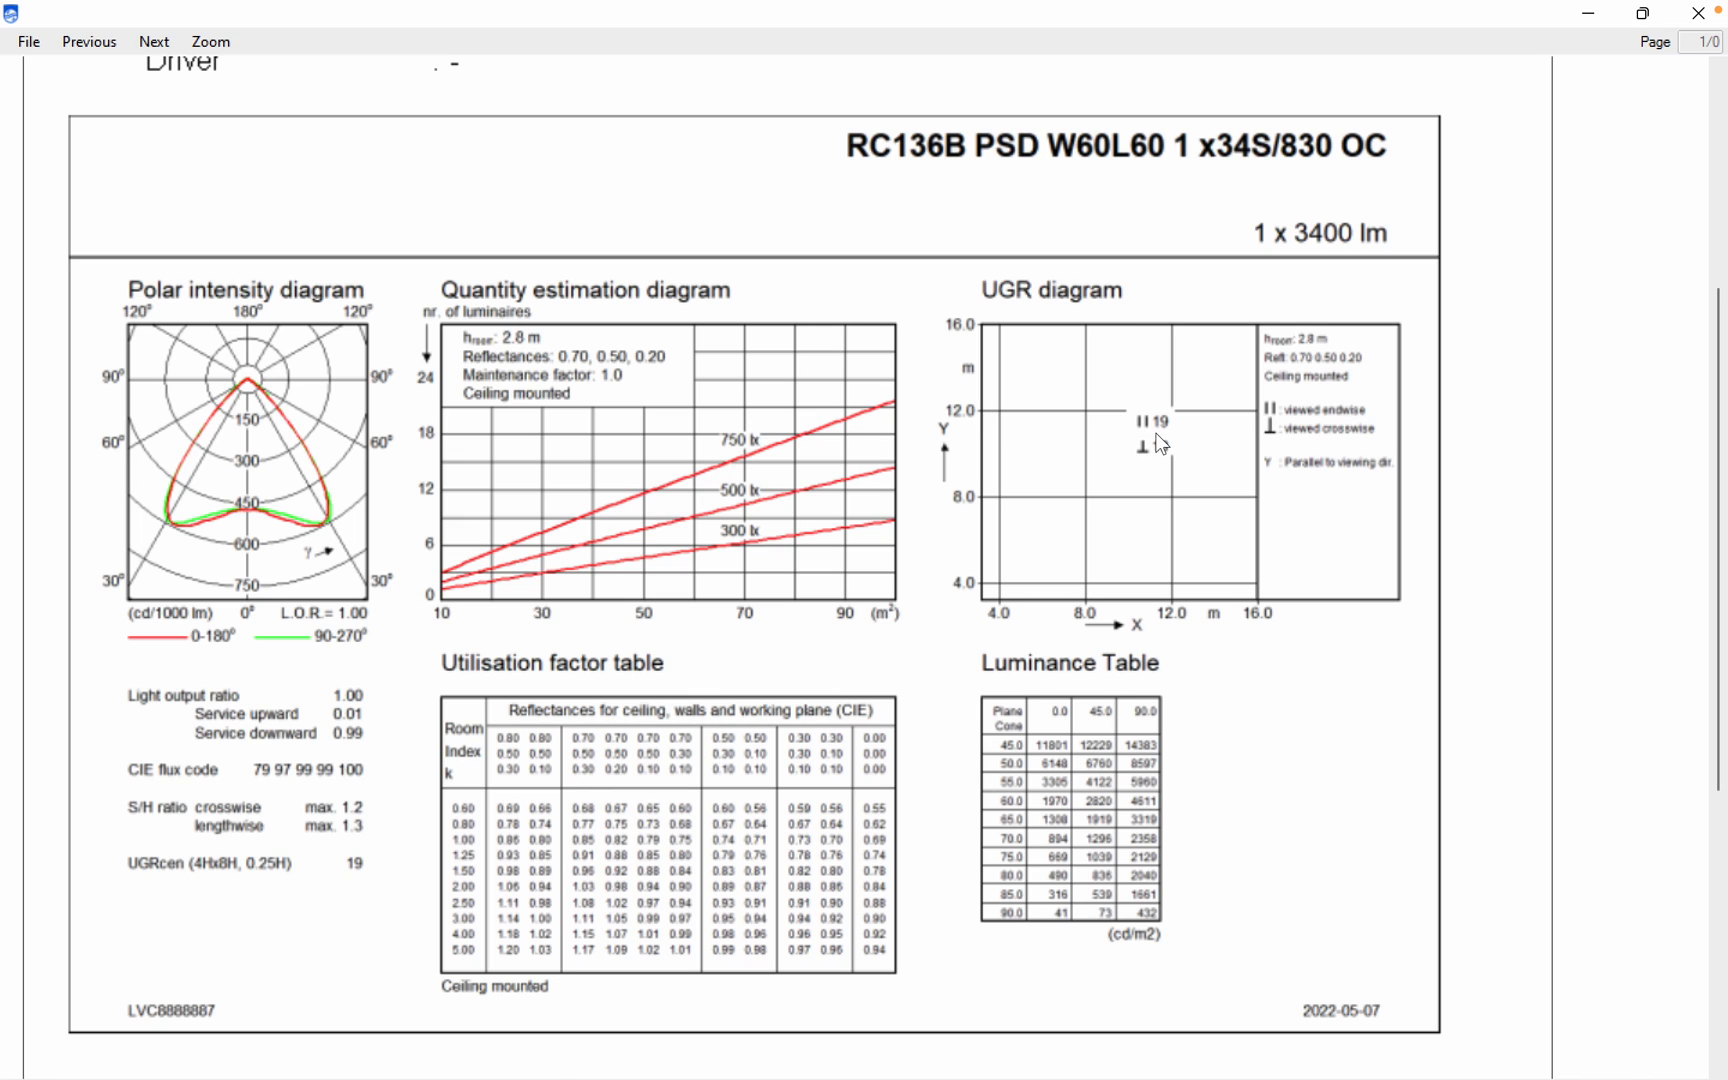
mouse_move(1184, 388)
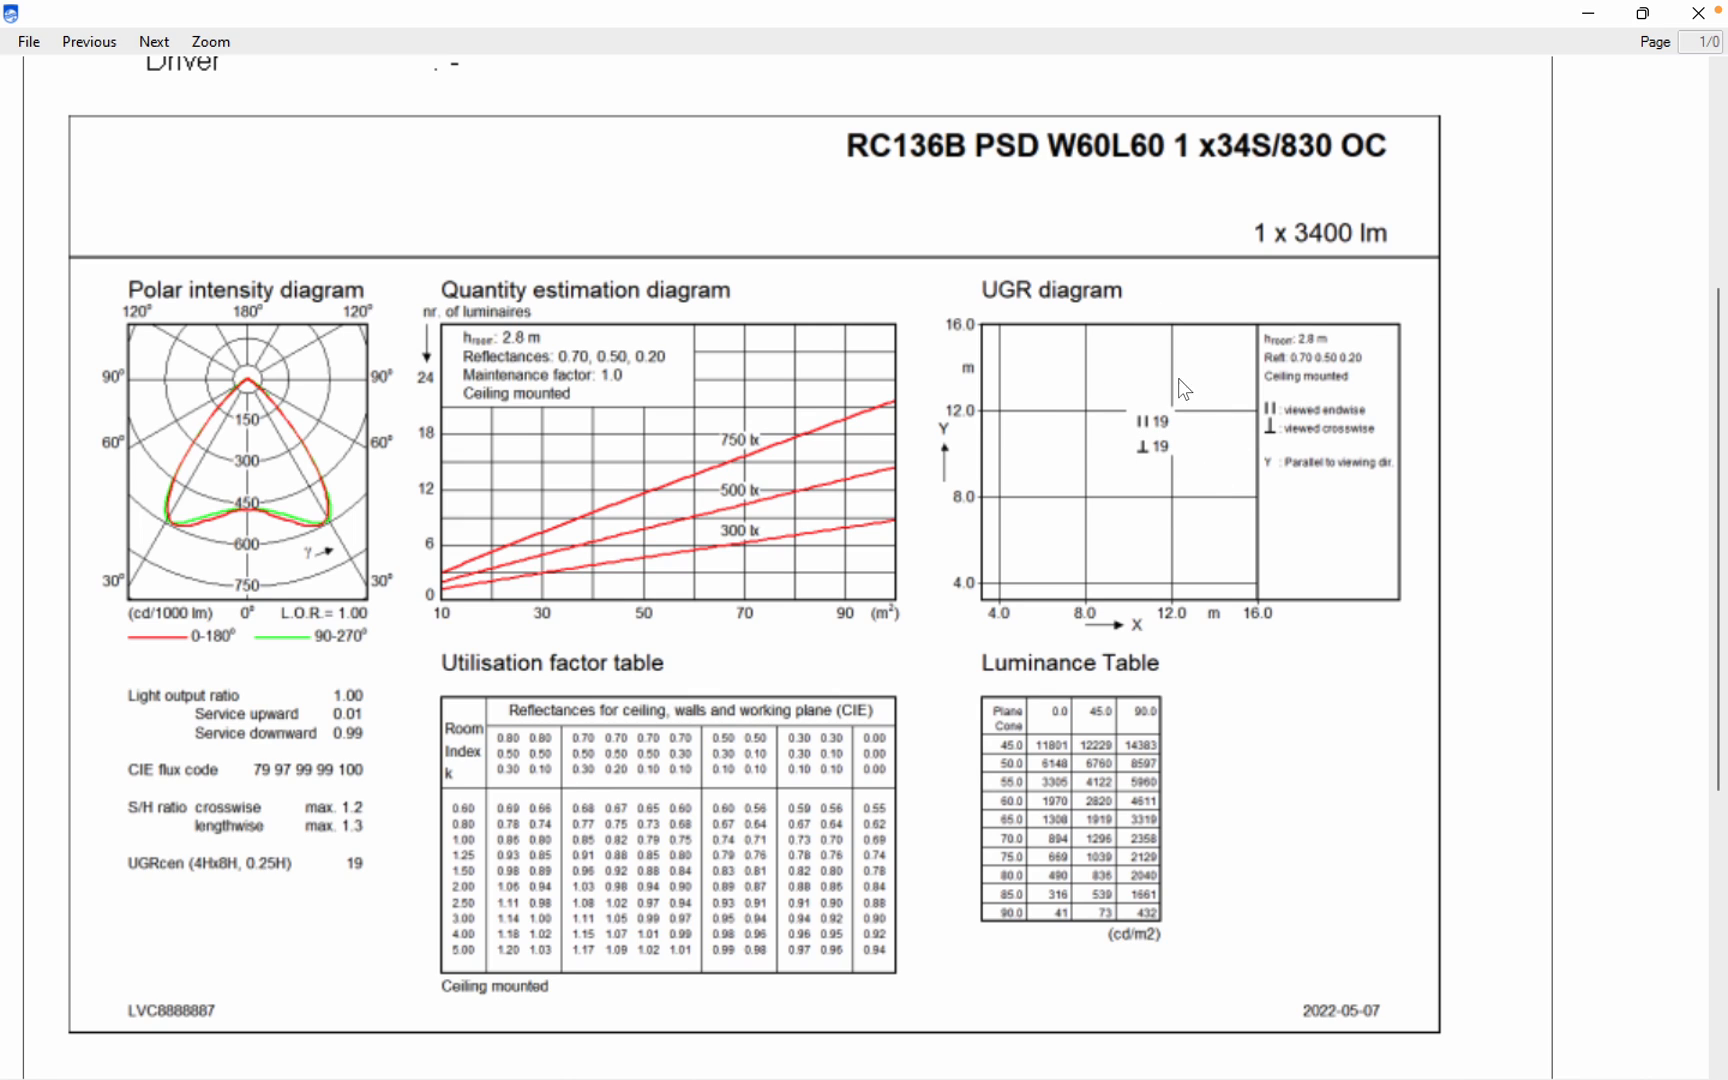
mouse_move(1196, 514)
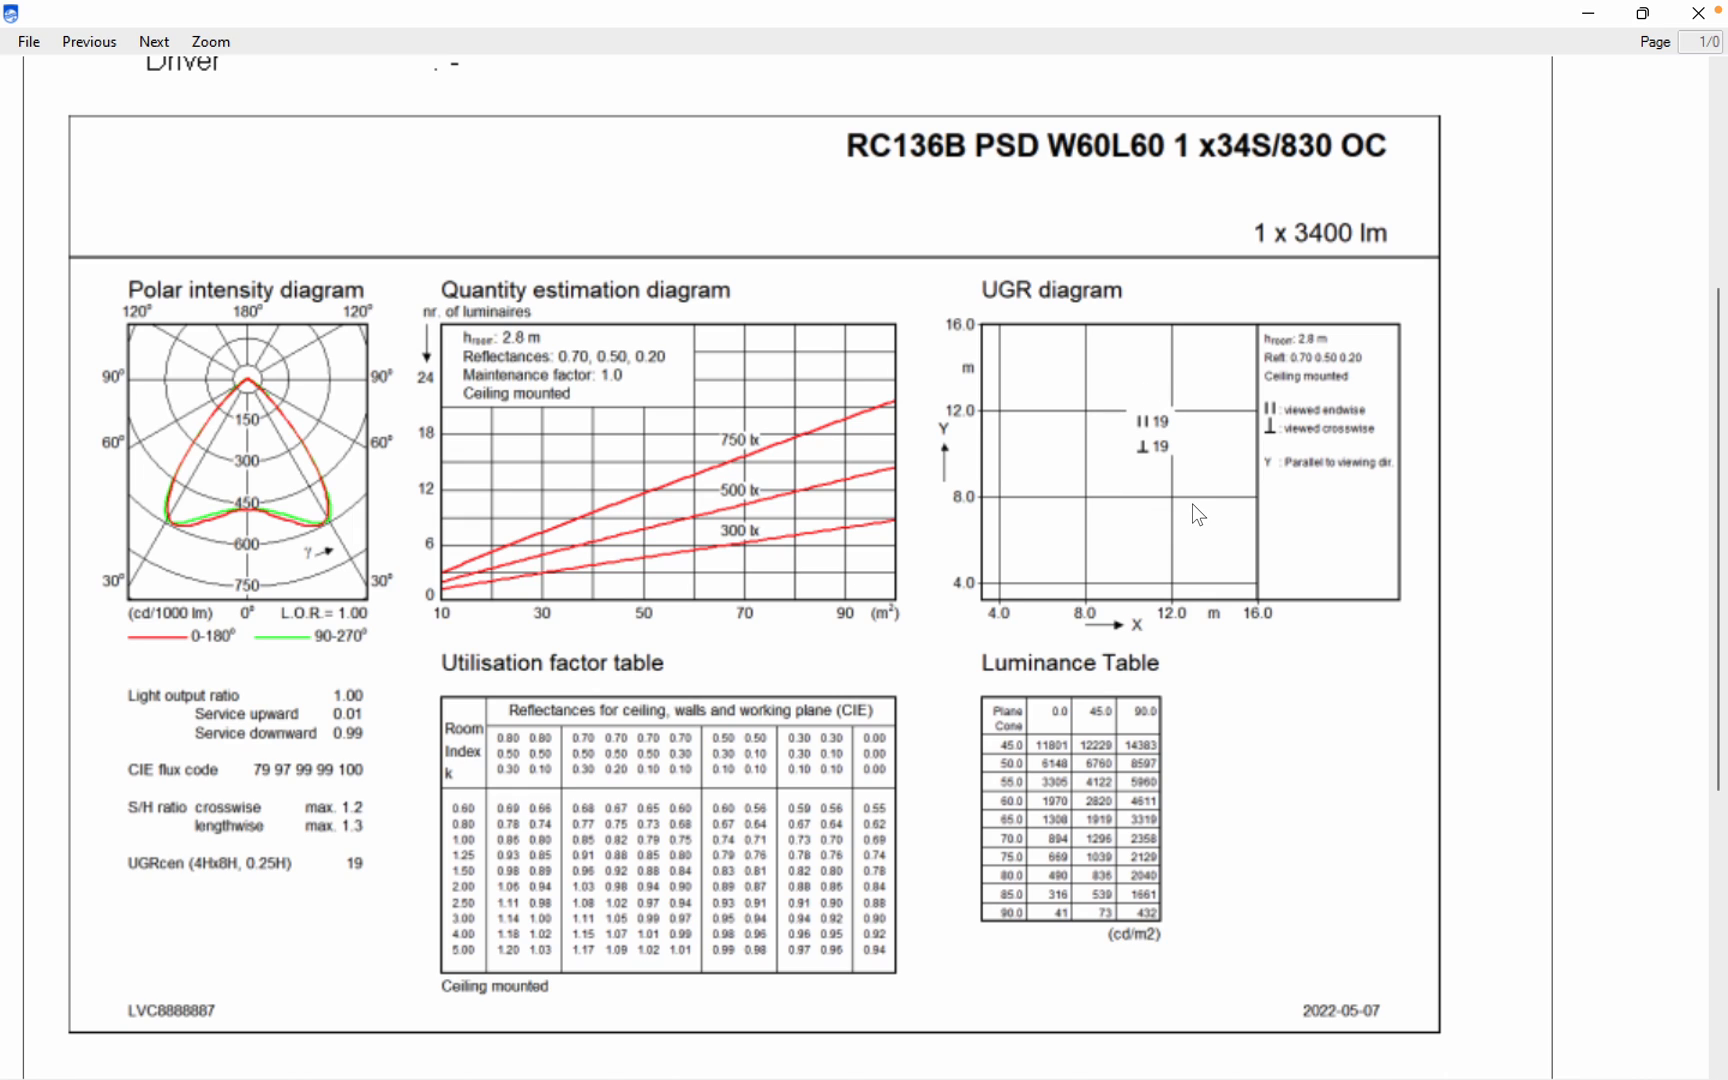
mouse_move(1038, 630)
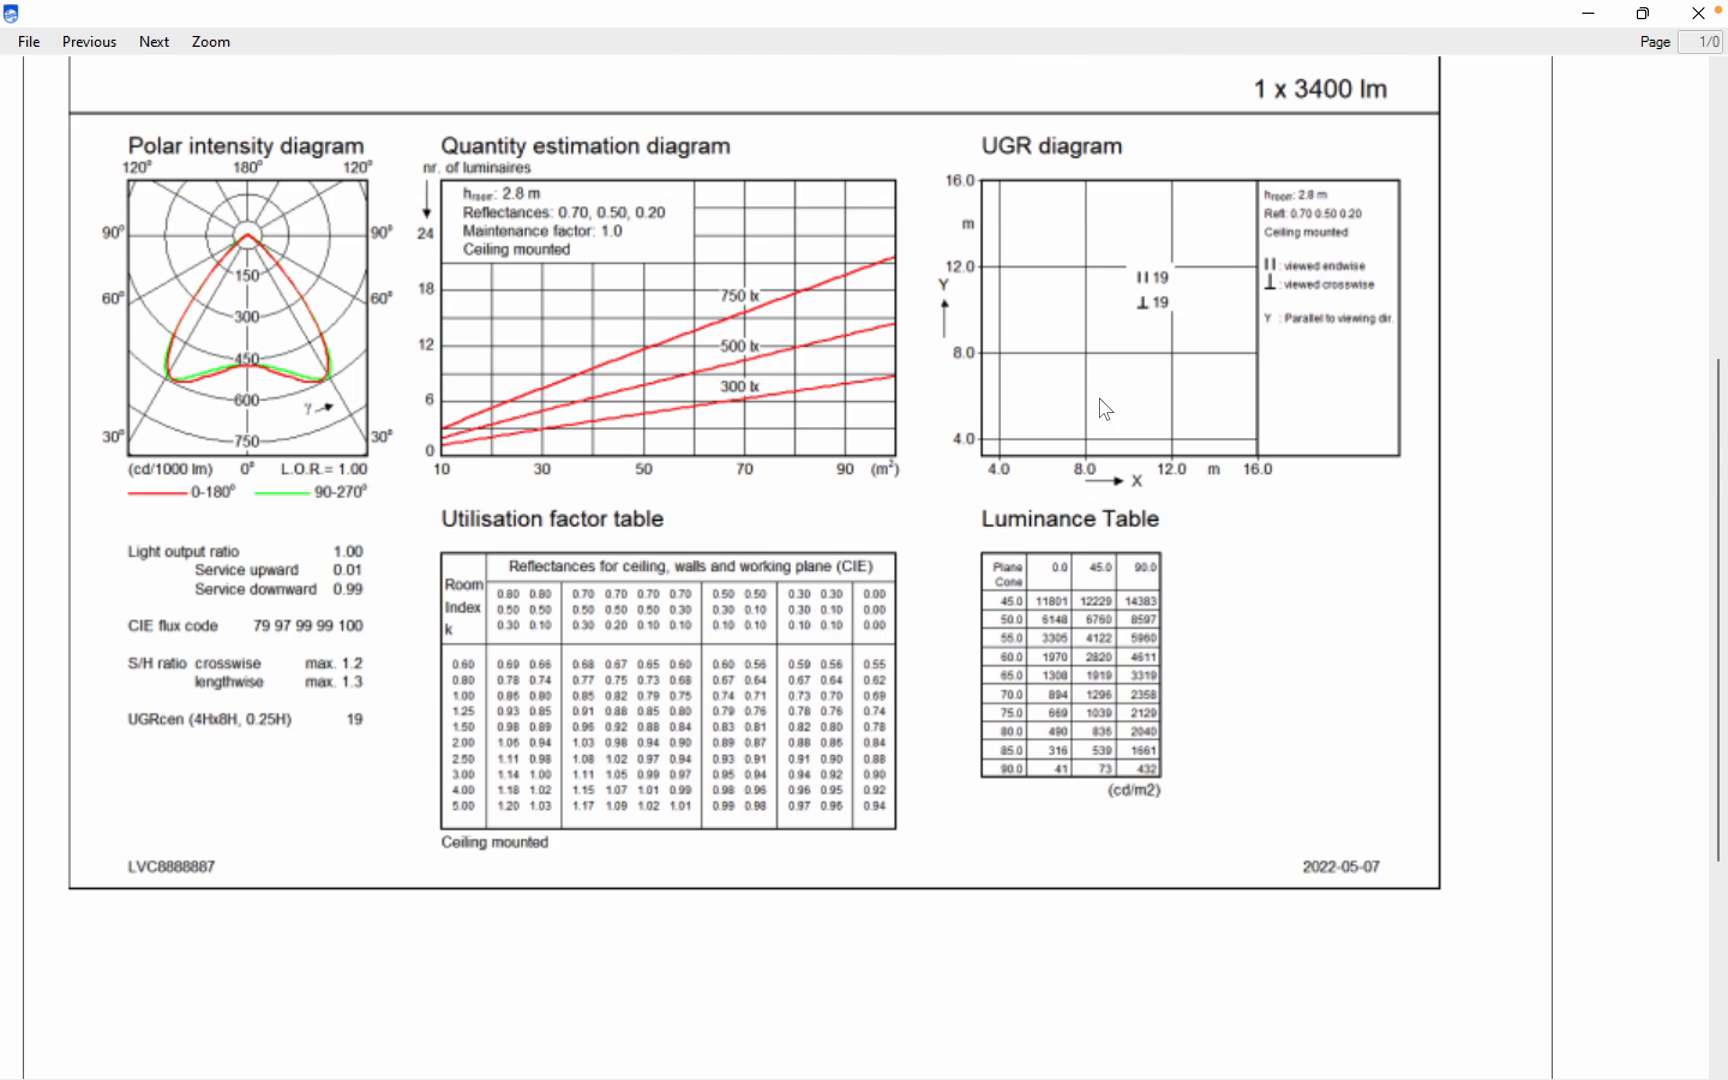
scroll(up, 3)
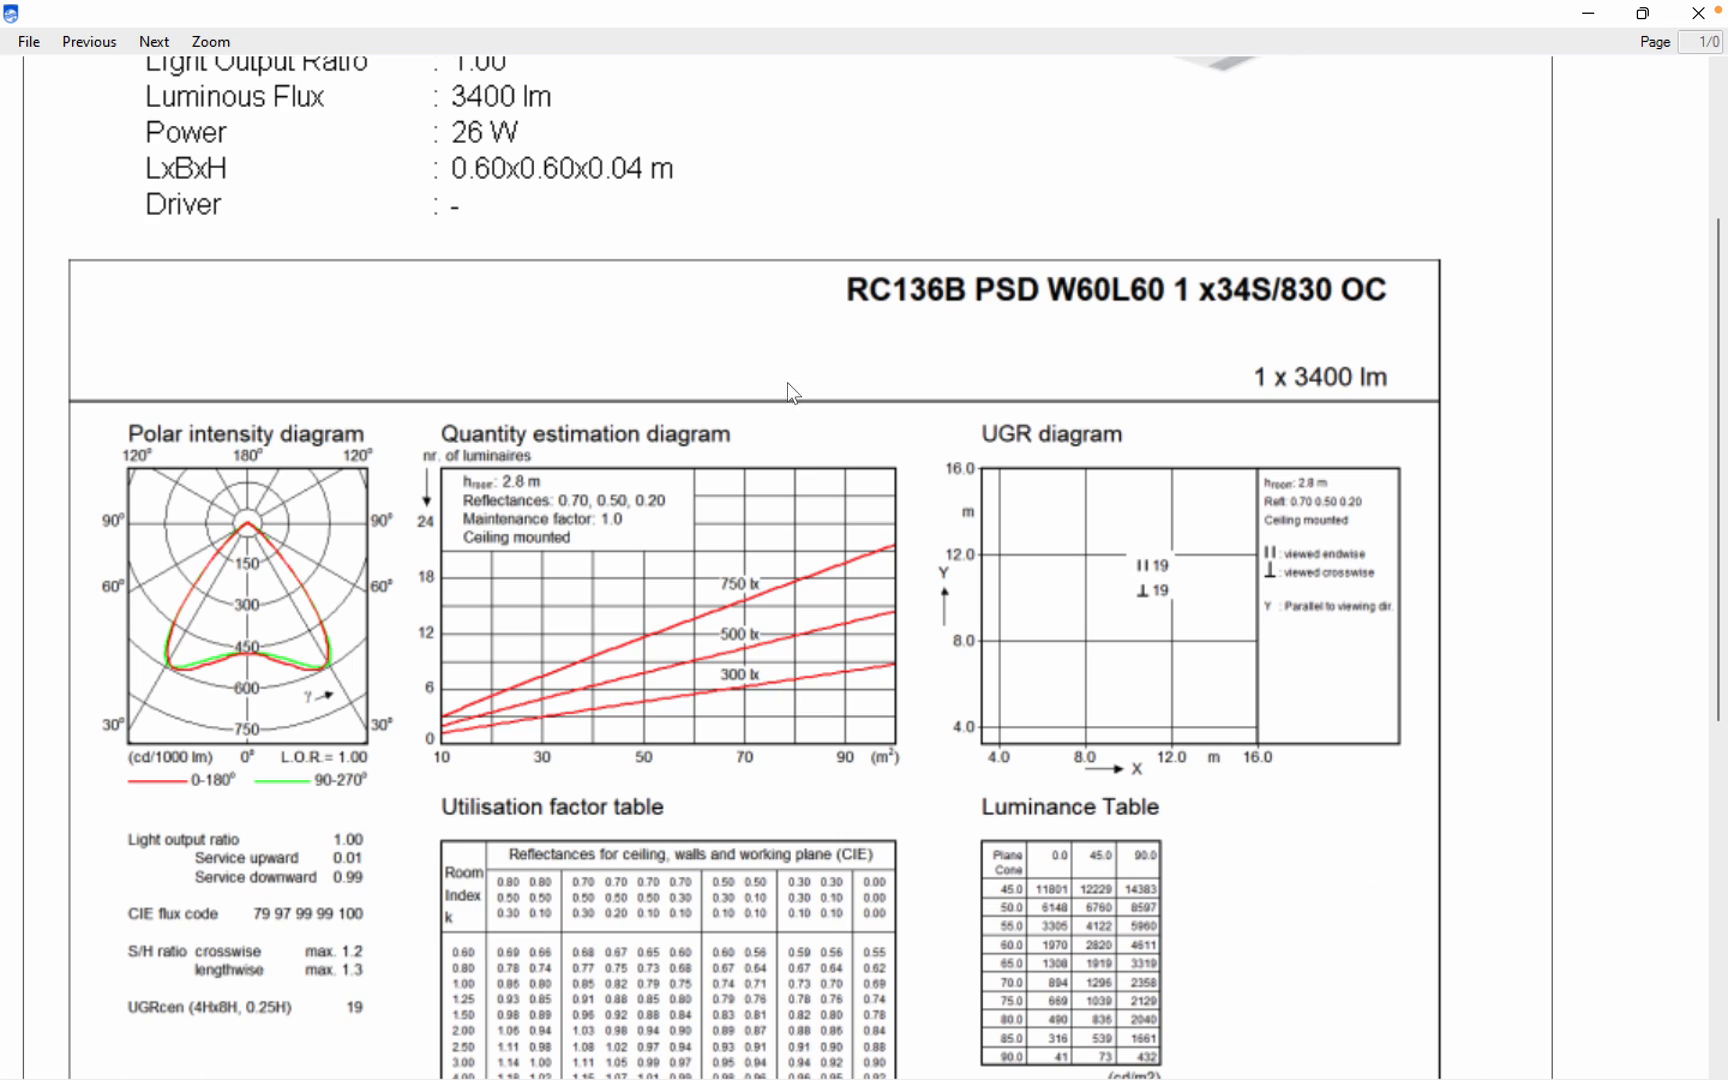
scroll(down, 3)
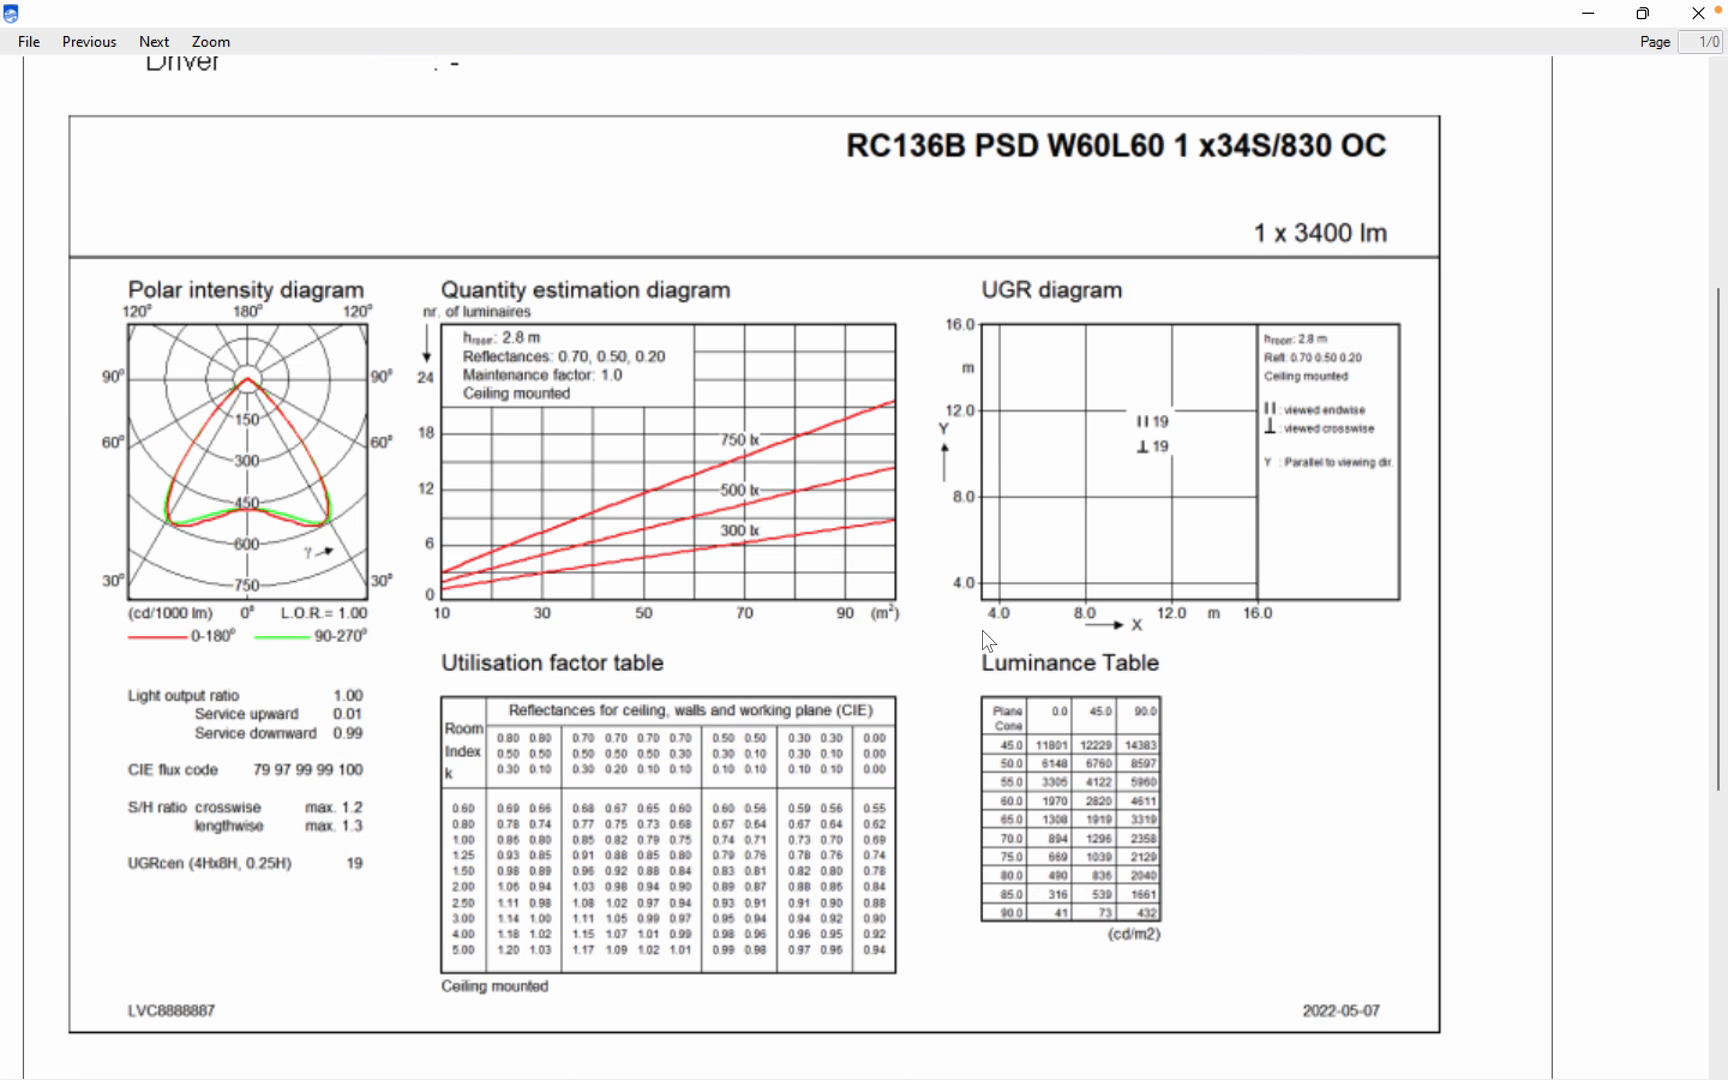
mouse_move(274, 434)
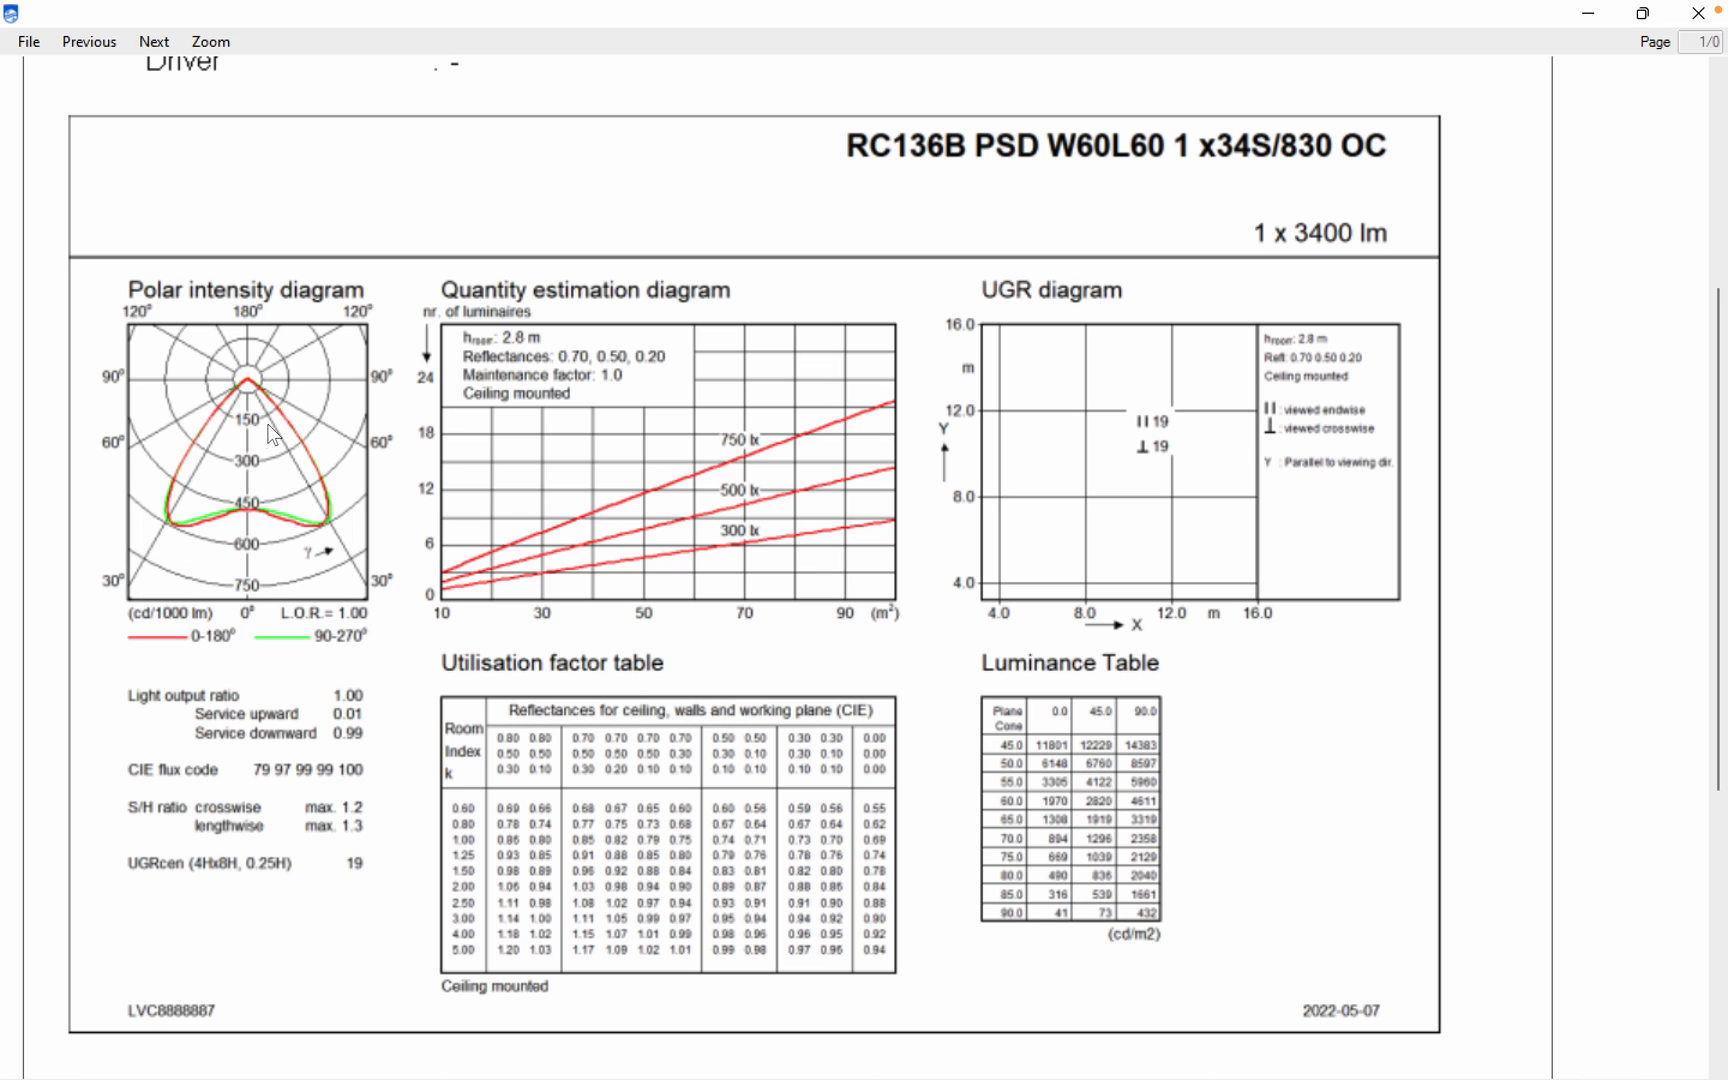
mouse_move(288, 386)
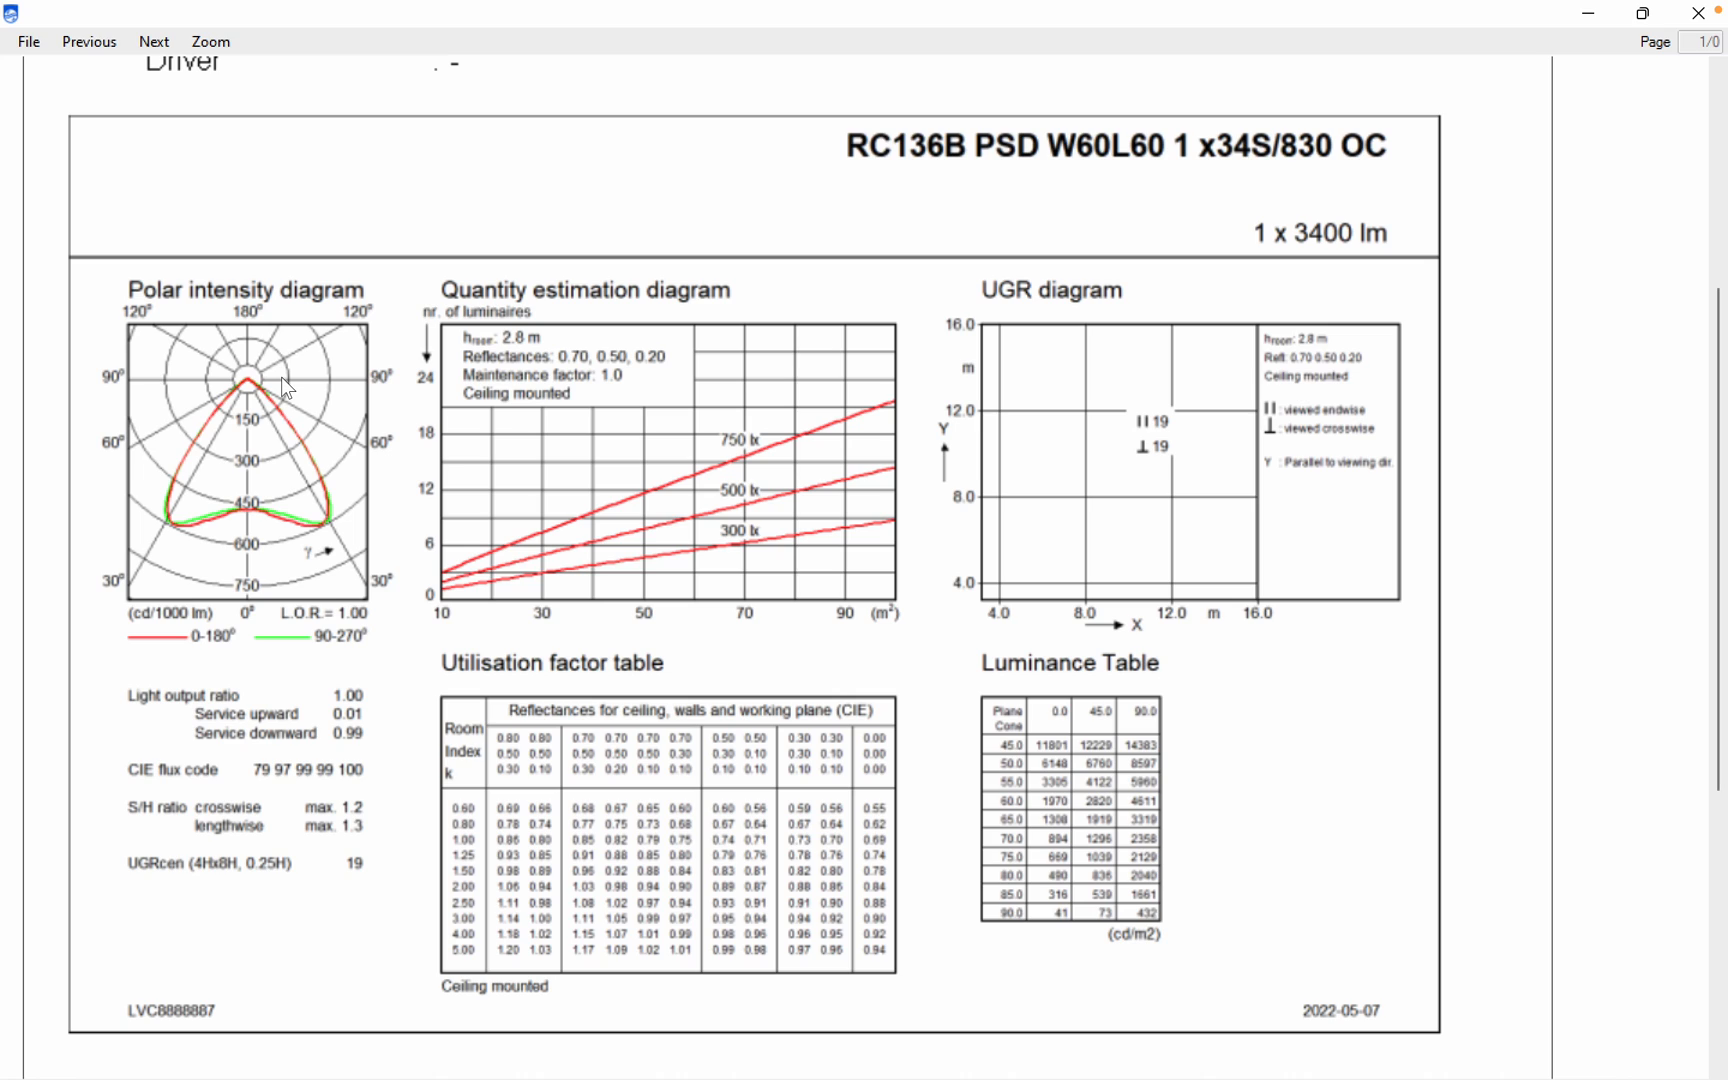
mouse_move(148, 126)
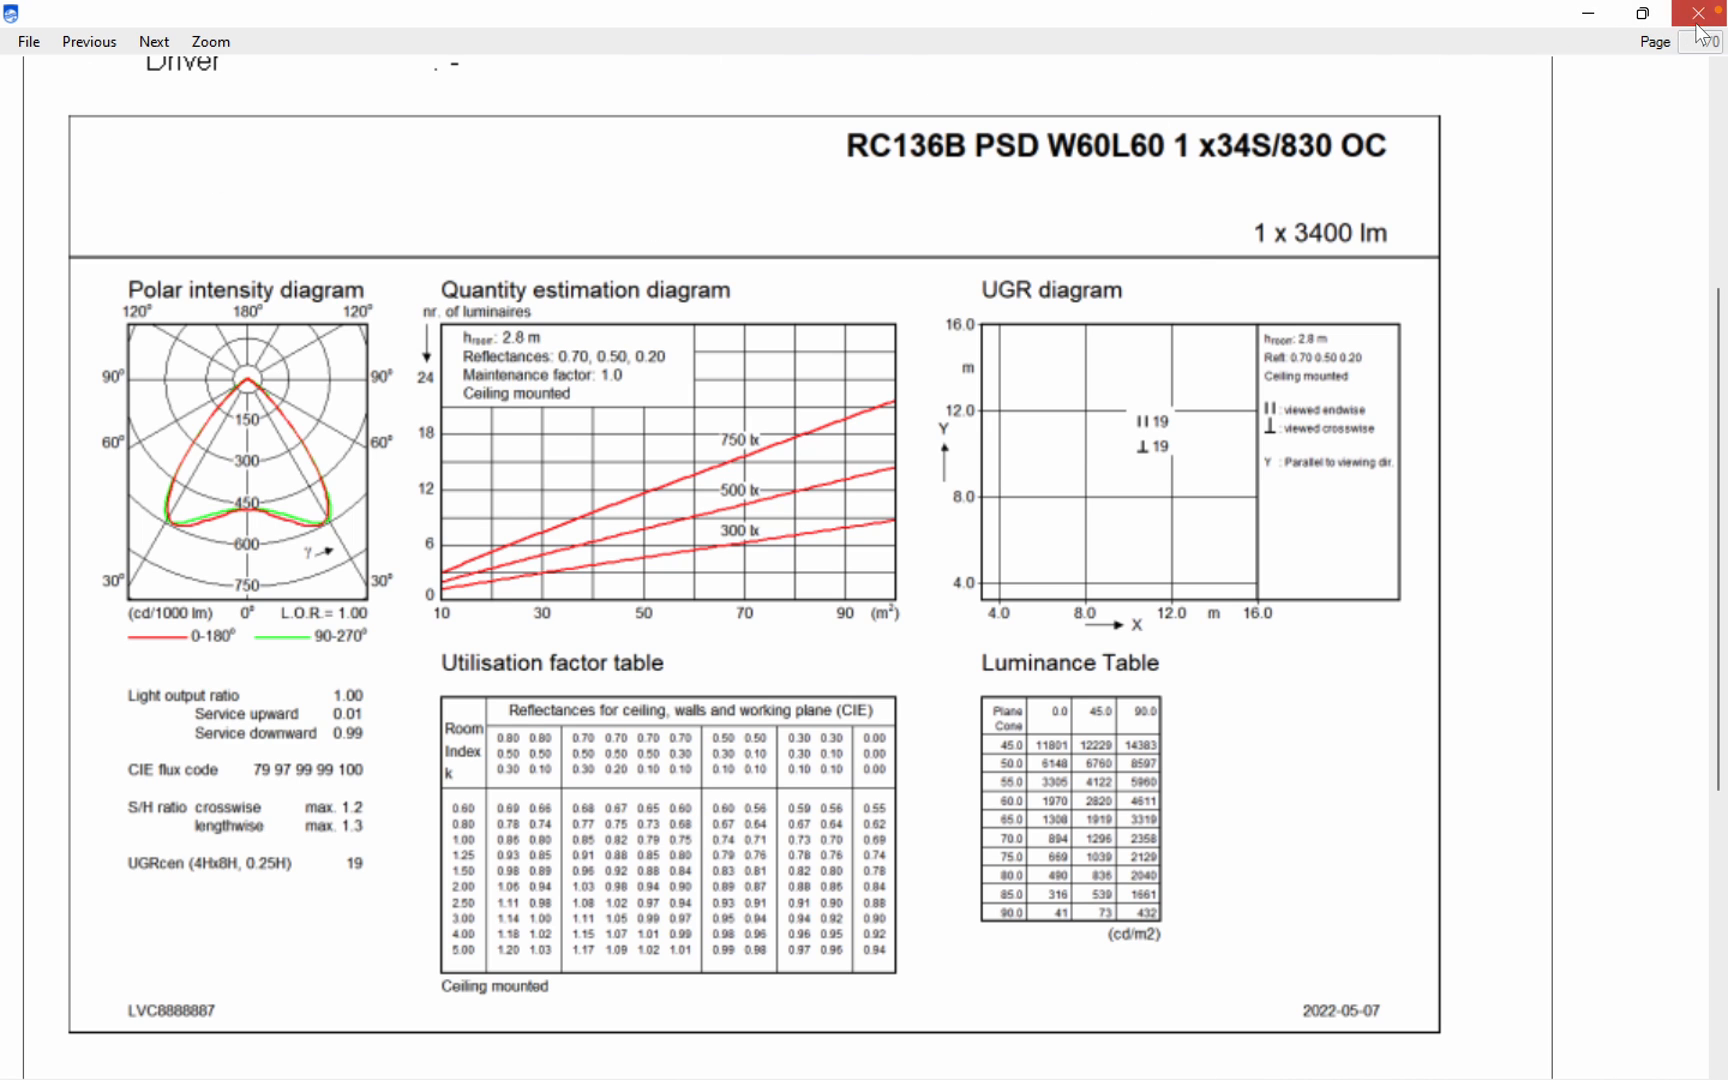
- Close the datasheet, its options and the Philips catalogue, declining the save reminder
click(1708, 14)
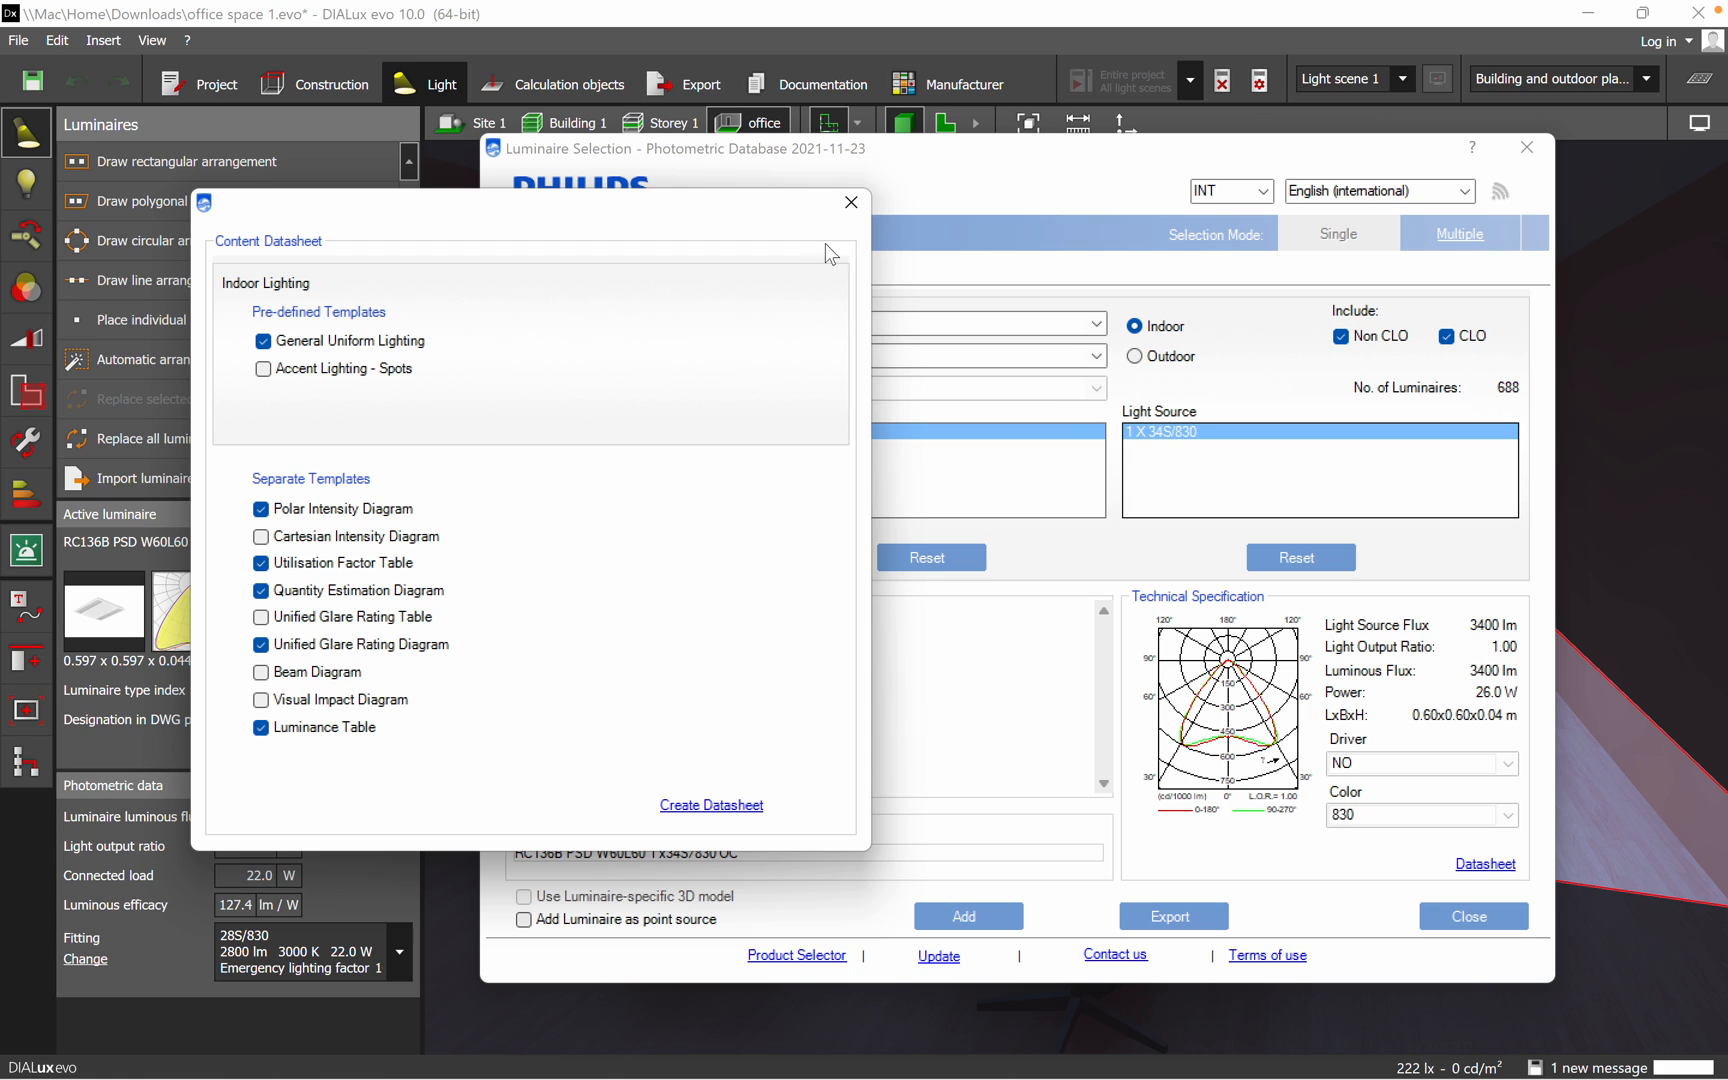
click(850, 202)
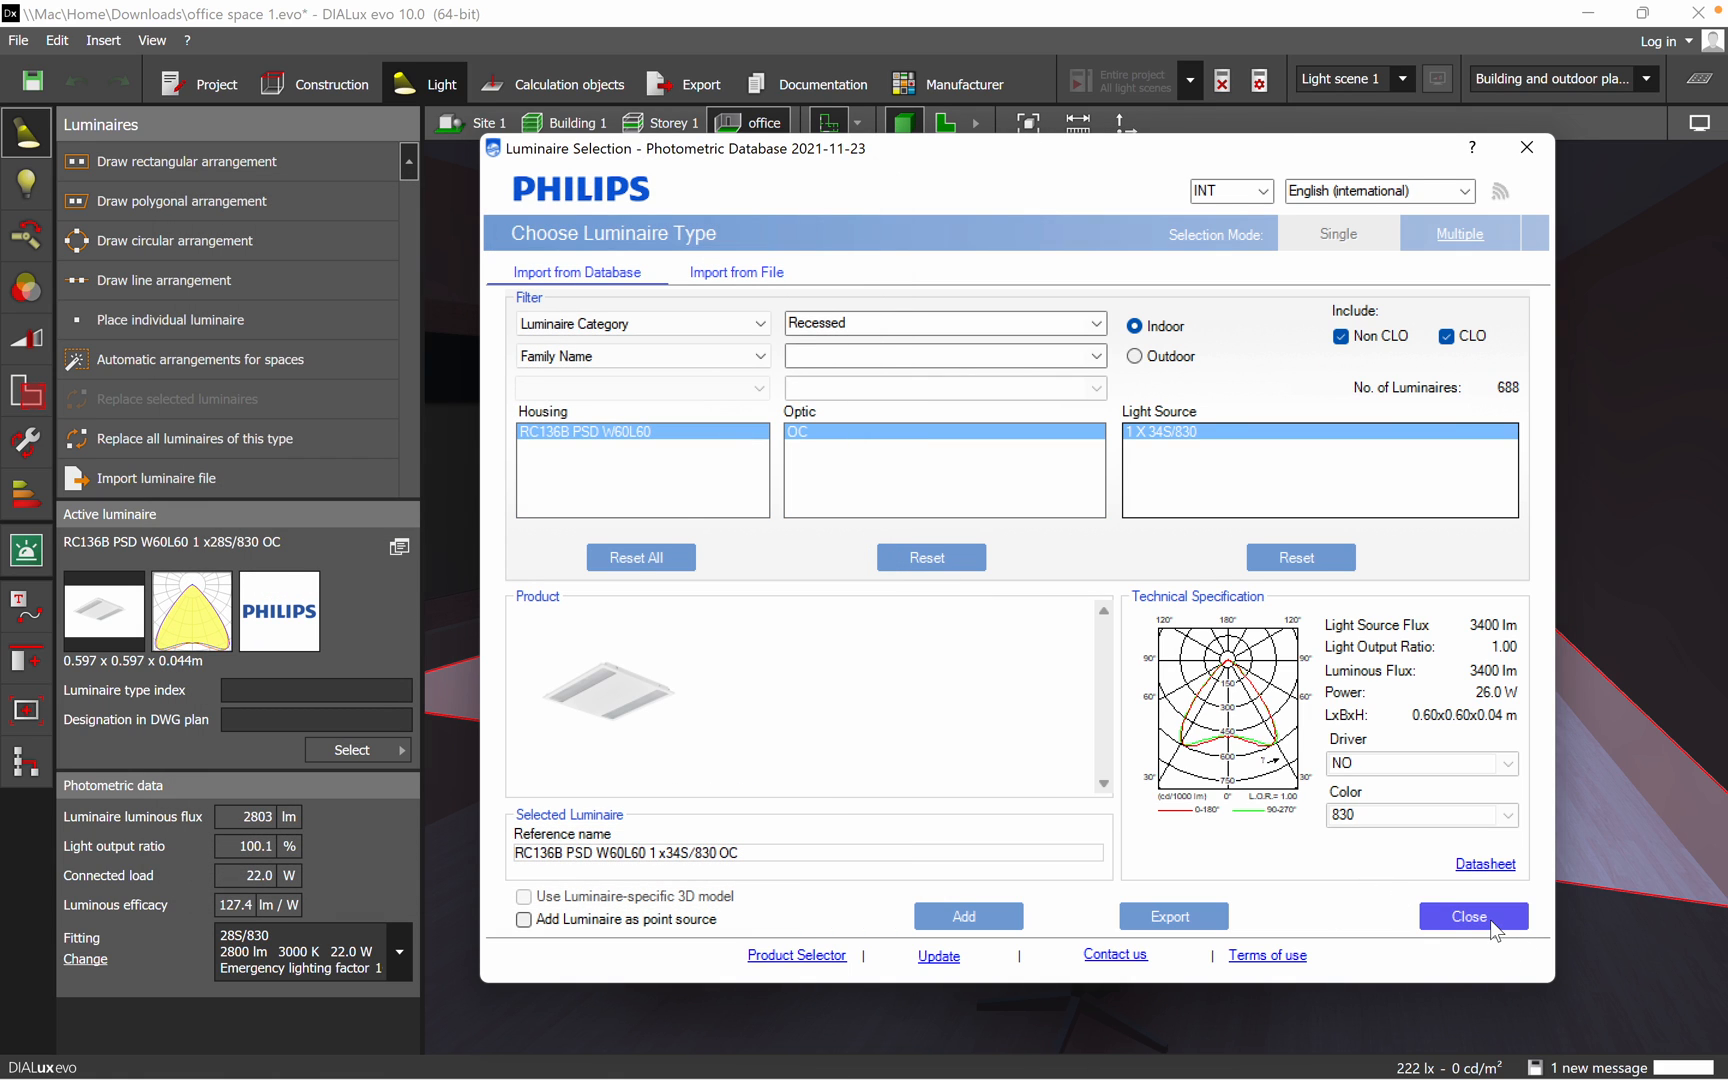
click(1472, 916)
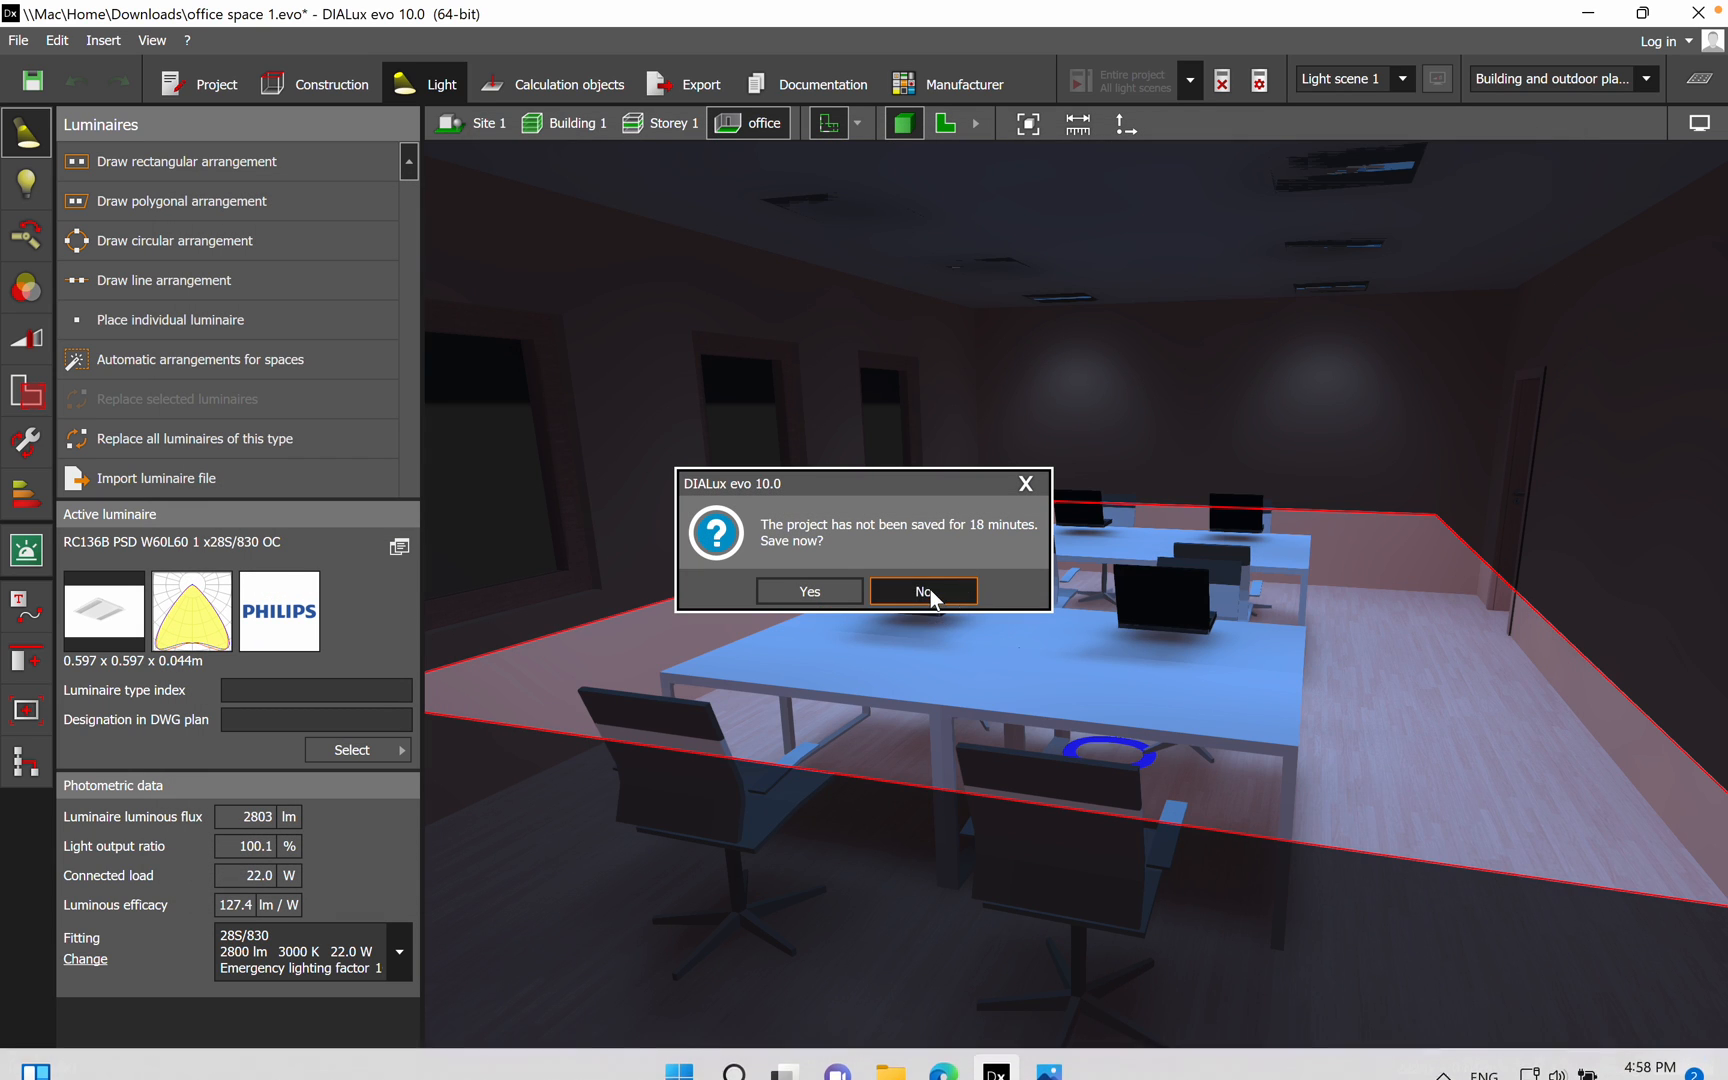
click(922, 590)
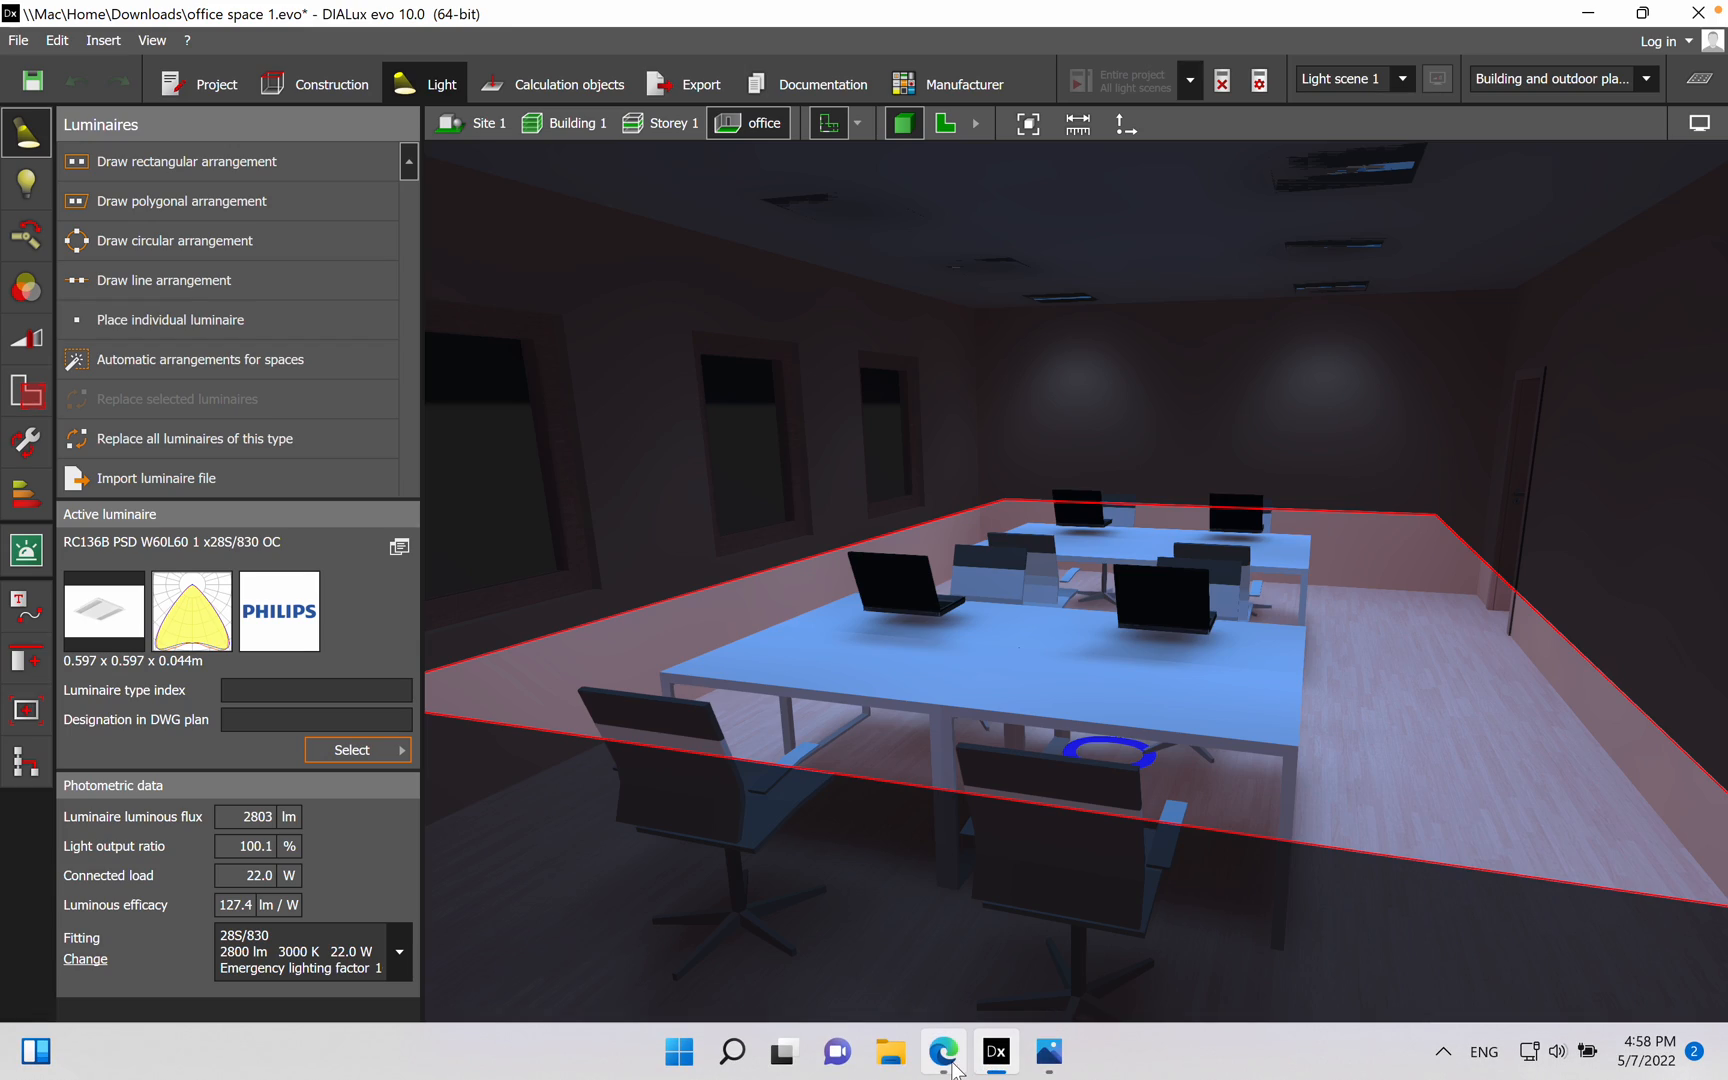
- Expand the Photometry section on the Thorn Beta 3 product page in Edge
click(940, 1050)
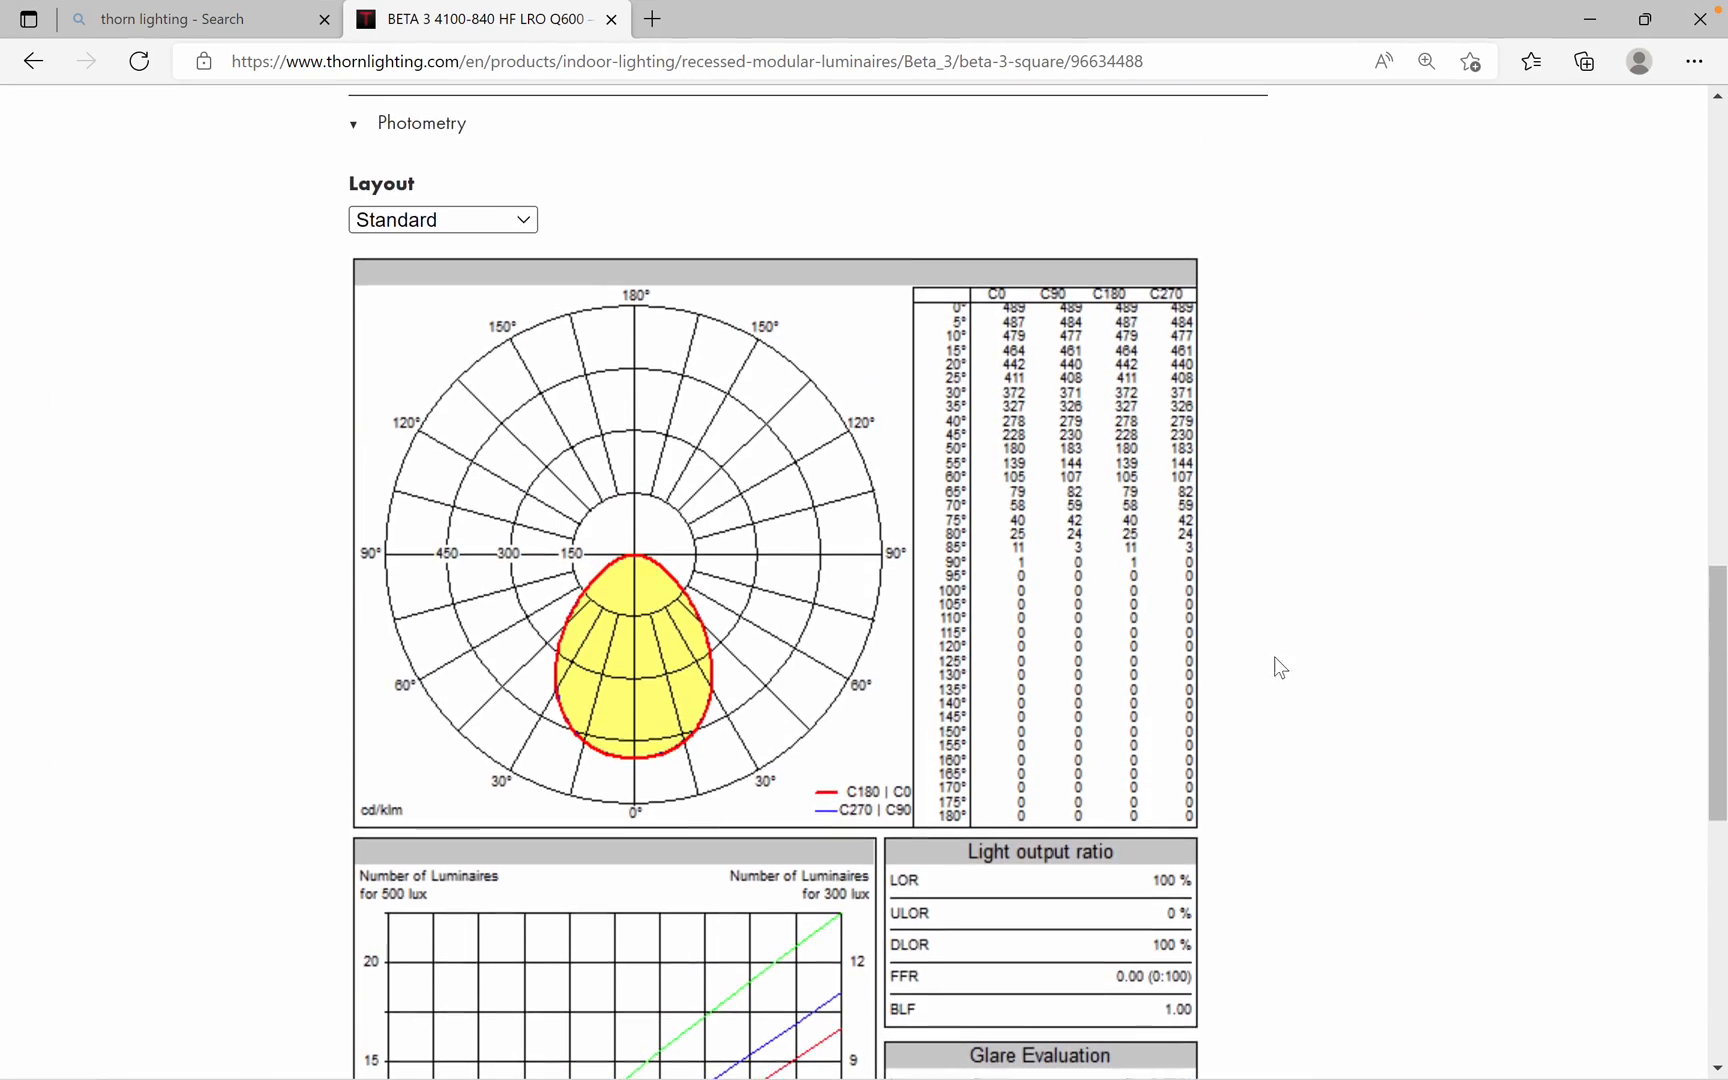
scroll(up, 3)
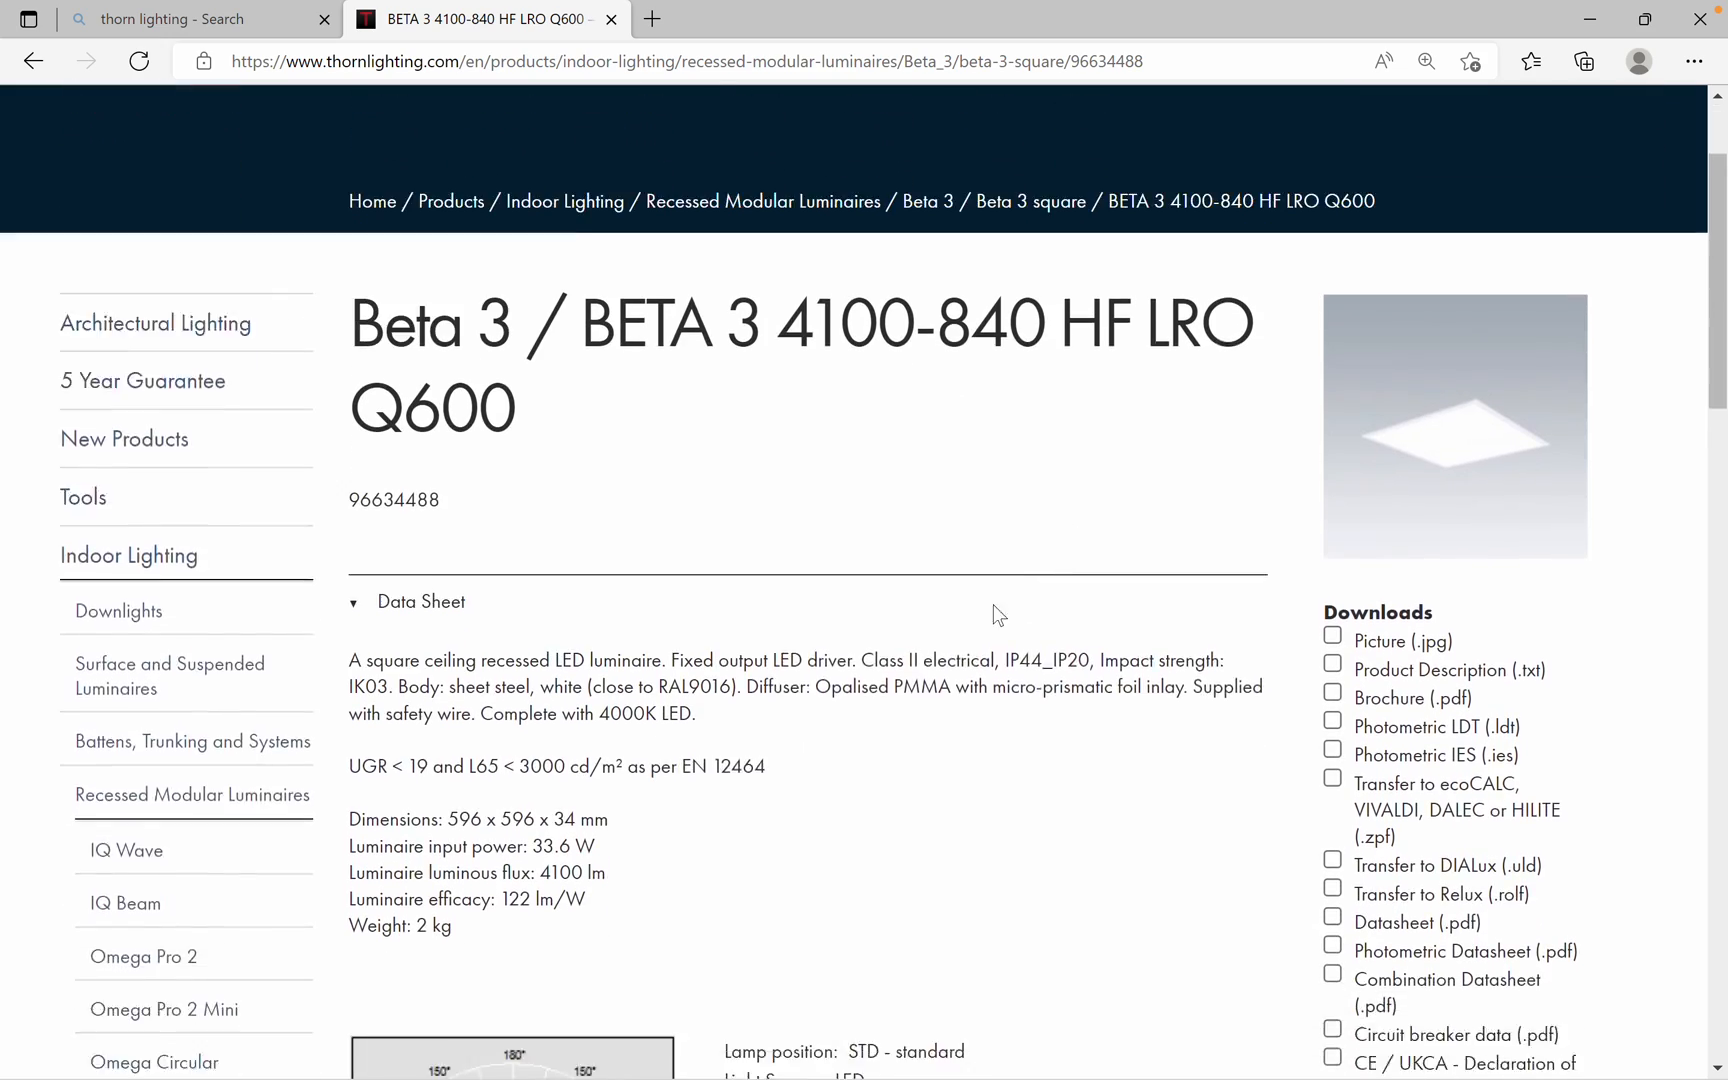
scroll(down, 3)
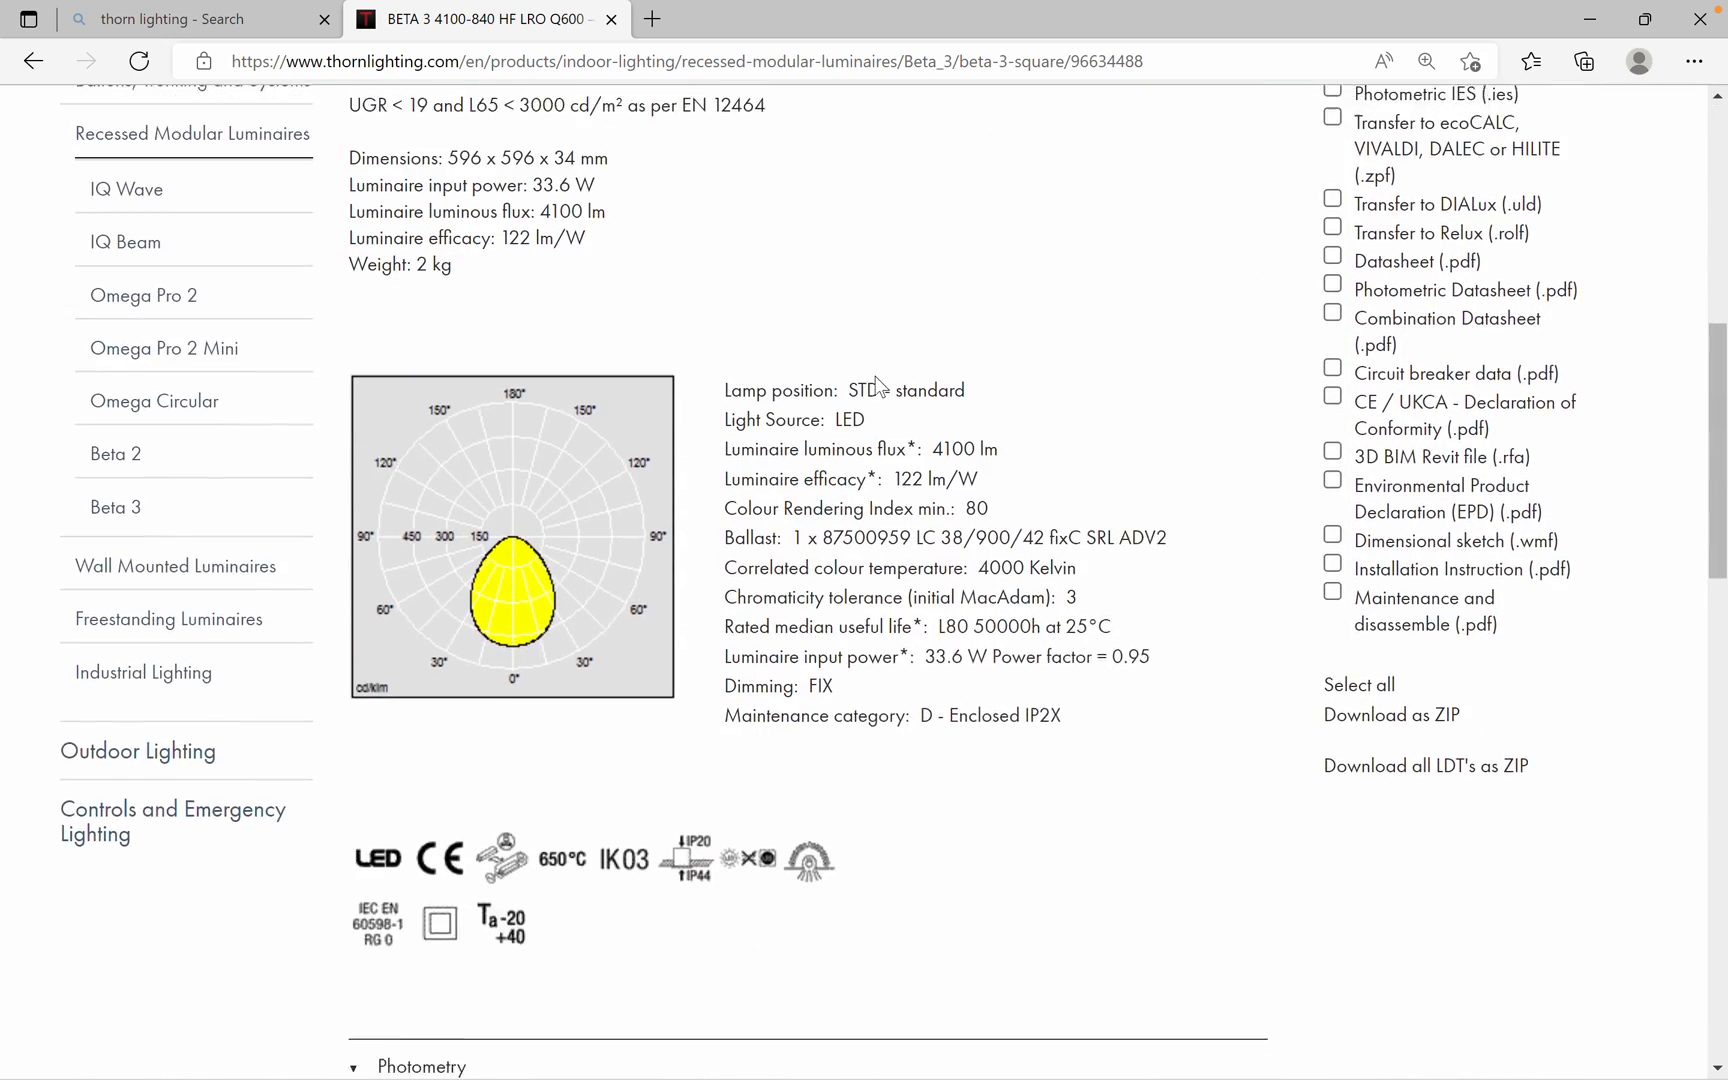
scroll(down, 3)
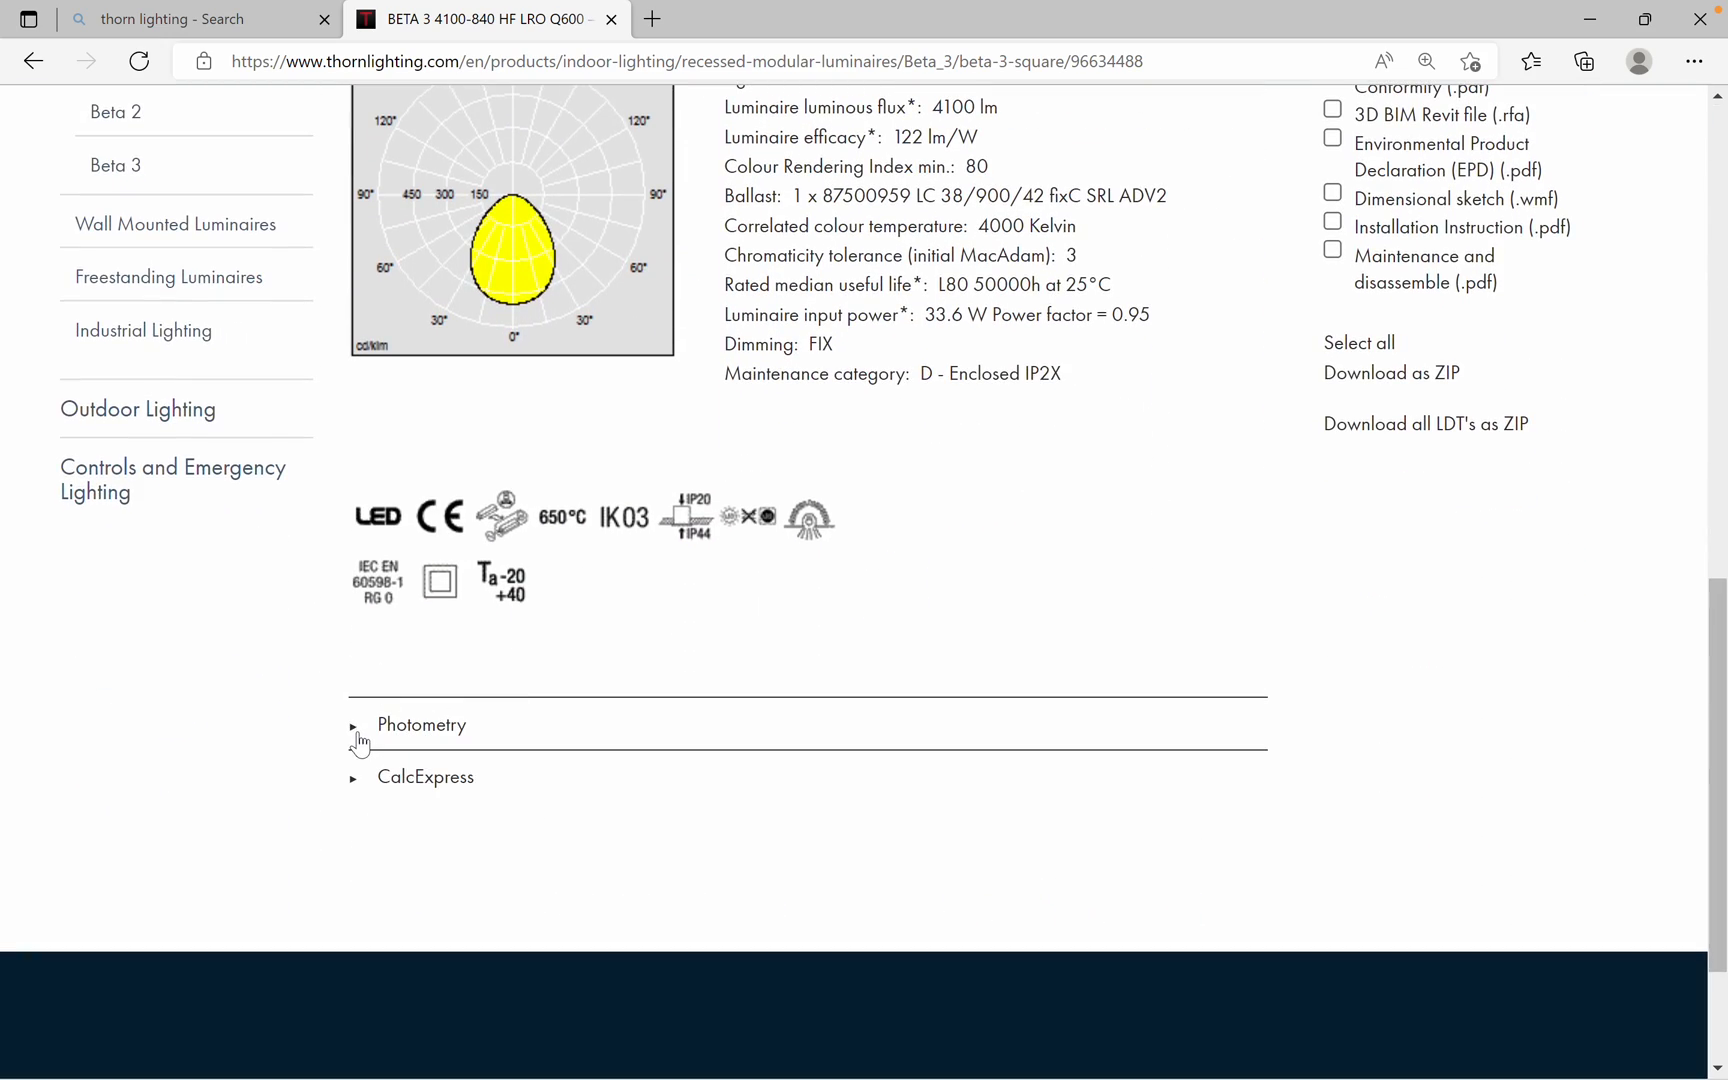
click(420, 726)
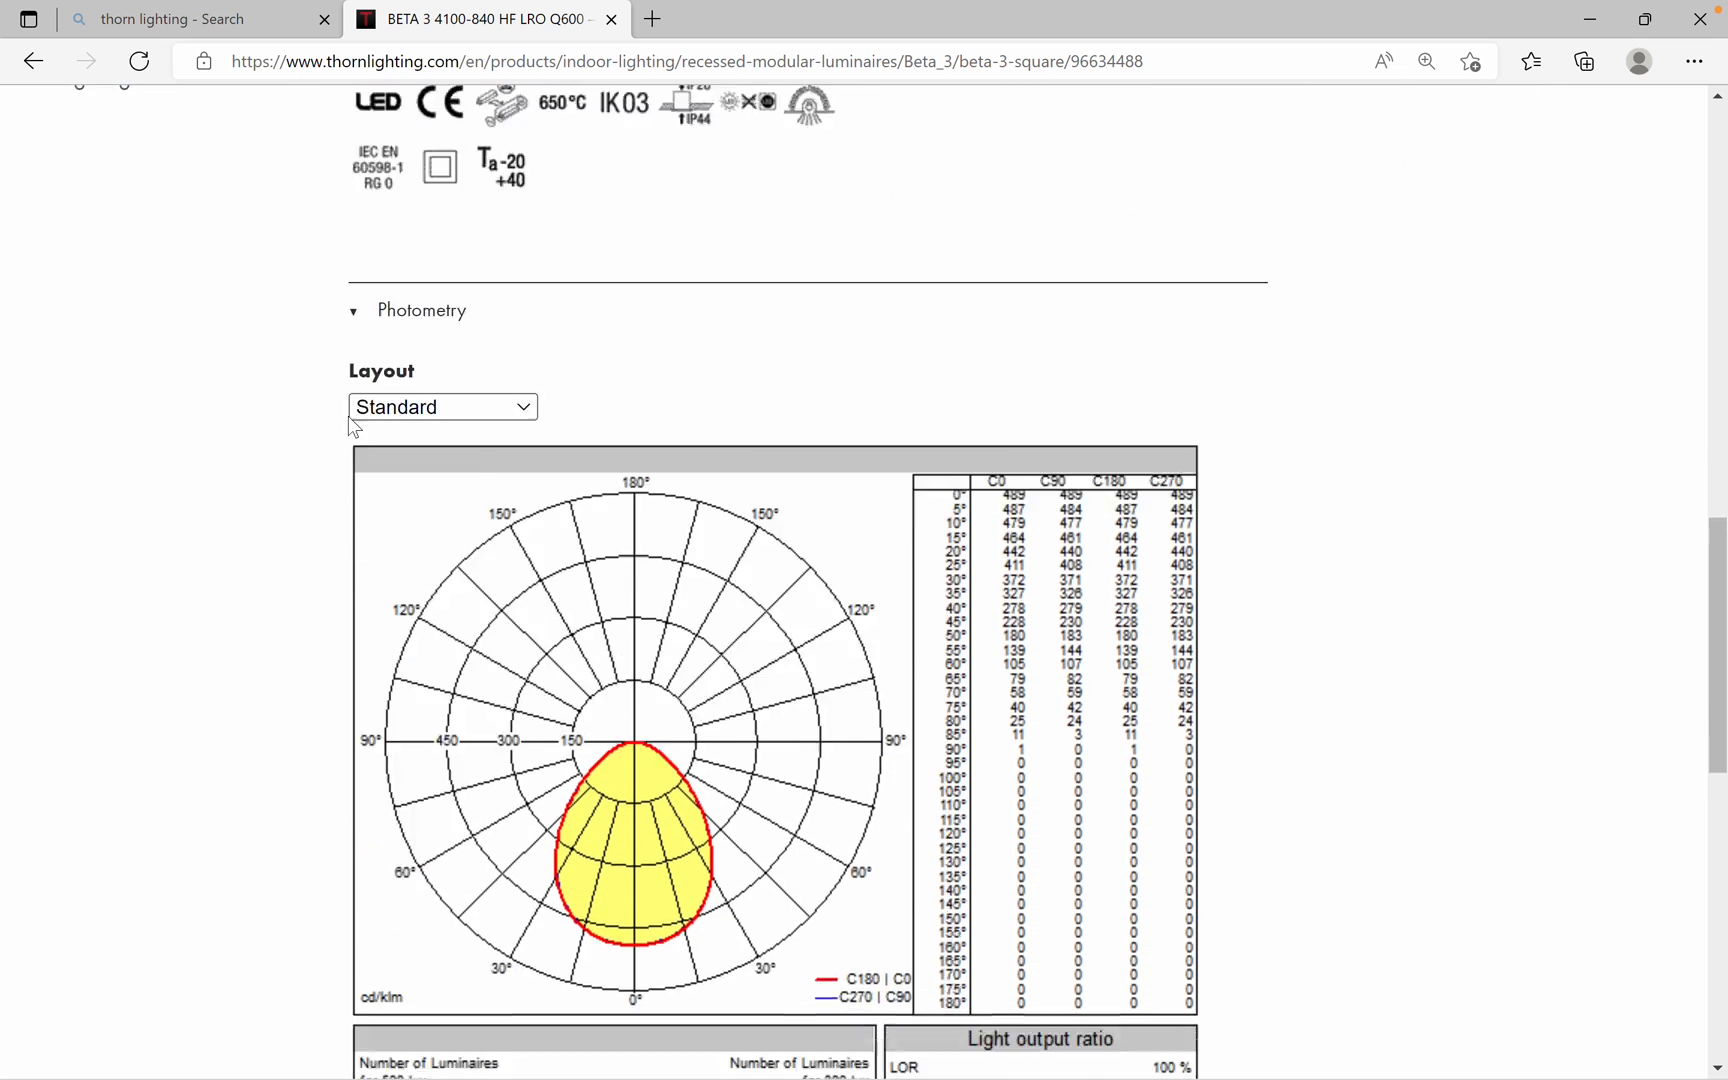
- Scroll to the Beta 3 polar diagram, light output ratios and Glare Evaluation table
scroll(down, 3)
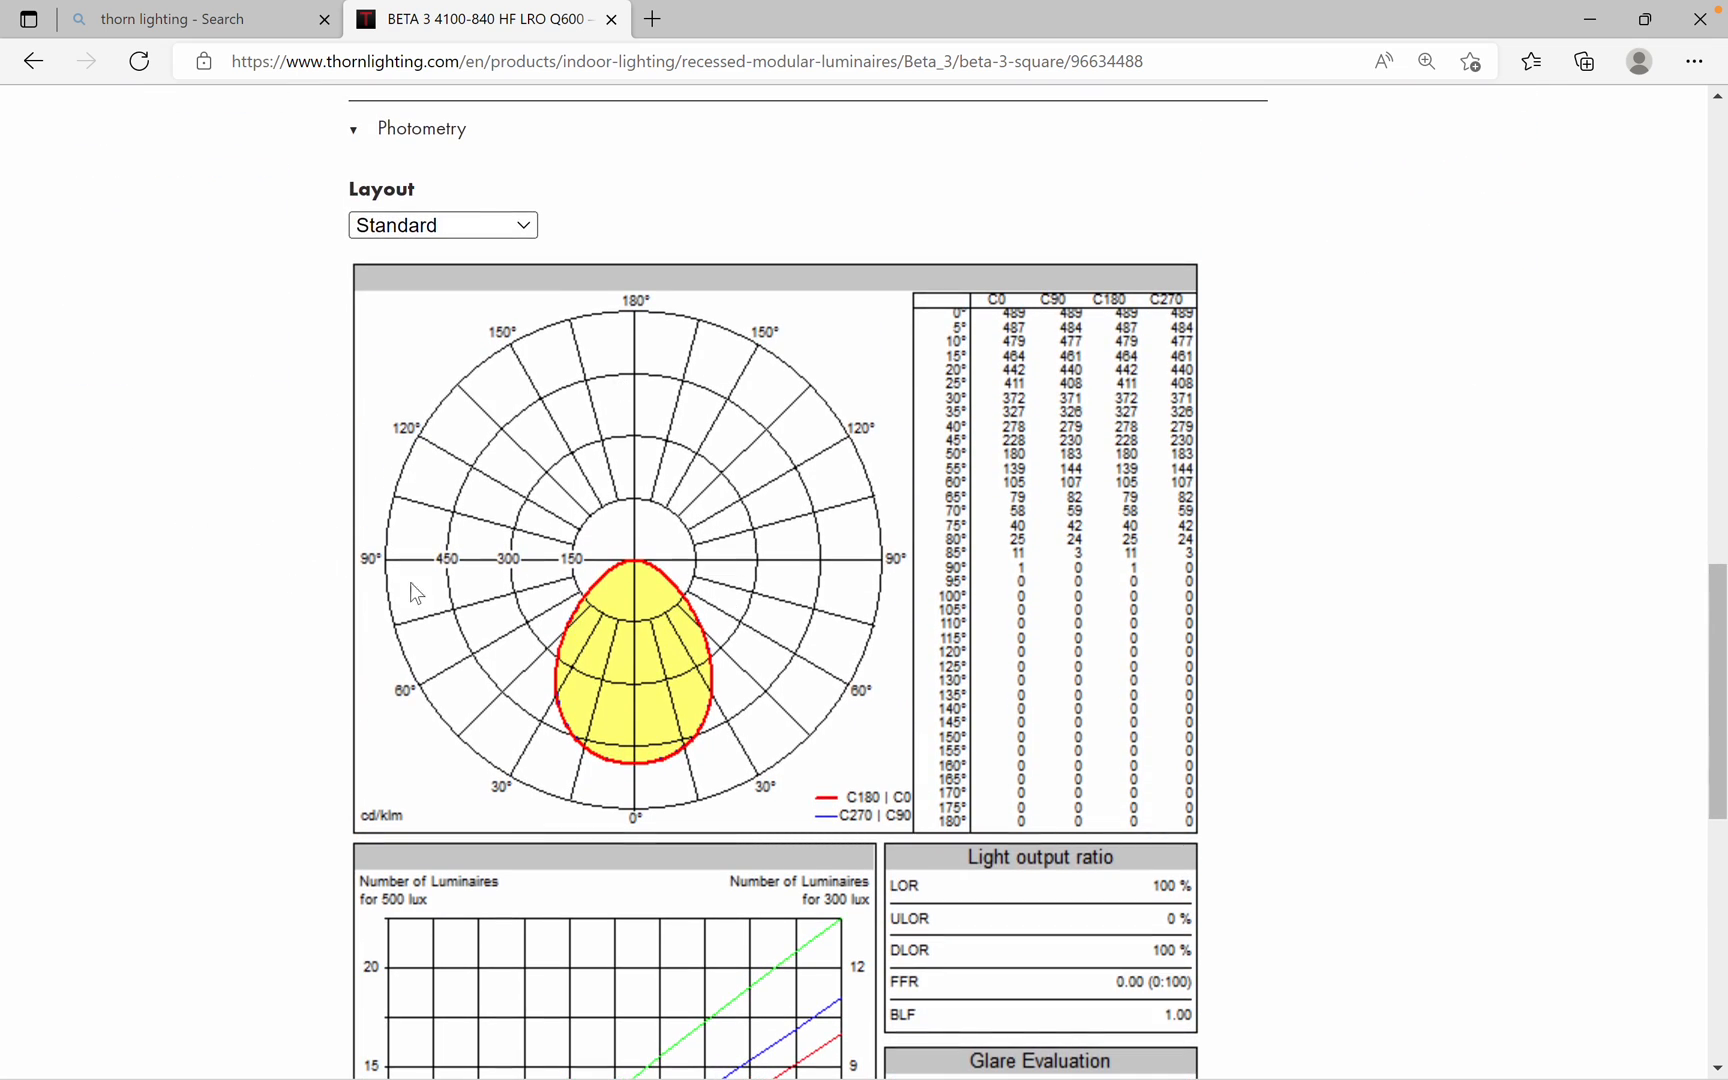
mouse_move(990, 318)
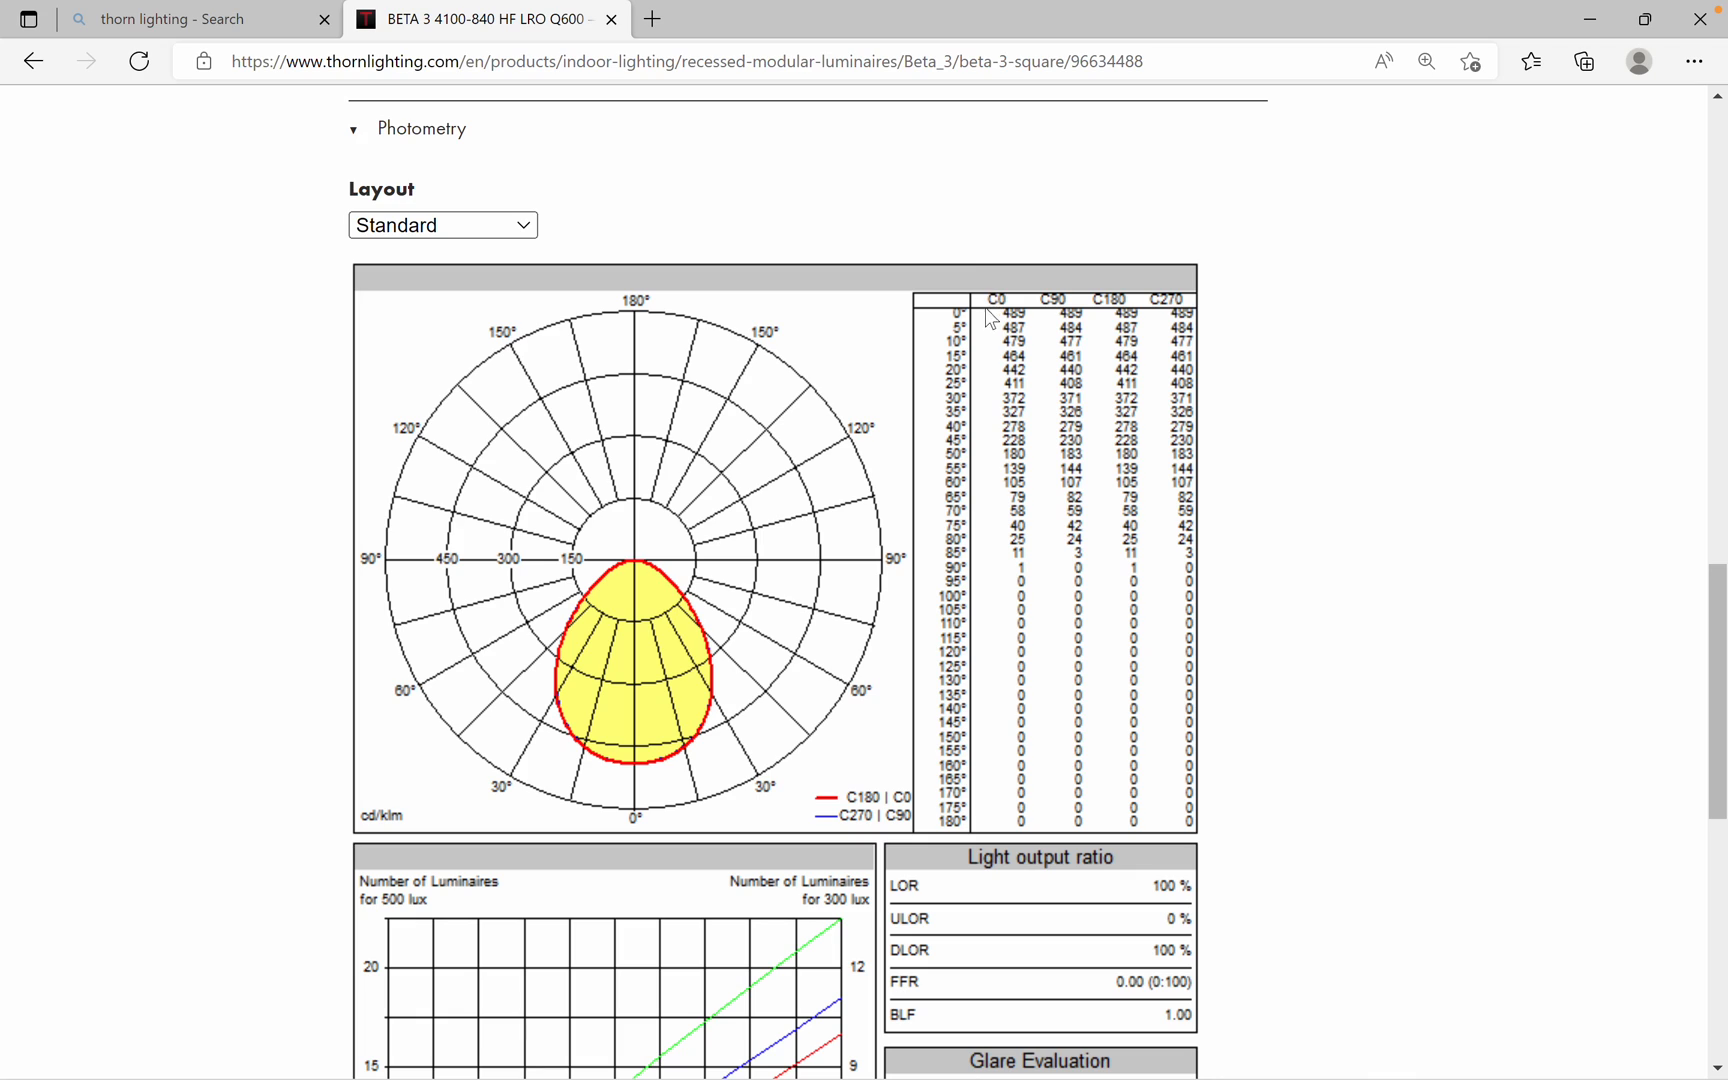
mouse_move(1082, 322)
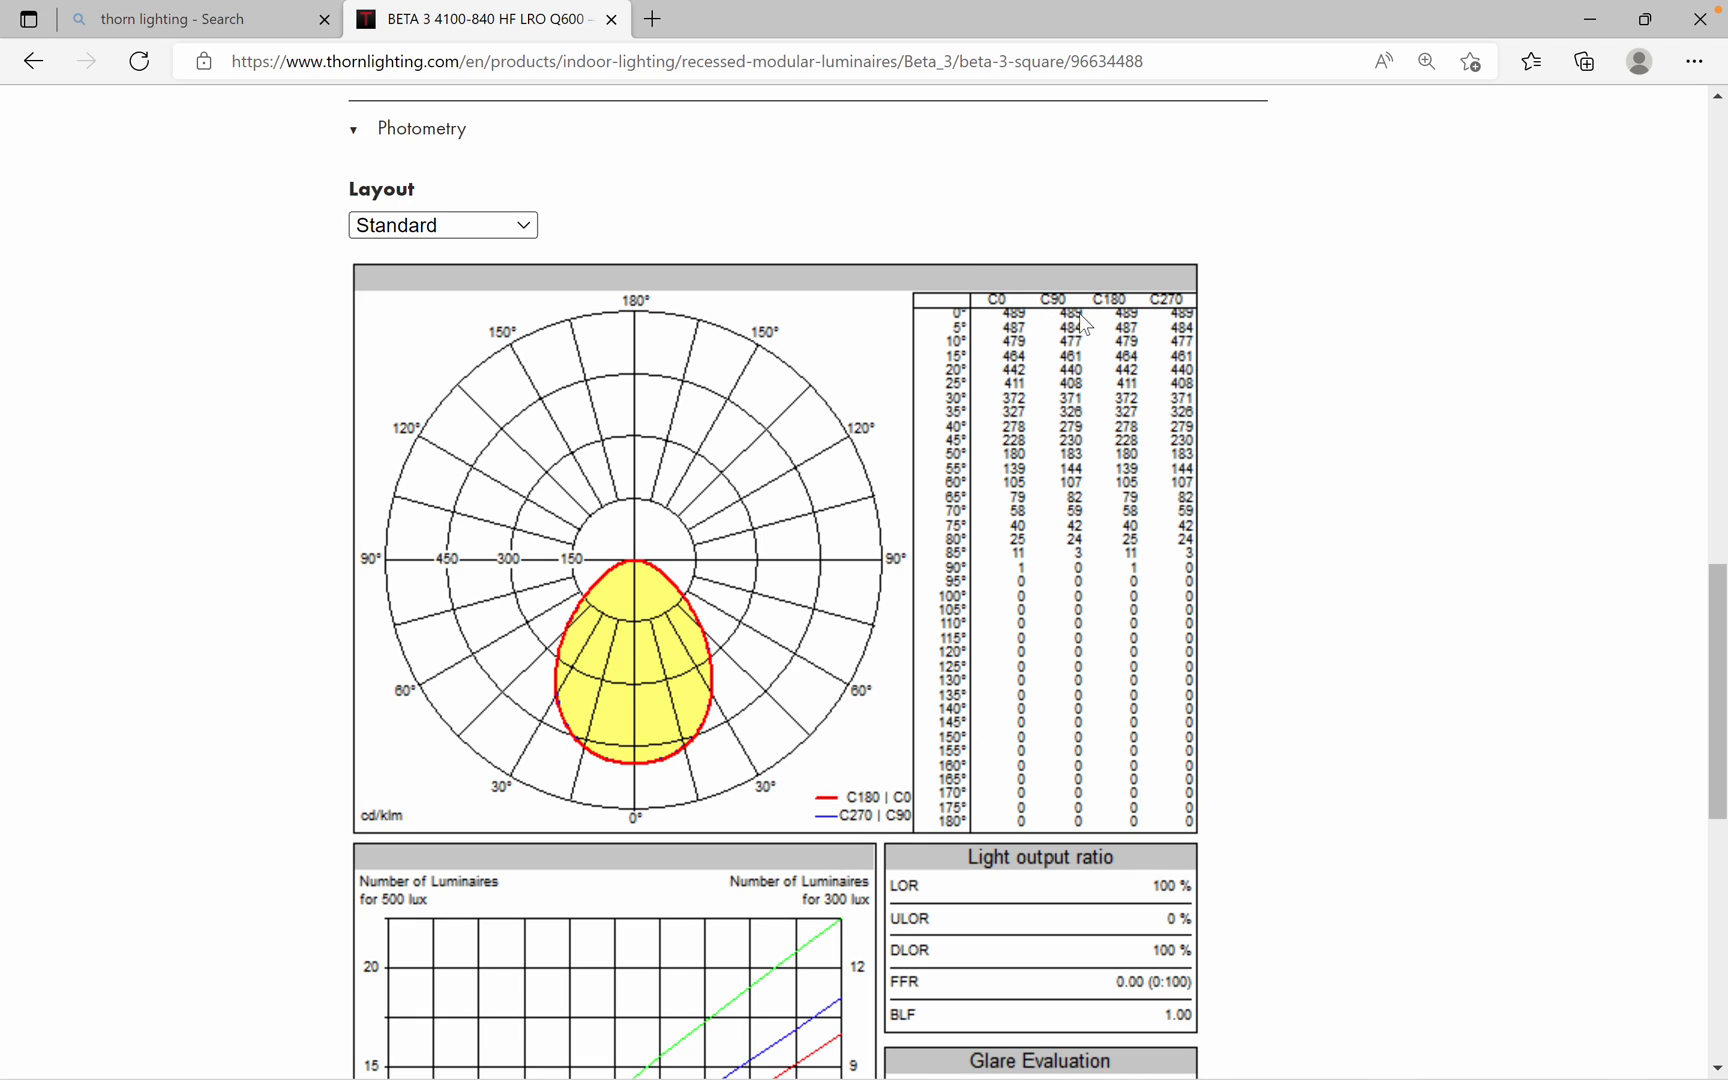
mouse_move(706, 906)
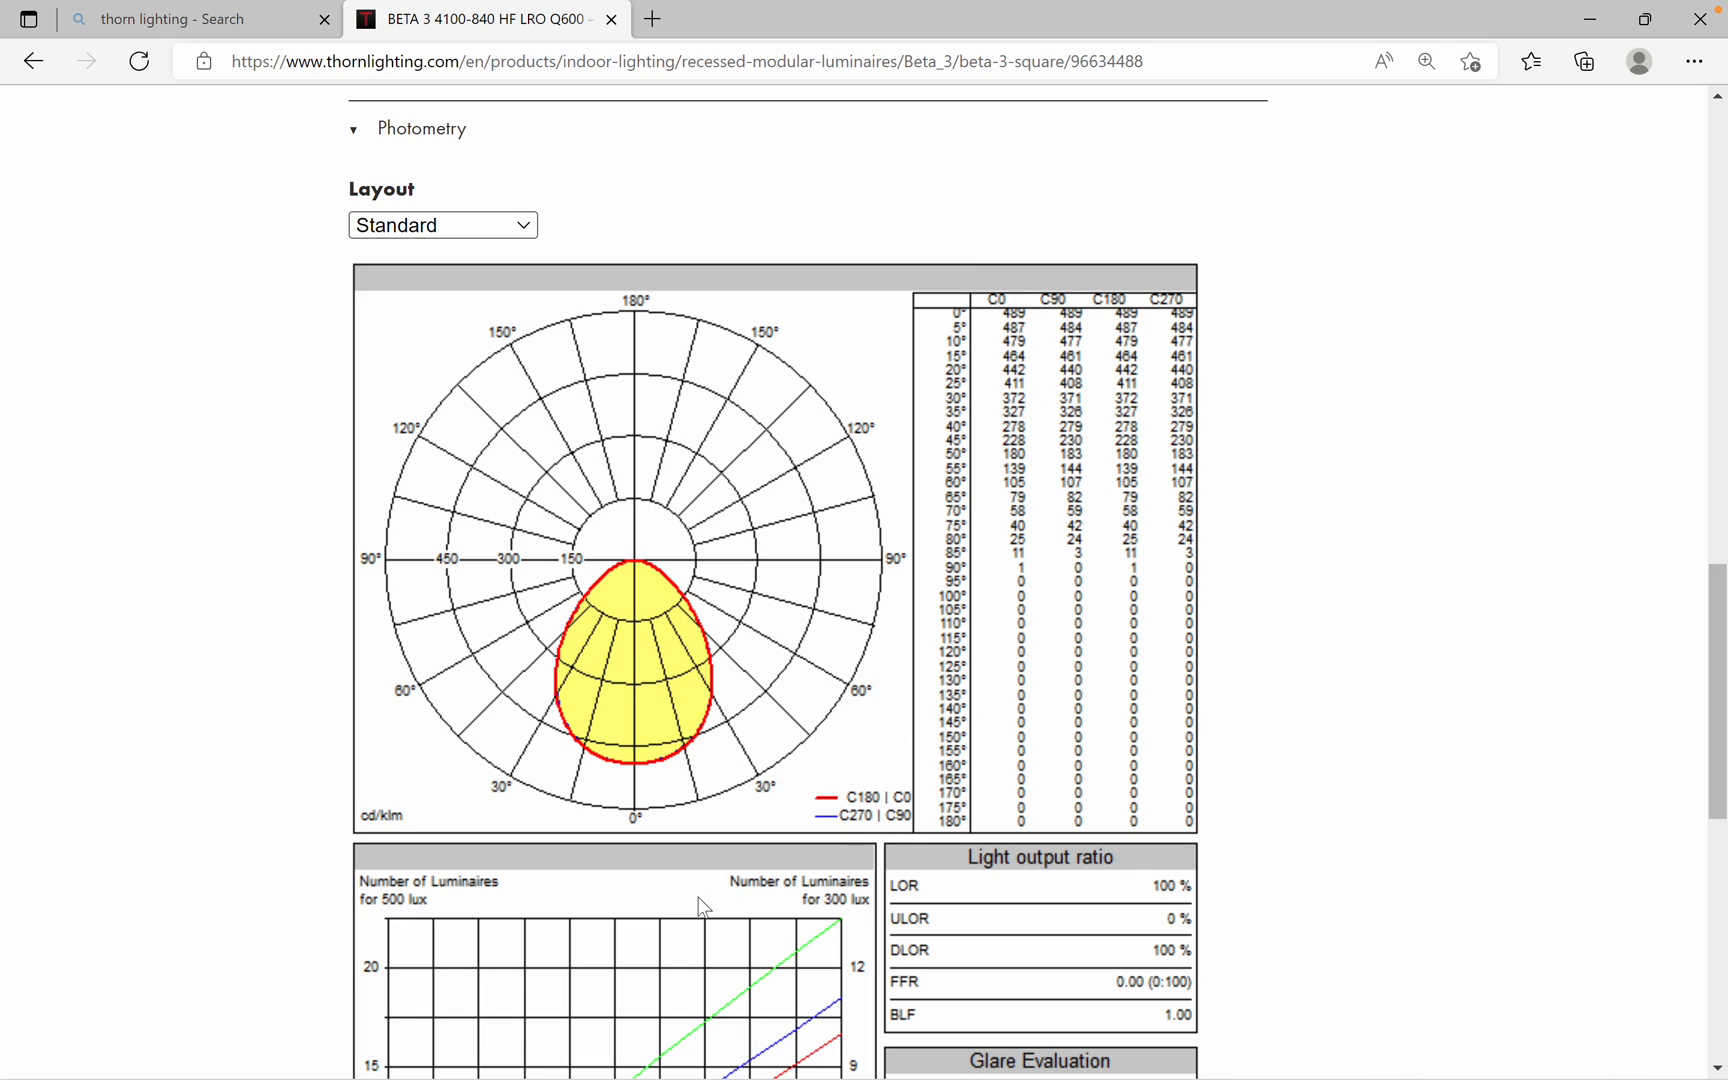
scroll(down, 3)
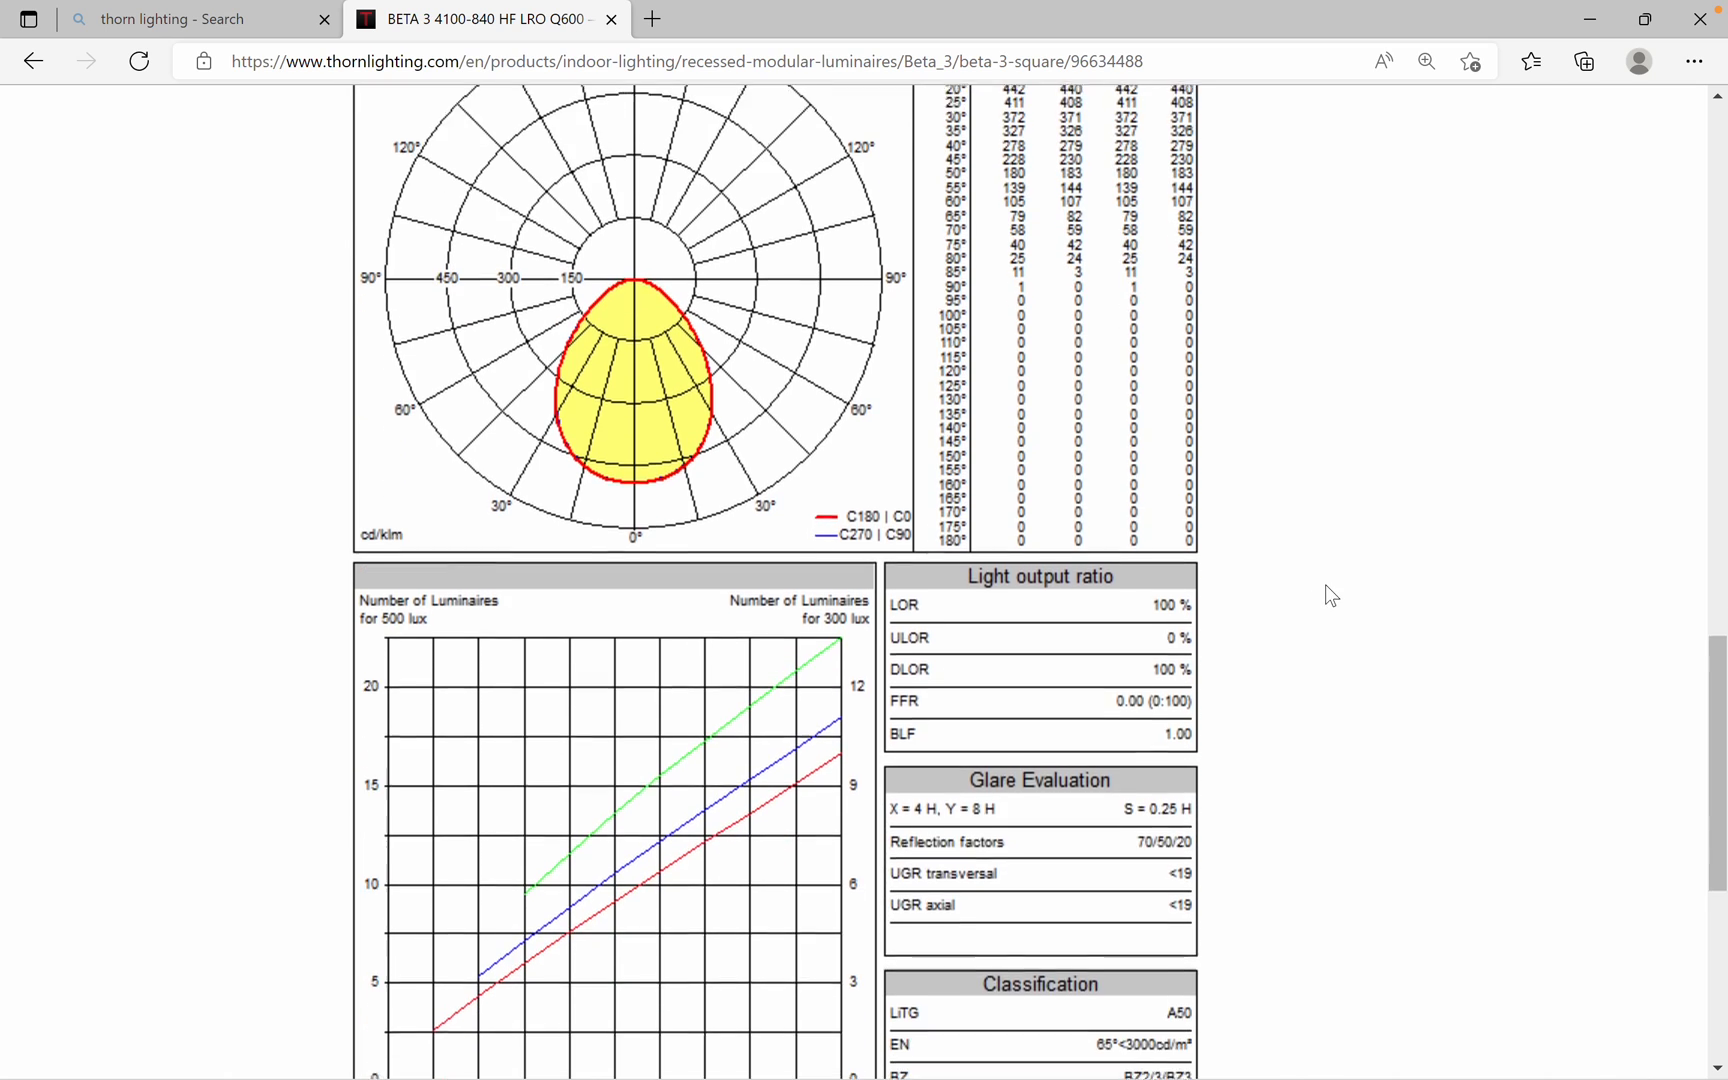
scroll(down, 3)
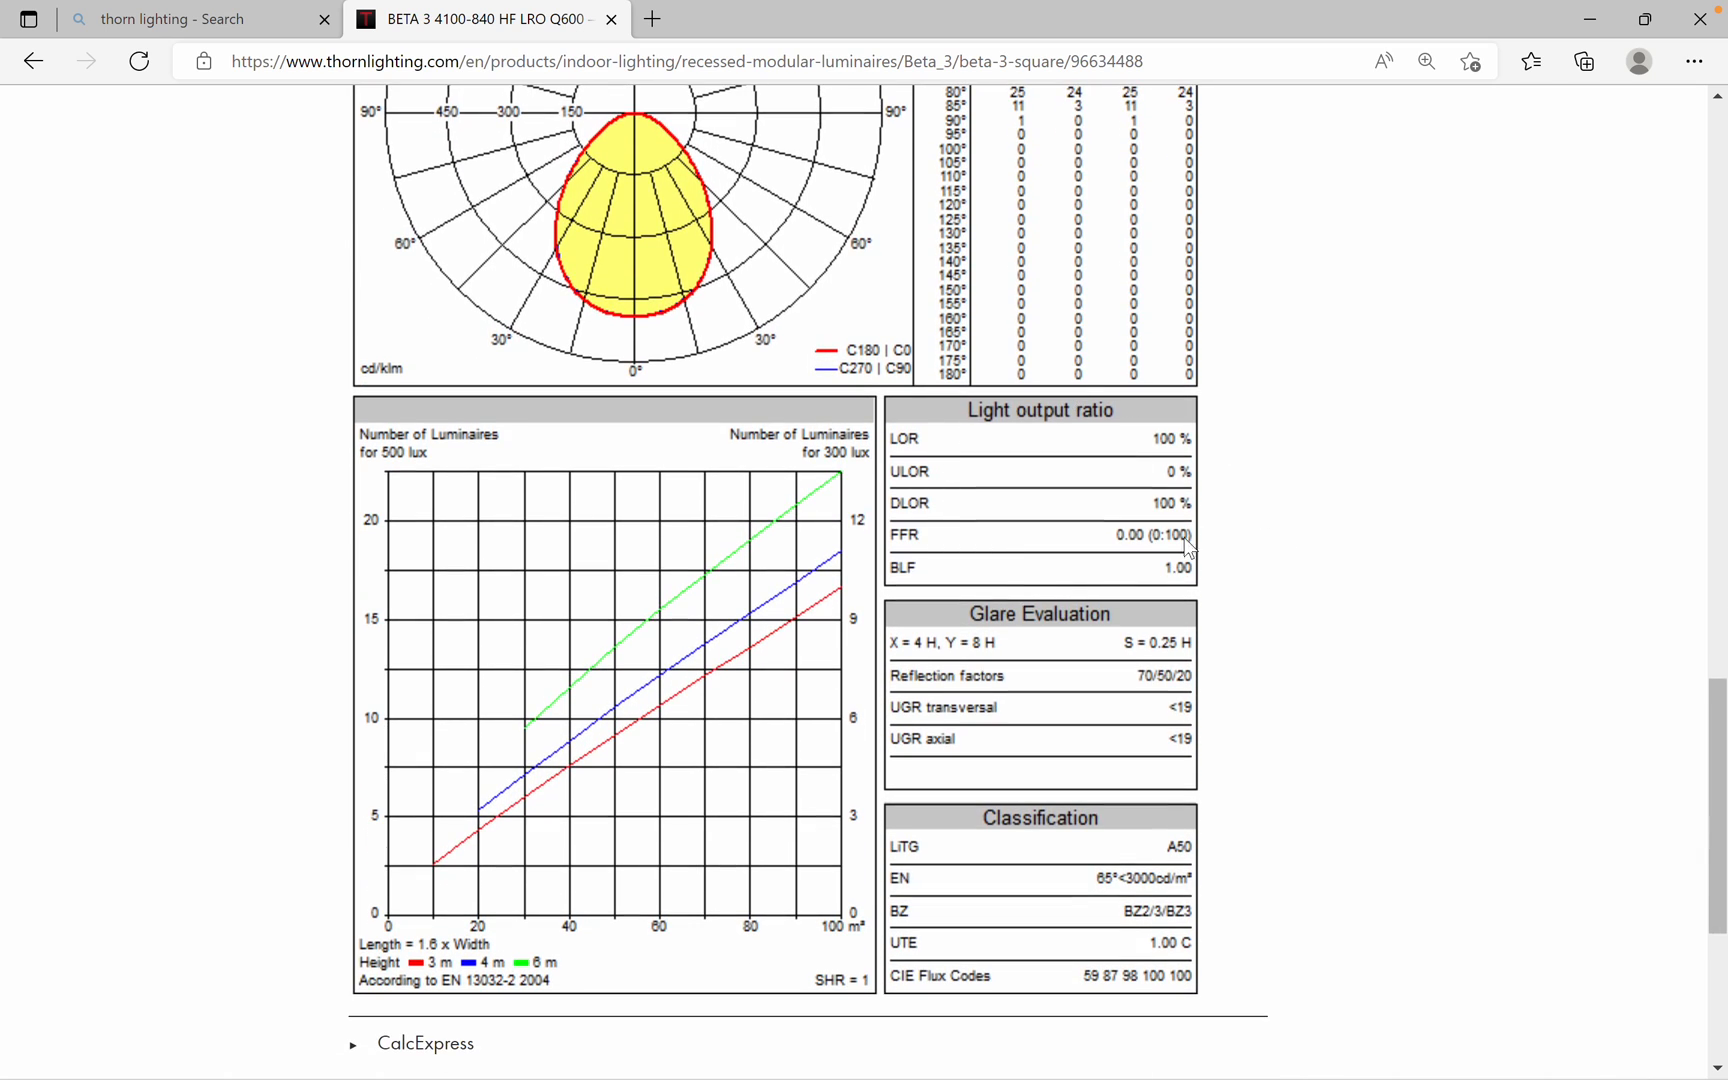
mouse_move(394, 510)
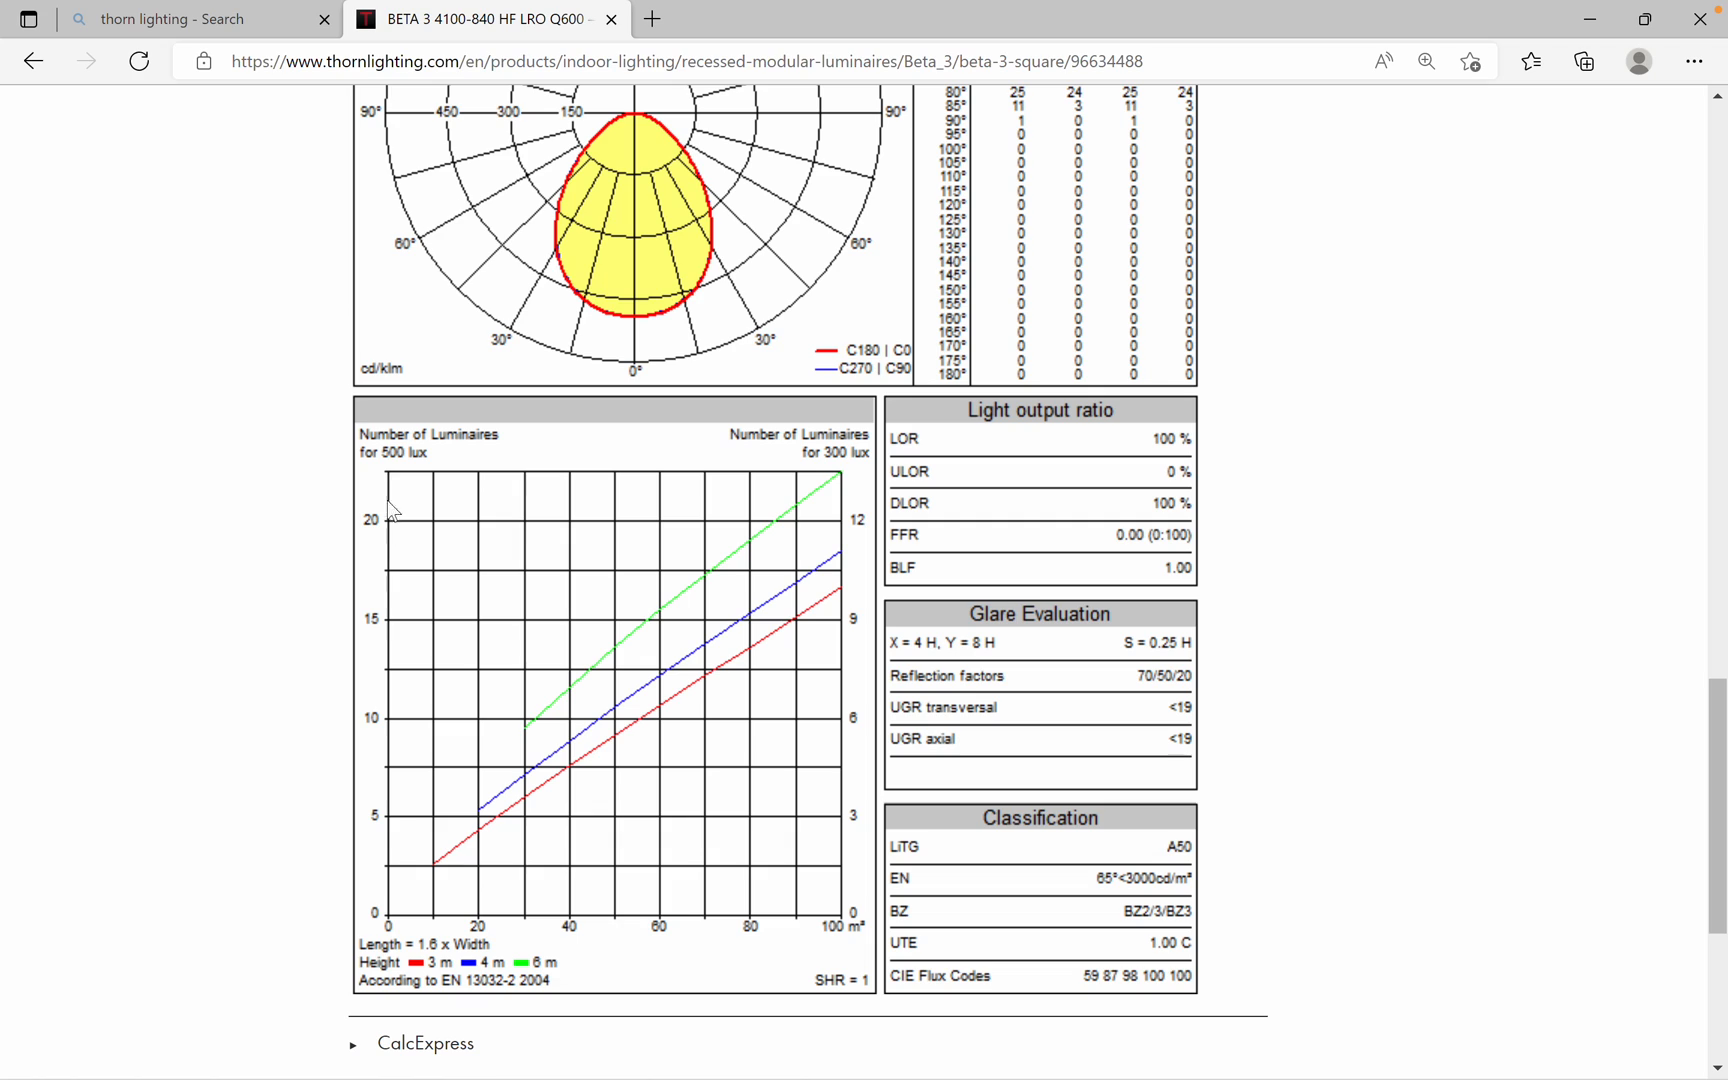
mouse_move(398, 472)
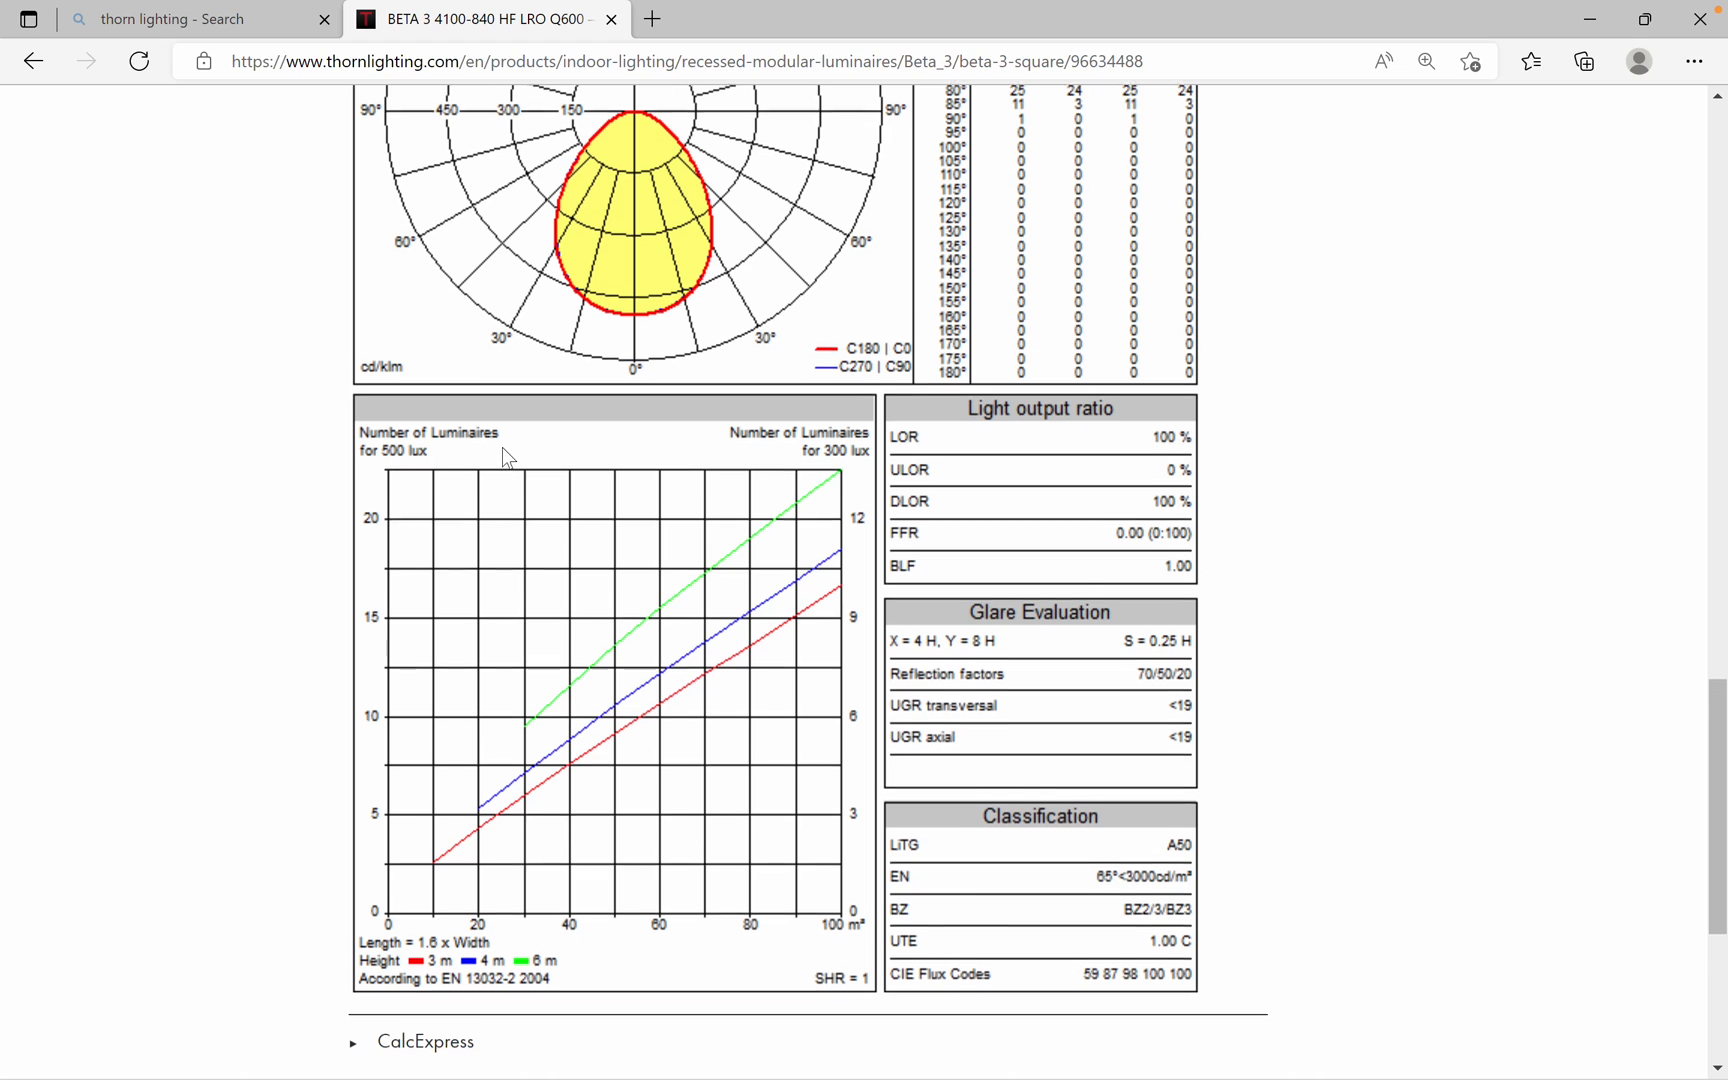
- Review the Glare Evaluation and Classification tables, then minimize Edge to return to DIALux
scroll(down, 3)
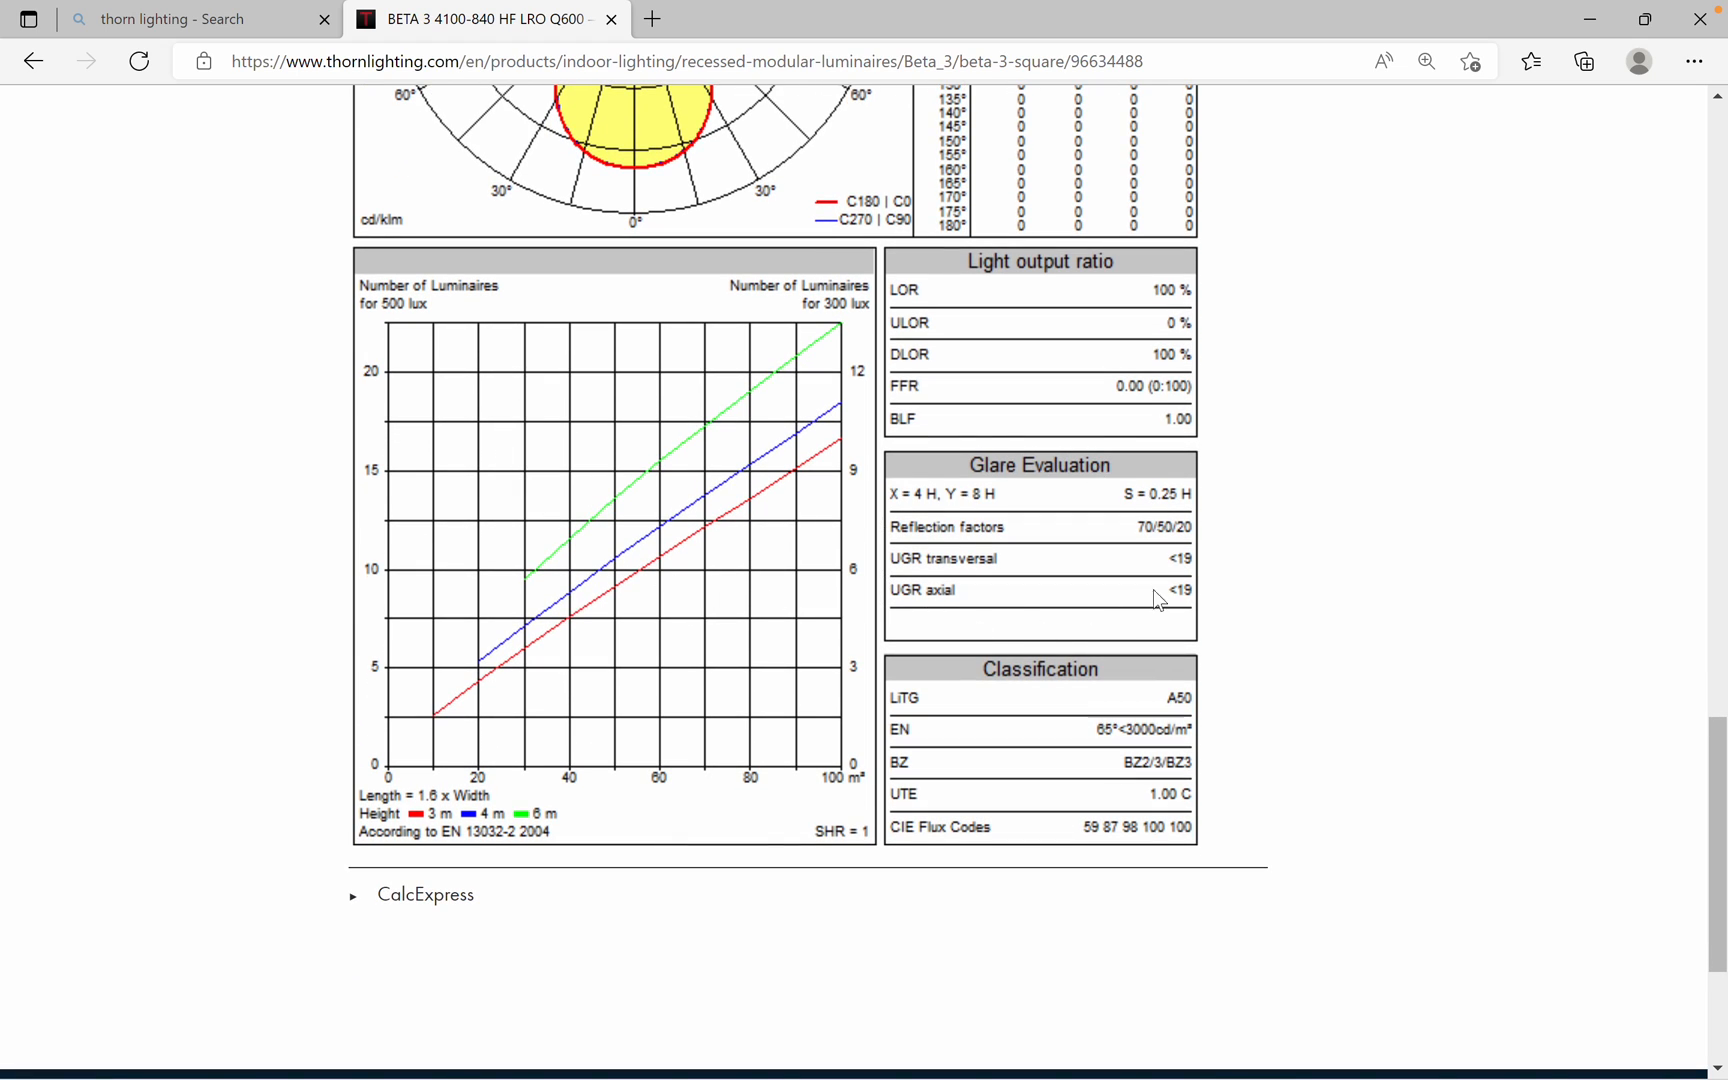
mouse_move(1060, 580)
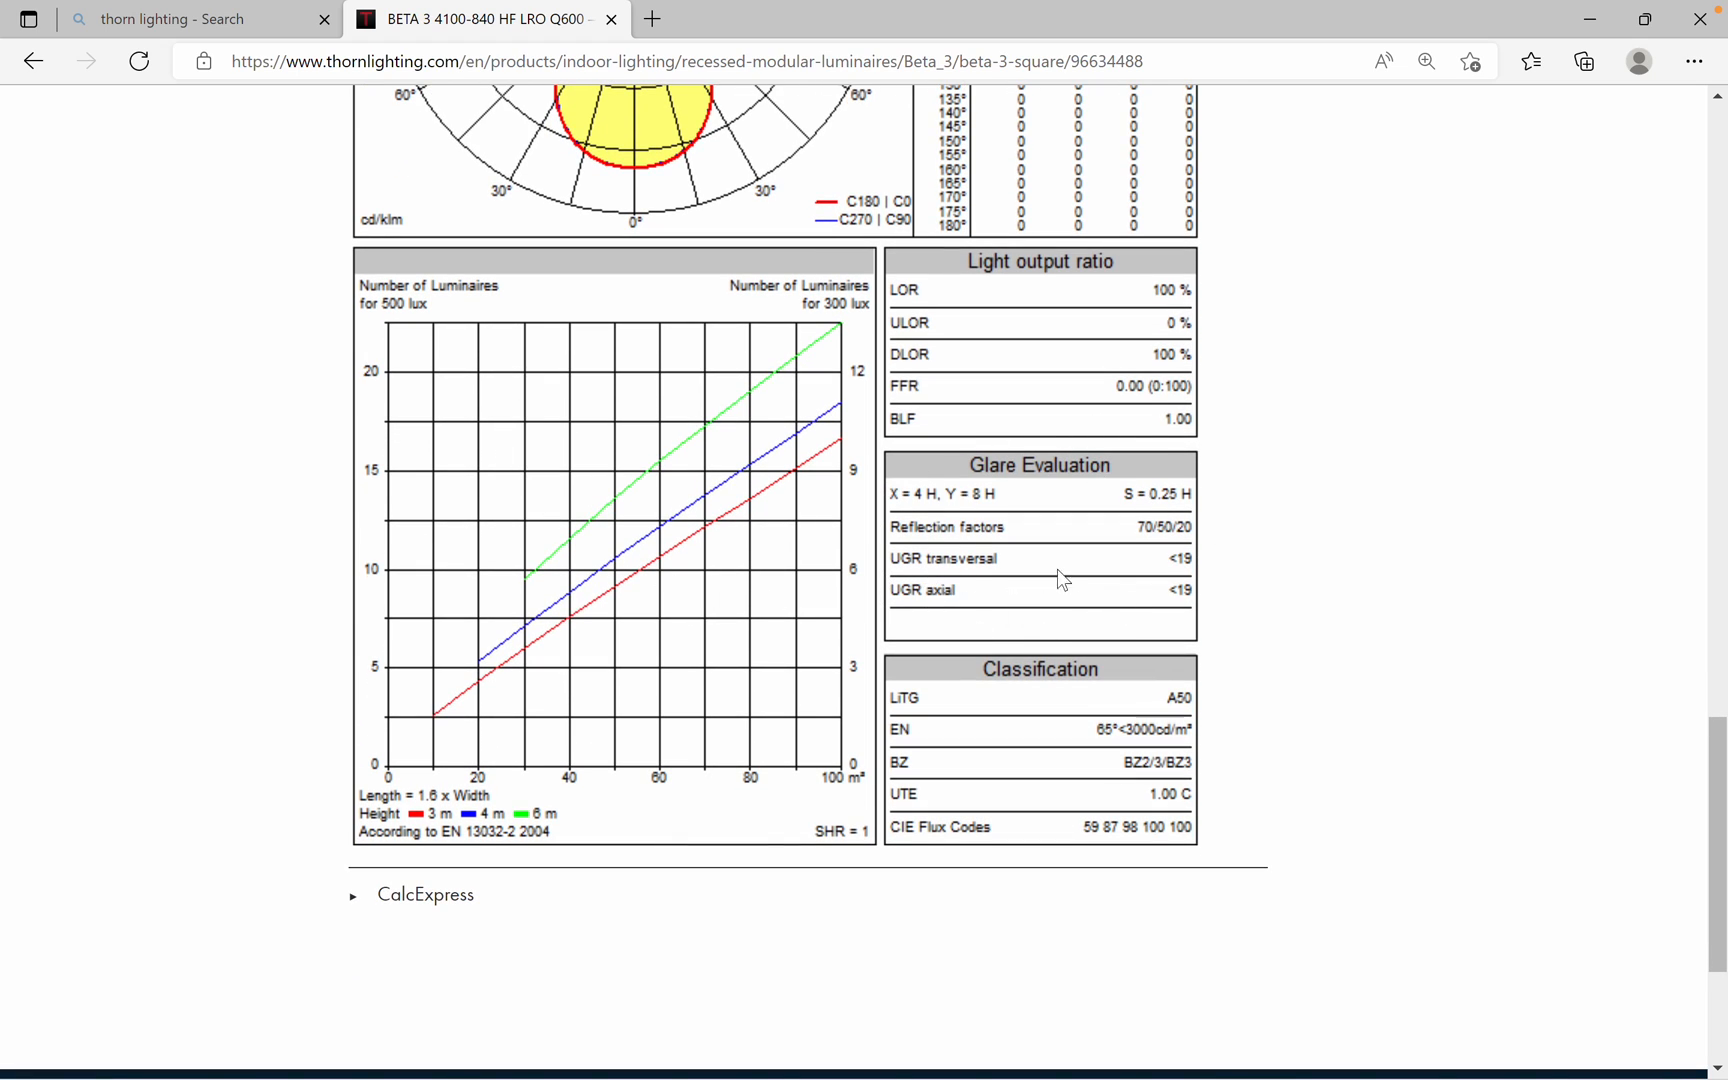
mouse_move(1184, 604)
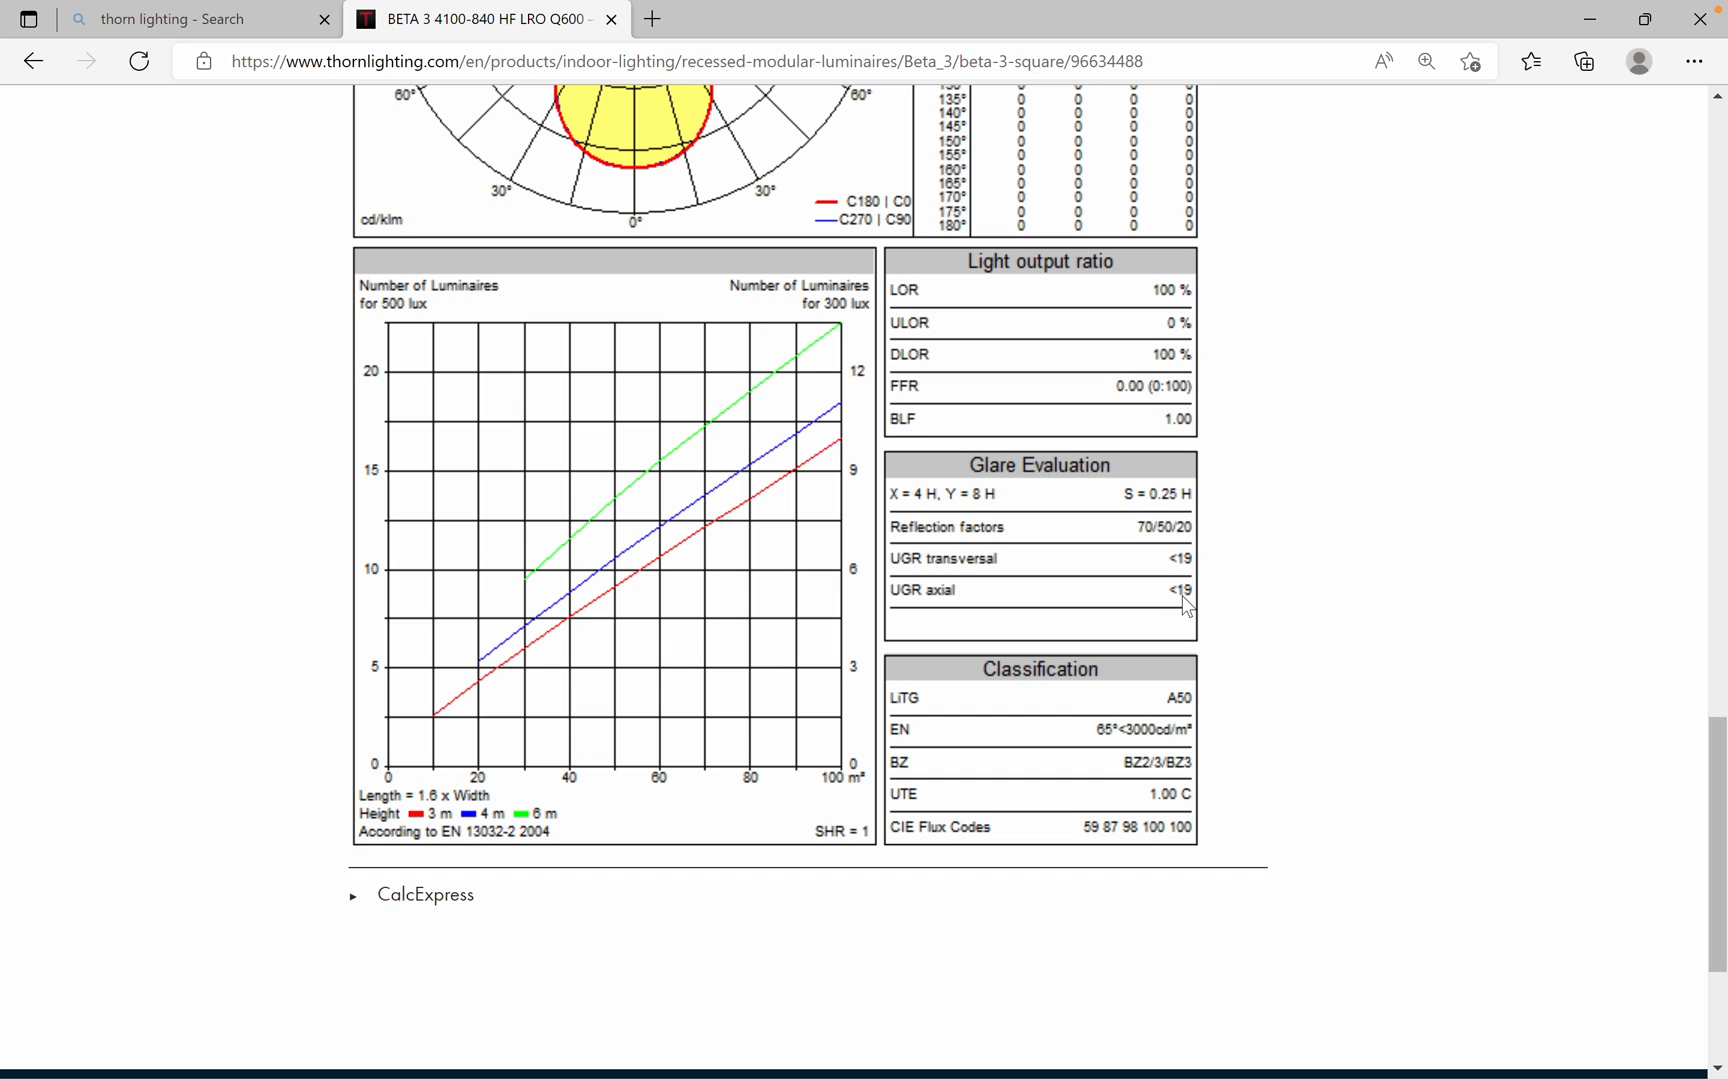
scroll(down, 3)
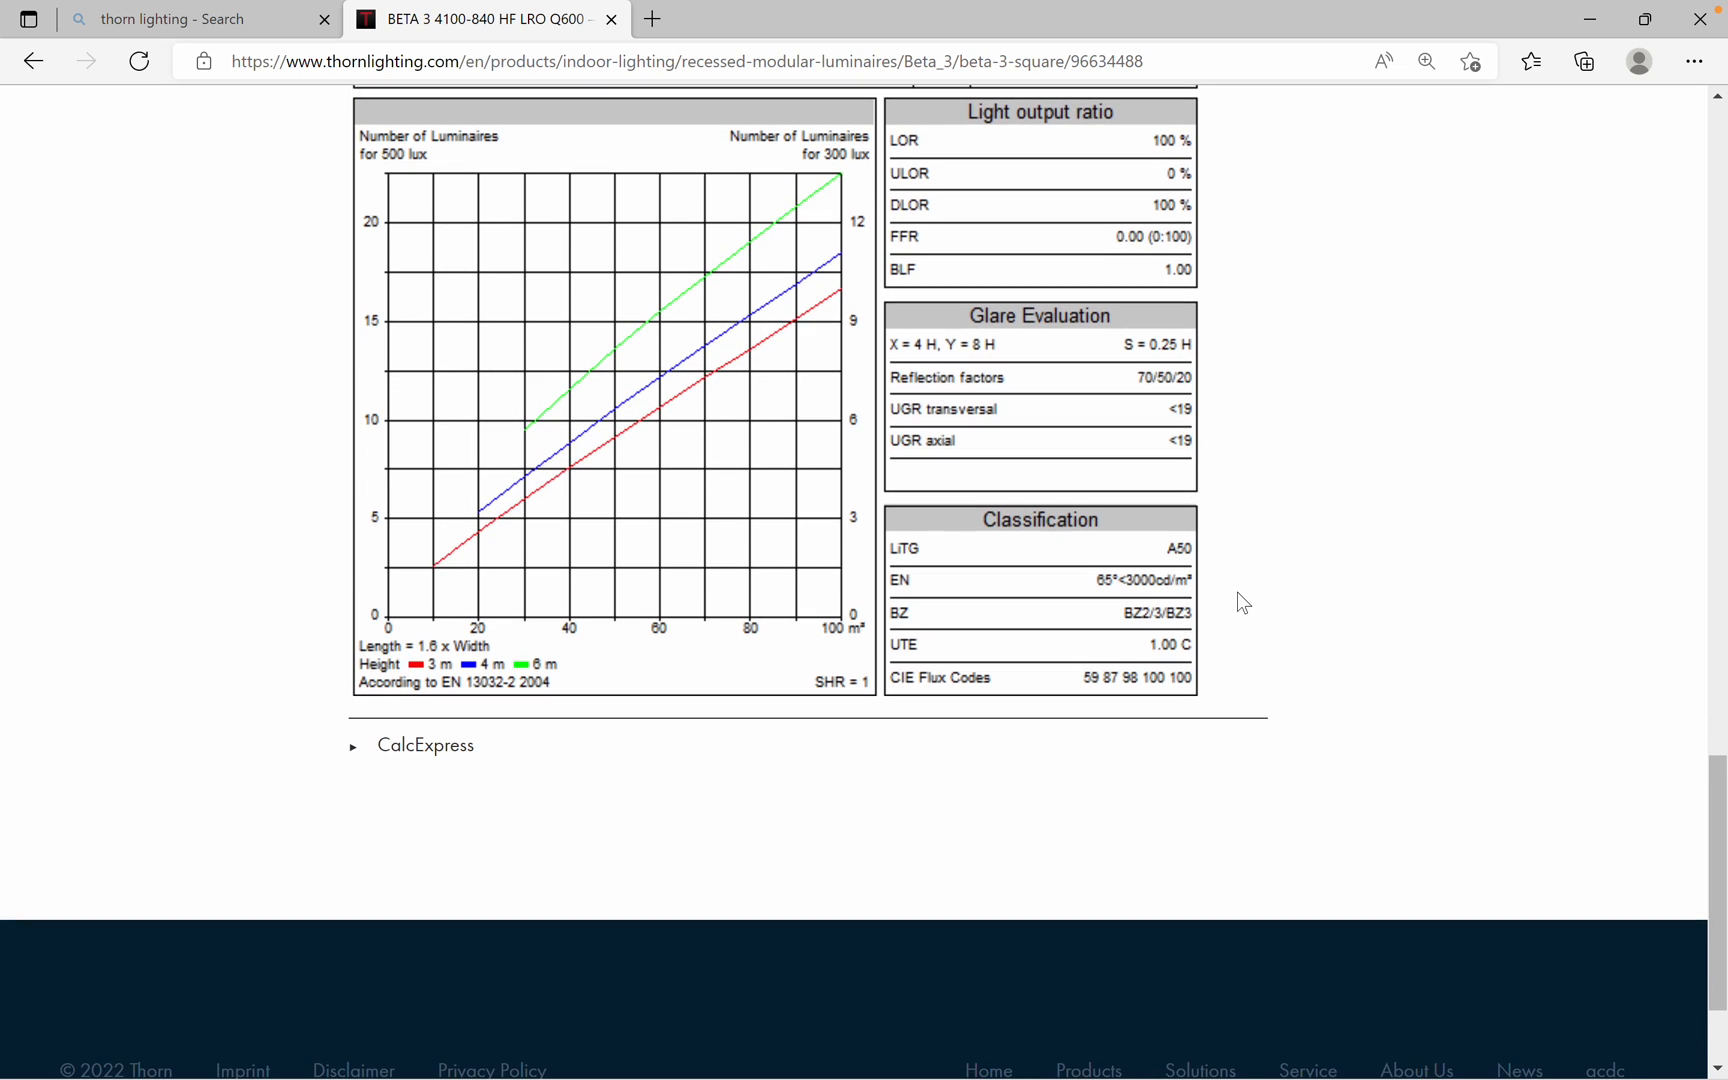
mouse_move(1240, 600)
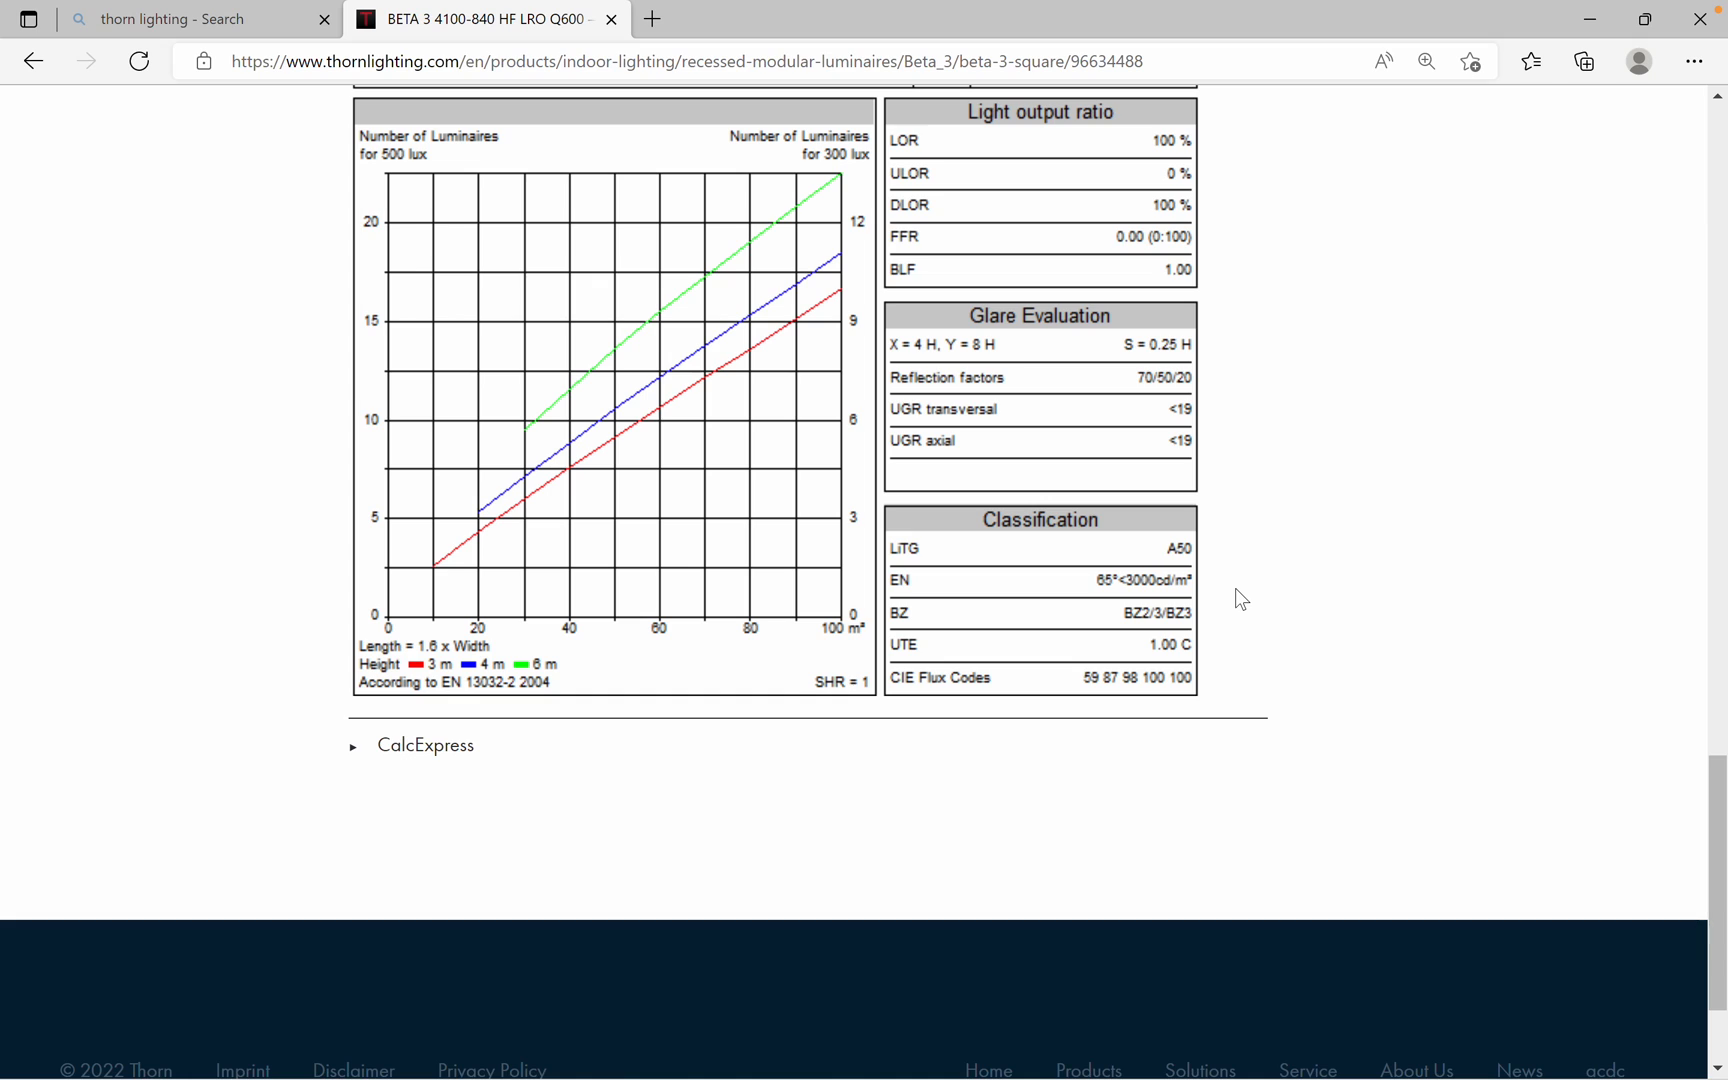
mouse_move(1004, 578)
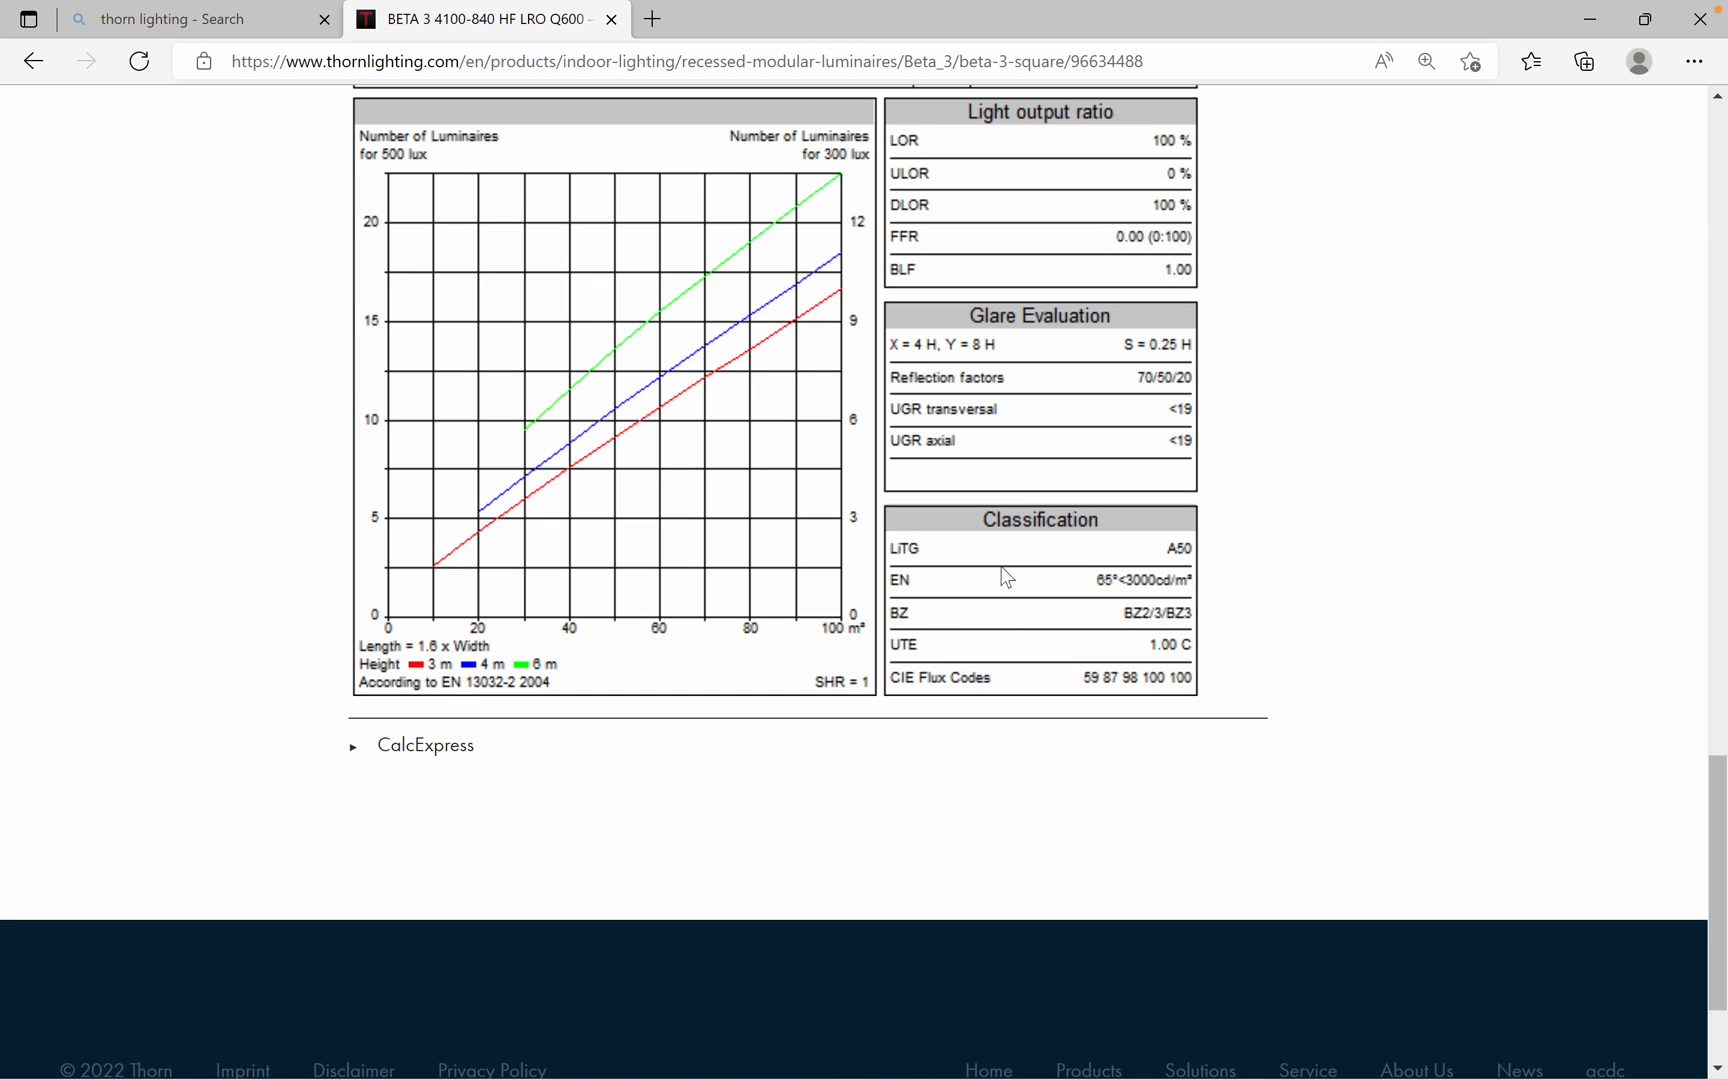
mouse_move(1064, 602)
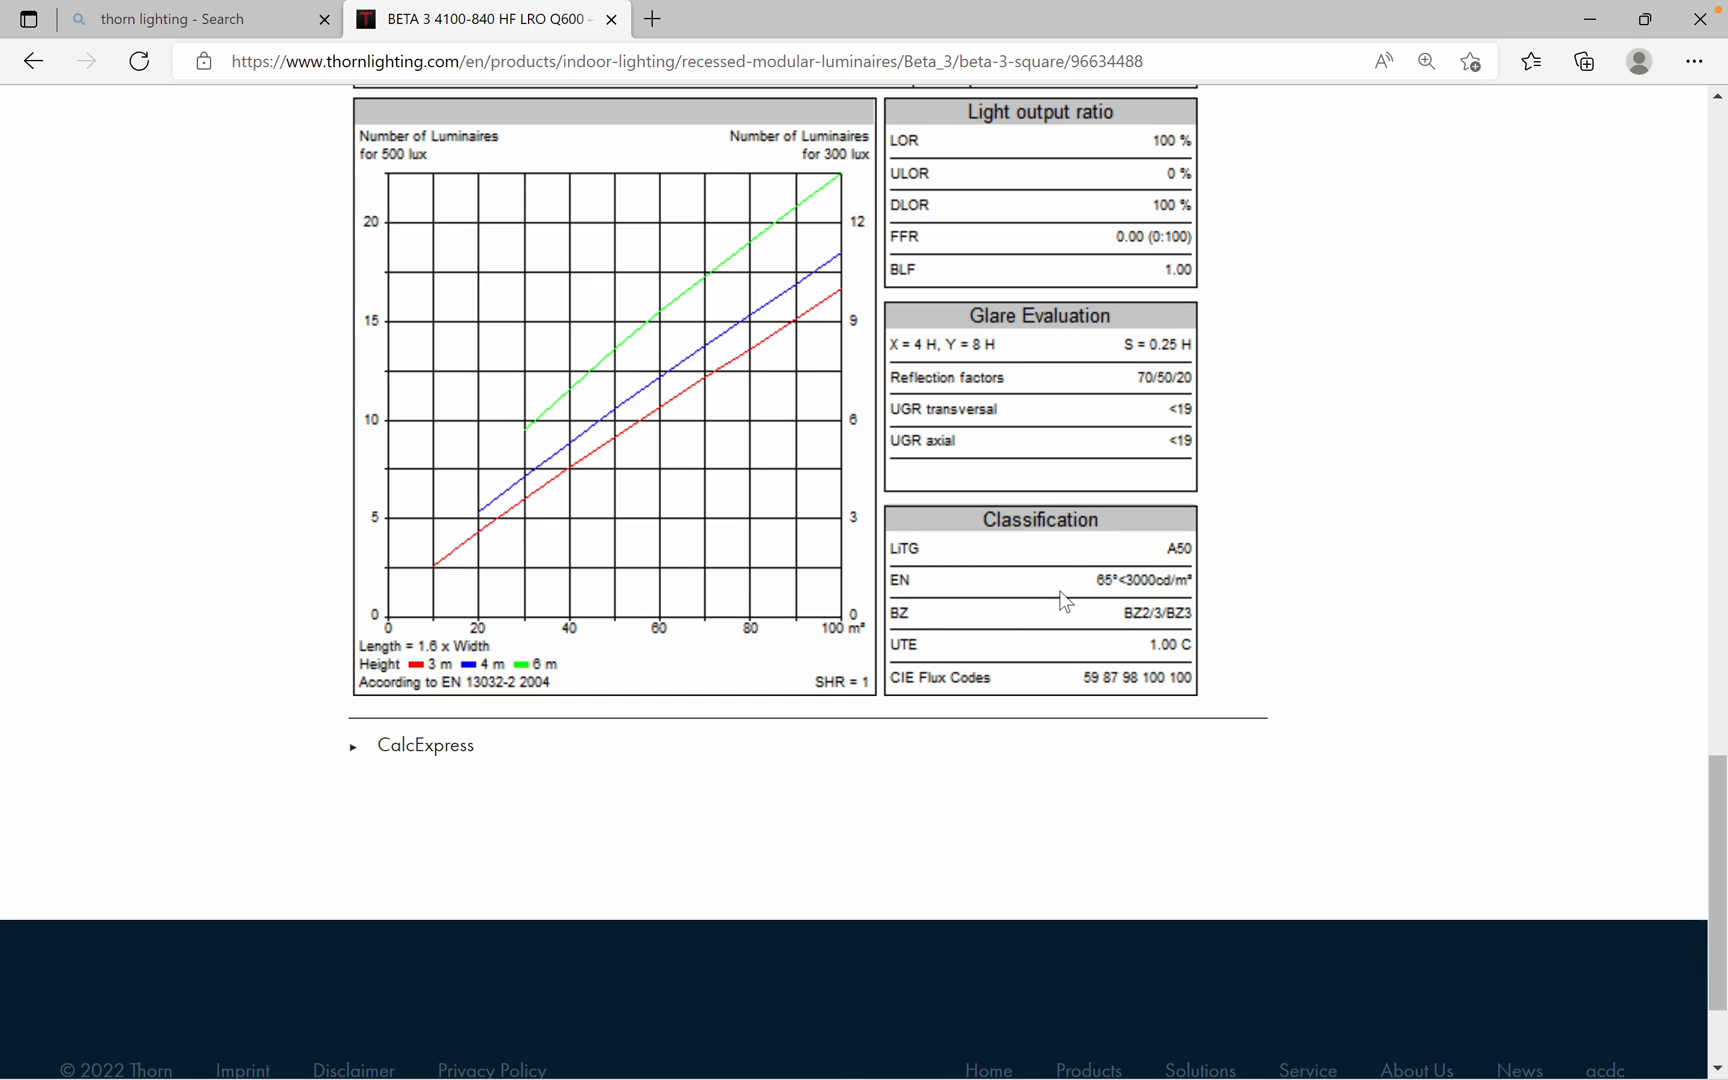
mouse_move(1106, 598)
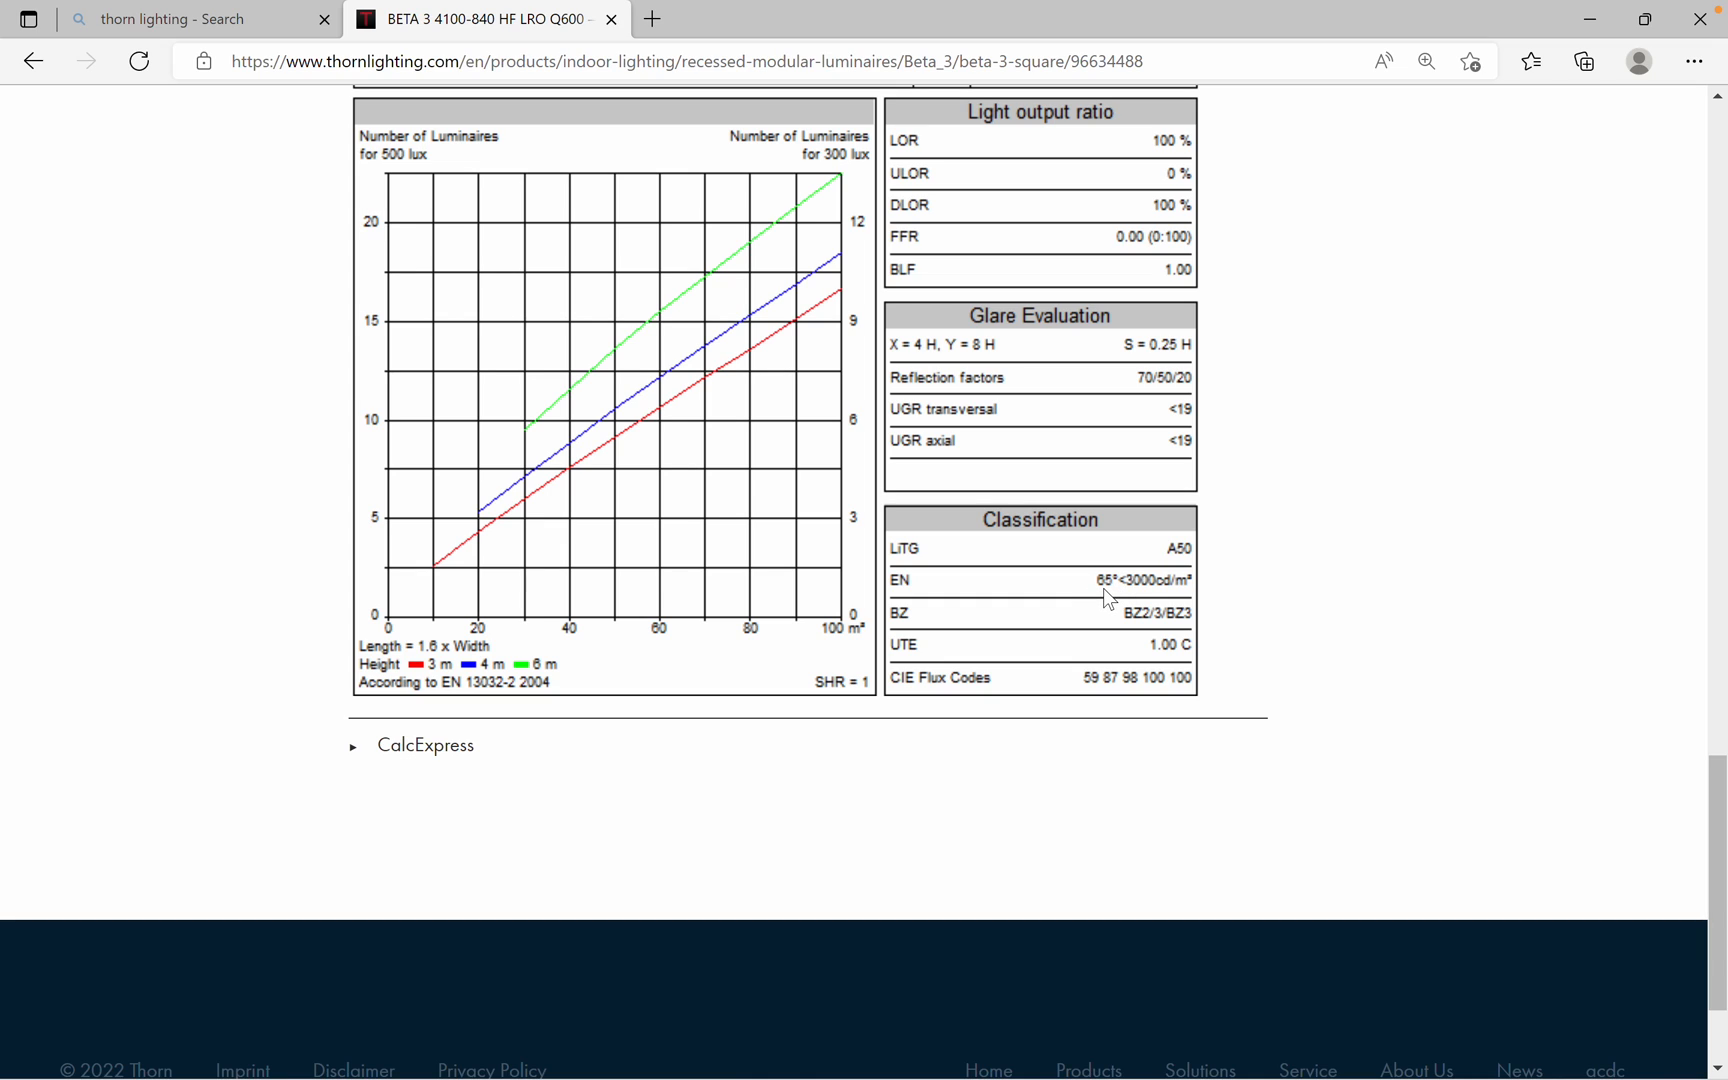
mouse_move(1184, 602)
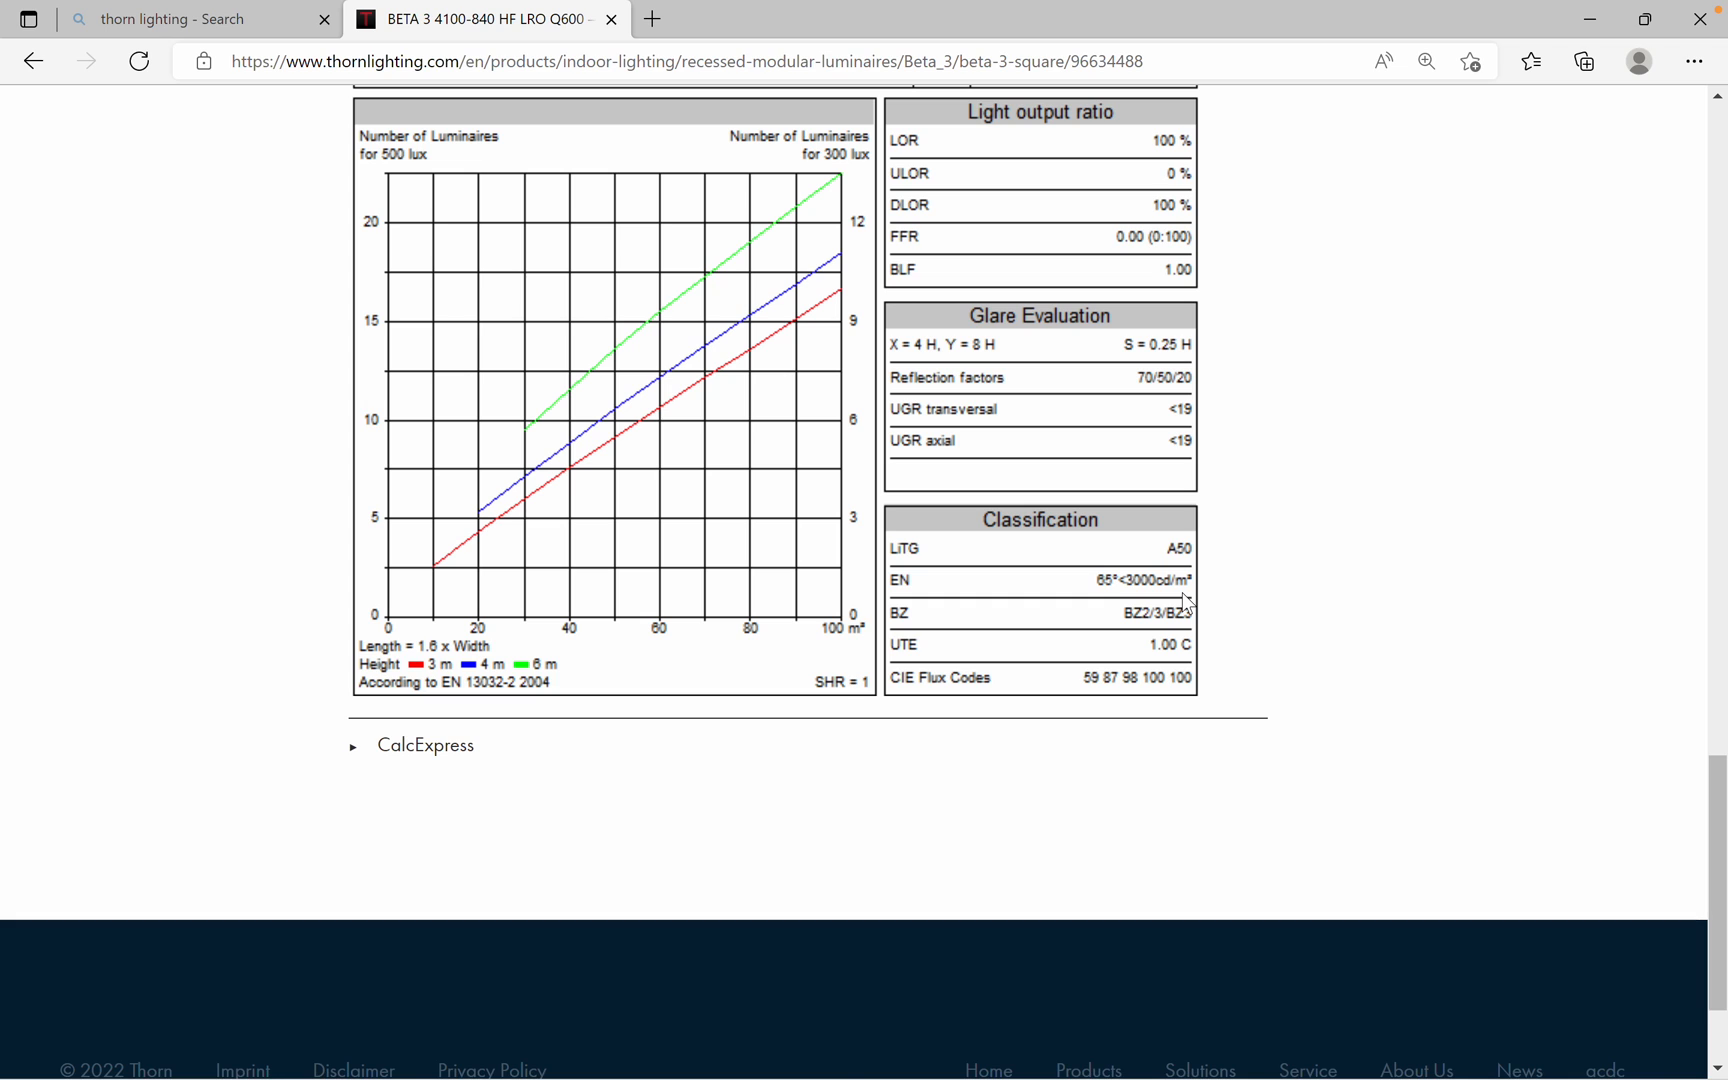
scroll(up, 3)
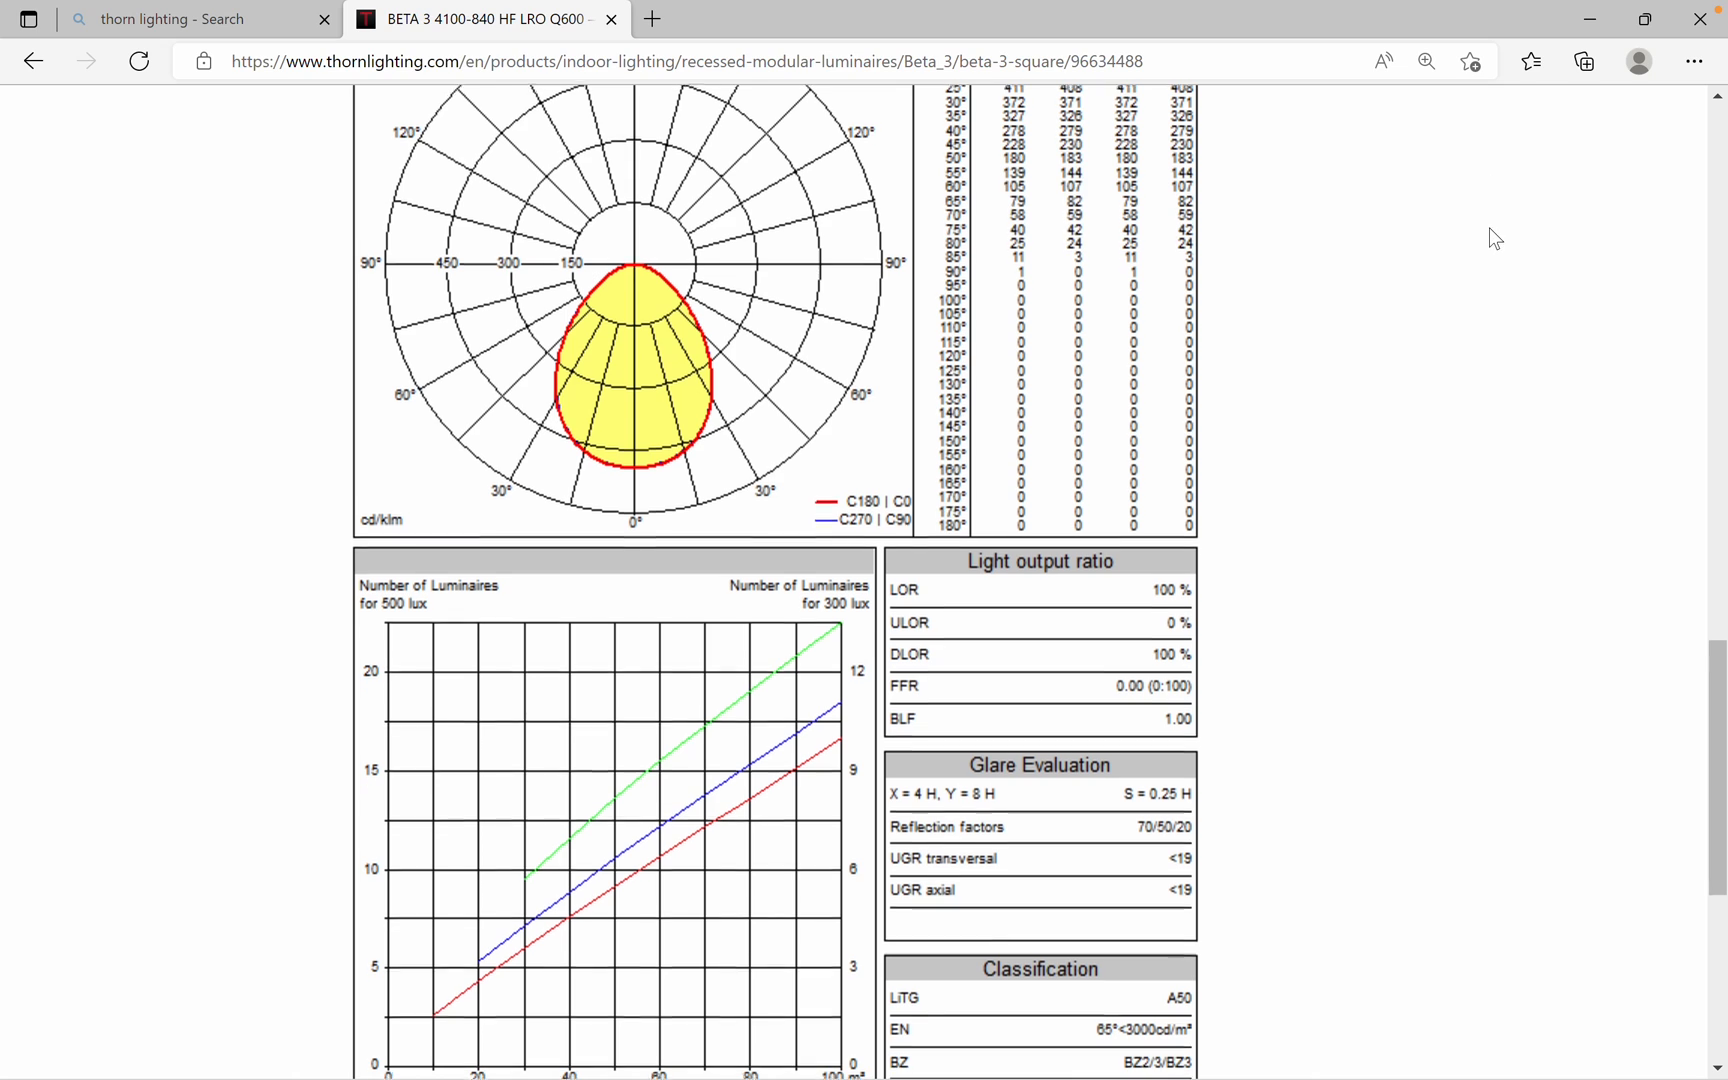
scroll(up, 3)
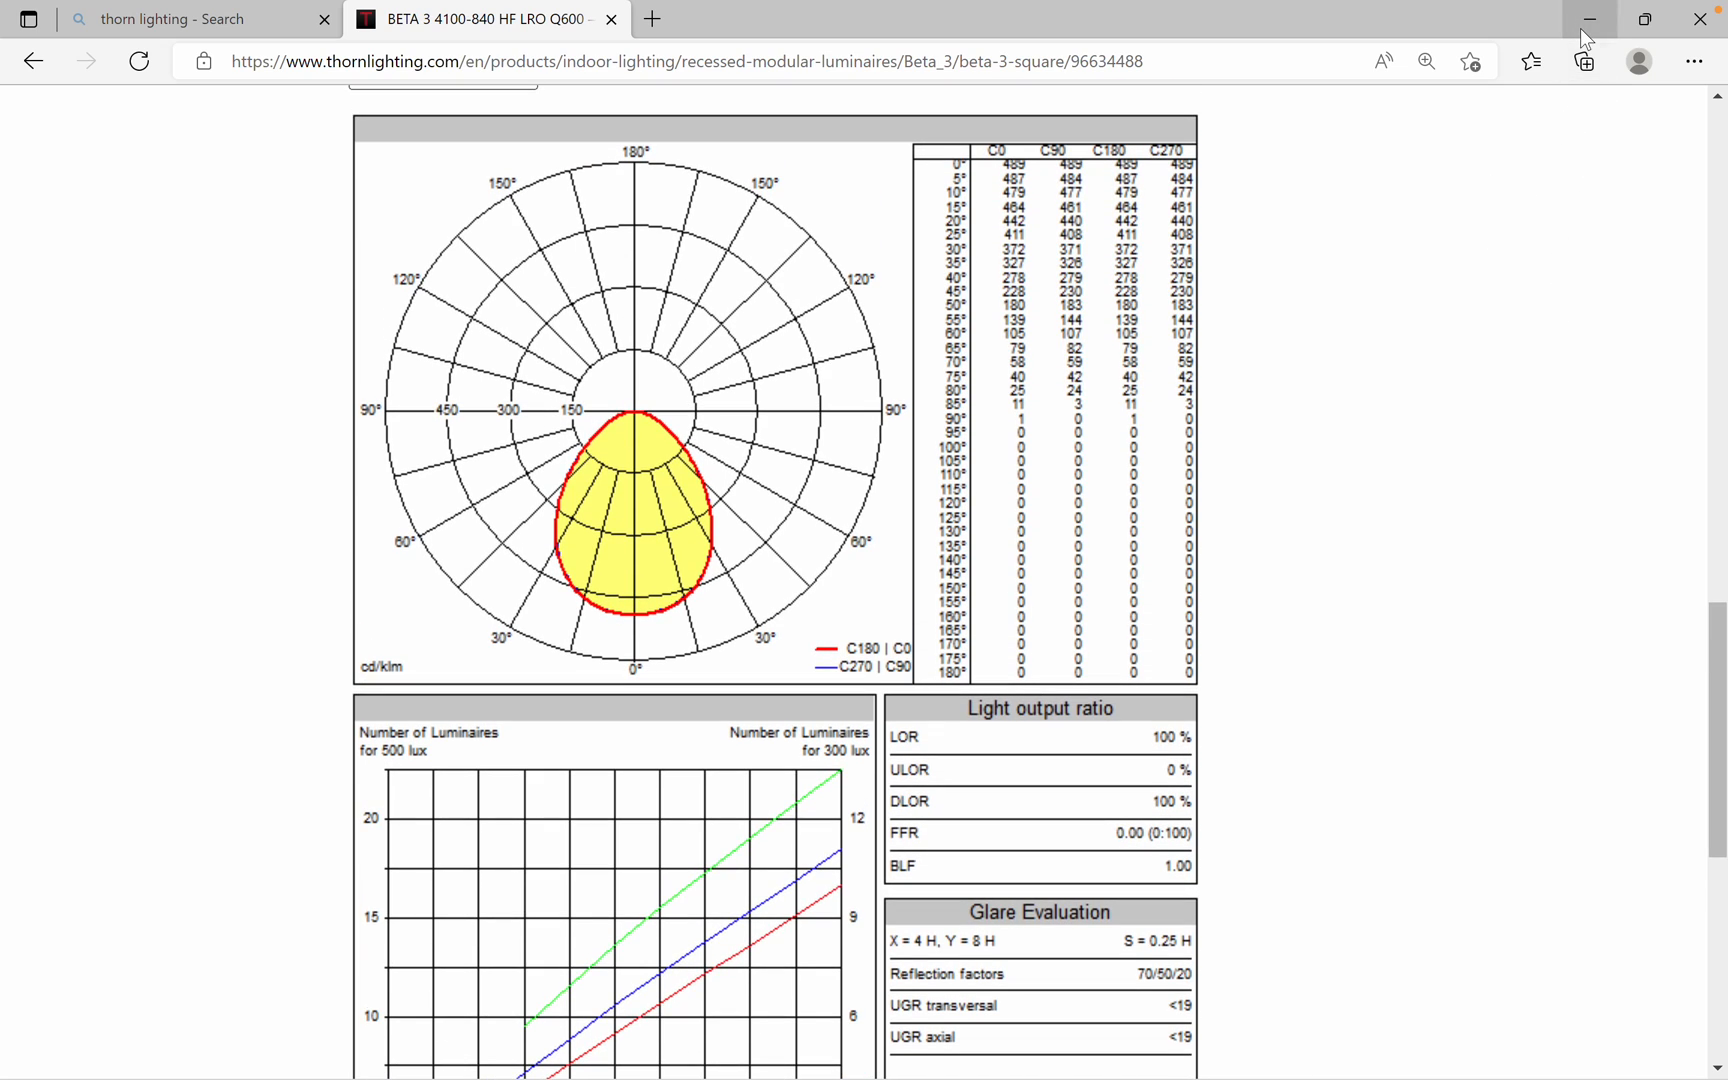
mouse_move(1590, 20)
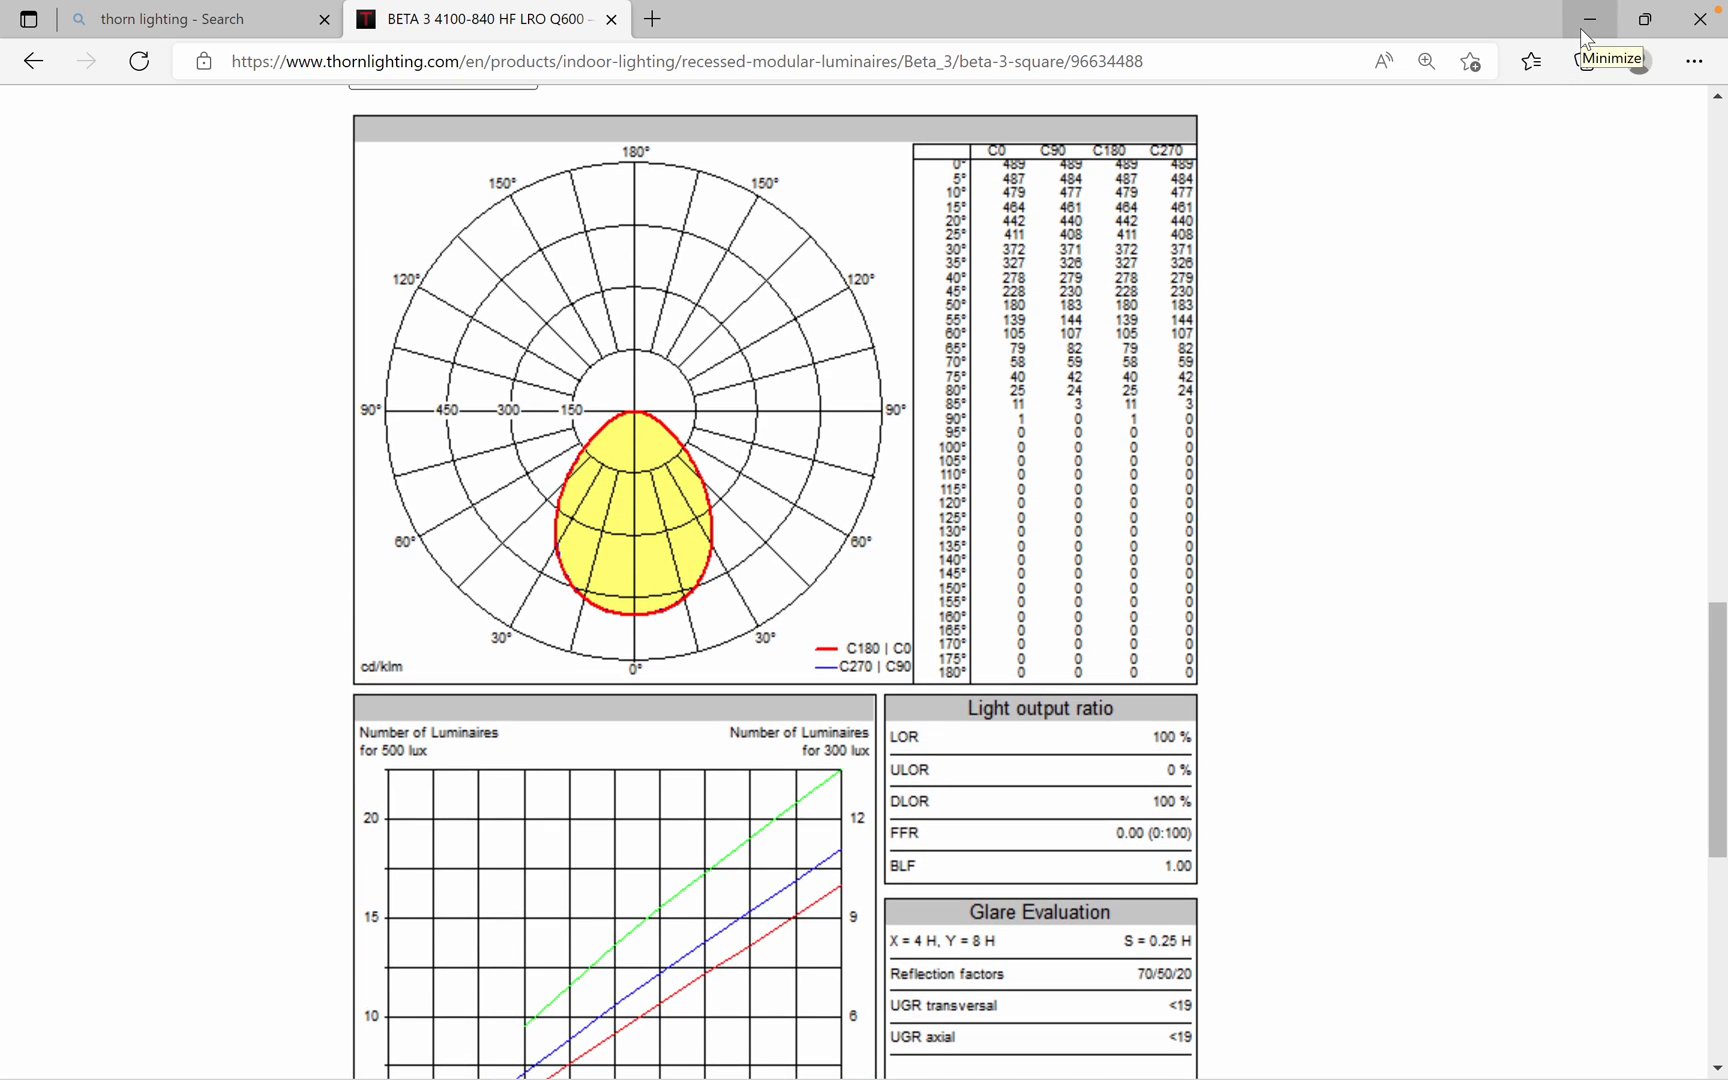
click(1586, 20)
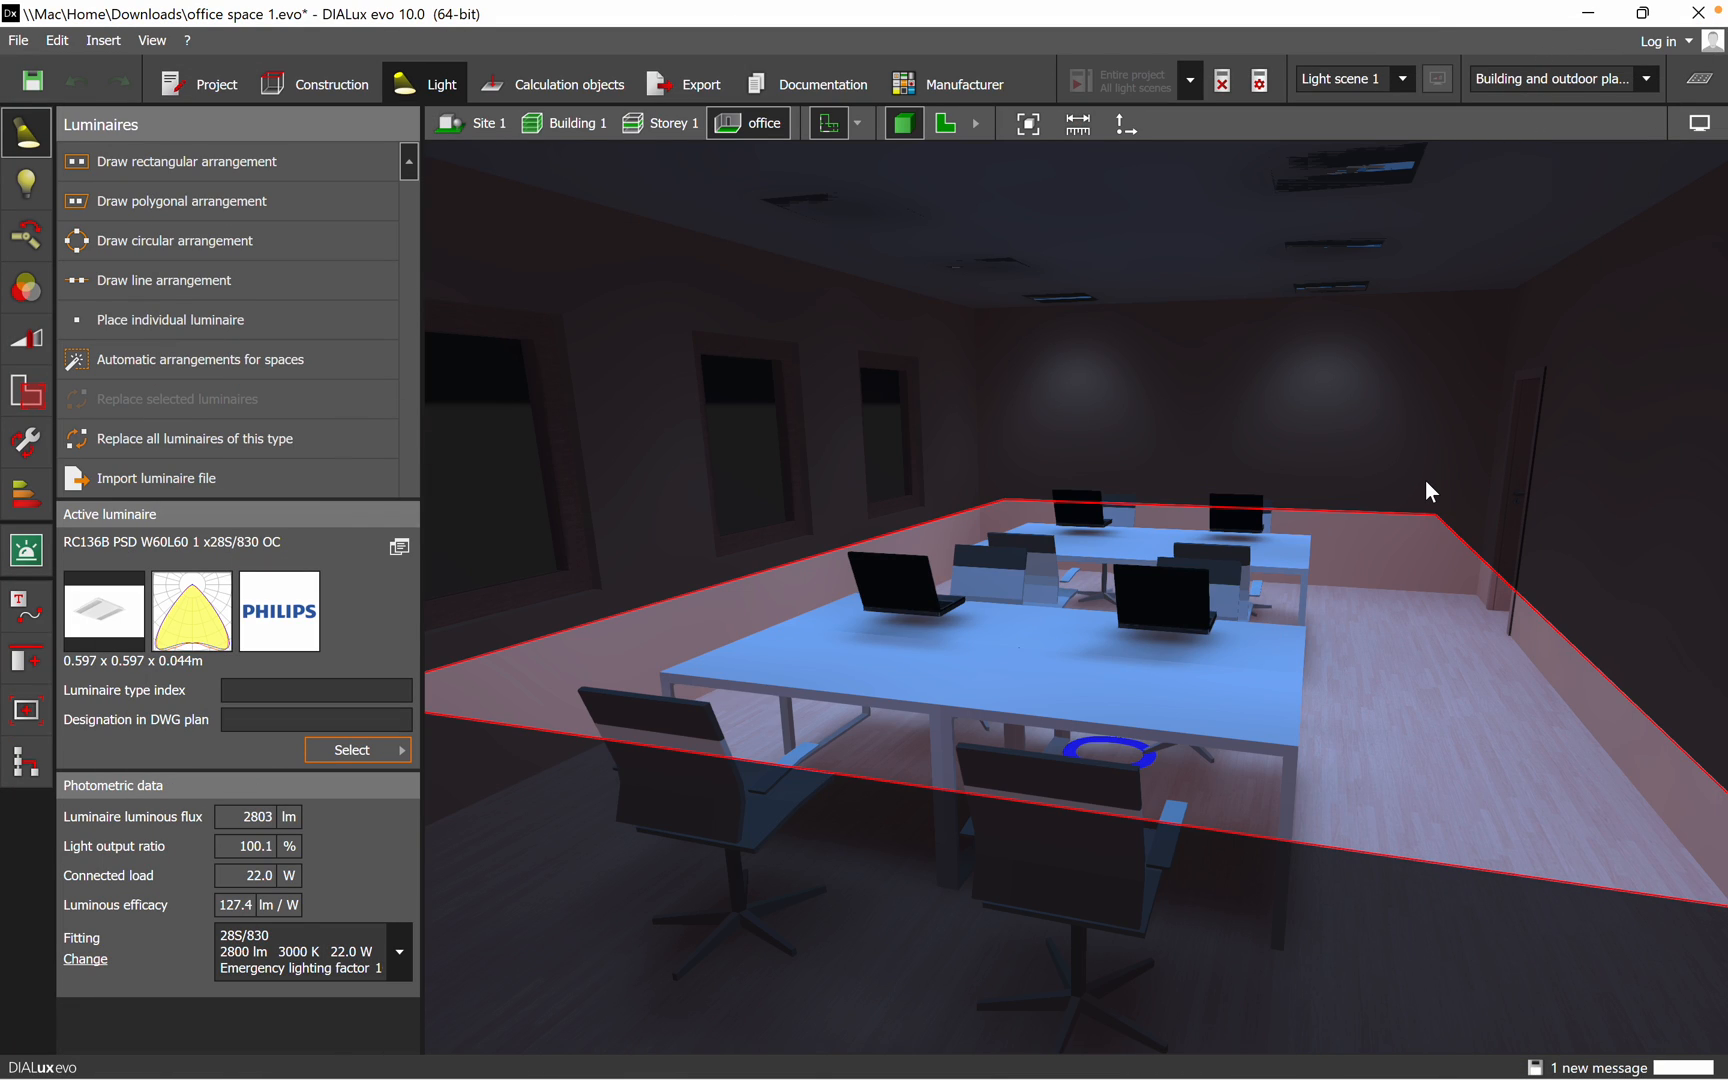